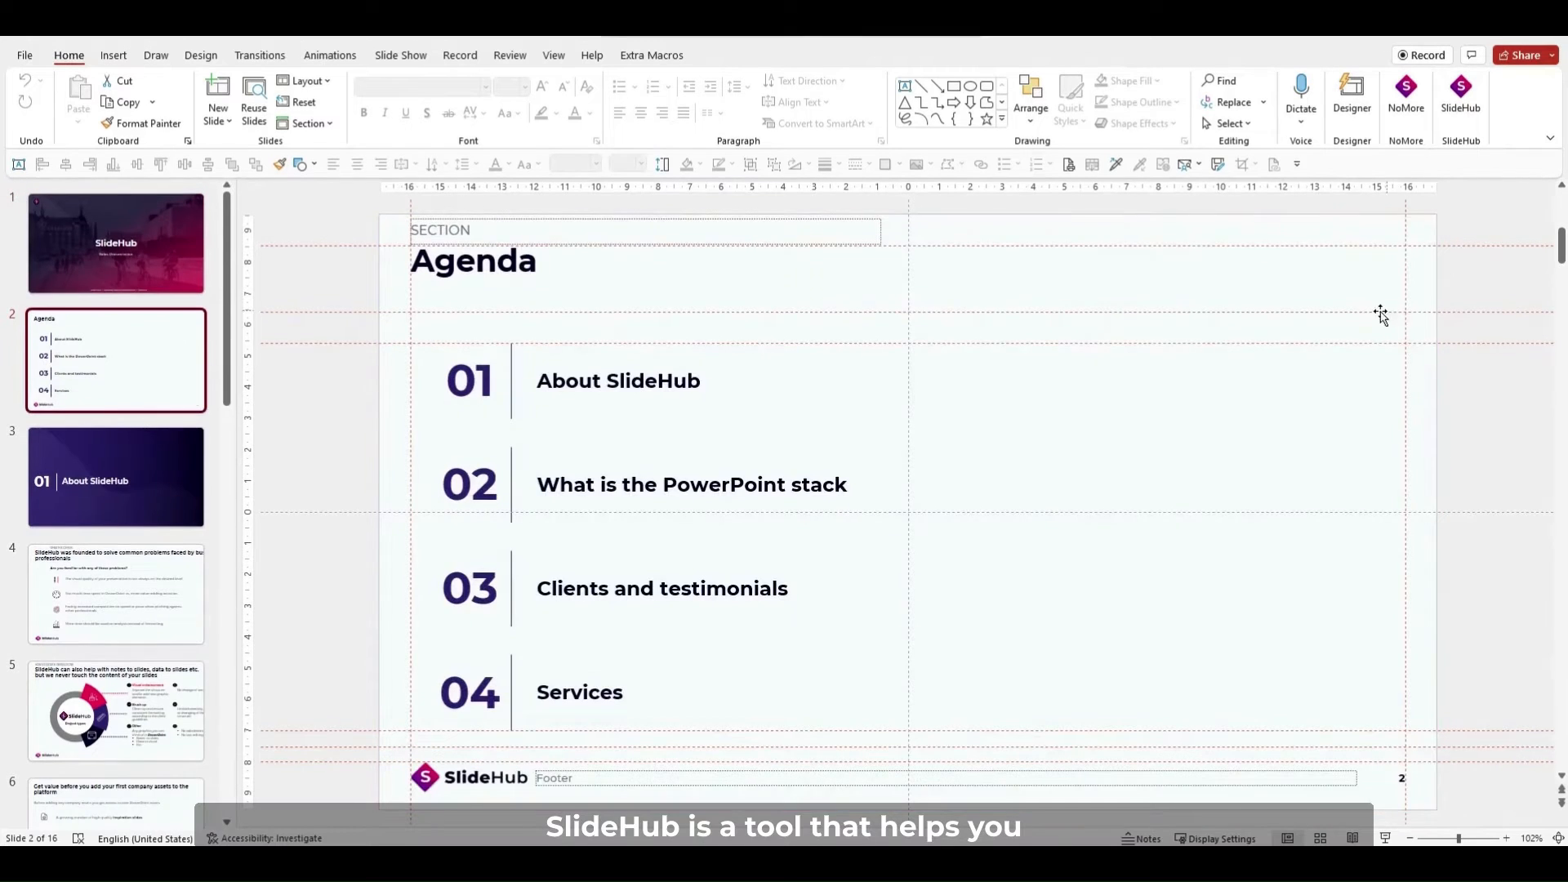
# - Open the SlideHub company library and insert the chosen slides into the presentation
pyautogui.click(1460, 95)
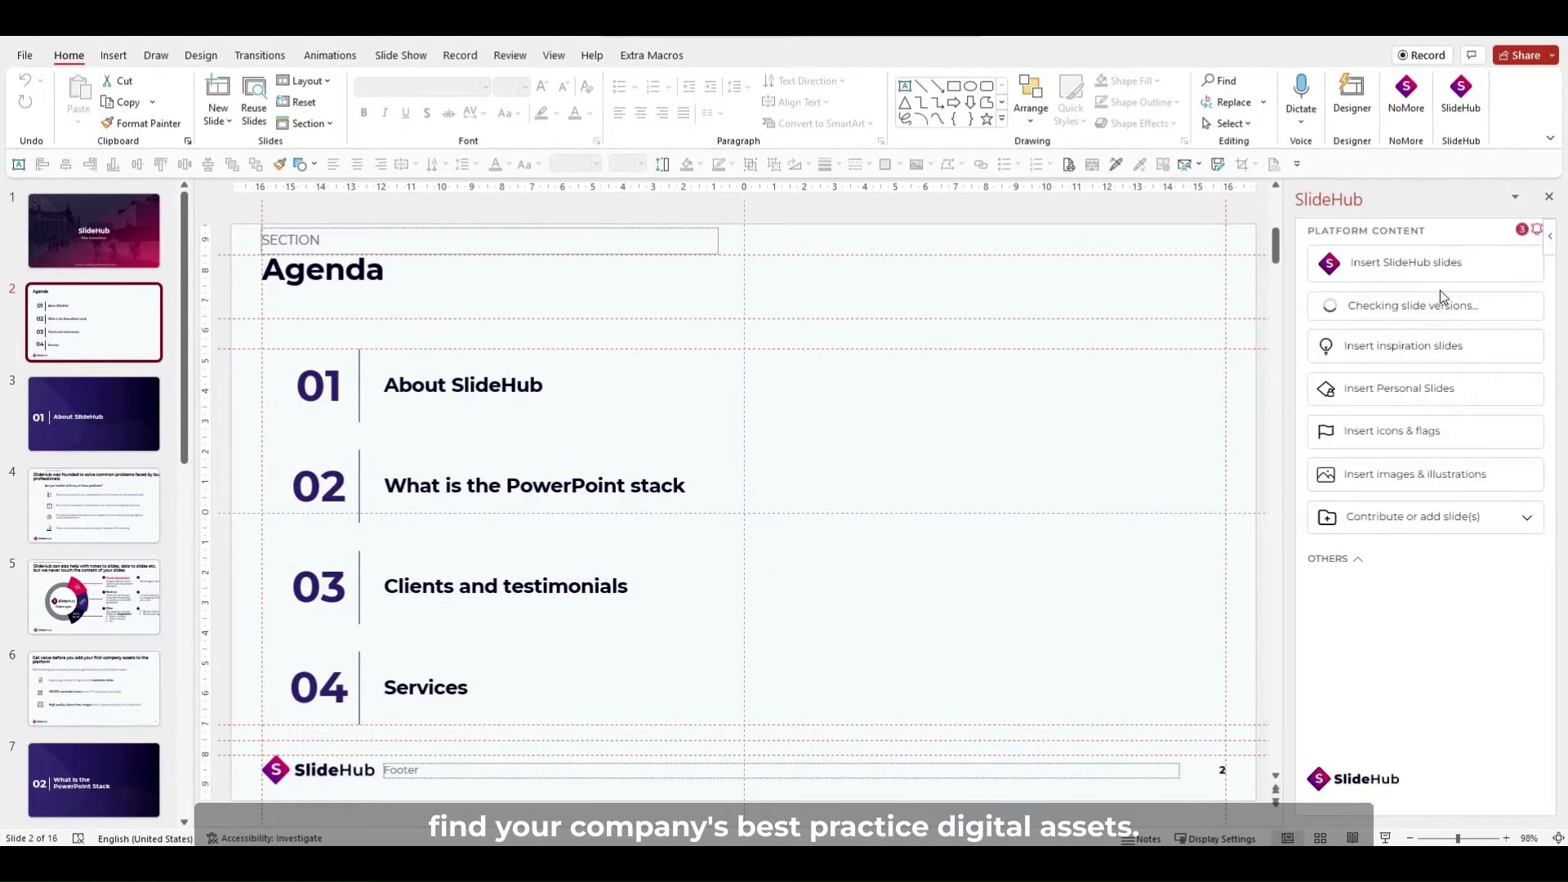
pyautogui.click(1405, 262)
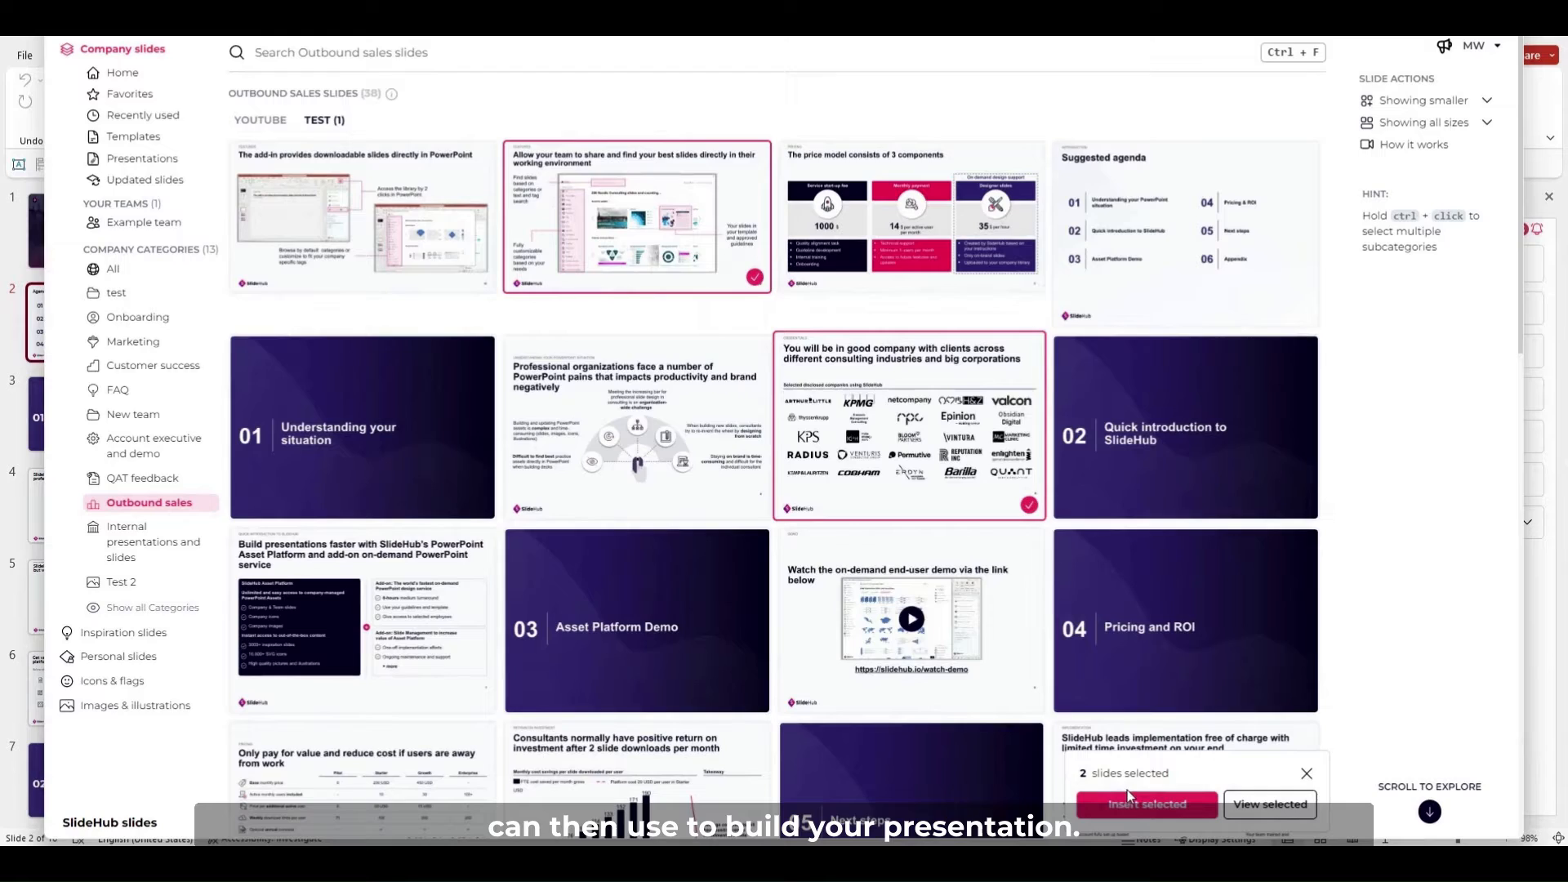
pyautogui.click(121, 633)
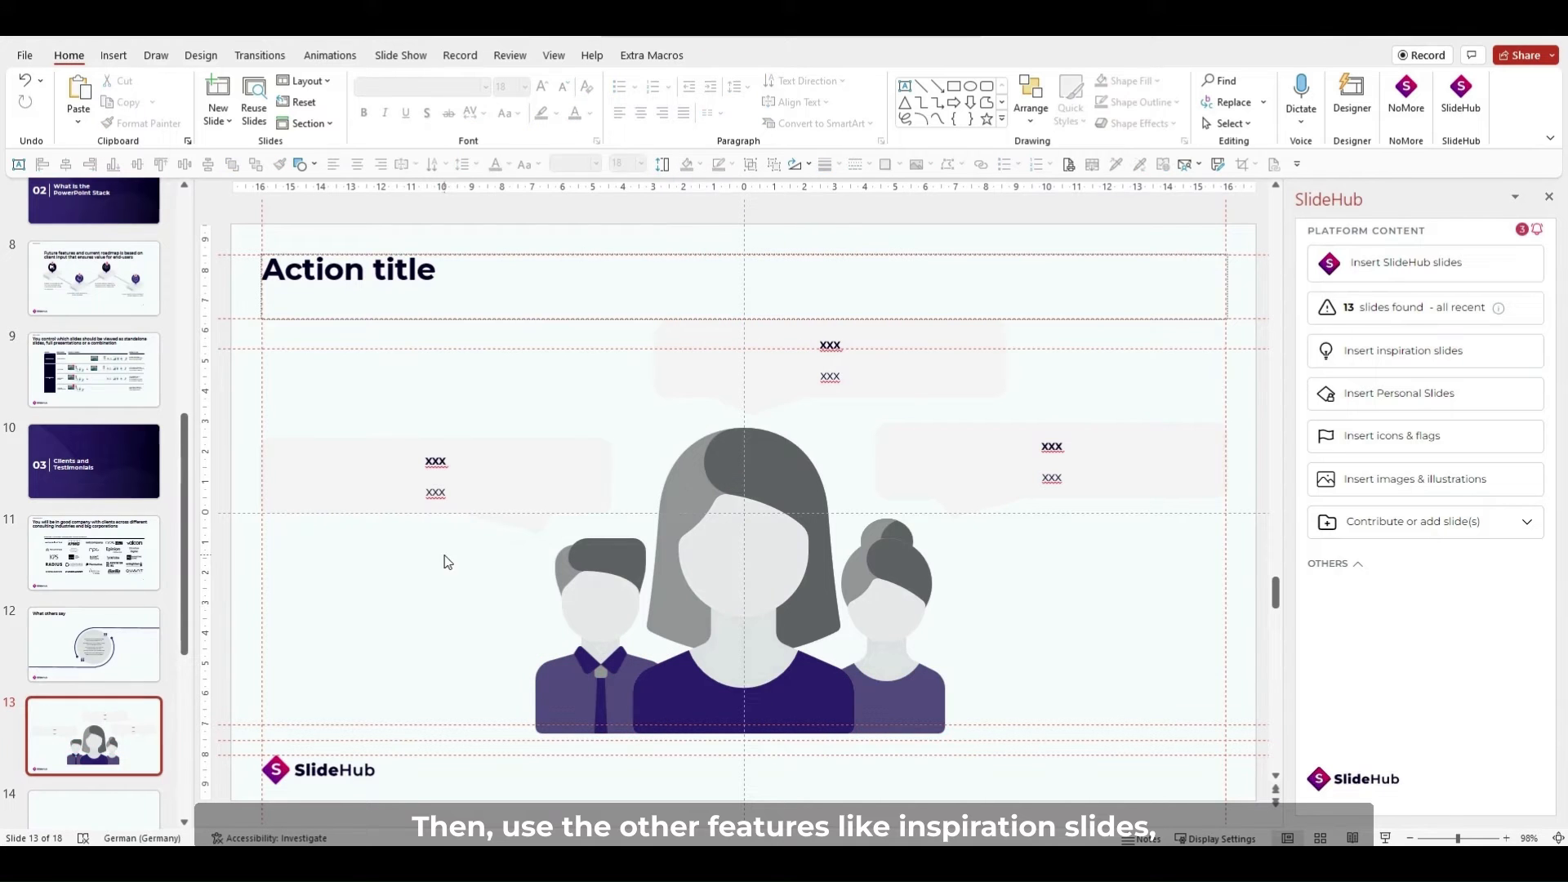
# - Go to slide 4 on root-slide updating, revisit the library, and close the pane
pyautogui.click(93, 348)
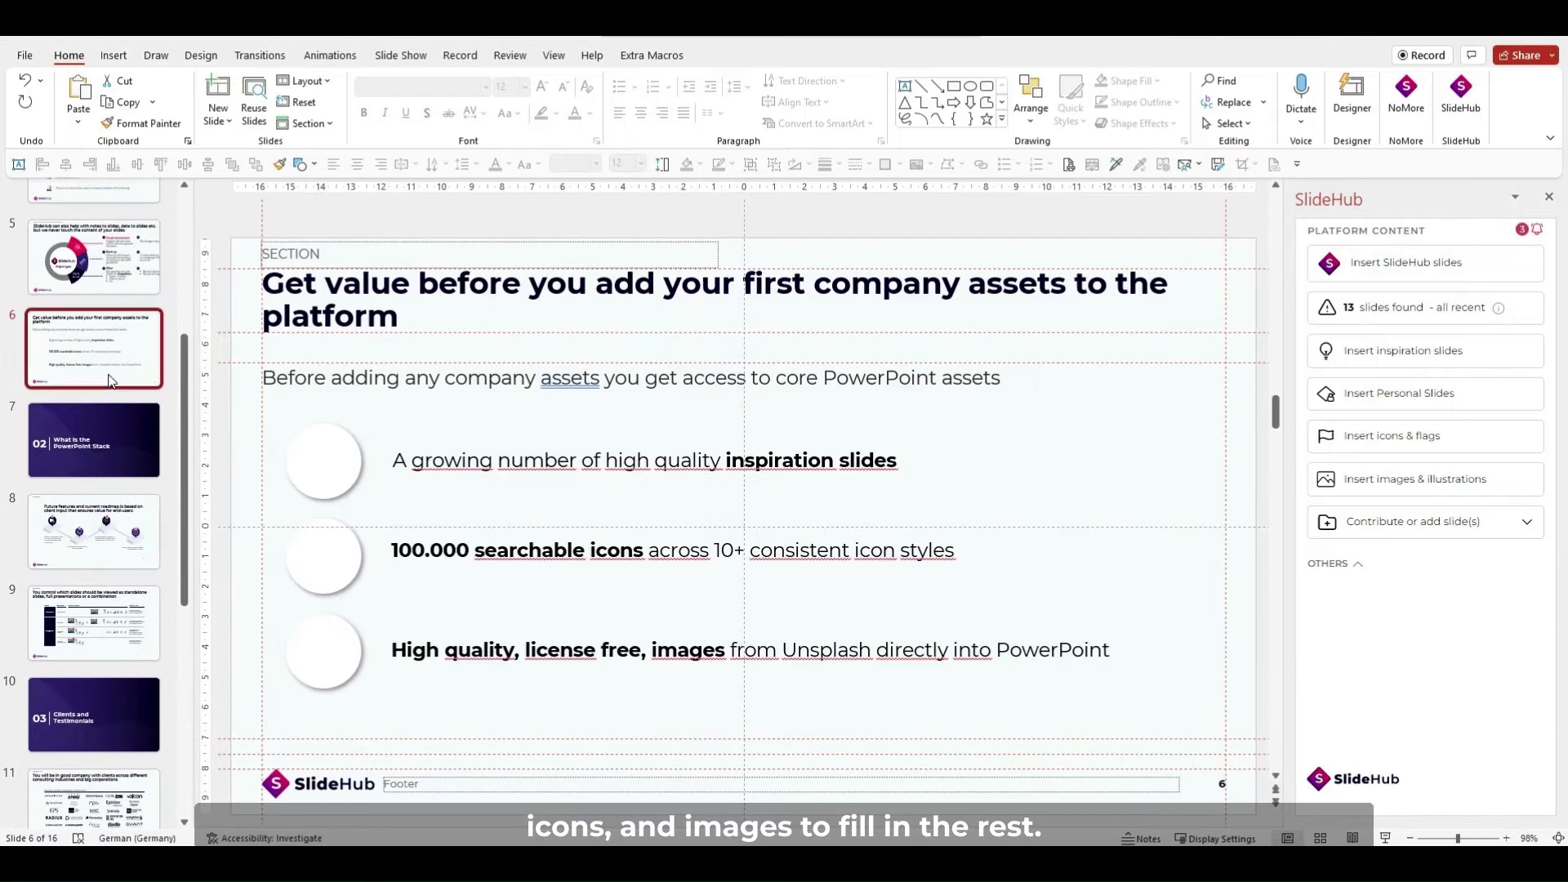
pyautogui.click(1391, 435)
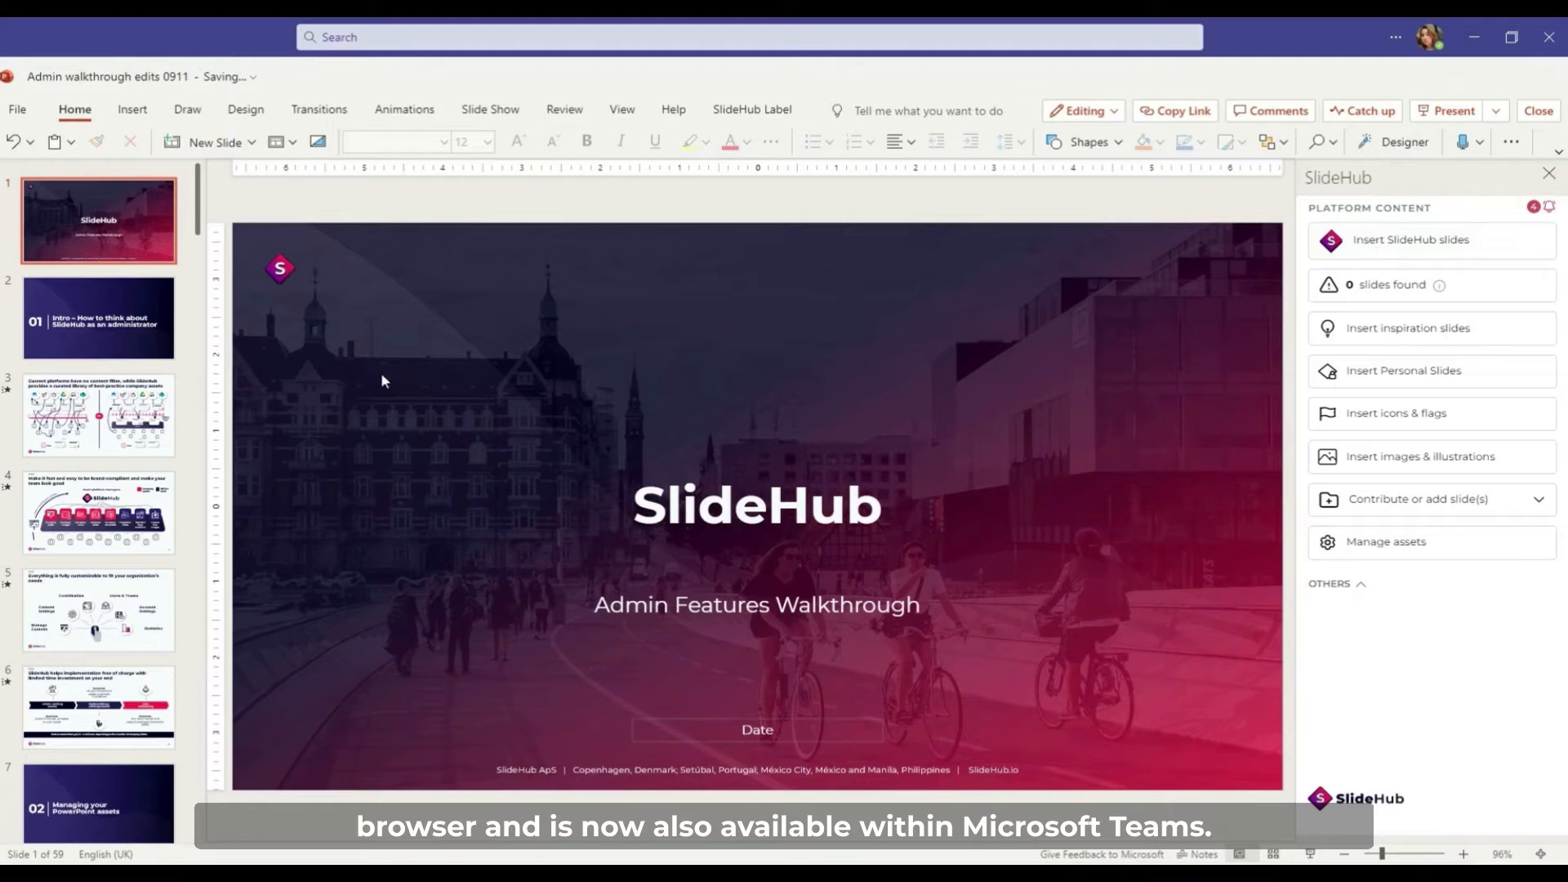
pyautogui.click(1410, 240)
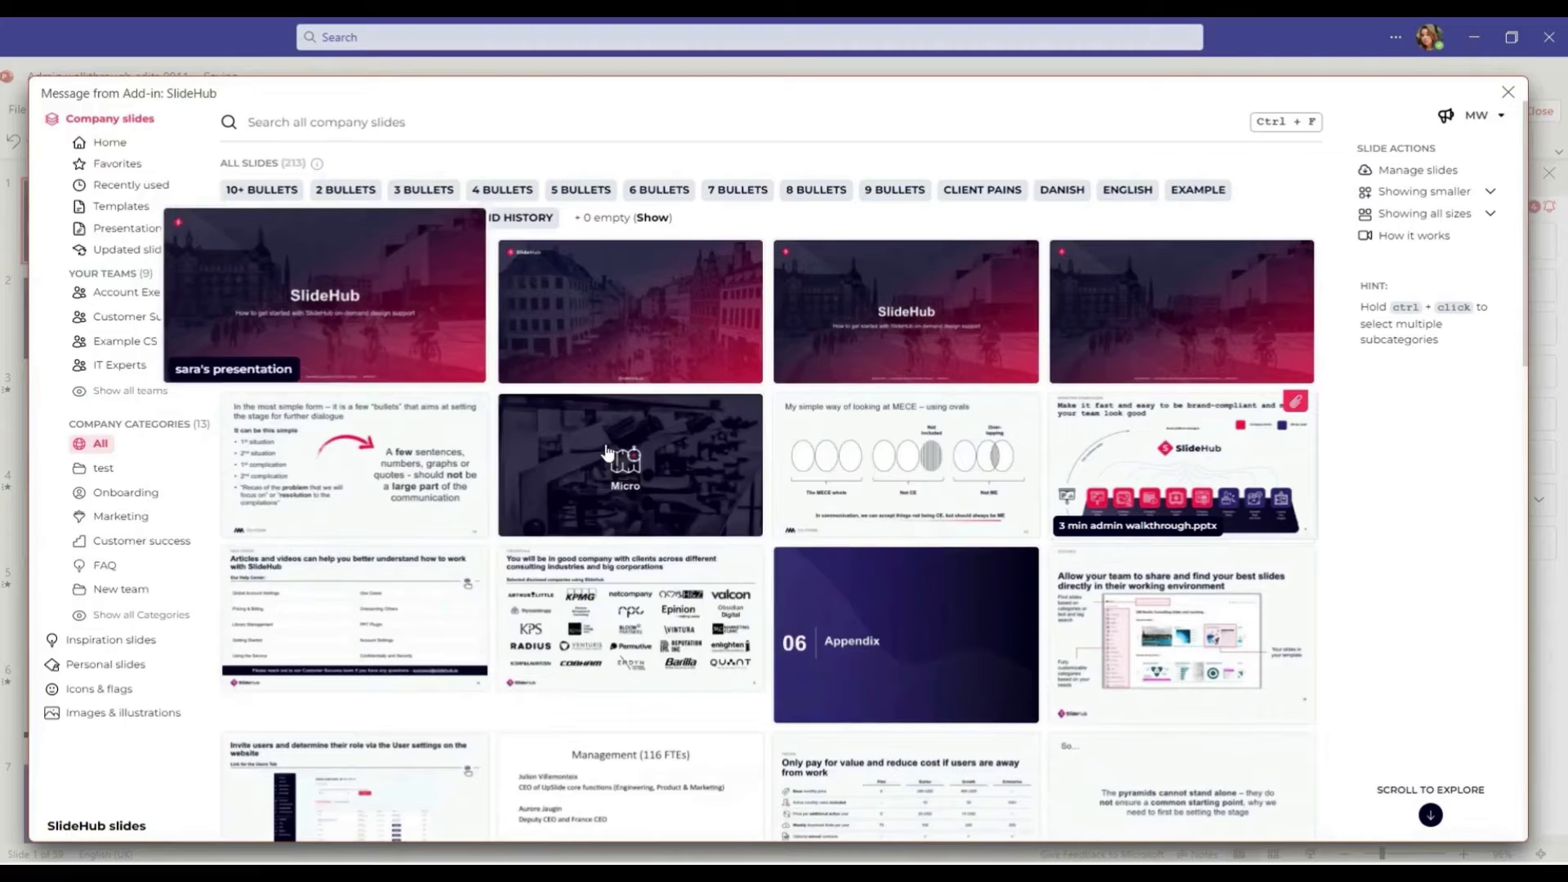
pyautogui.click(1509, 93)
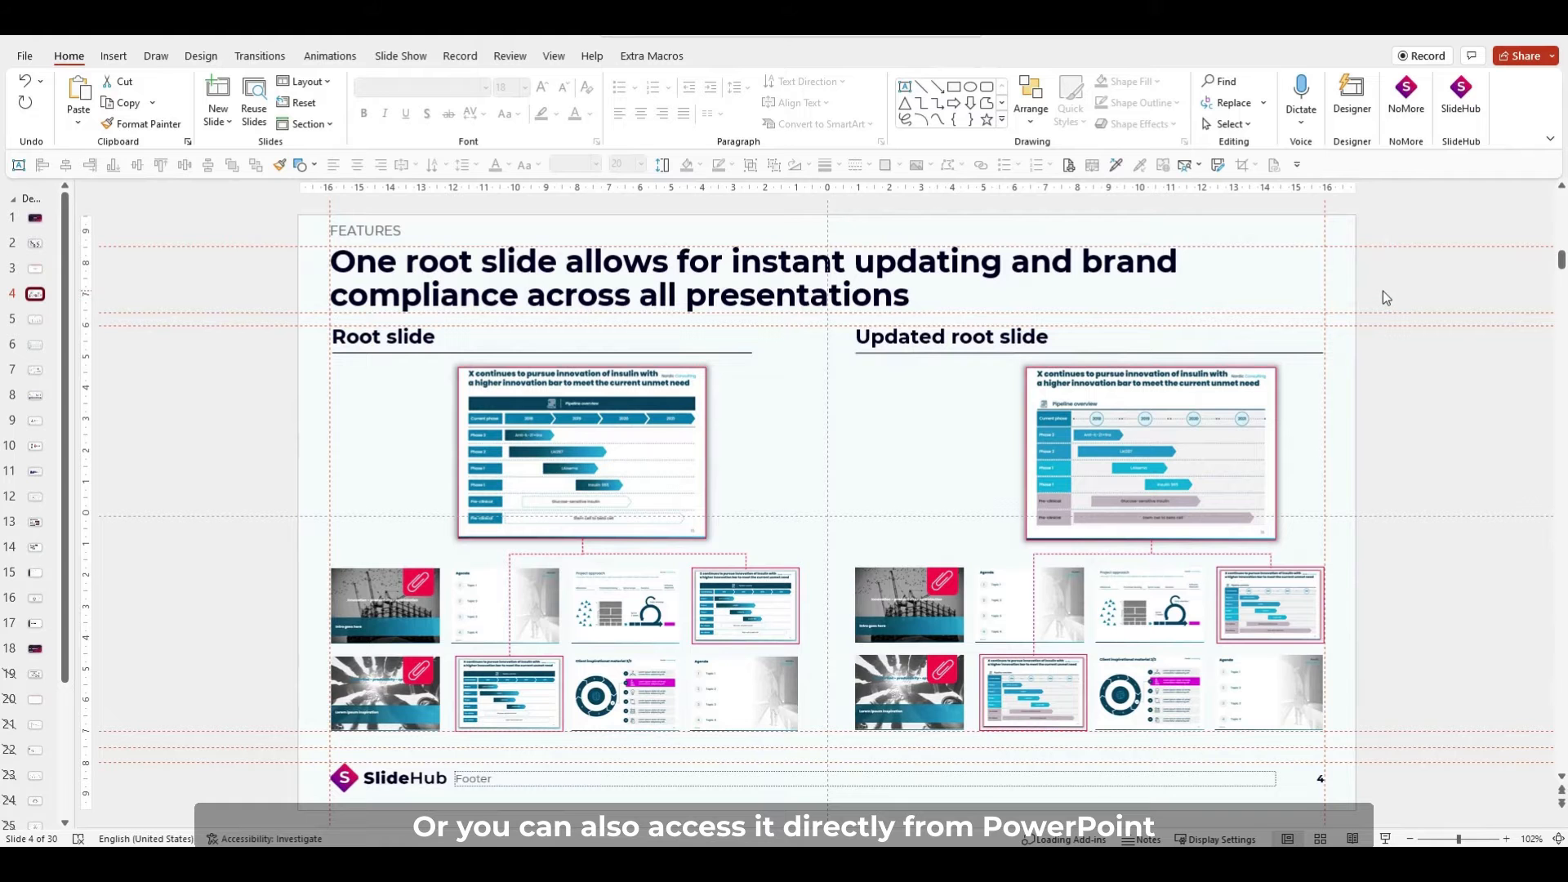
# - Open the SlideHub pane and its company slide library of most popular slides
pyautogui.click(1460, 95)
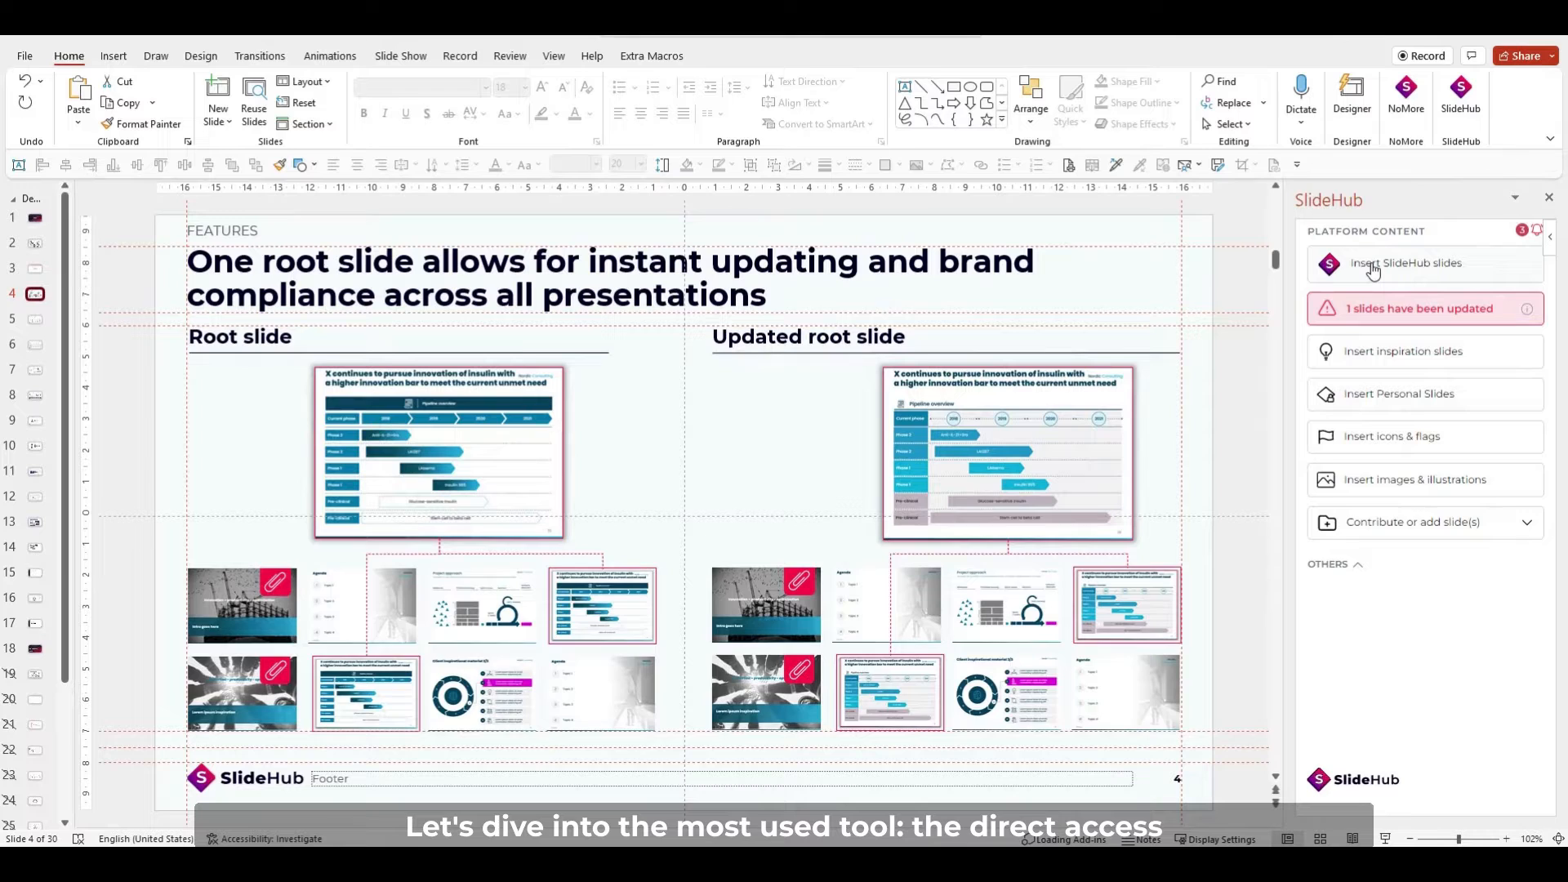
pyautogui.click(1405, 263)
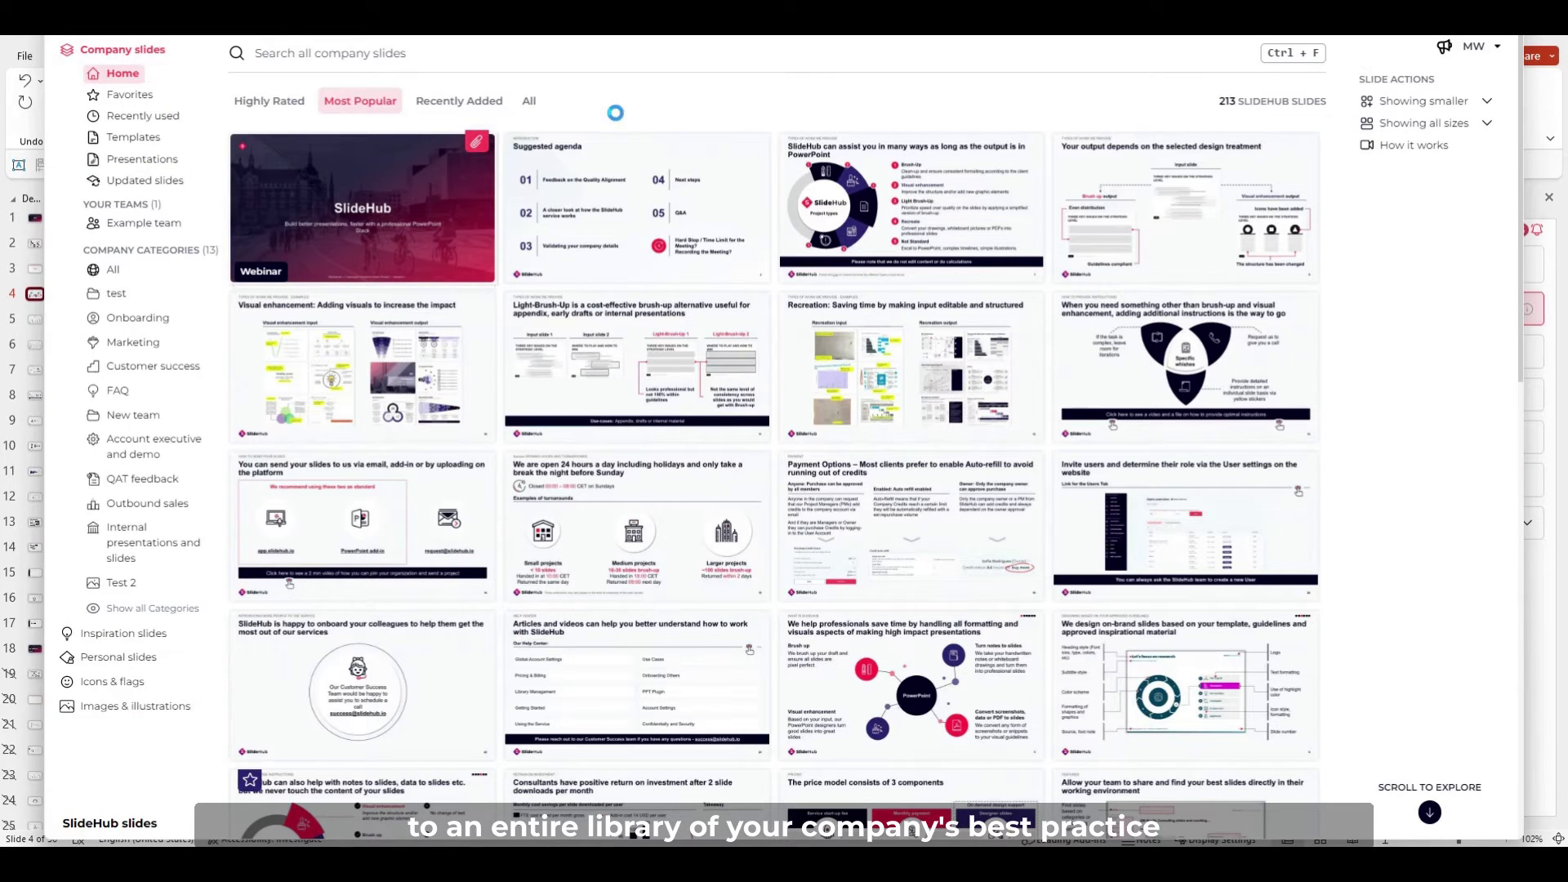
# - Browse the library Home view and select the Suggested agenda slide
pyautogui.scroll(-3)
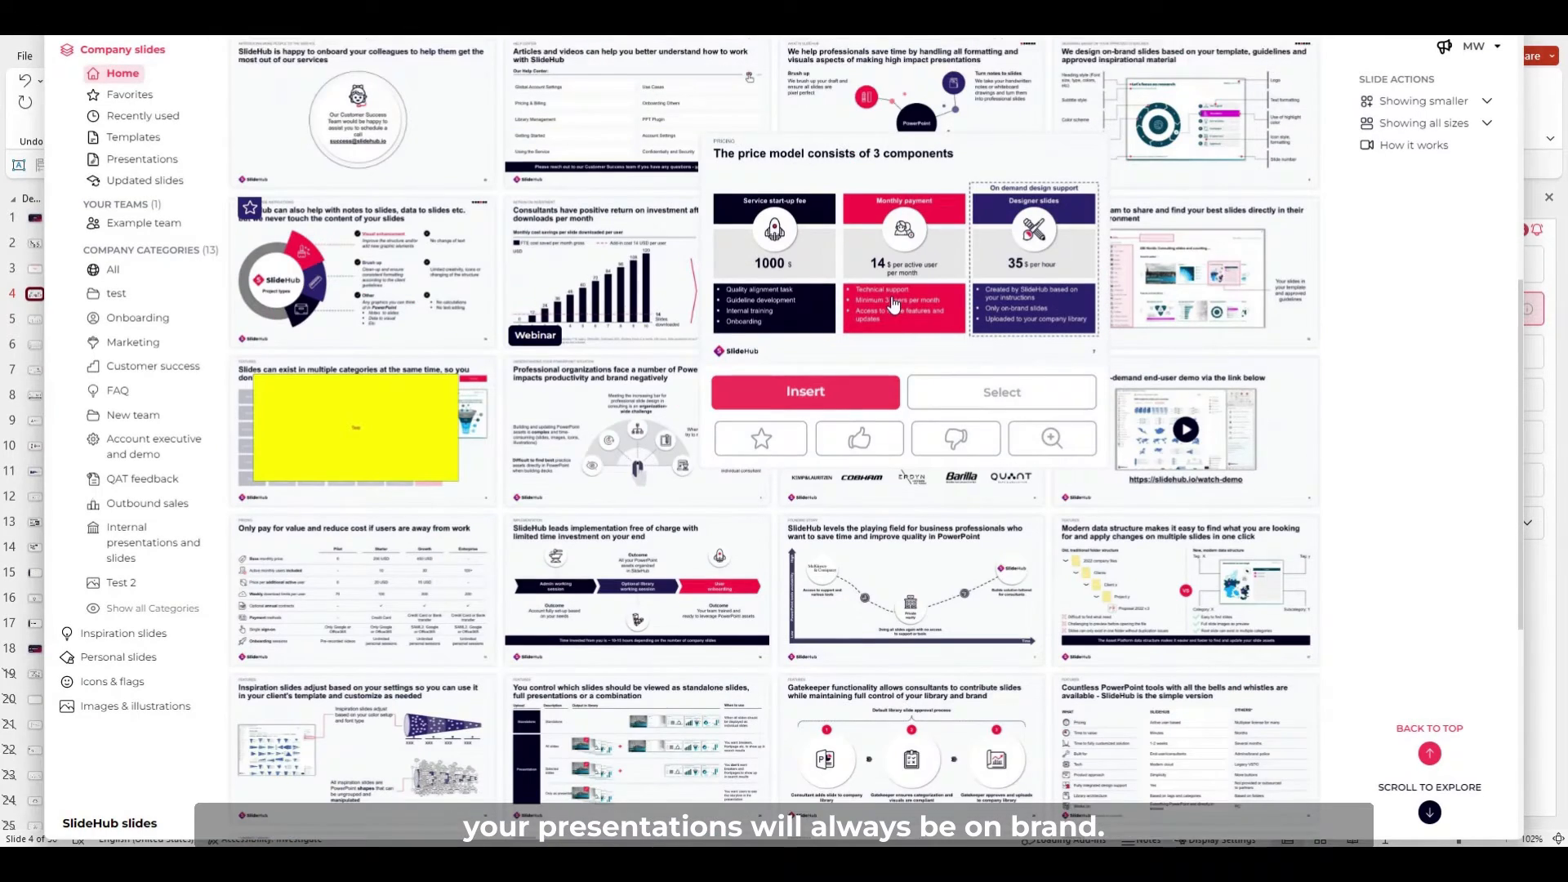
pyautogui.scroll(3)
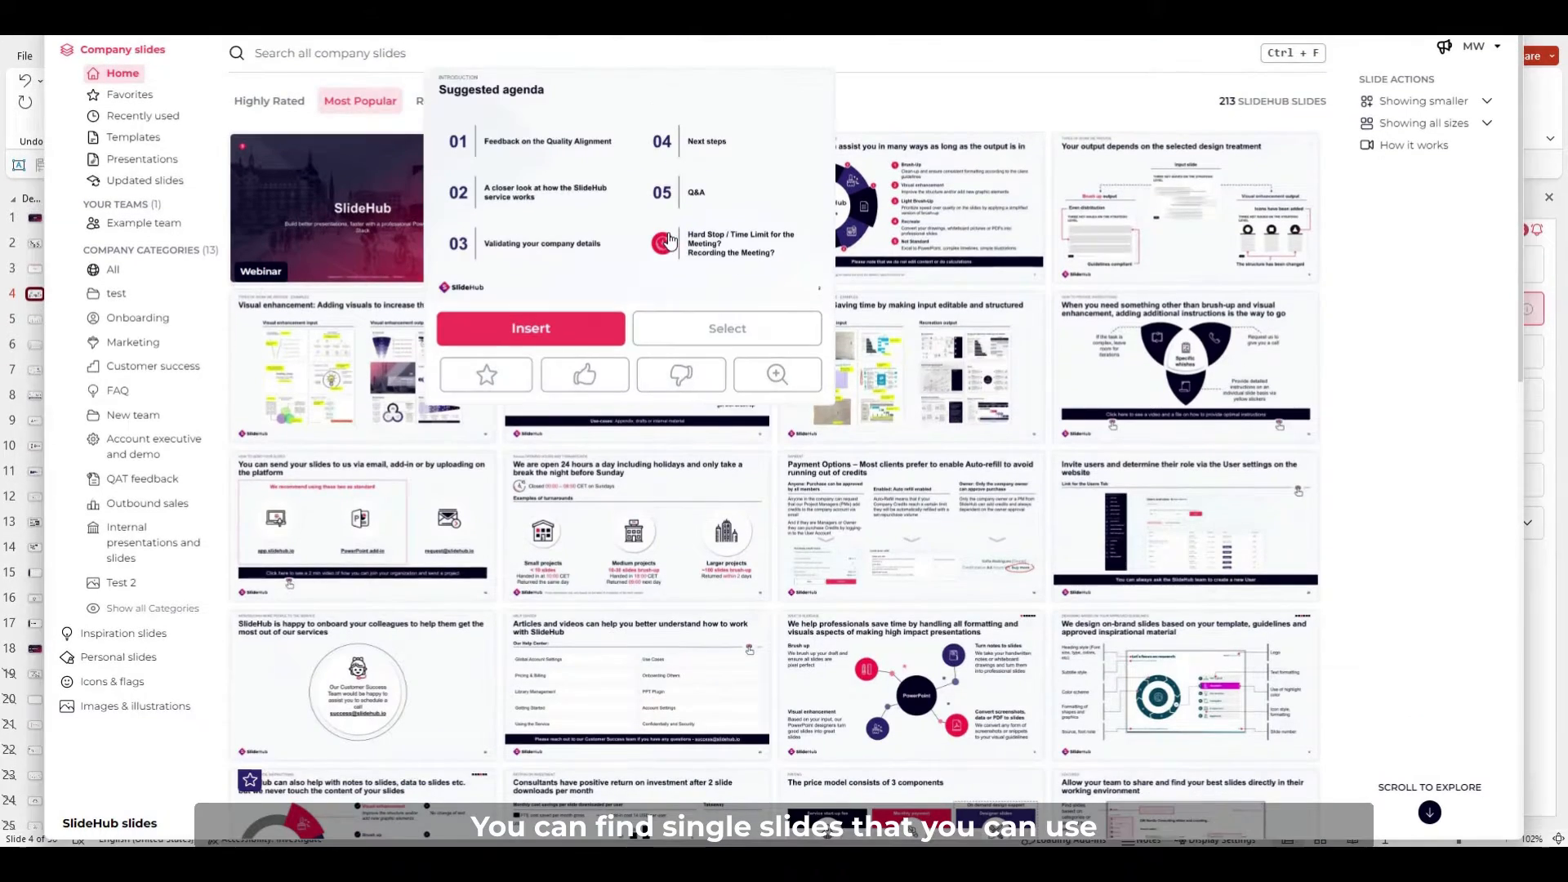
pyautogui.click(912, 366)
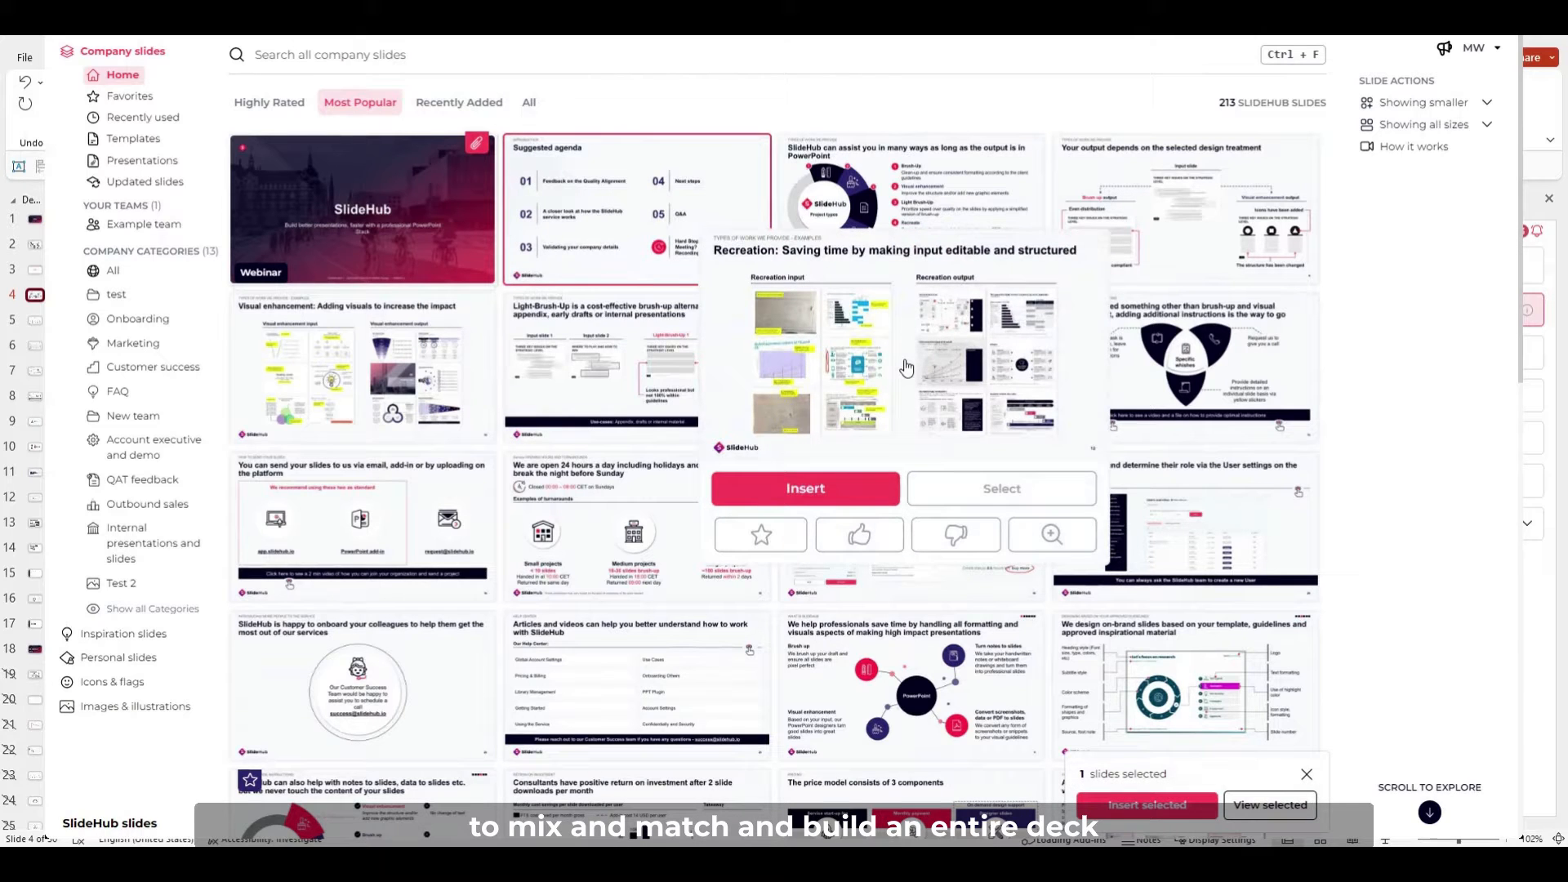
pyautogui.click(1002, 488)
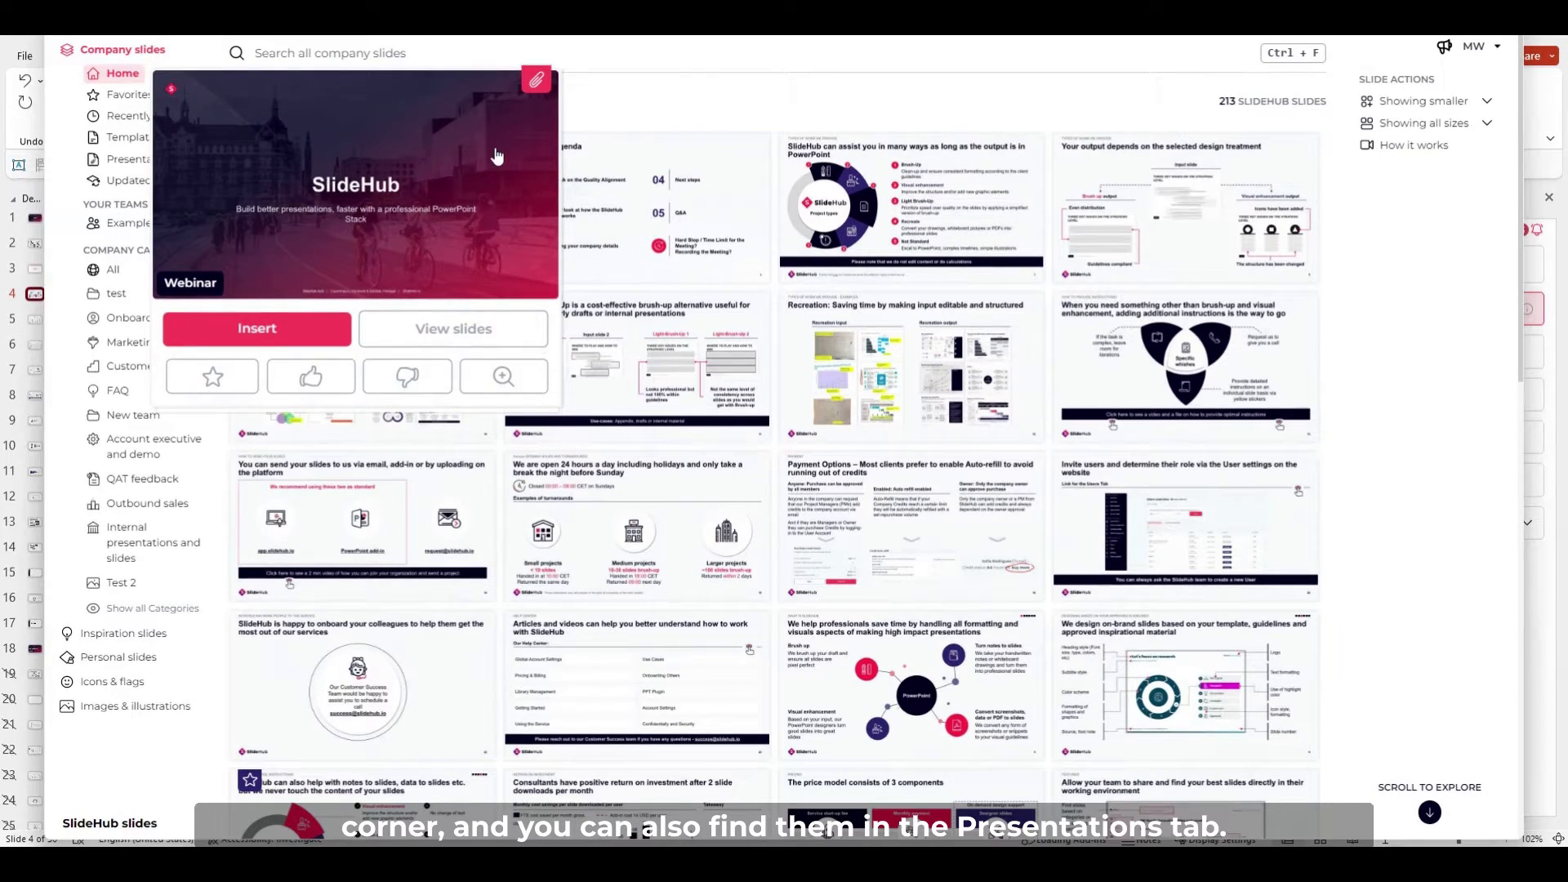
# - Select the brand-compliance and fully customisable slides from Short Admin walkthrough.pptx
pyautogui.click(139, 160)
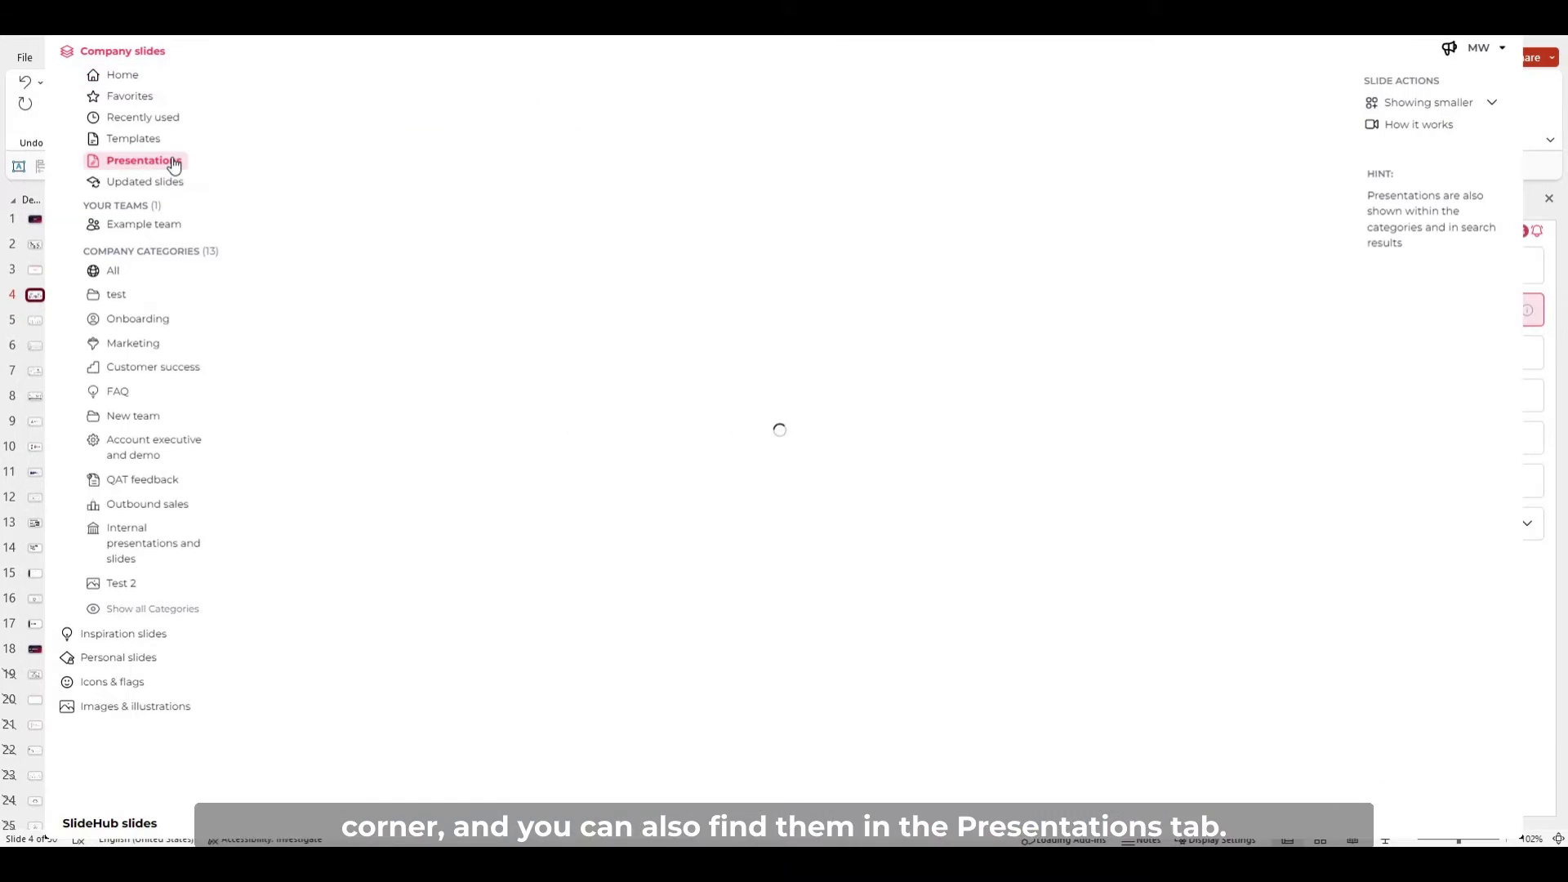
pyautogui.click(143, 161)
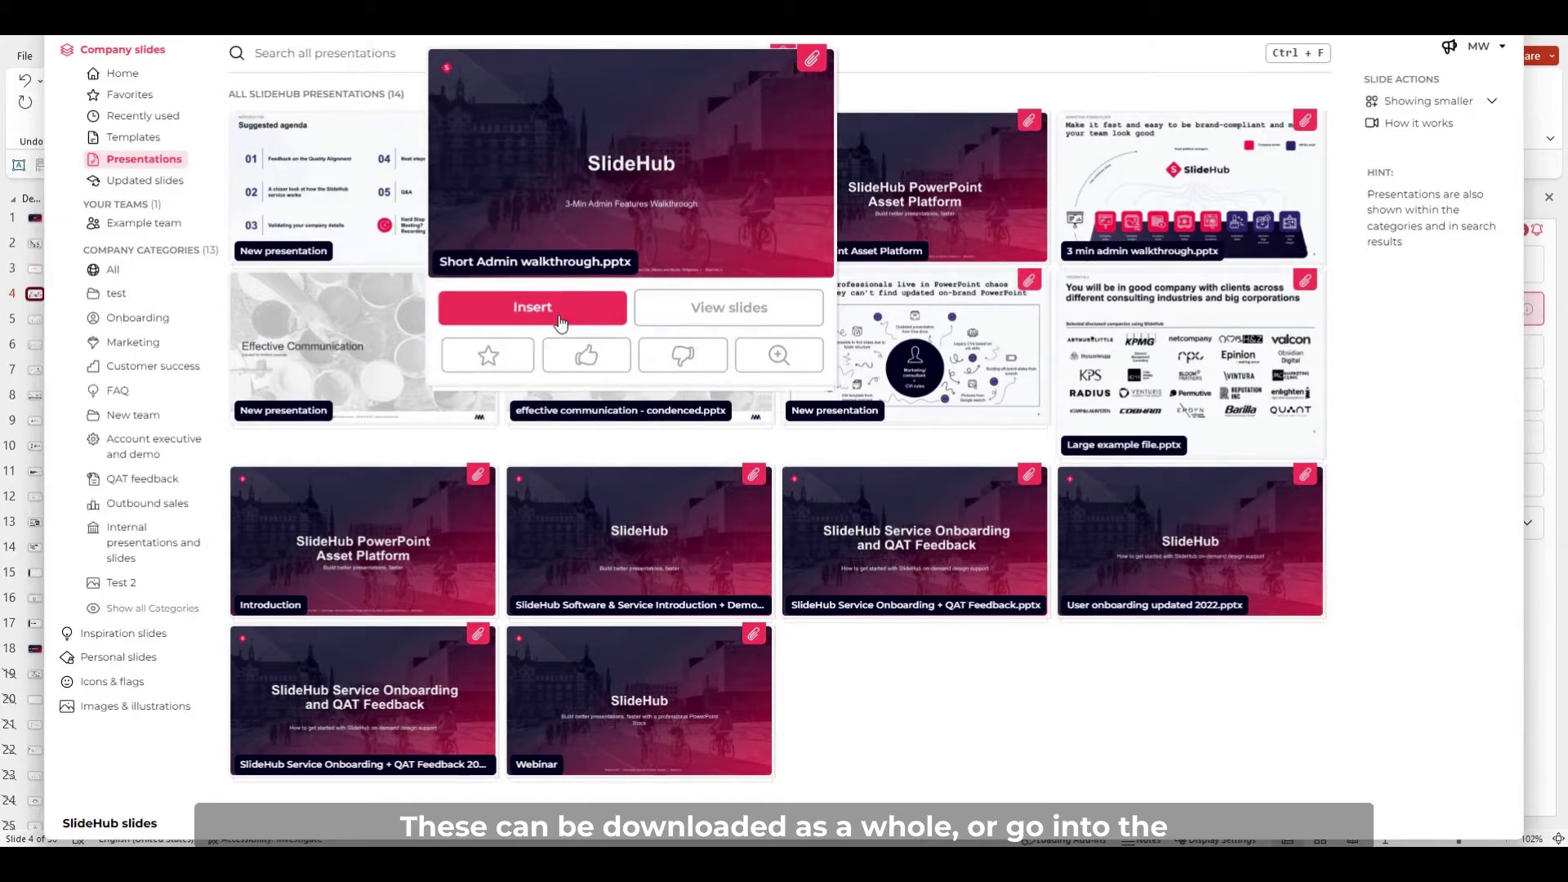
pyautogui.click(728, 307)
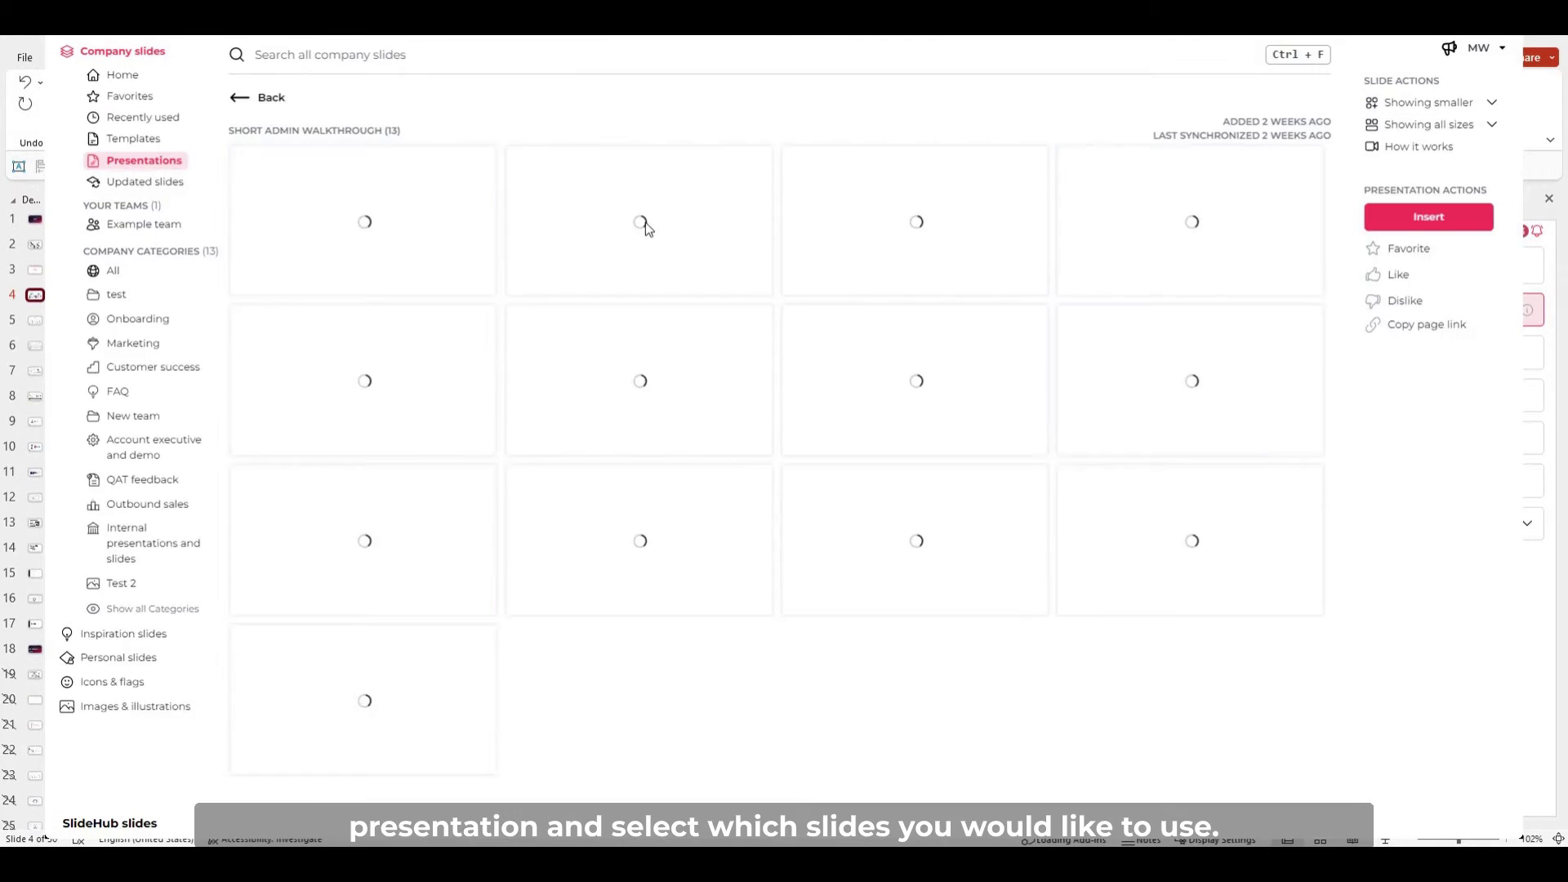
pyautogui.click(639, 221)
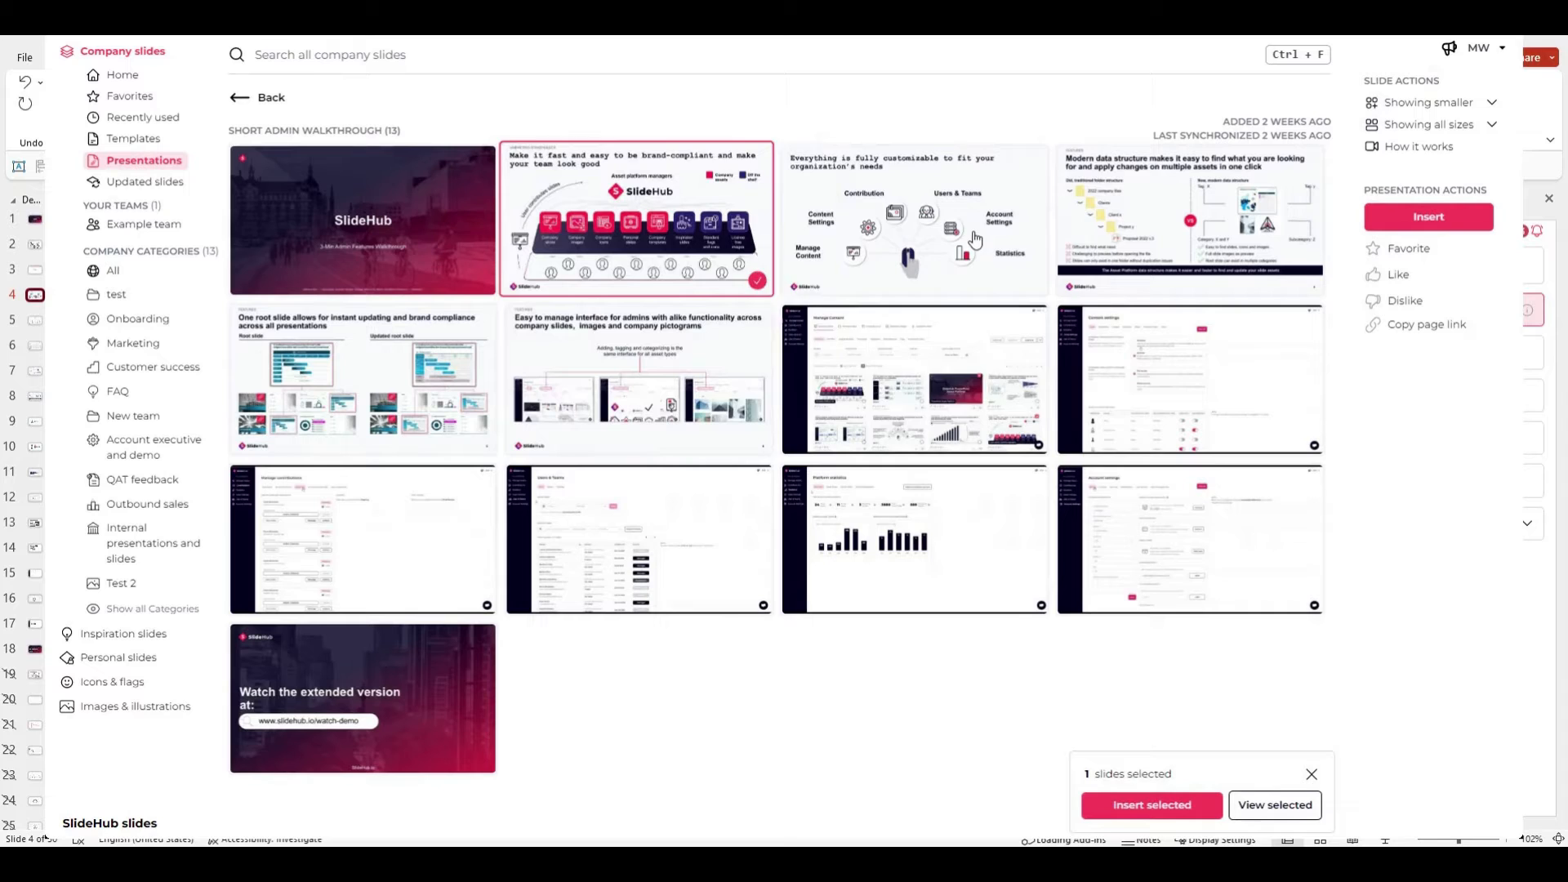
pyautogui.click(913, 220)
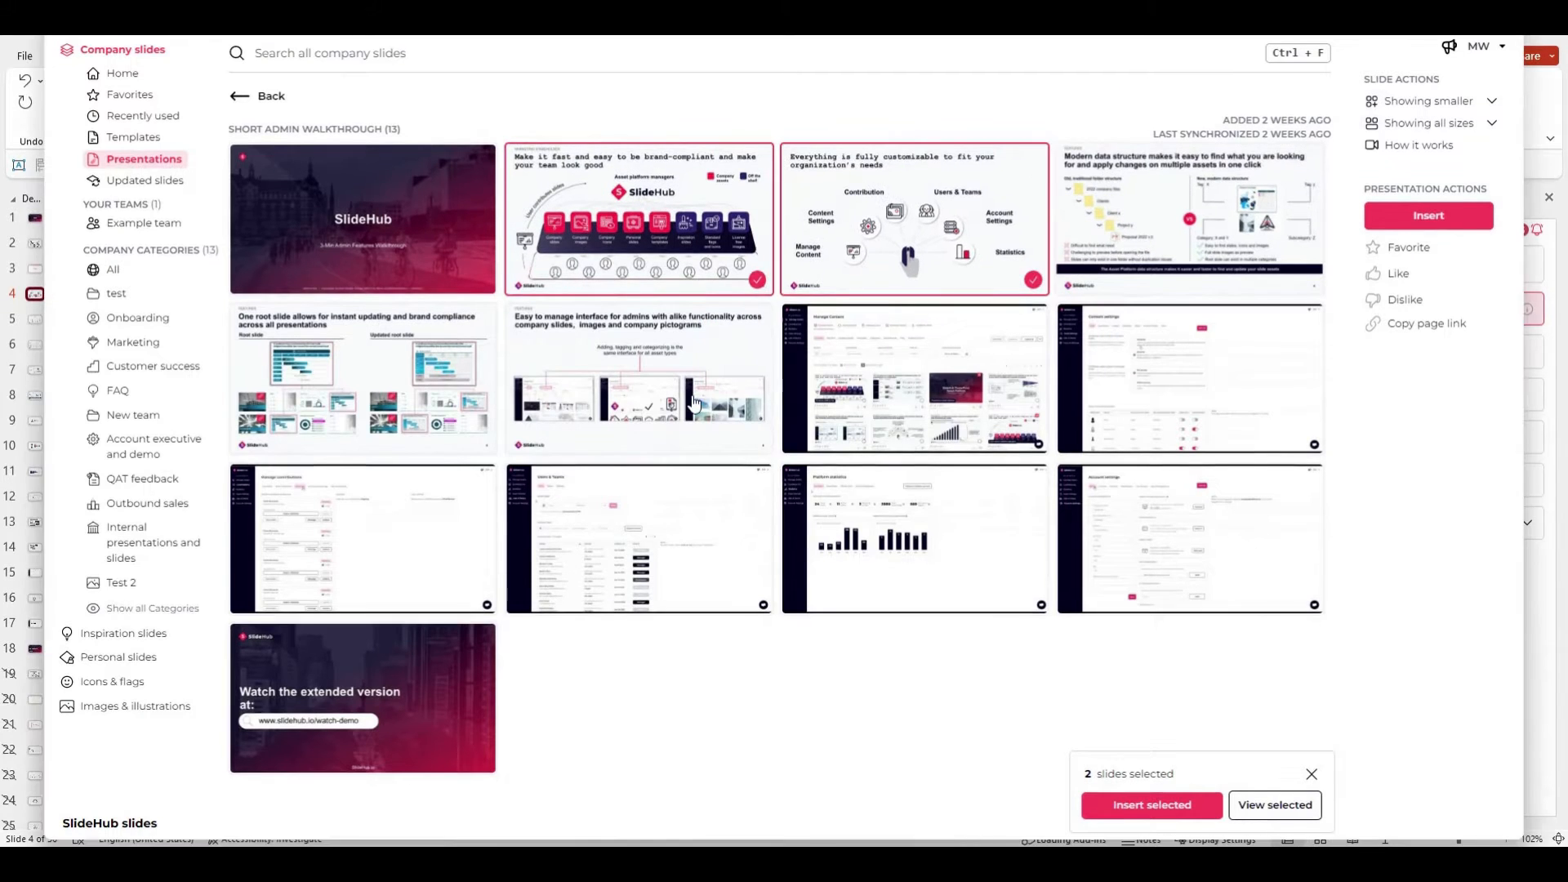
pyautogui.click(1151, 804)
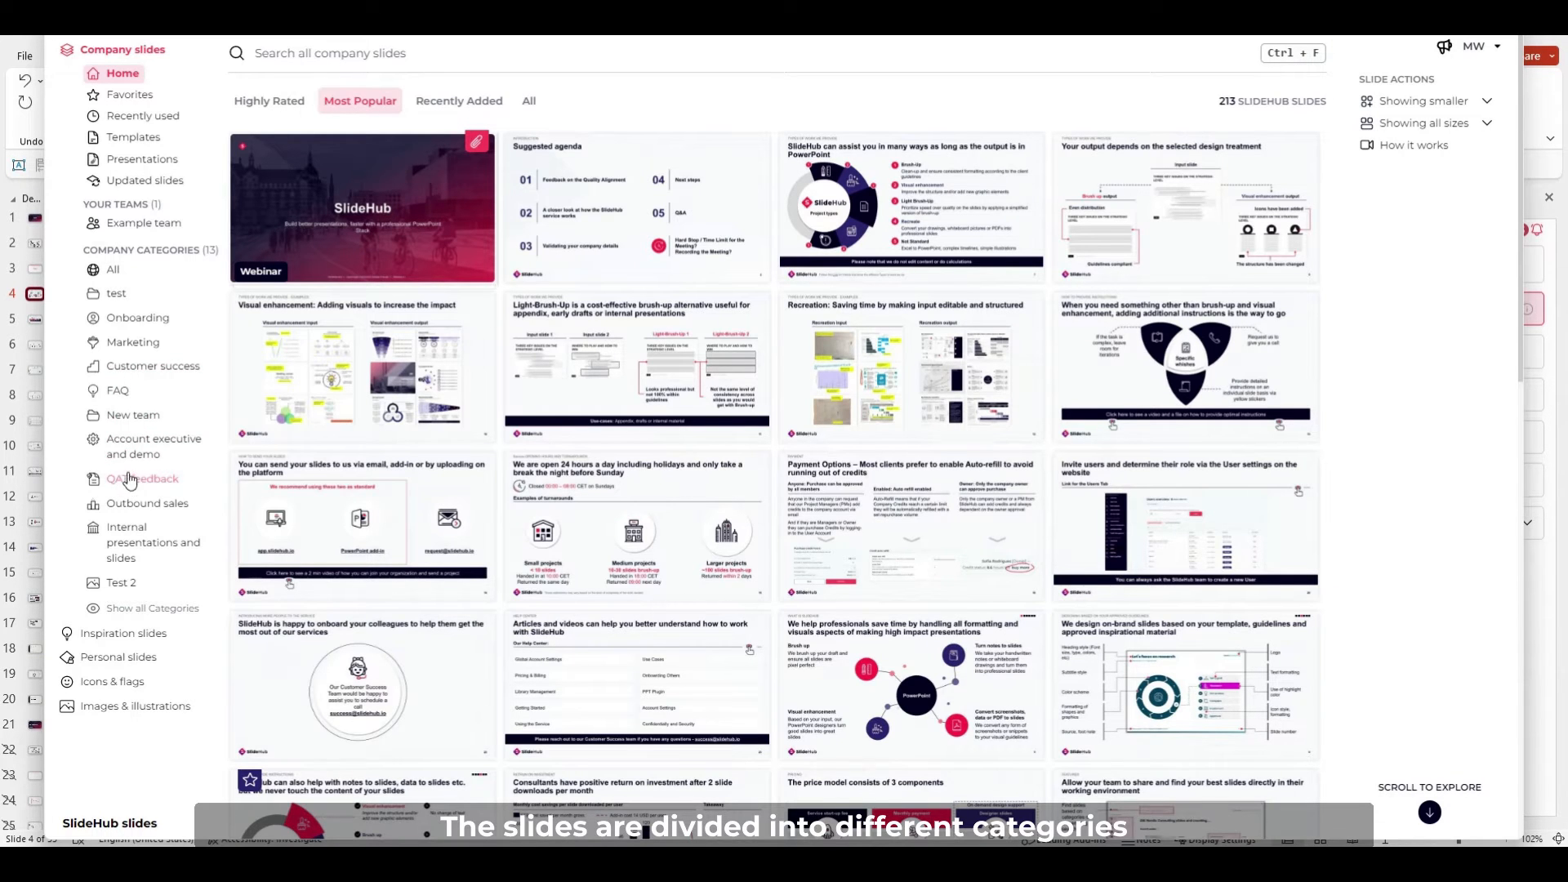
# - Tour the Favorites, Recently used, Updated slides and Templates views, ending on Recently used
pyautogui.click(153, 446)
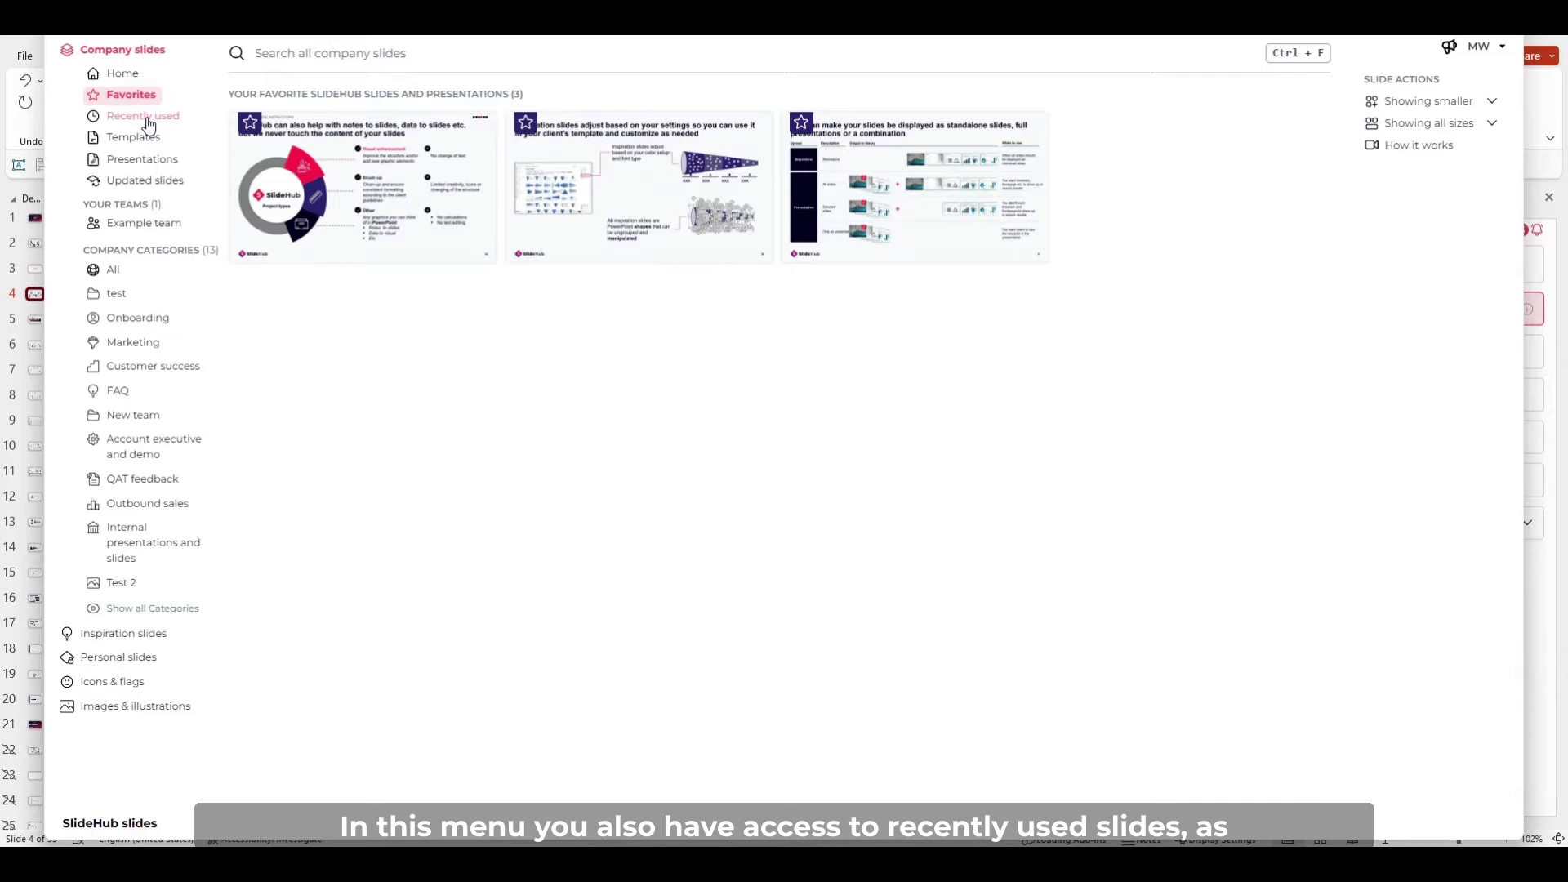
pyautogui.click(143, 116)
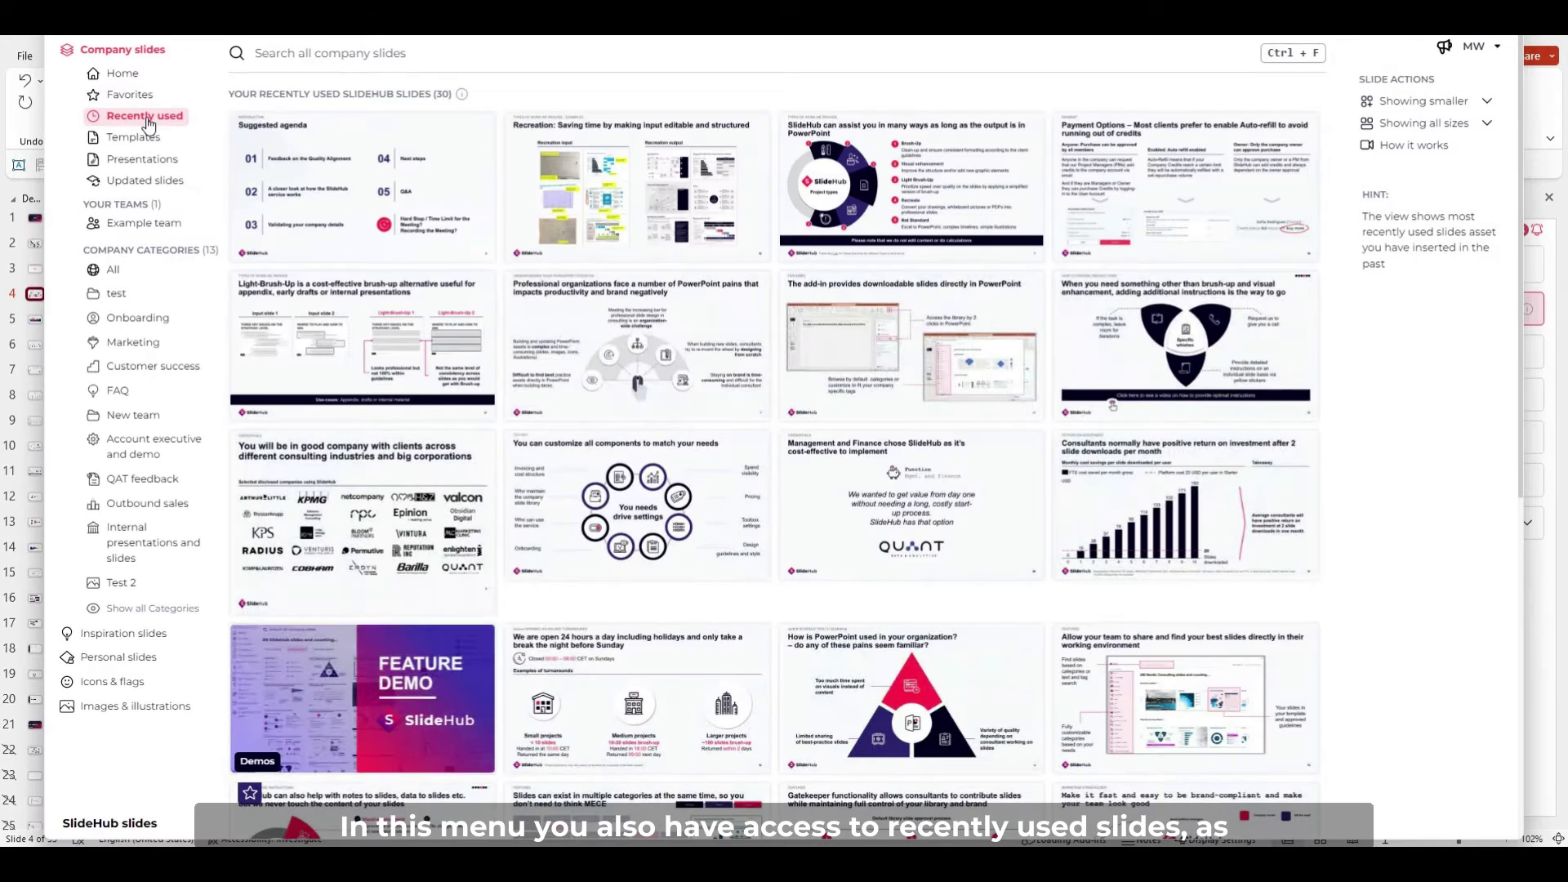
pyautogui.click(146, 181)
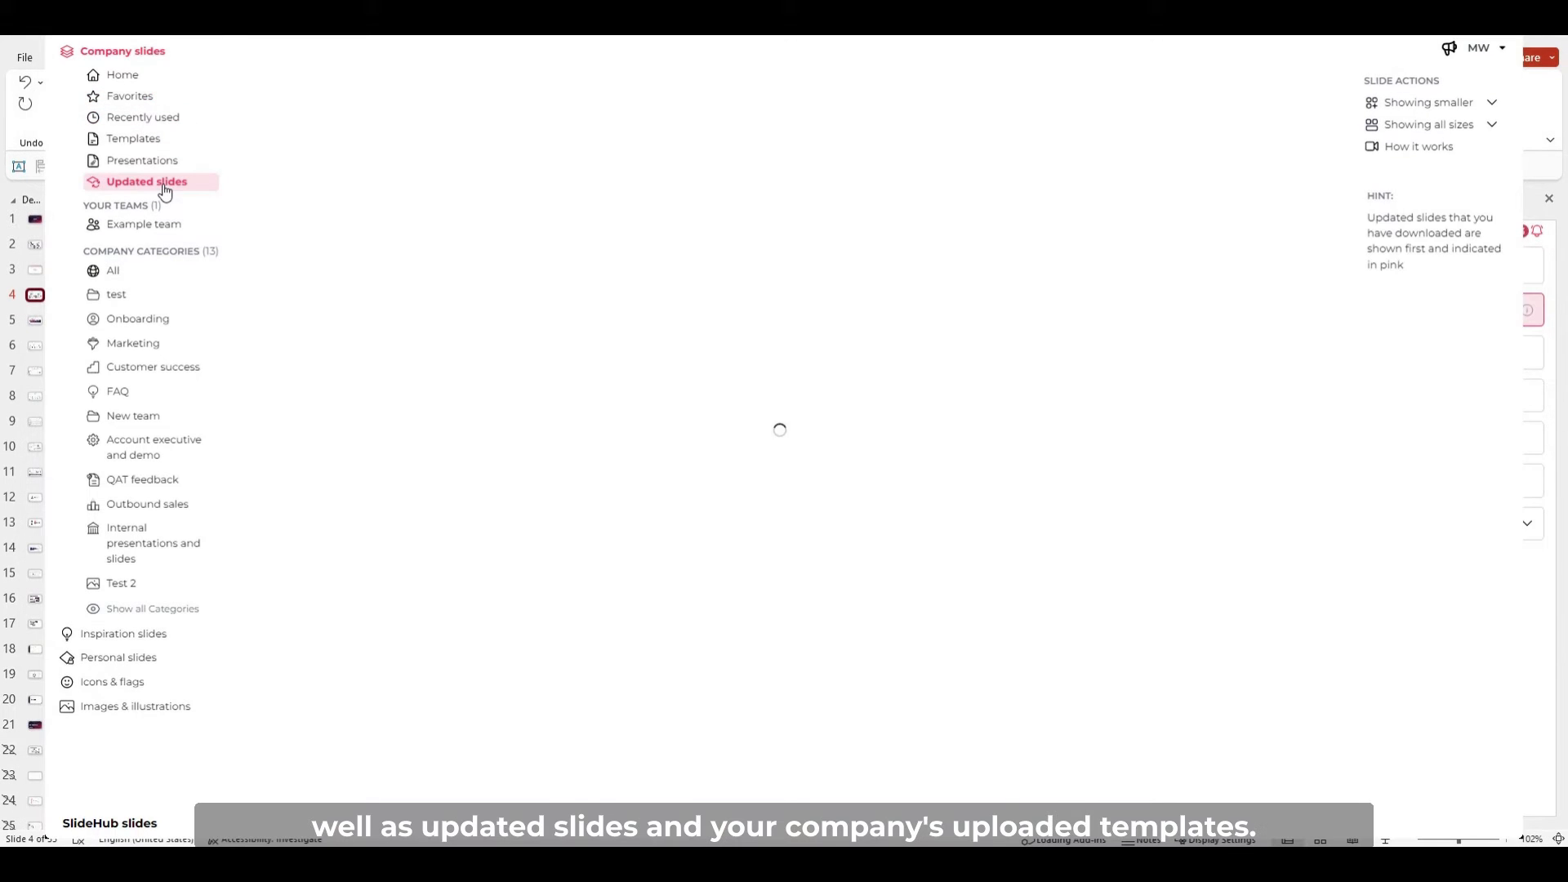
pyautogui.click(133, 138)
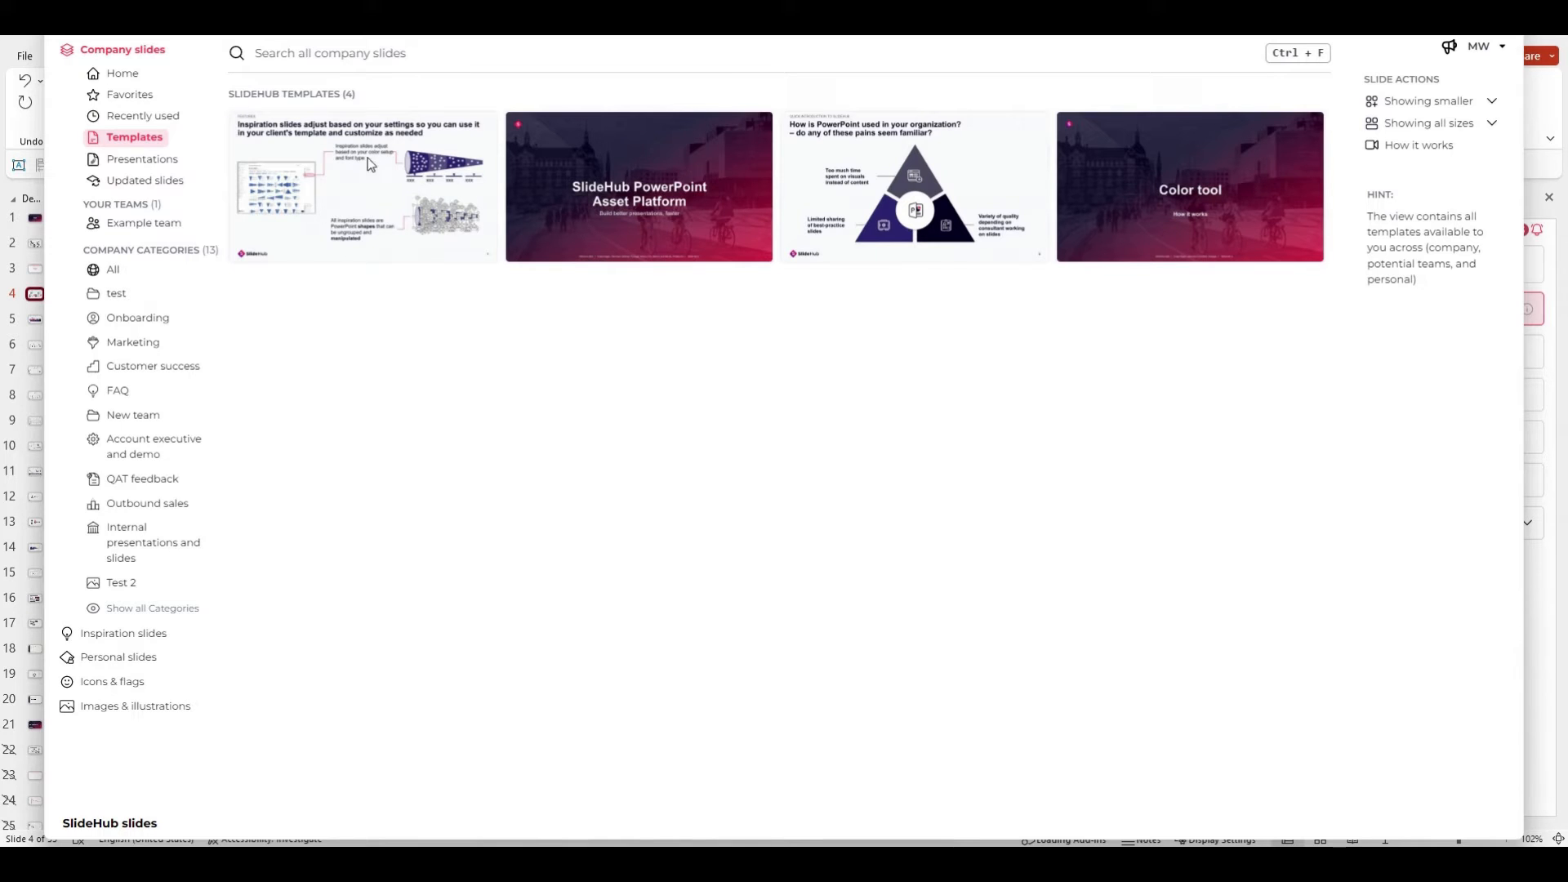
pyautogui.click(144, 115)
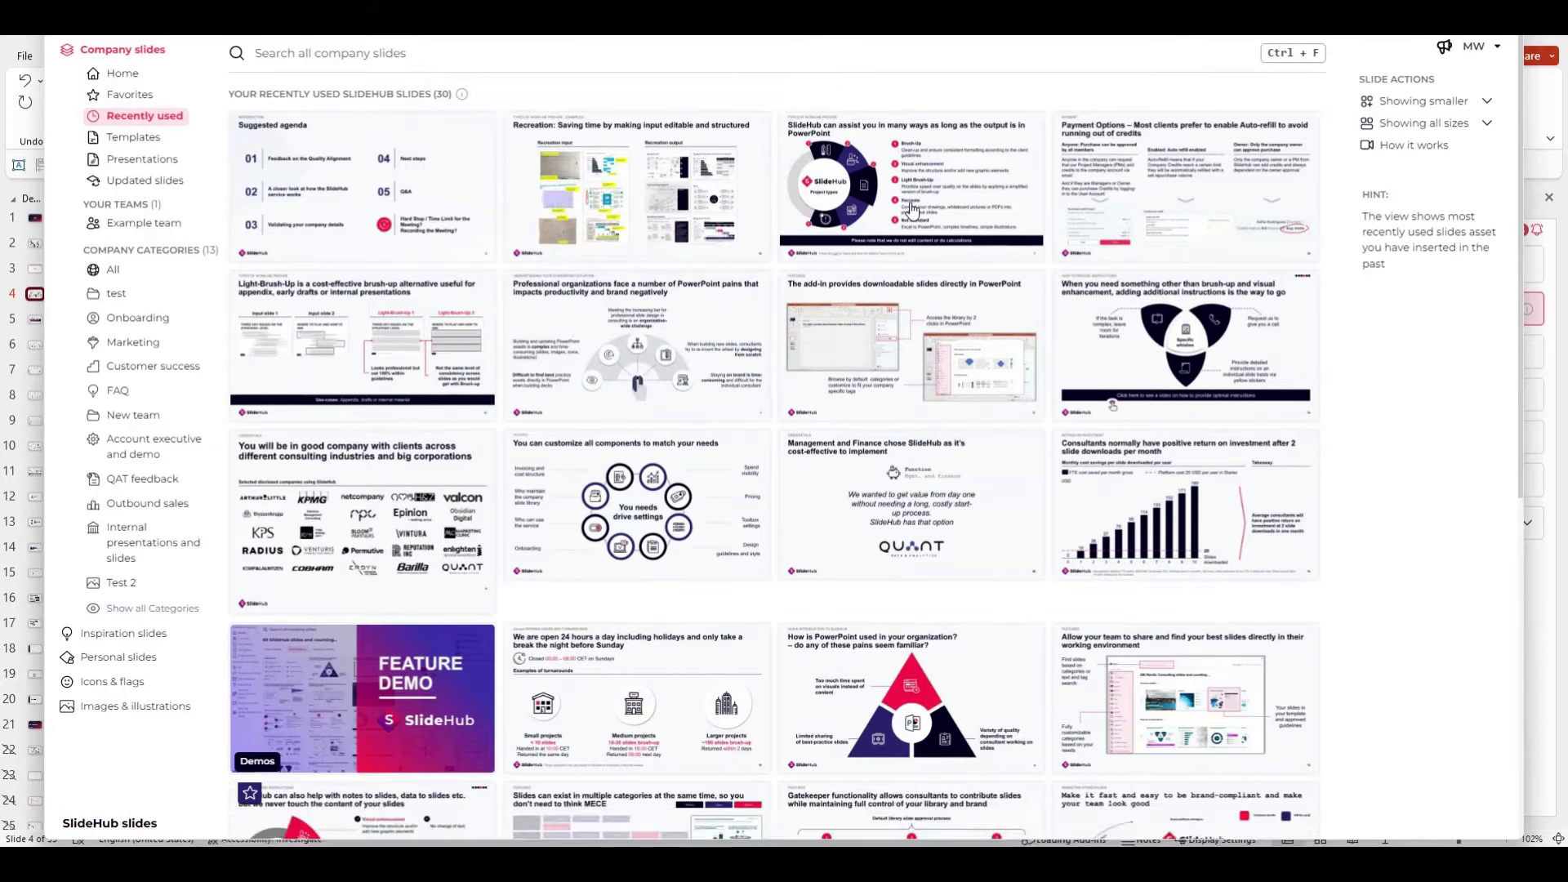
# - Insert the project types slide, then replace slide 28 with its updated version
pyautogui.click(910, 187)
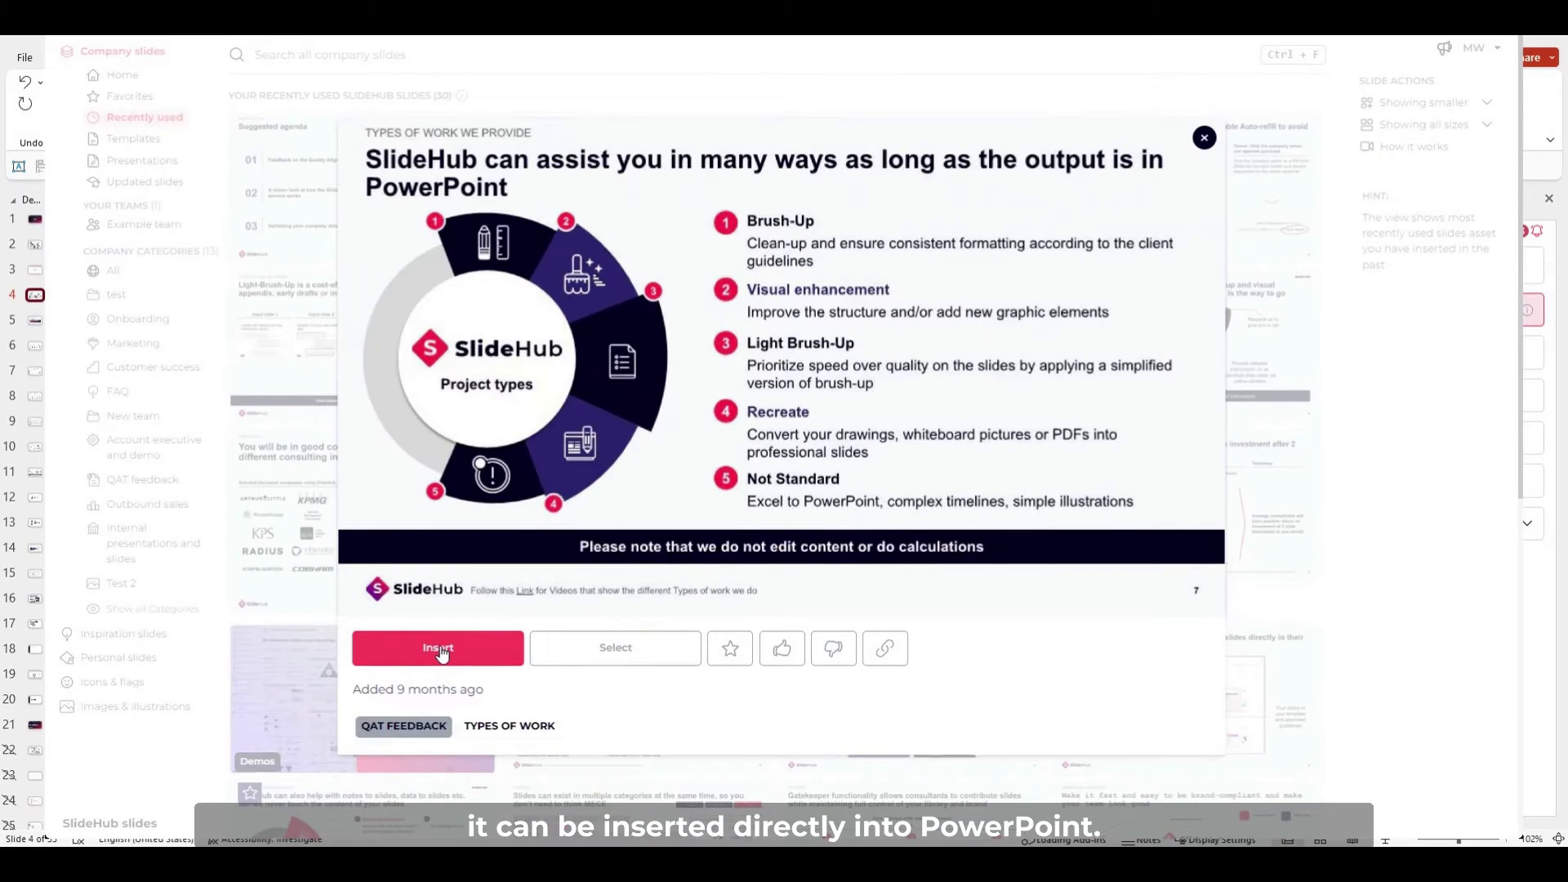
pyautogui.click(437, 647)
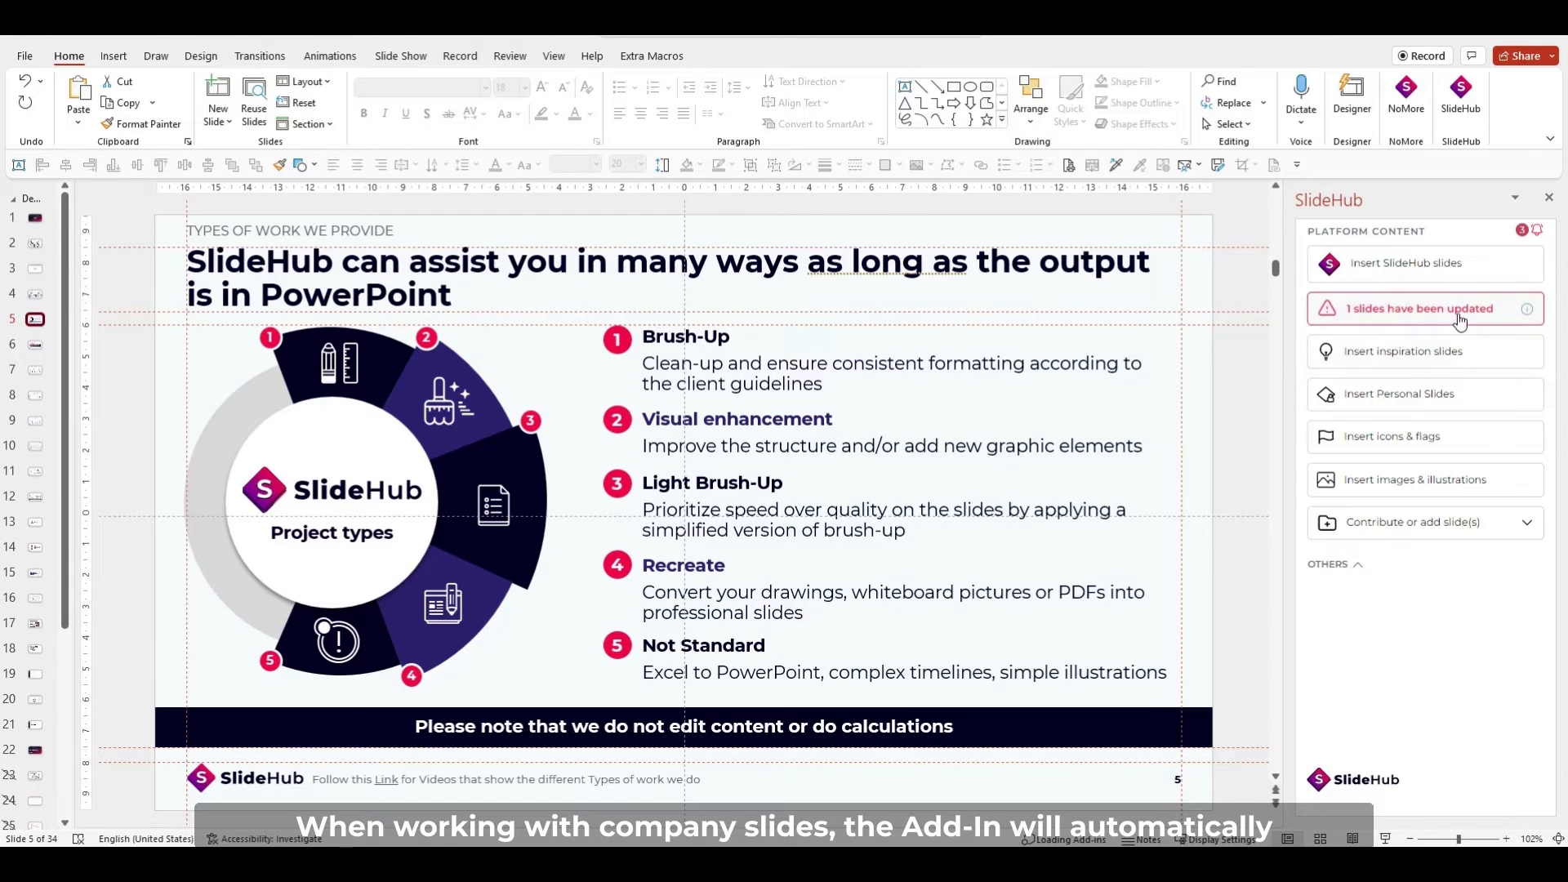
pyautogui.moveTo(1390, 400)
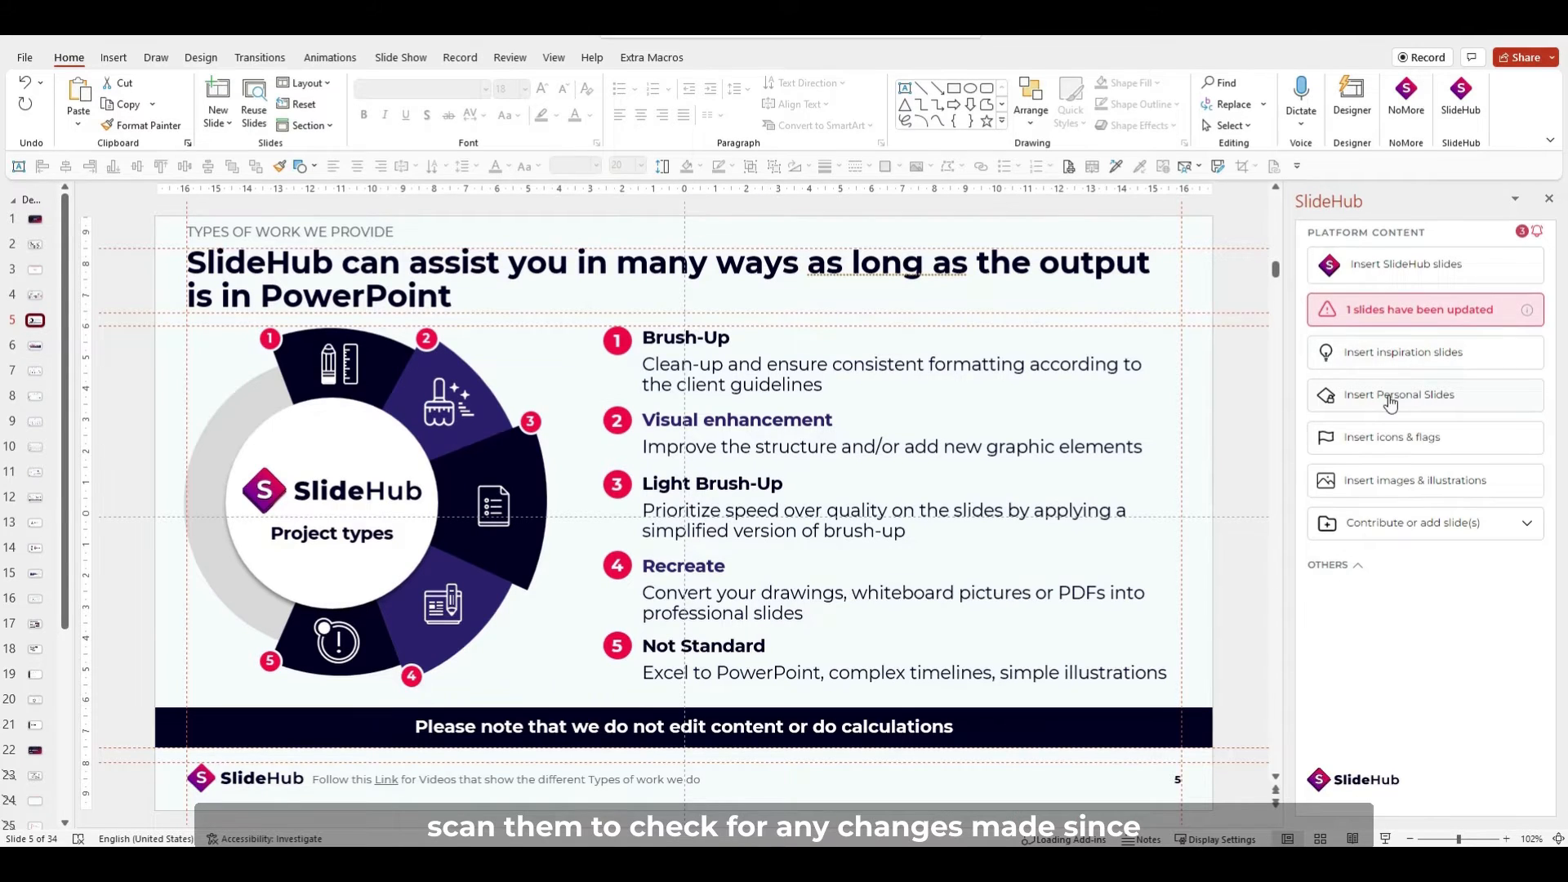
pyautogui.moveTo(1418, 322)
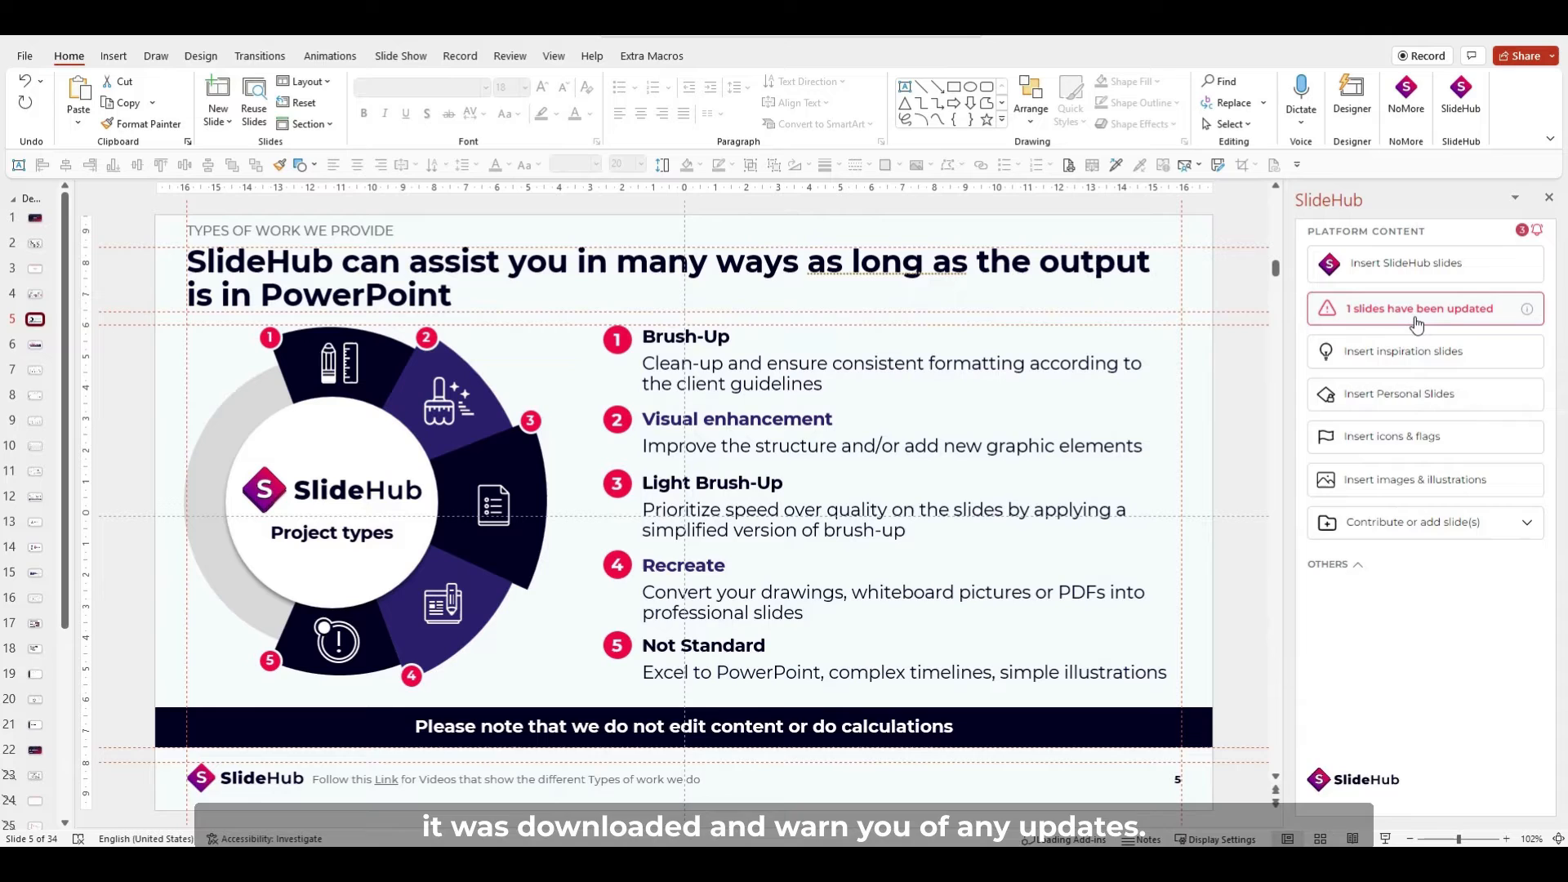
pyautogui.click(1418, 308)
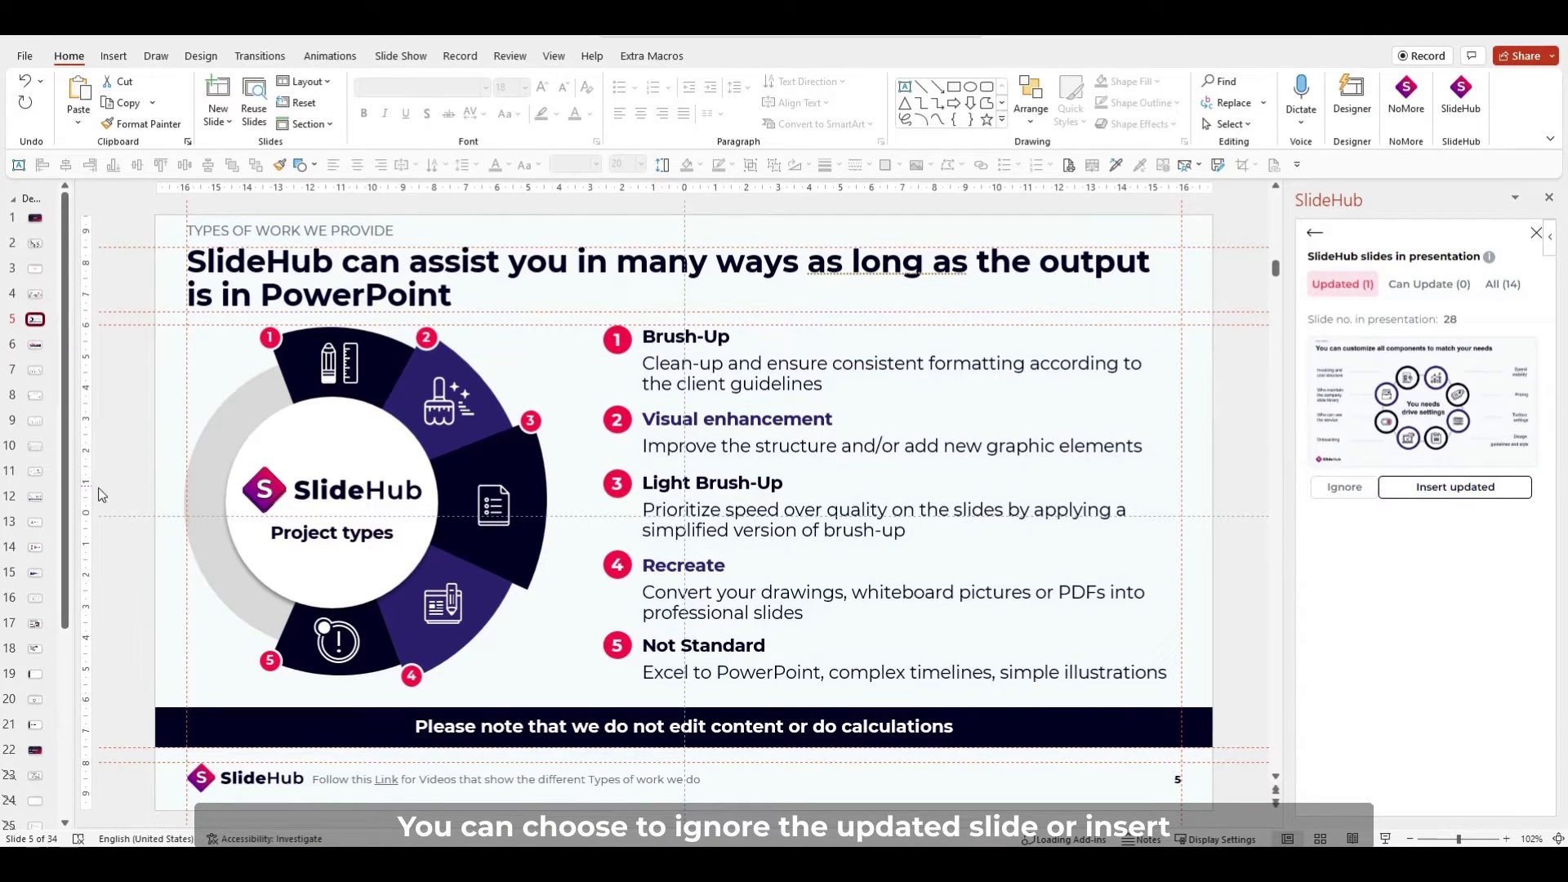
pyautogui.scroll(-3)
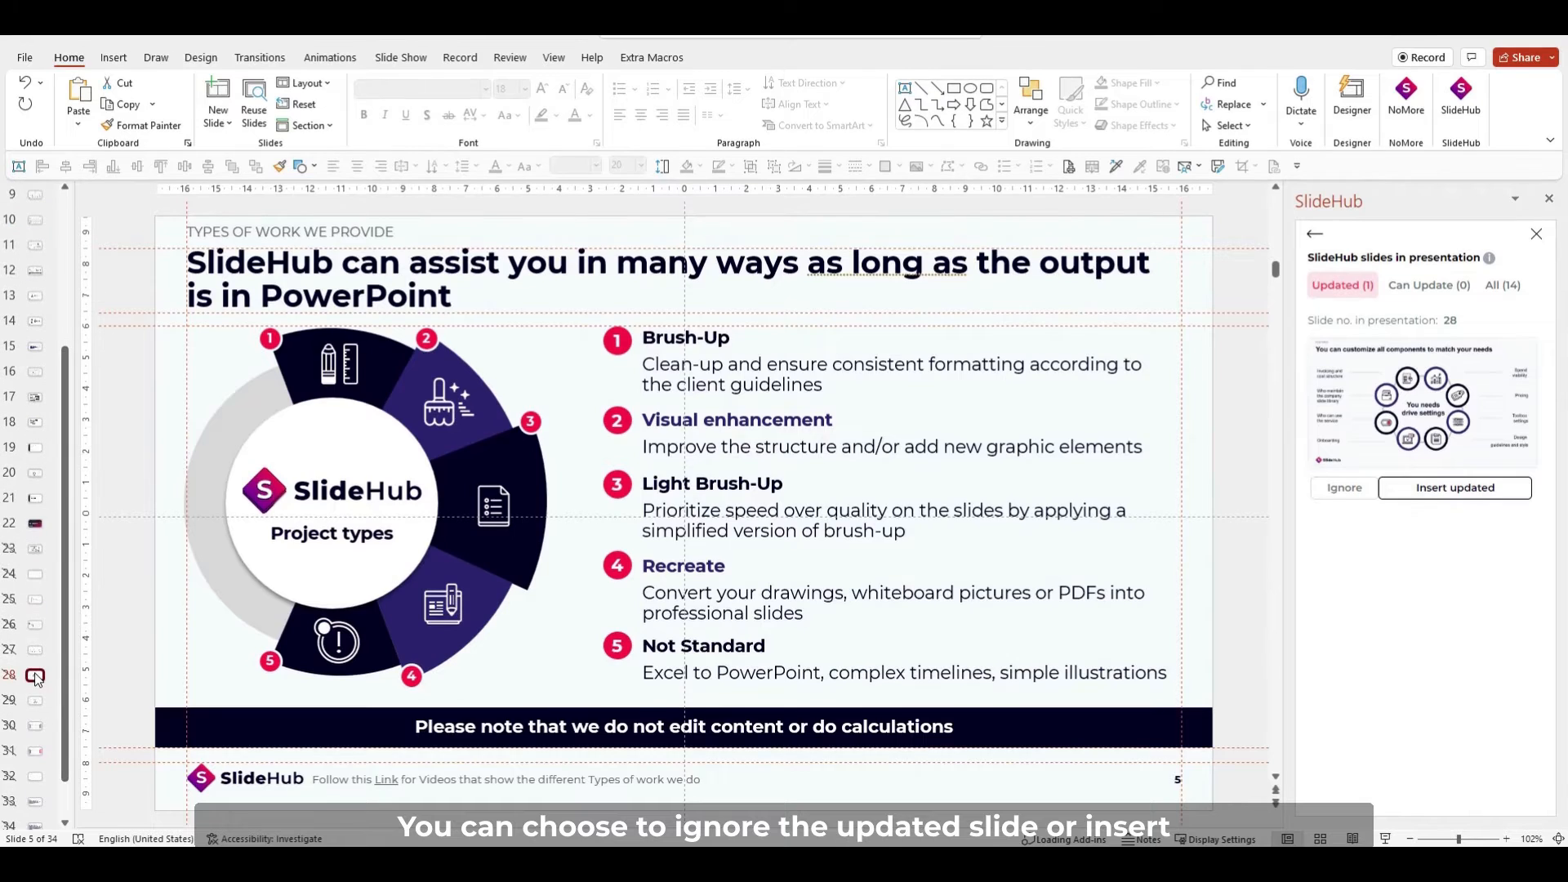
pyautogui.click(1454, 487)
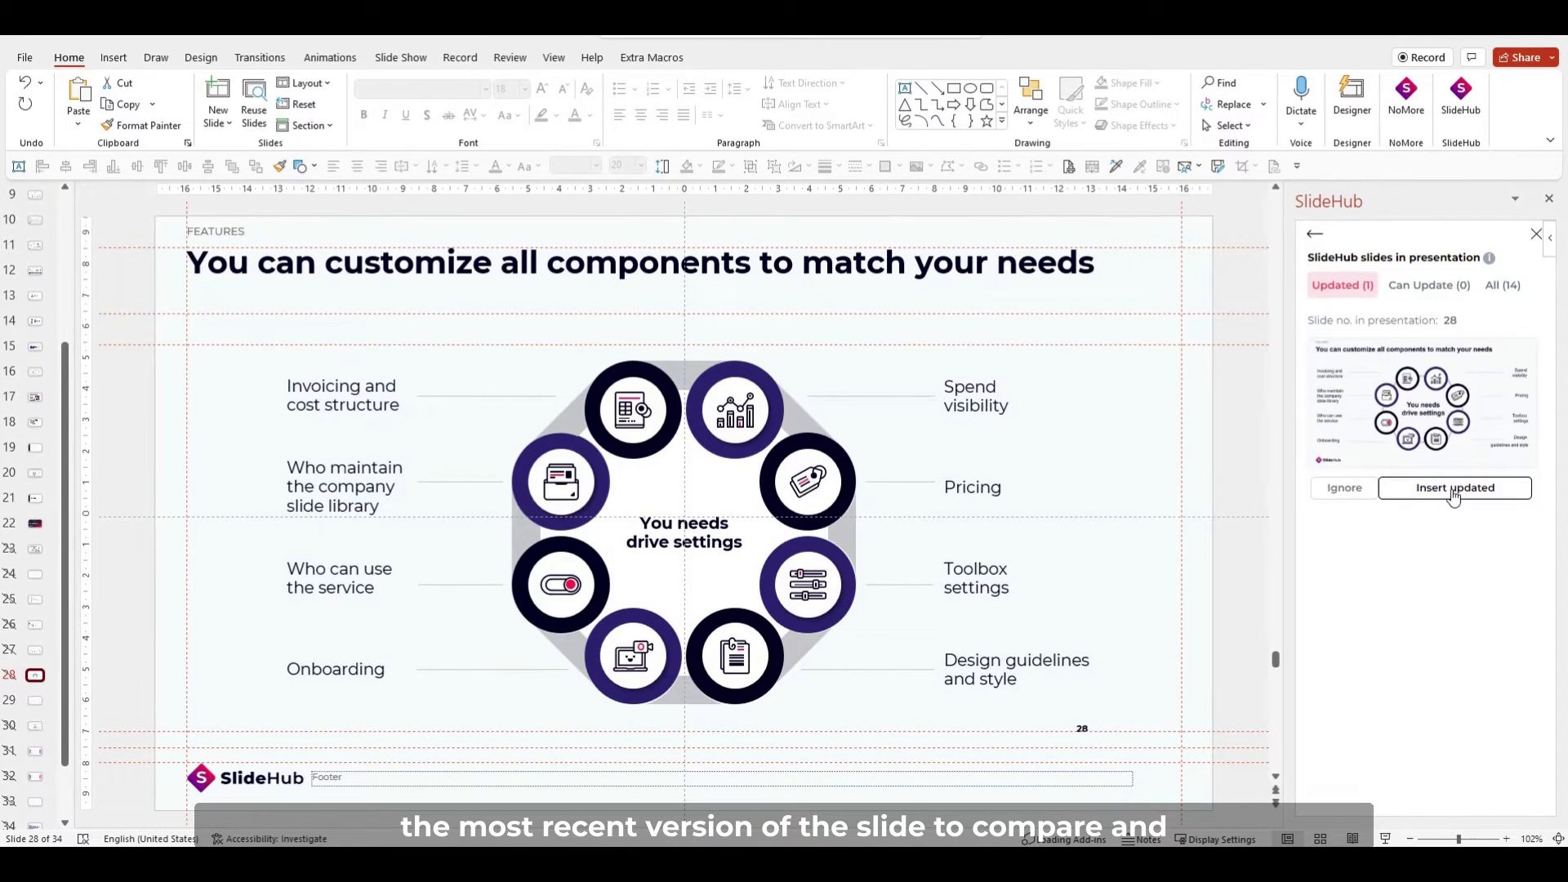
pyautogui.click(1454, 487)
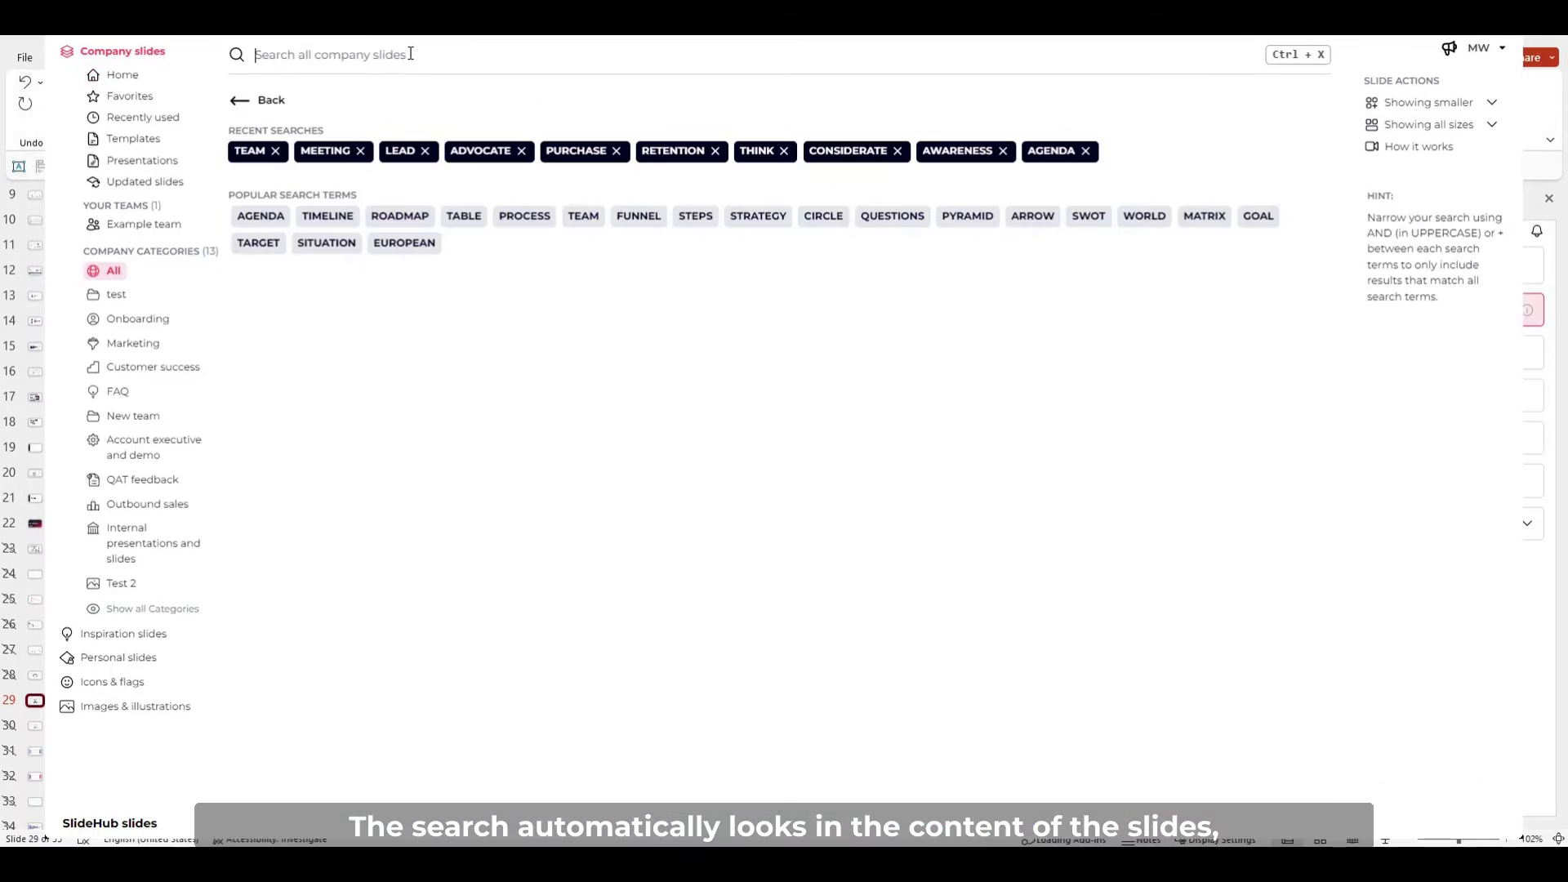
# - Search the company slides for 'consult' and preview one result
pyautogui.write('consulting')
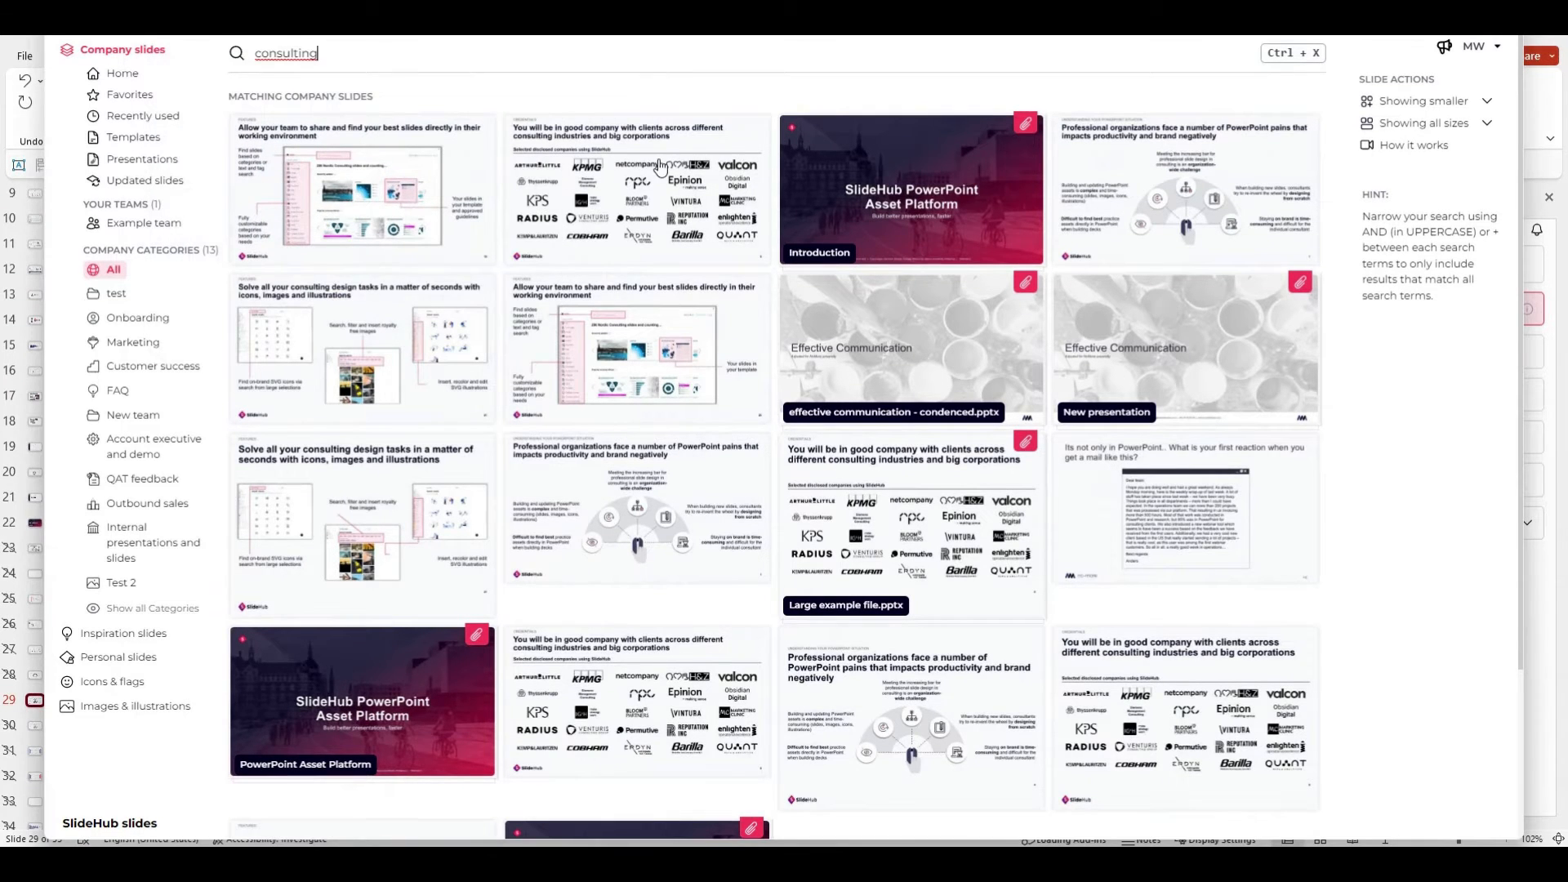
pyautogui.click(636, 191)
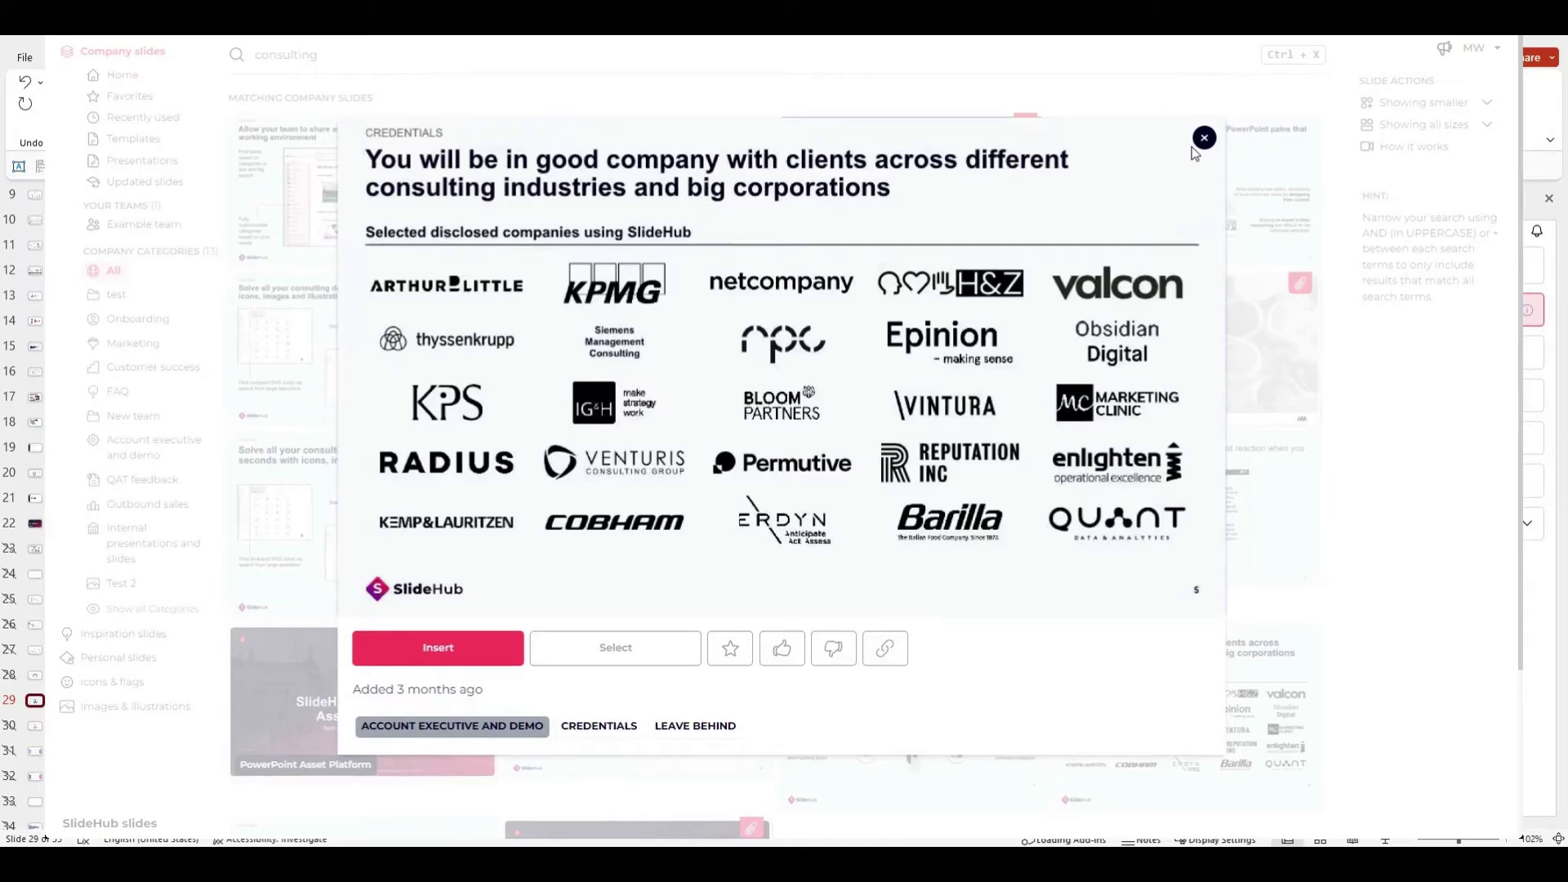
pyautogui.click(1204, 138)
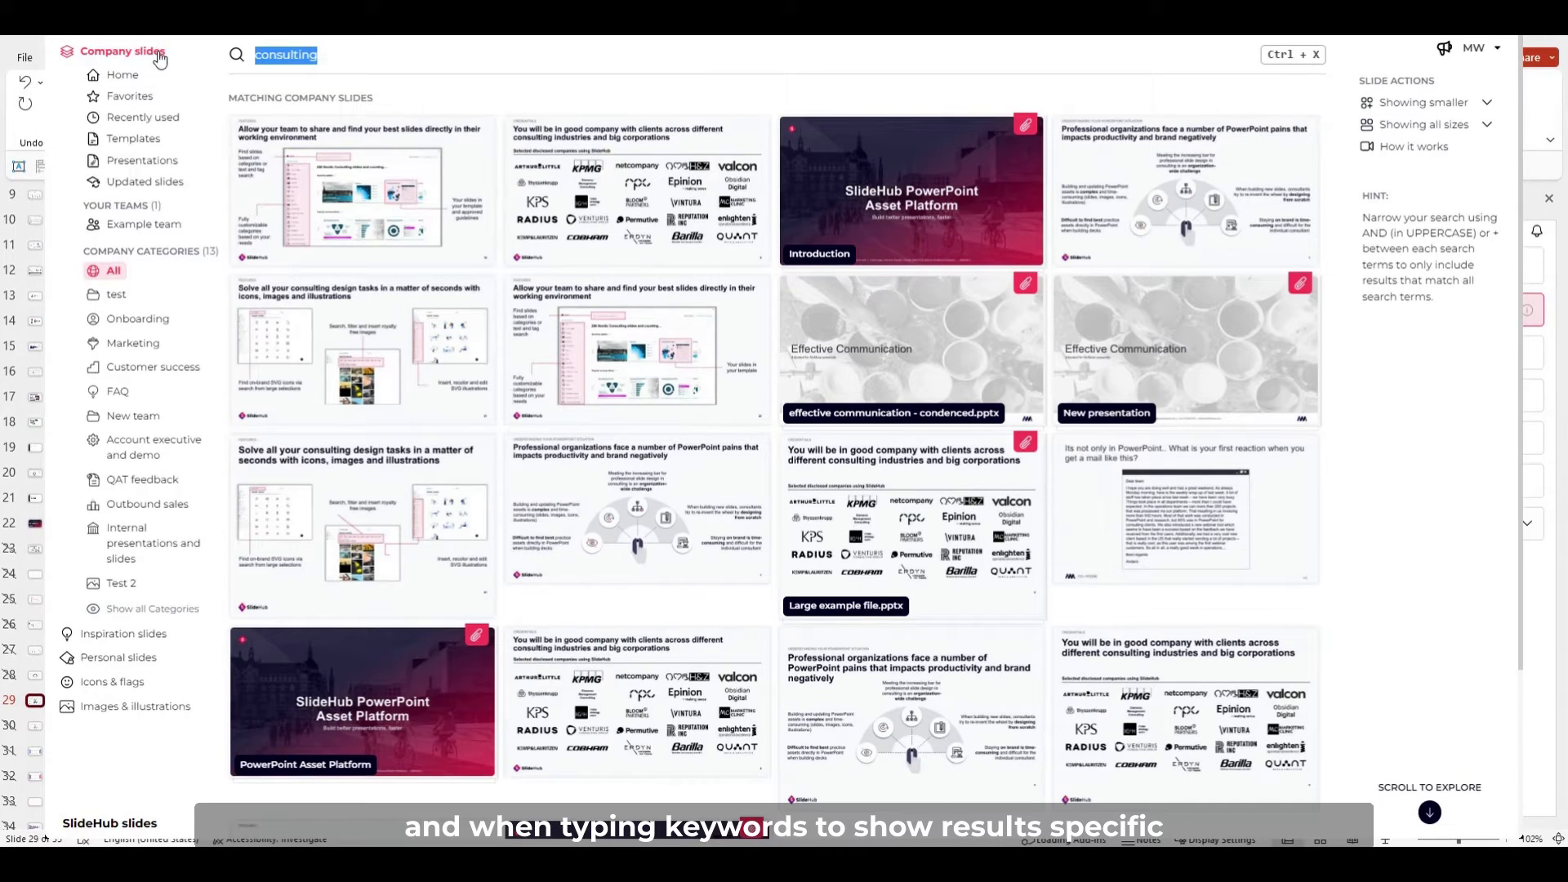
# - Search 'platform AND pricing', then show the QAT feedback category slides
pyautogui.write('platform')
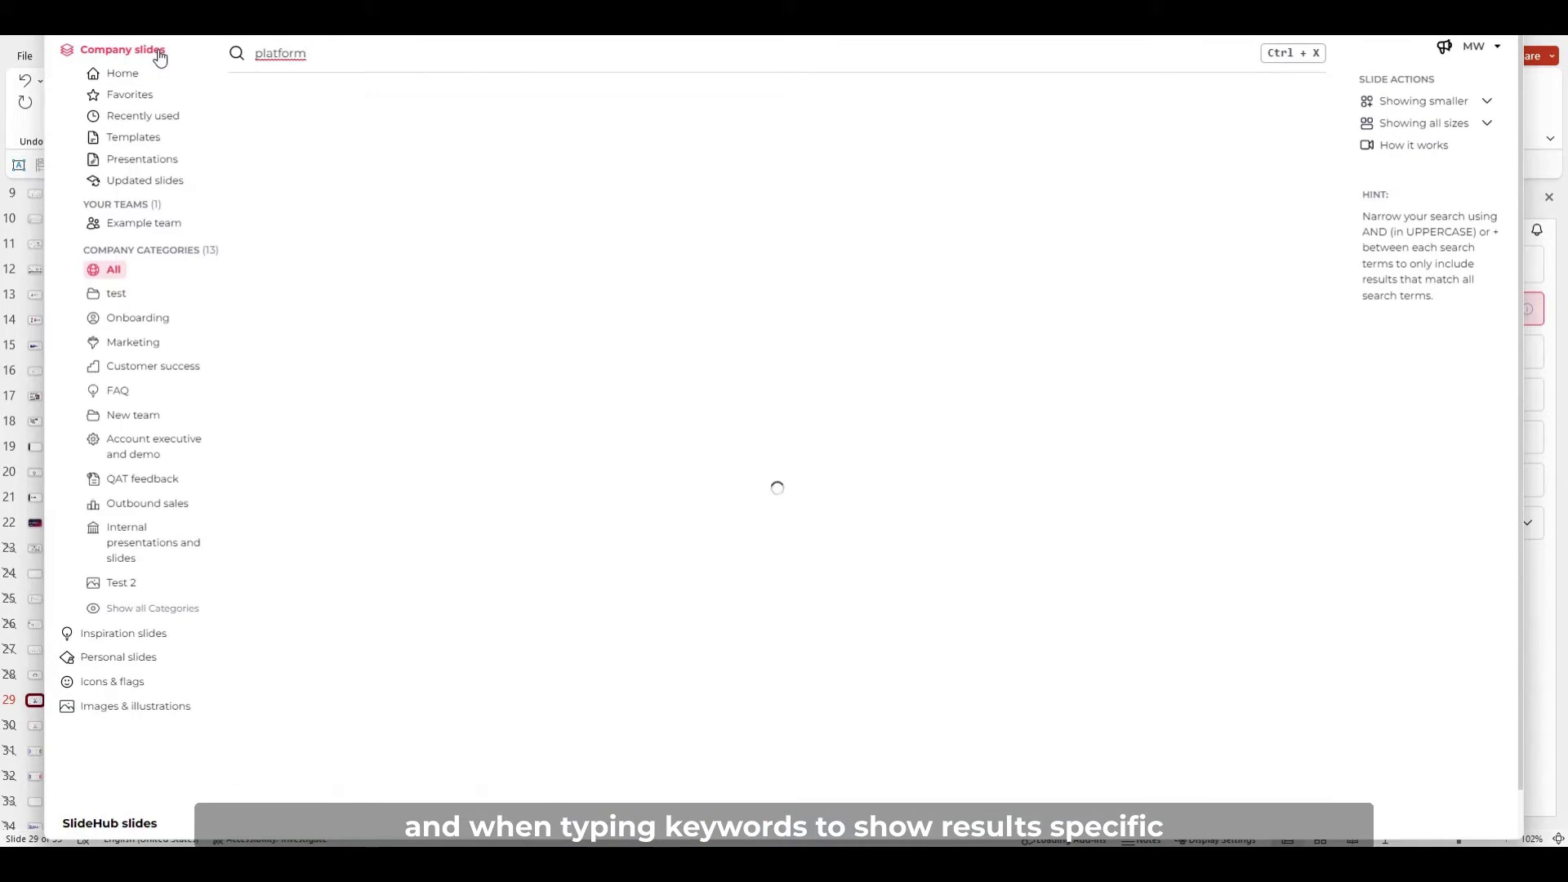
pyautogui.write('AND pricing')
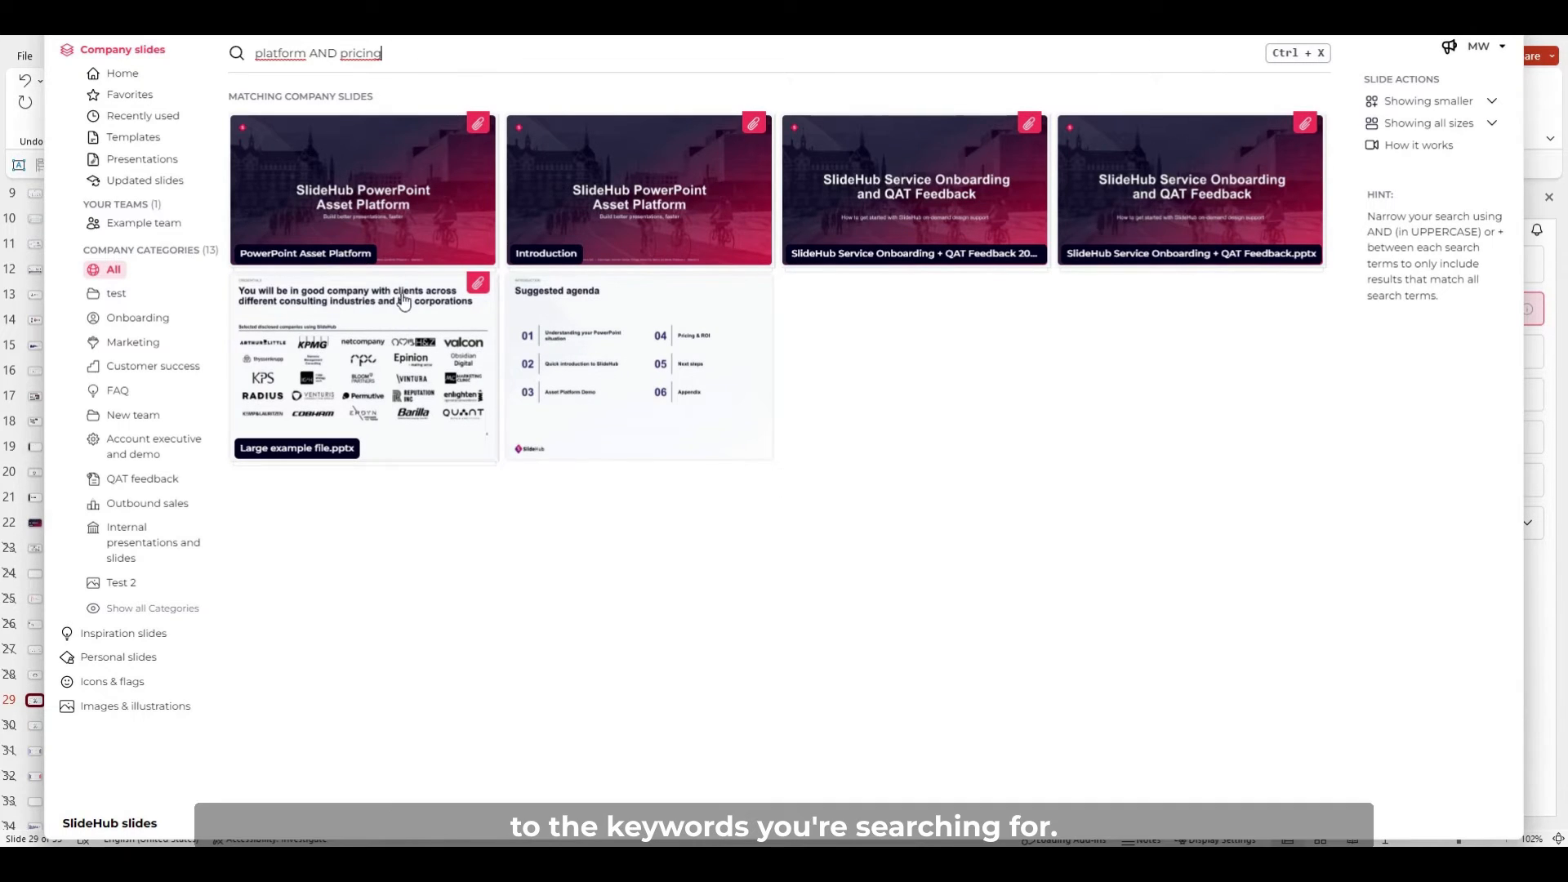
pyautogui.moveTo(665, 213)
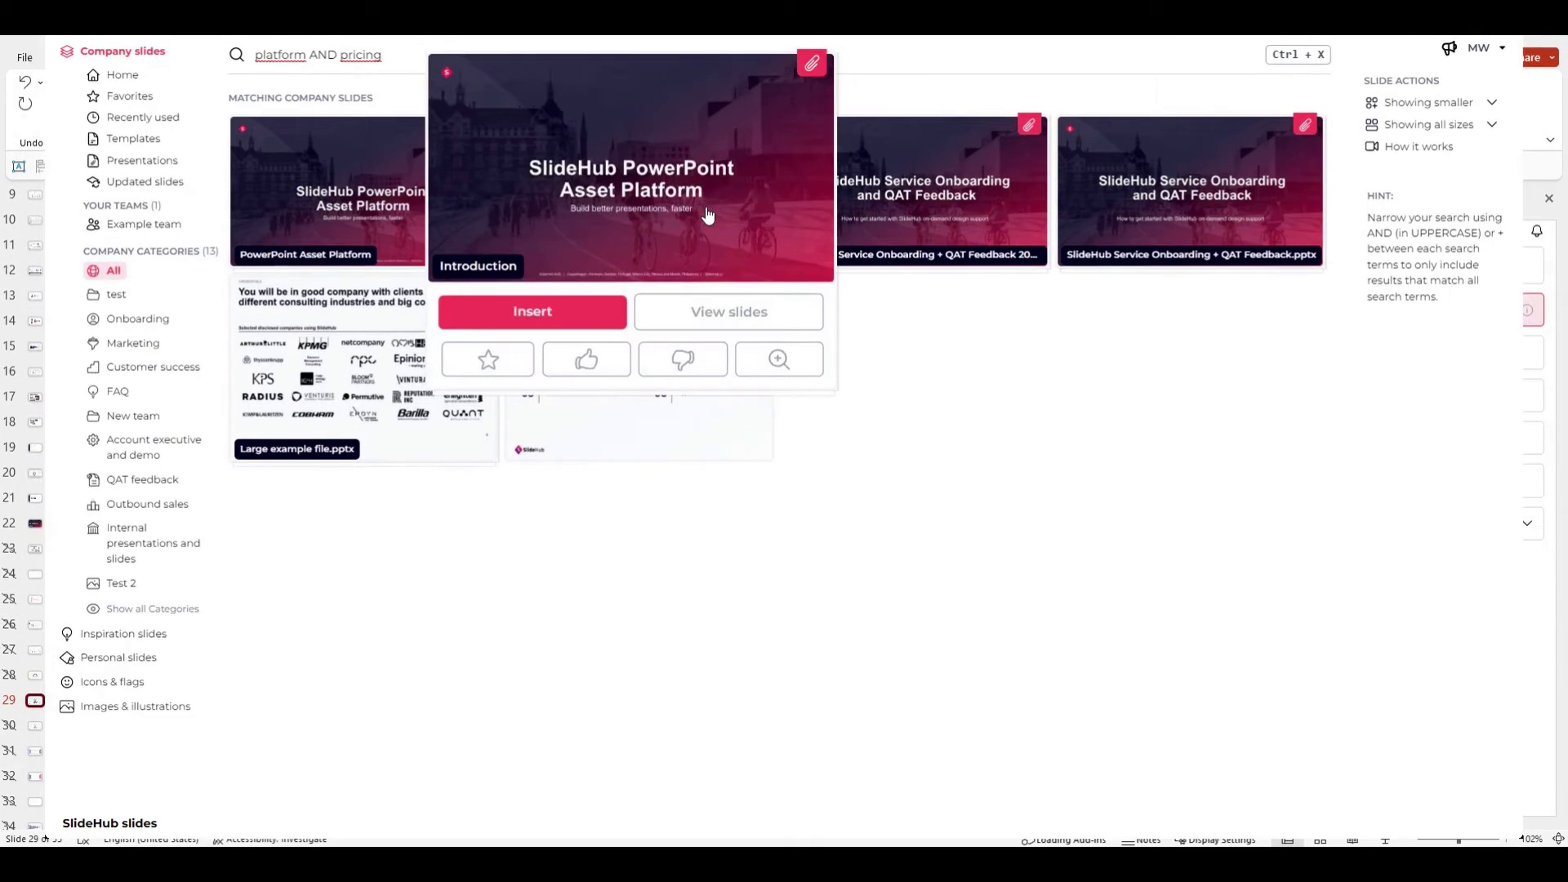
pyautogui.click(142, 478)
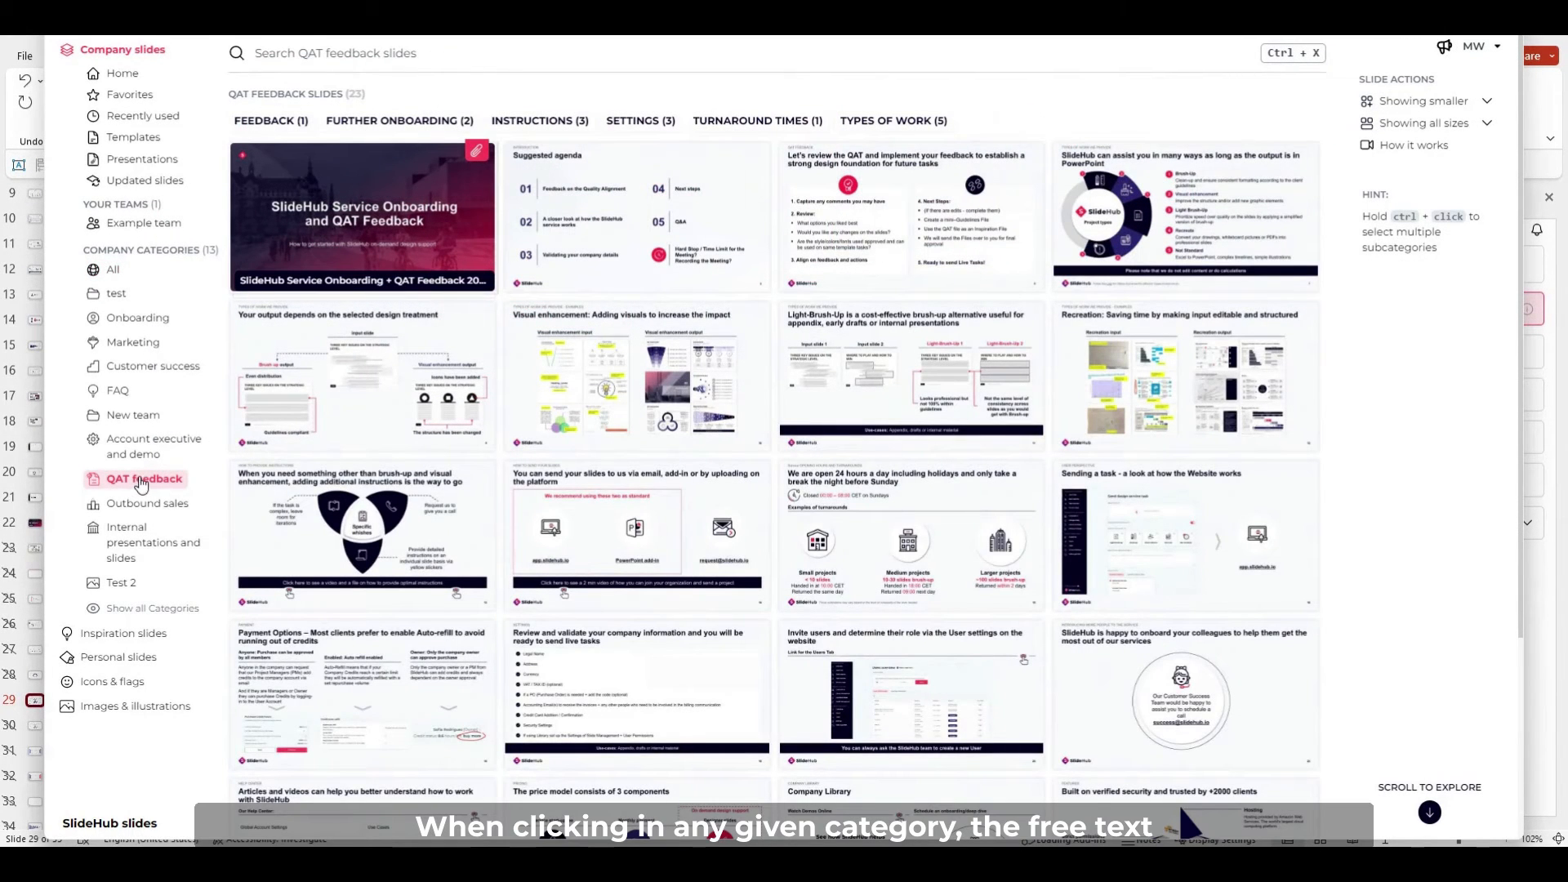
pyautogui.moveTo(362, 217)
pyautogui.write('platform')
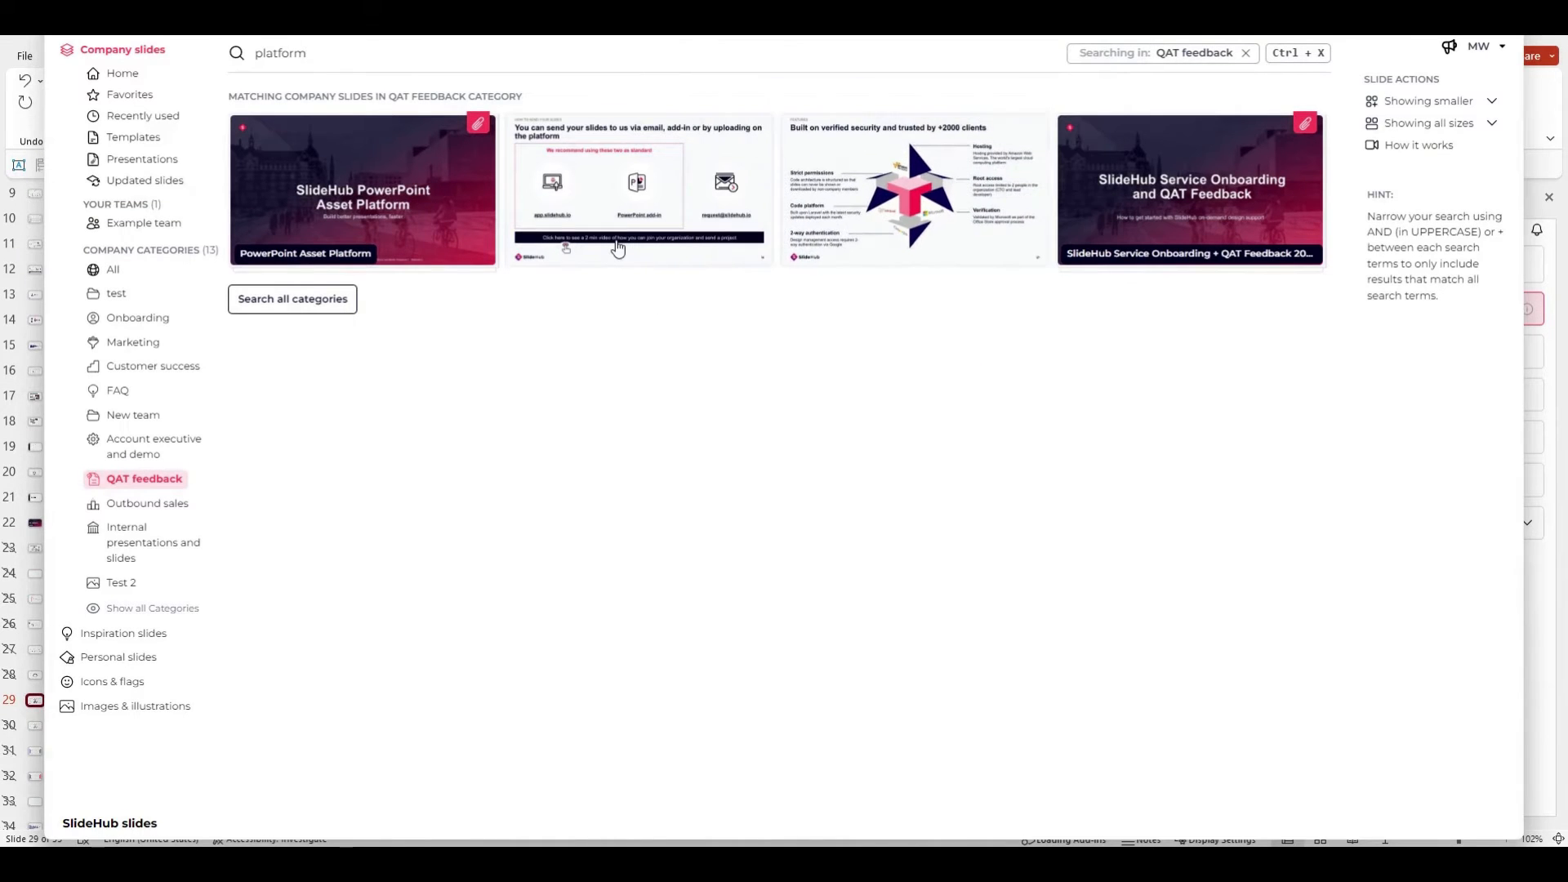
# - Search the Bullet points inspiration slides for 'map'
pyautogui.click(123, 632)
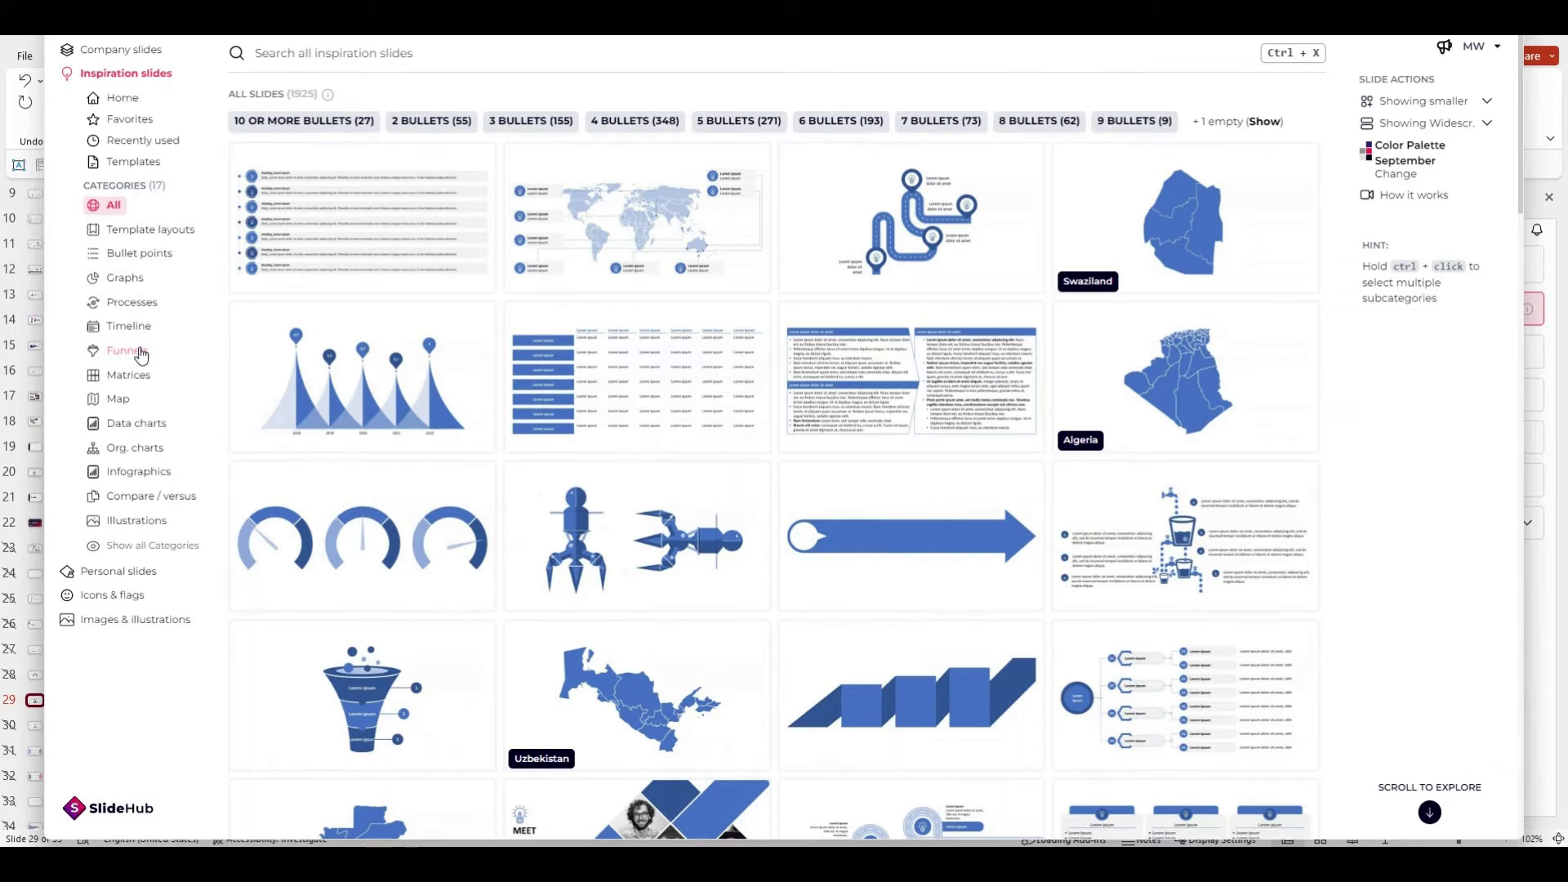
pyautogui.click(139, 253)
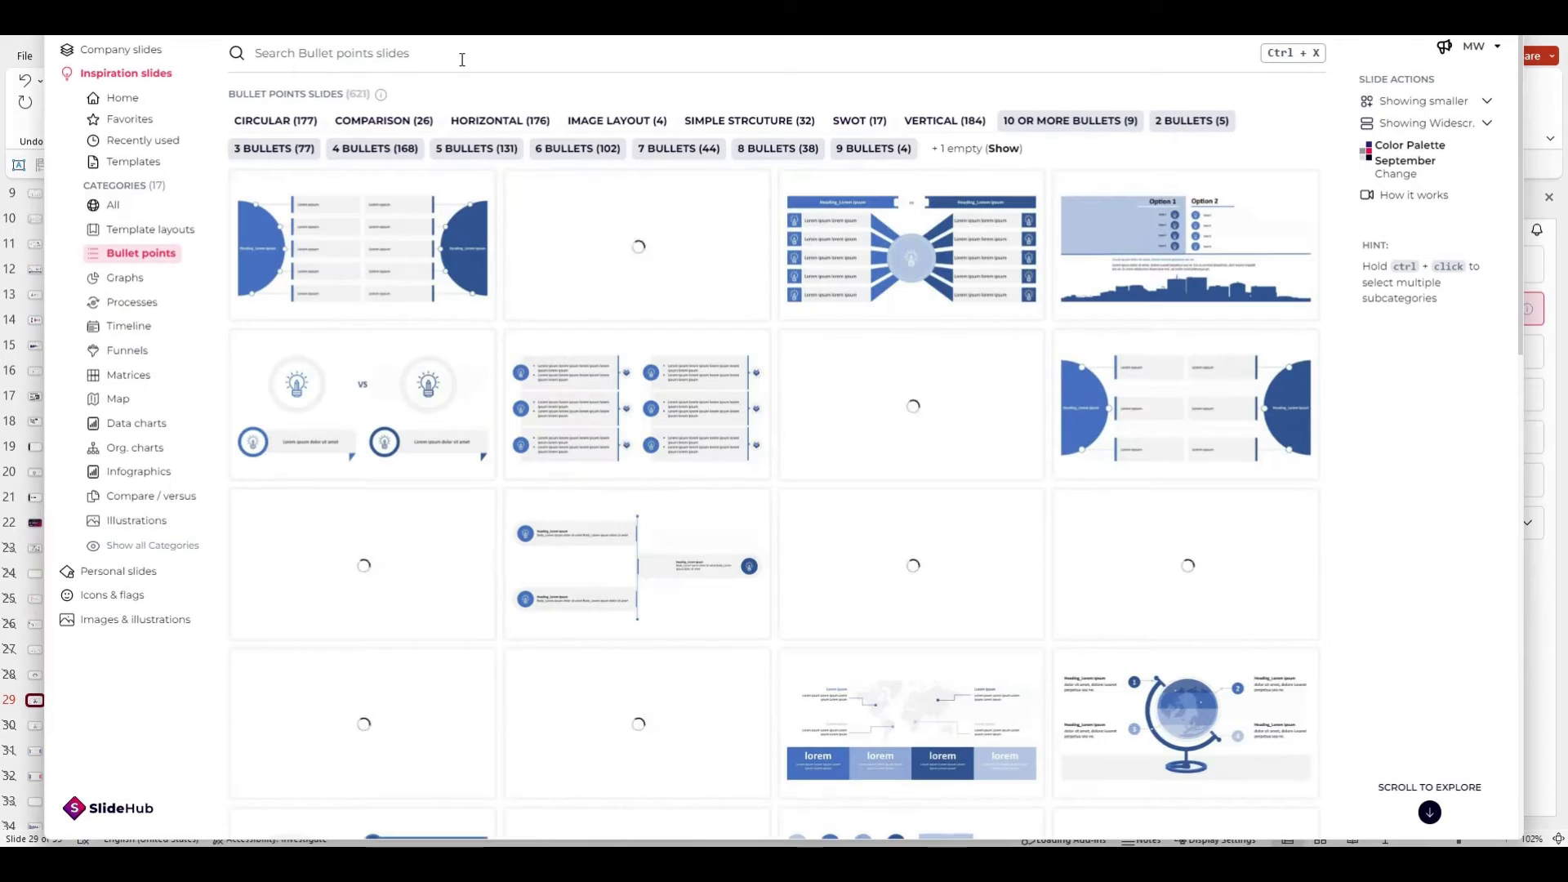
pyautogui.write('map')
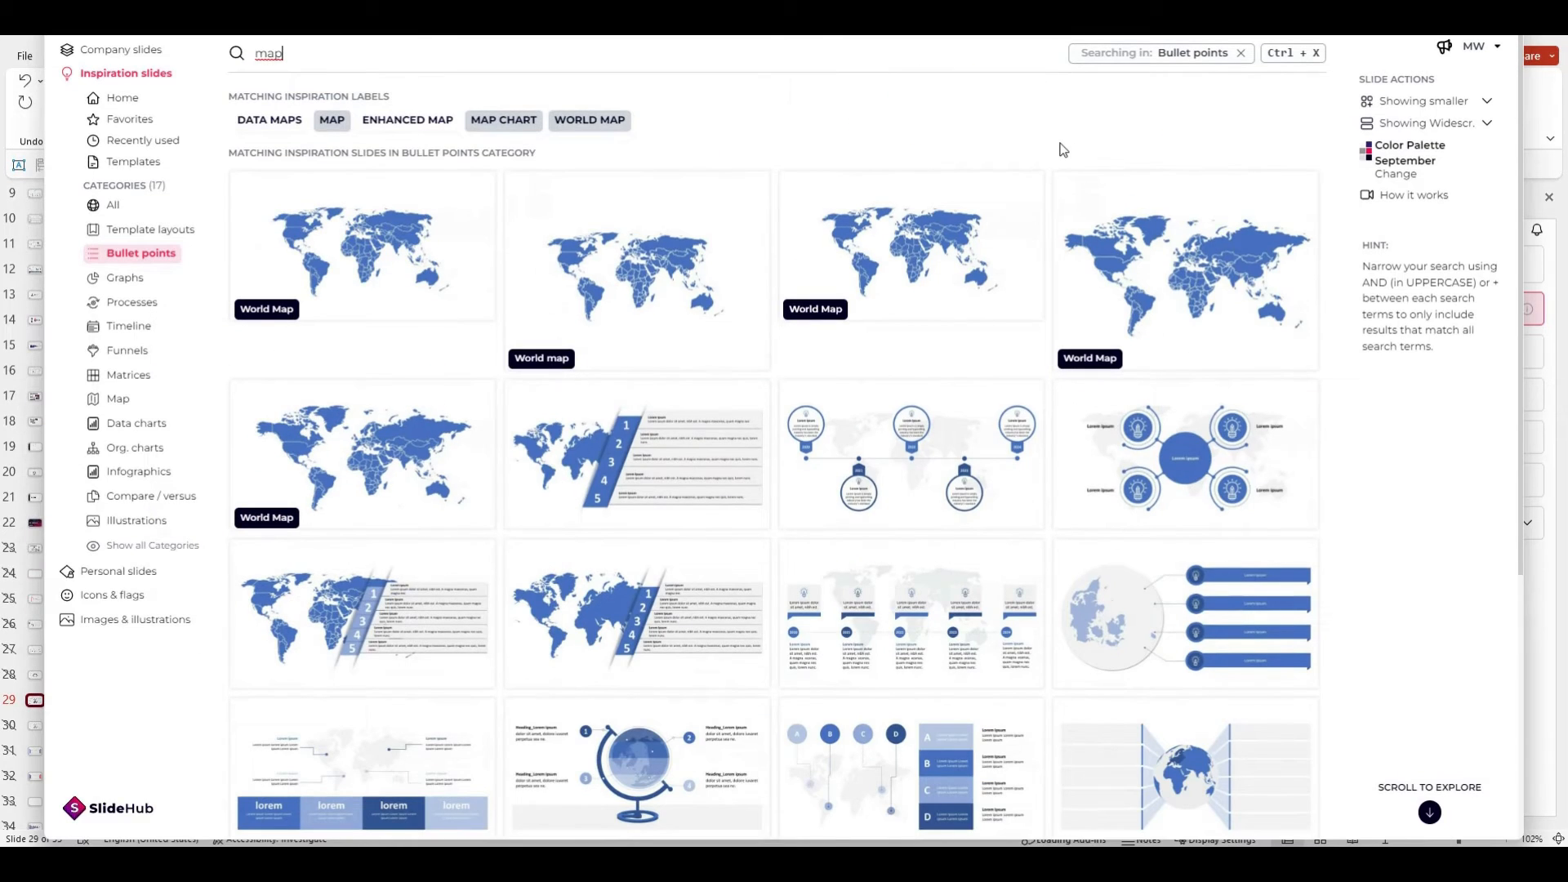
pyautogui.click(121, 49)
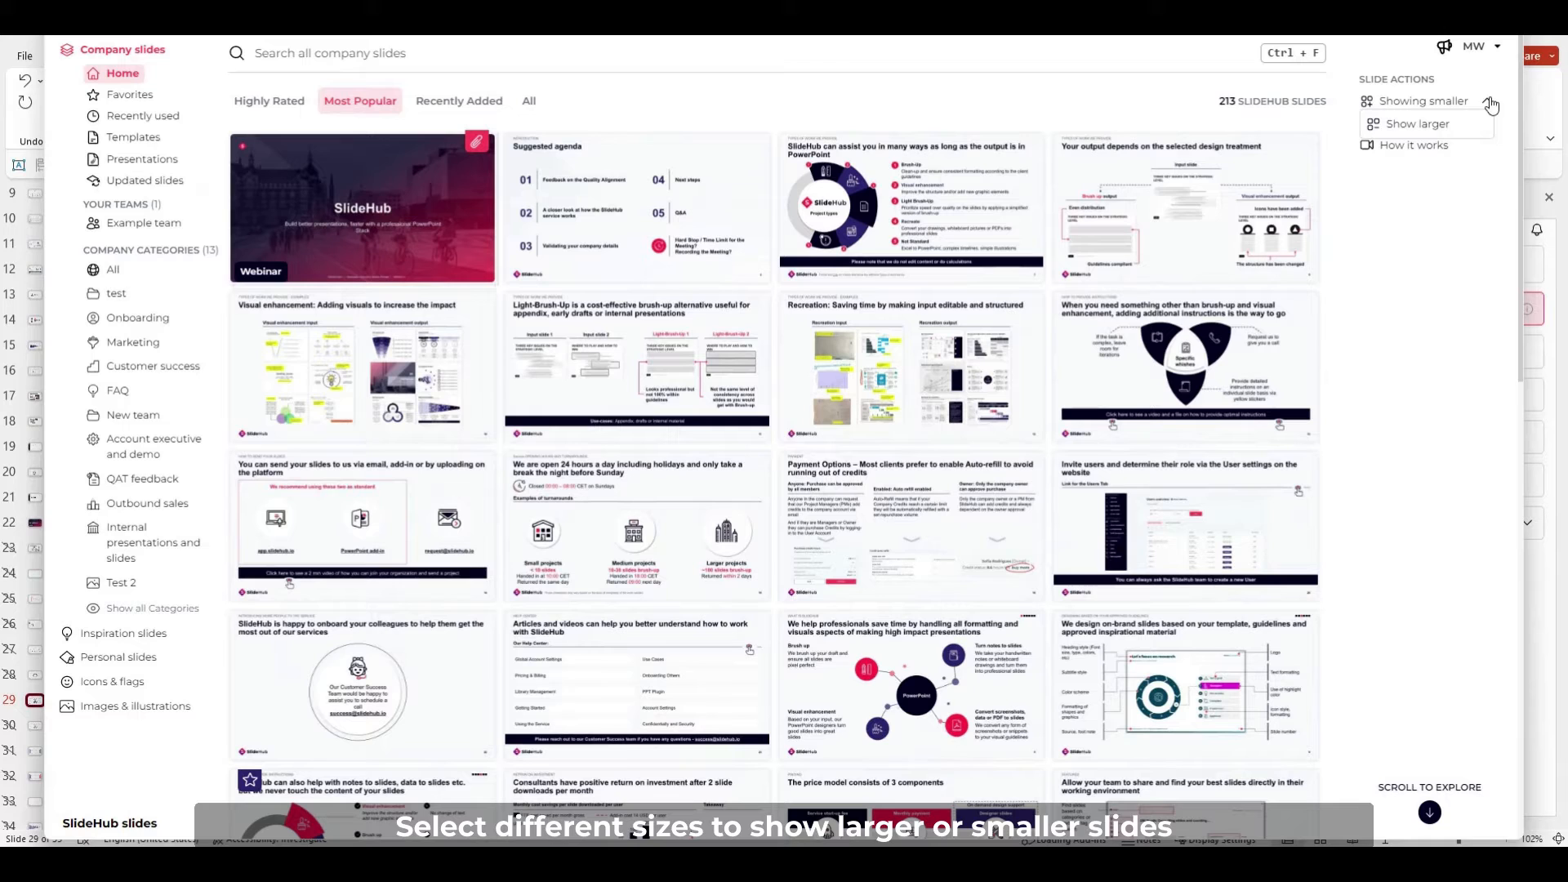
# - Switch the slide thumbnails to larger, then back to smaller size
pyautogui.click(1417, 123)
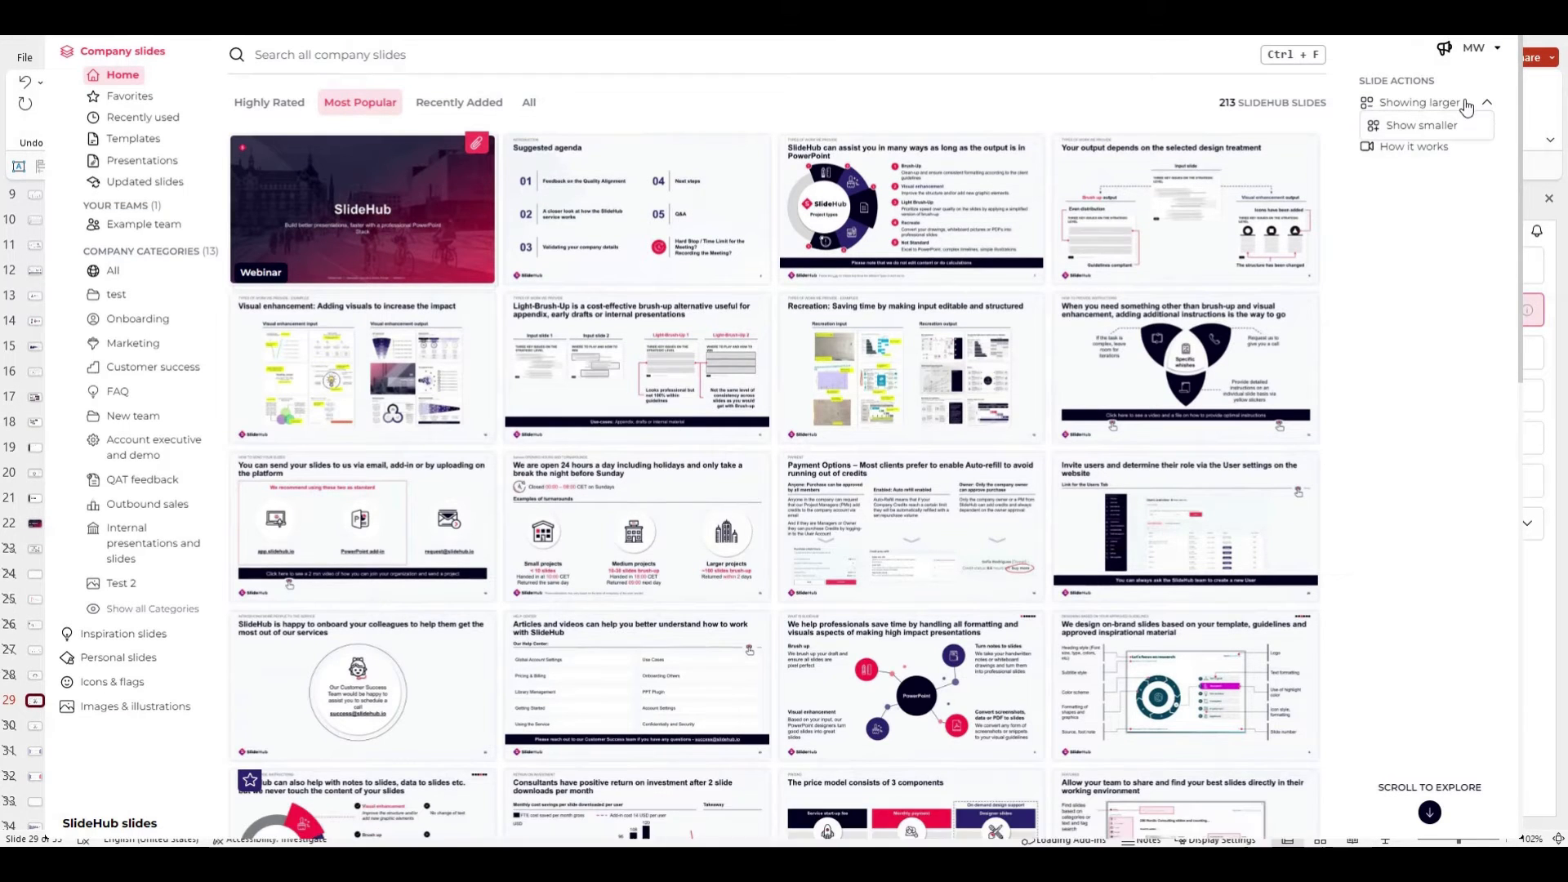
pyautogui.click(1421, 125)
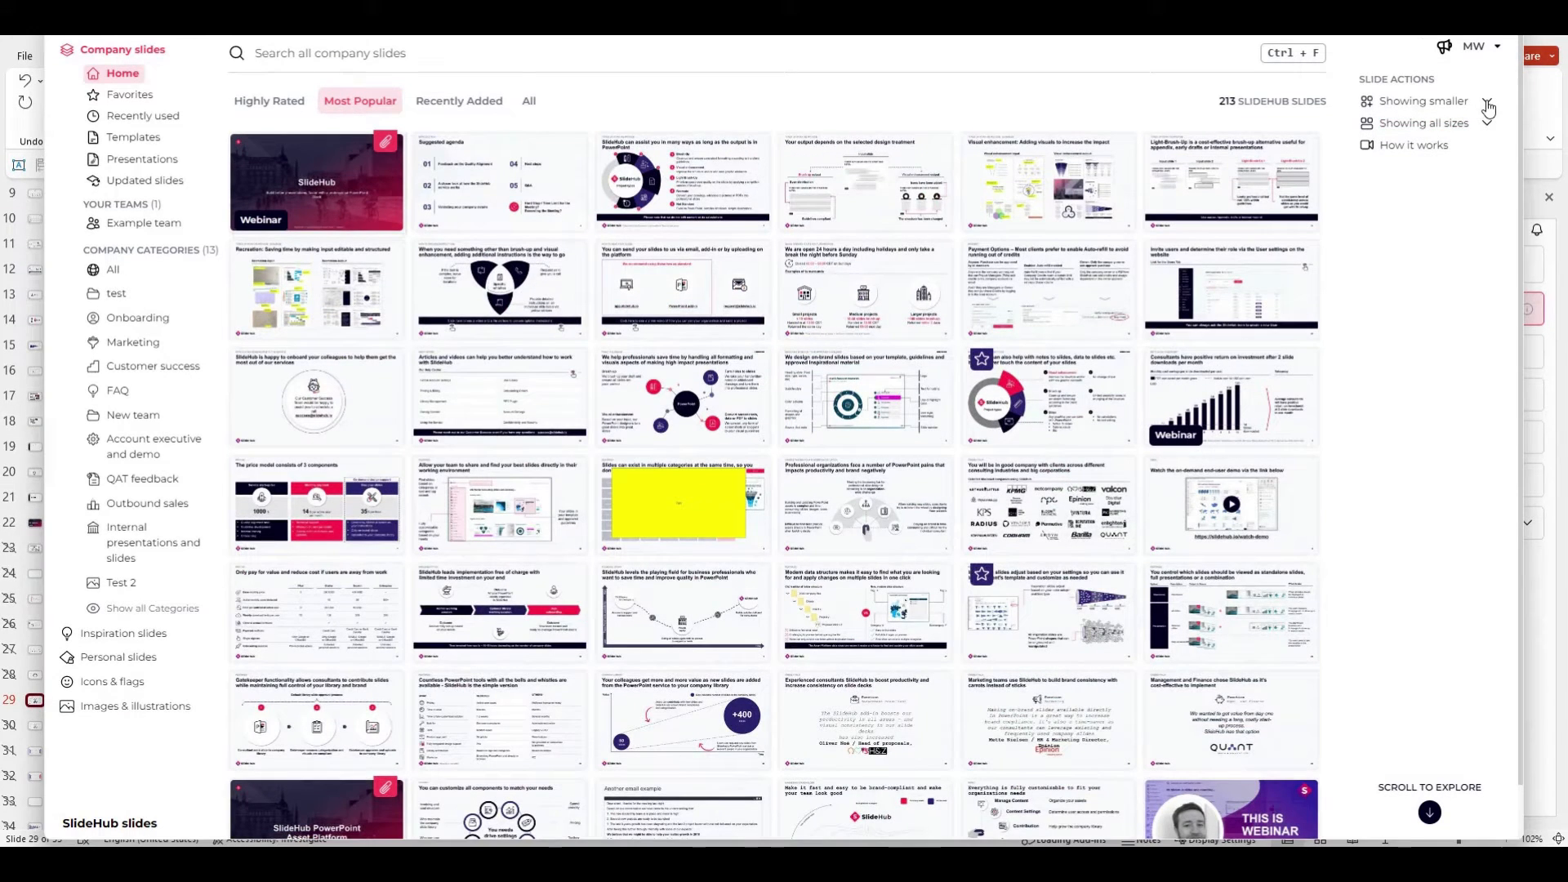
pyautogui.click(1421, 124)
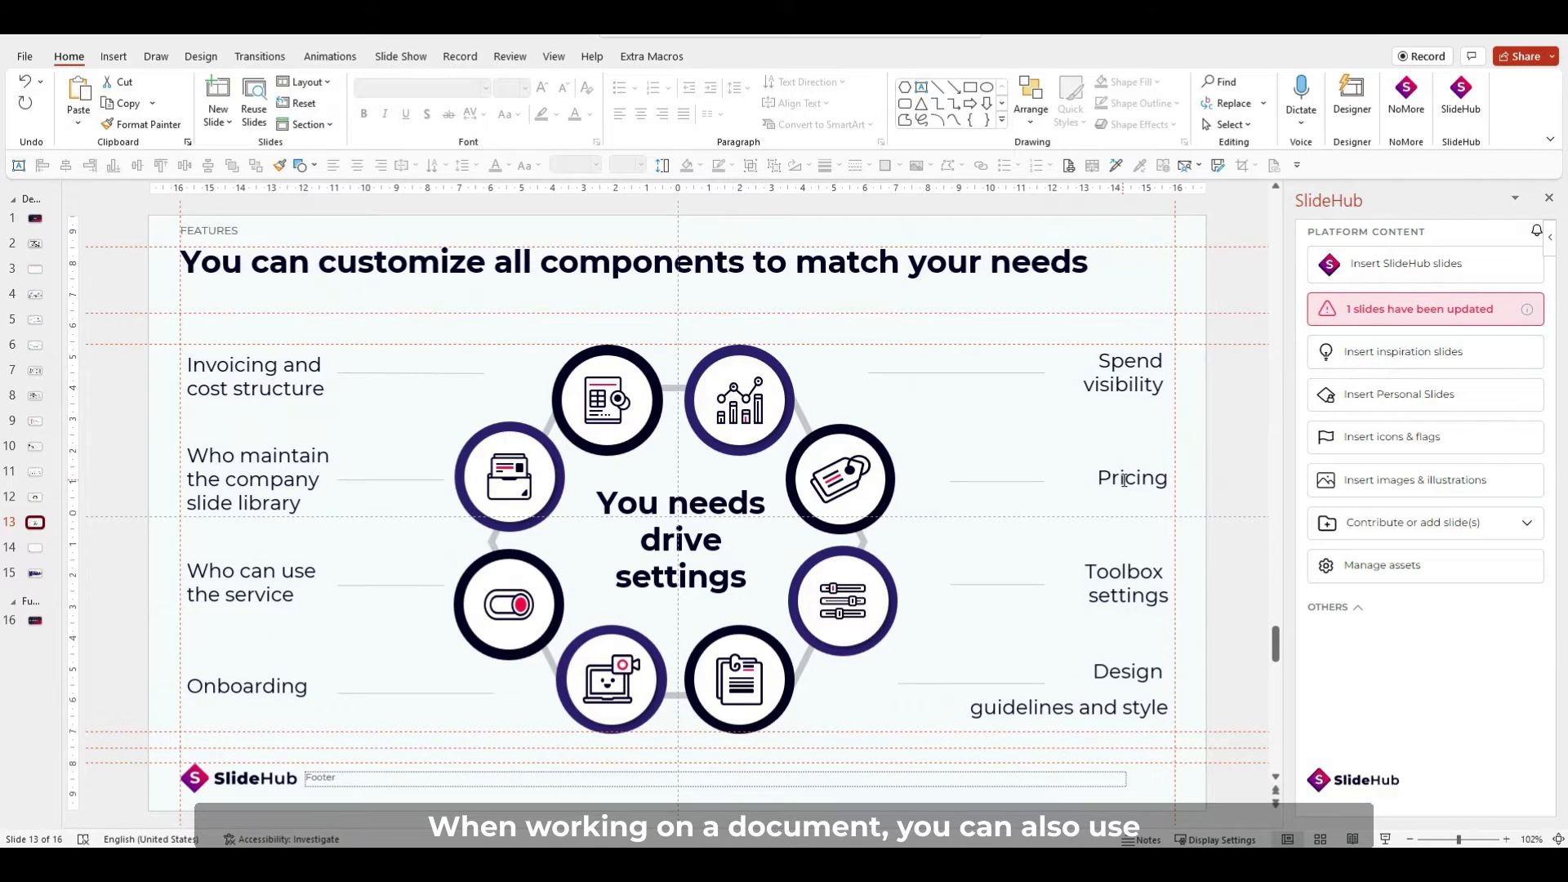
# - Select the word 'Pricing' on slide 13 and search SlideHub from its context menu
pyautogui.doubleClick(1132, 477)
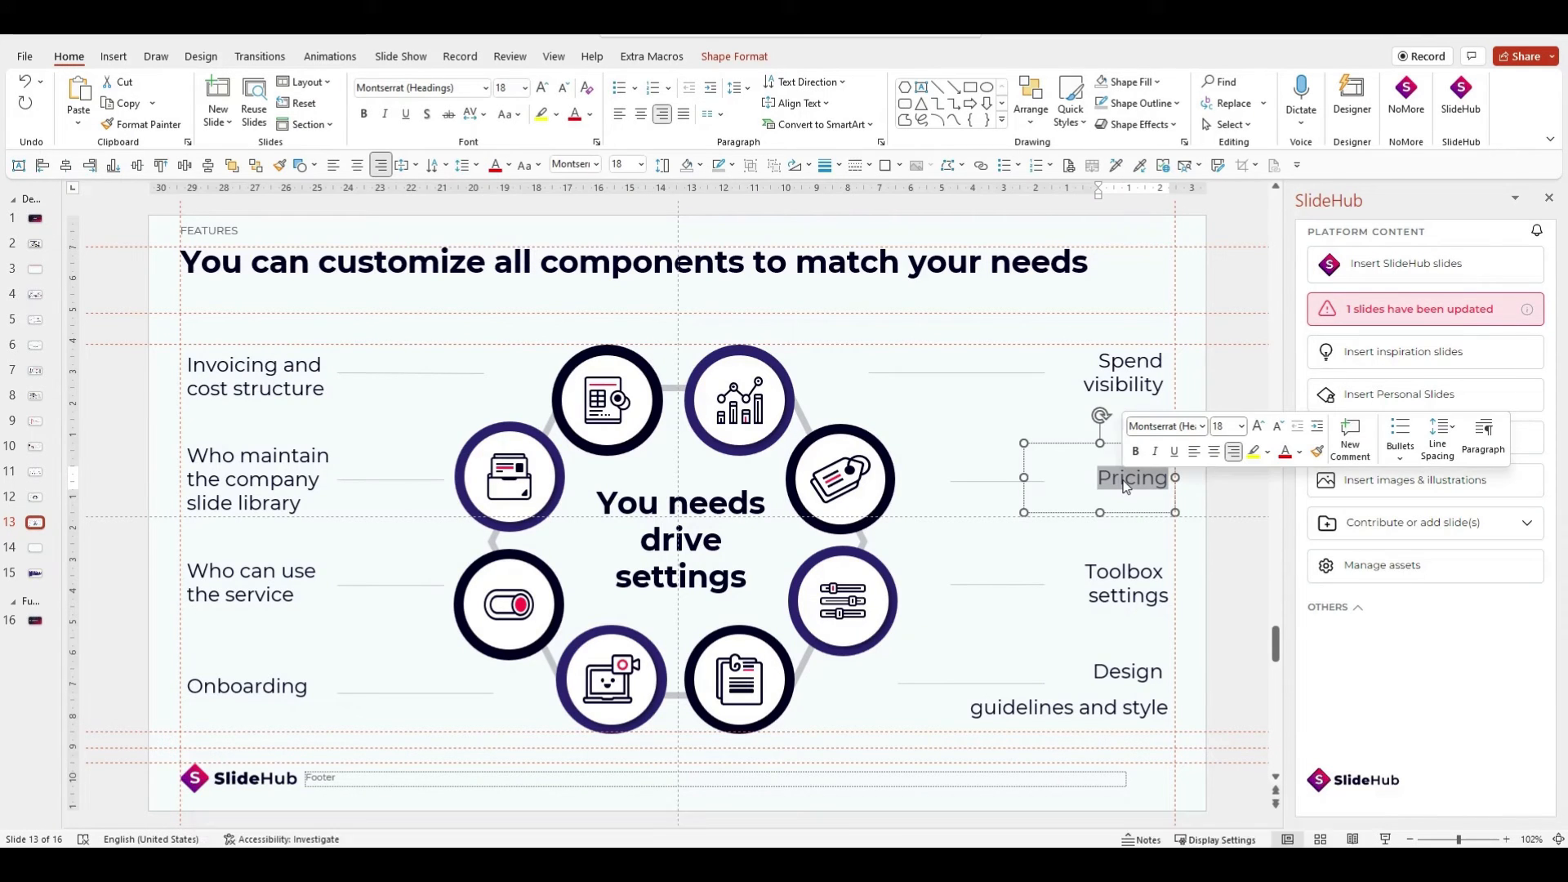
pyautogui.rightClick(1133, 477)
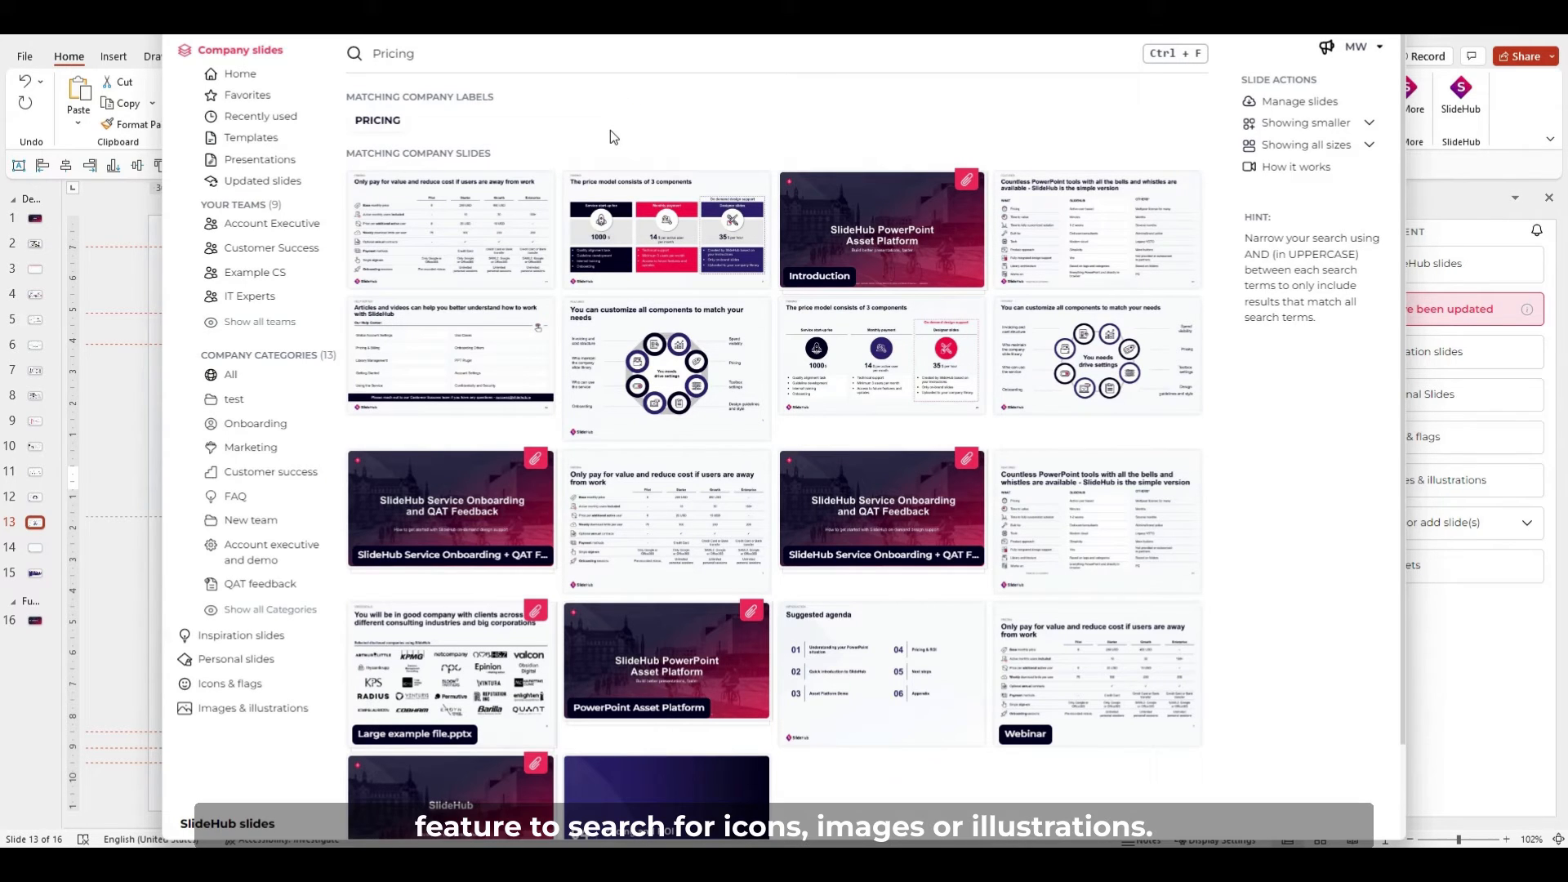
pyautogui.moveTo(1229, 133)
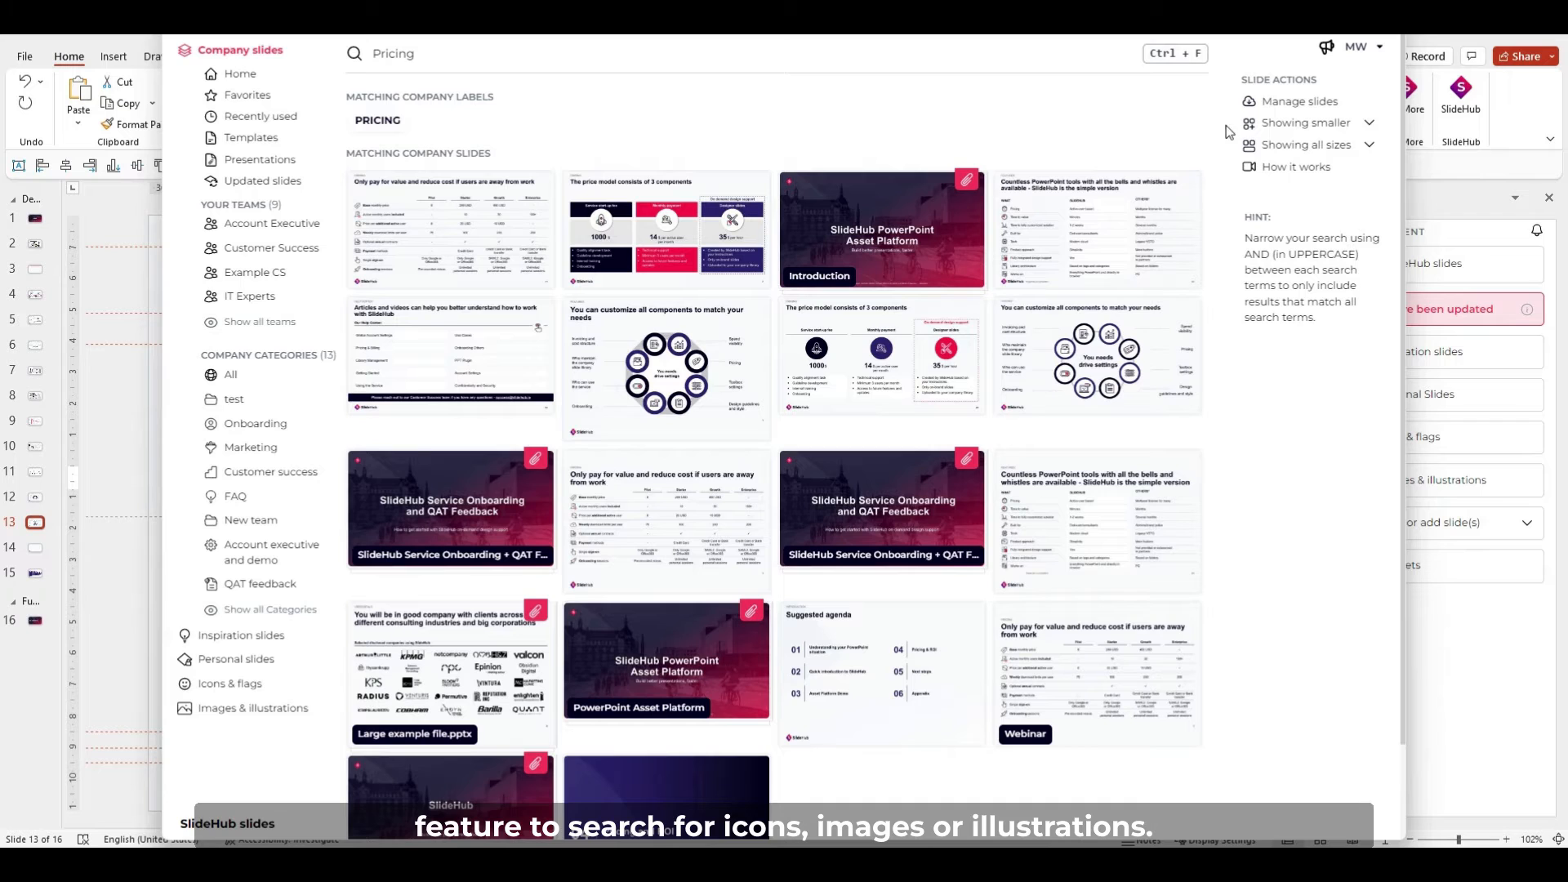
# - Review the company library 'Pricing' results and move on to SlideHub's inspiration slides library
pyautogui.click(239, 634)
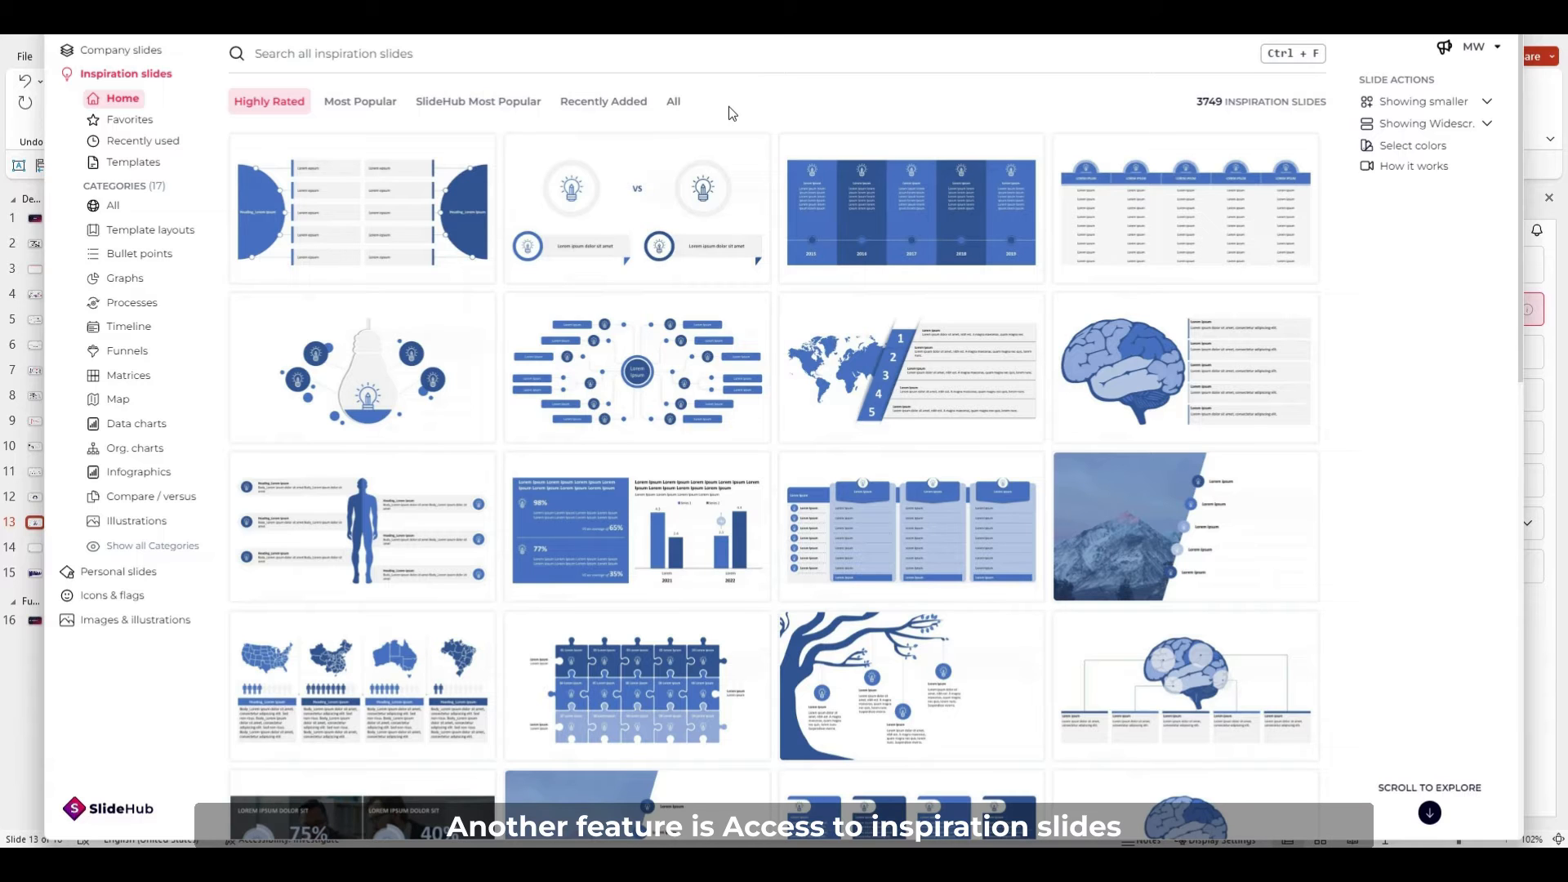
# - Search inspiration slides for 'funnel AND horizontal', then open the Processes category
pyautogui.scroll(-3)
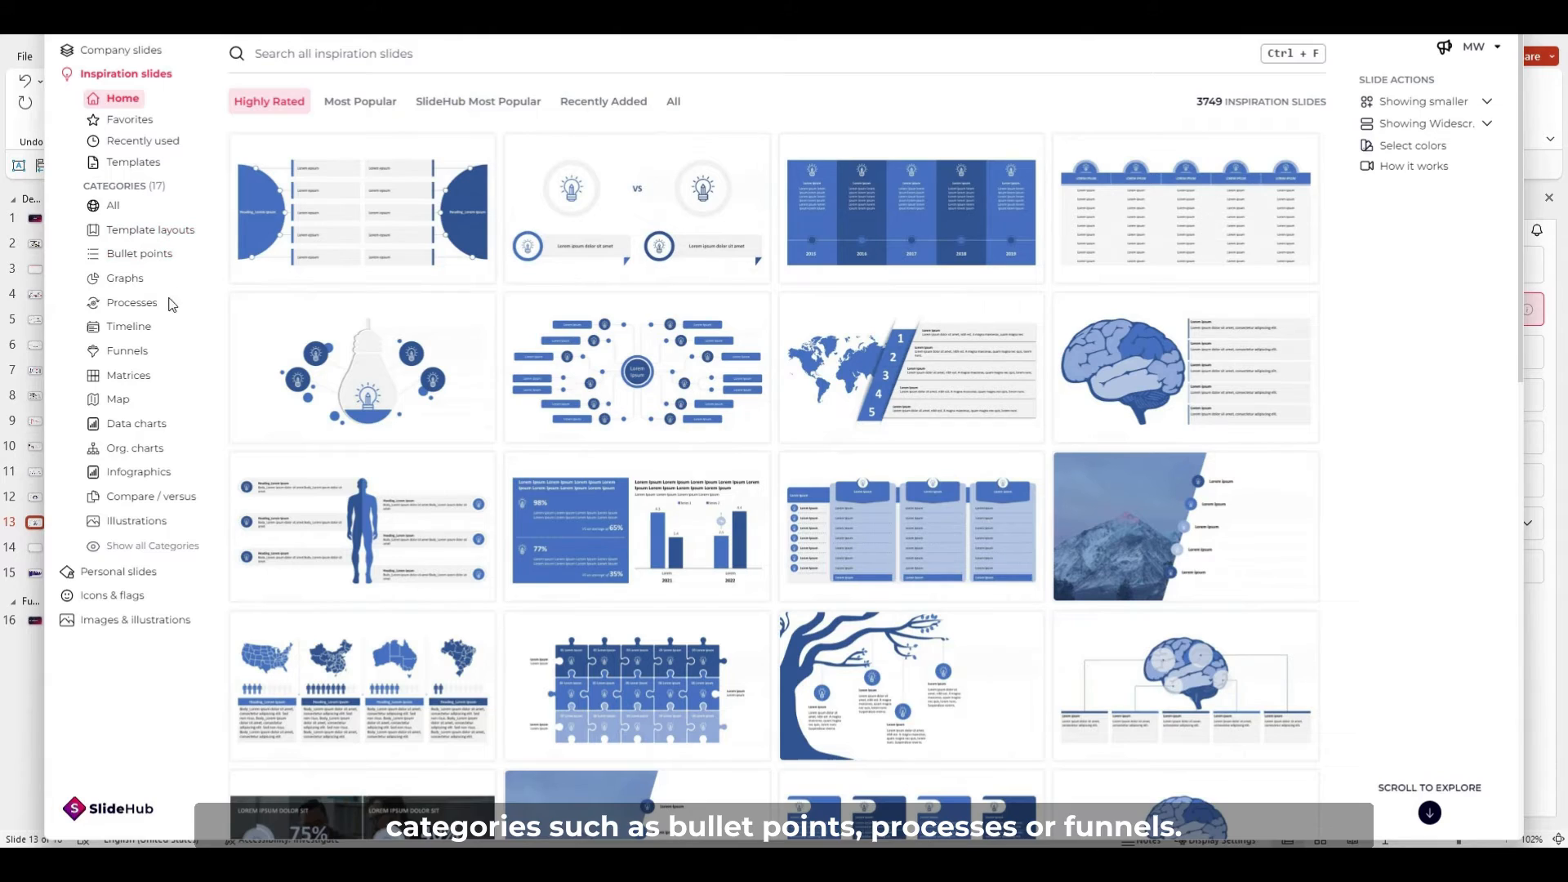
pyautogui.moveTo(127, 351)
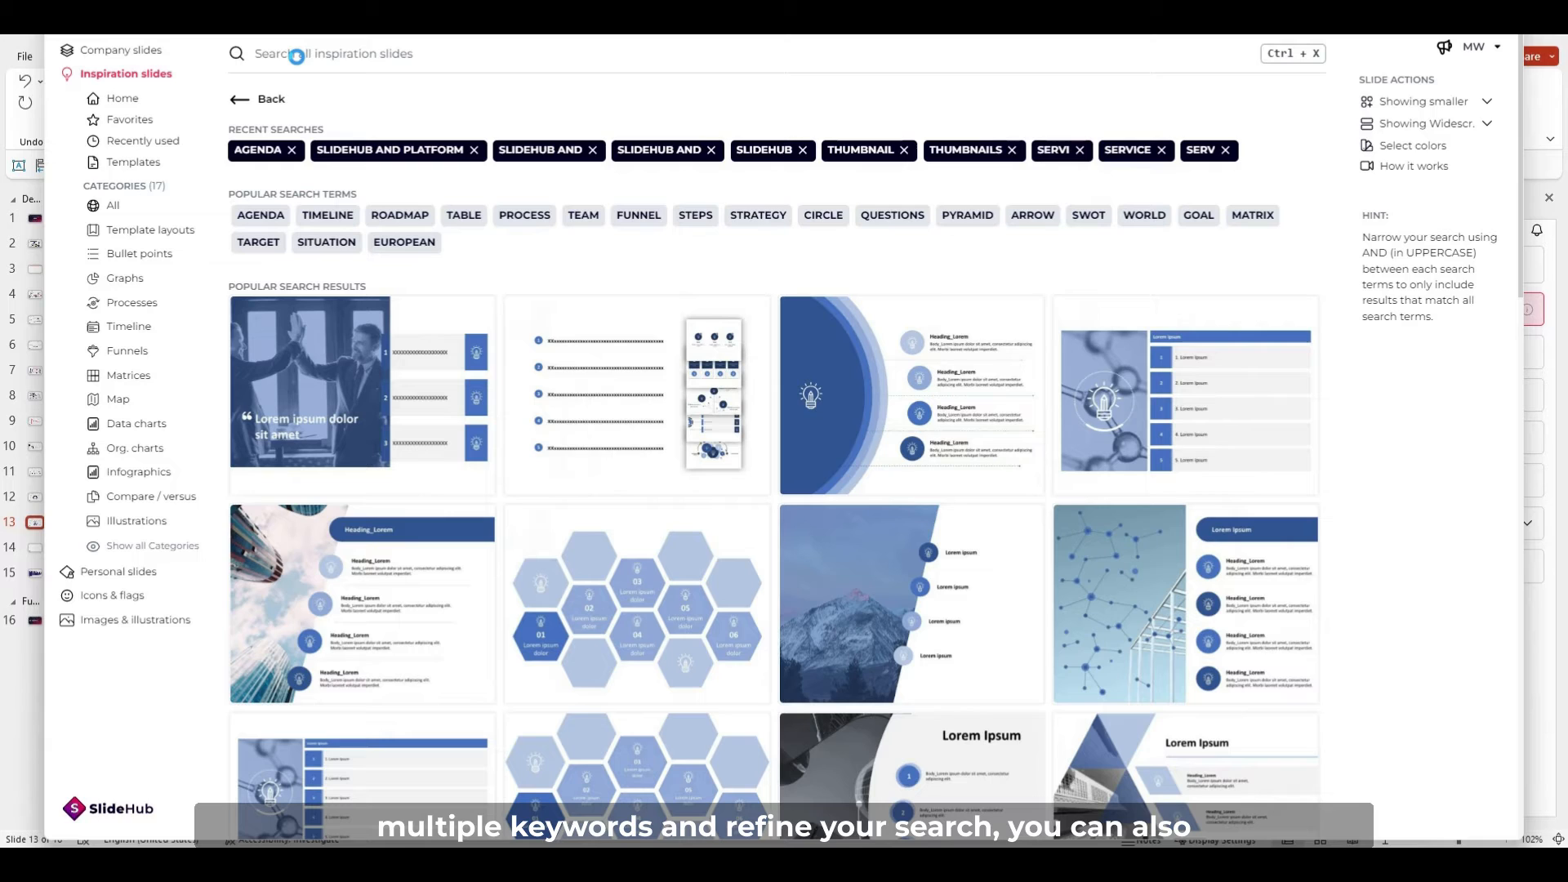
pyautogui.write('funnel AND ho')
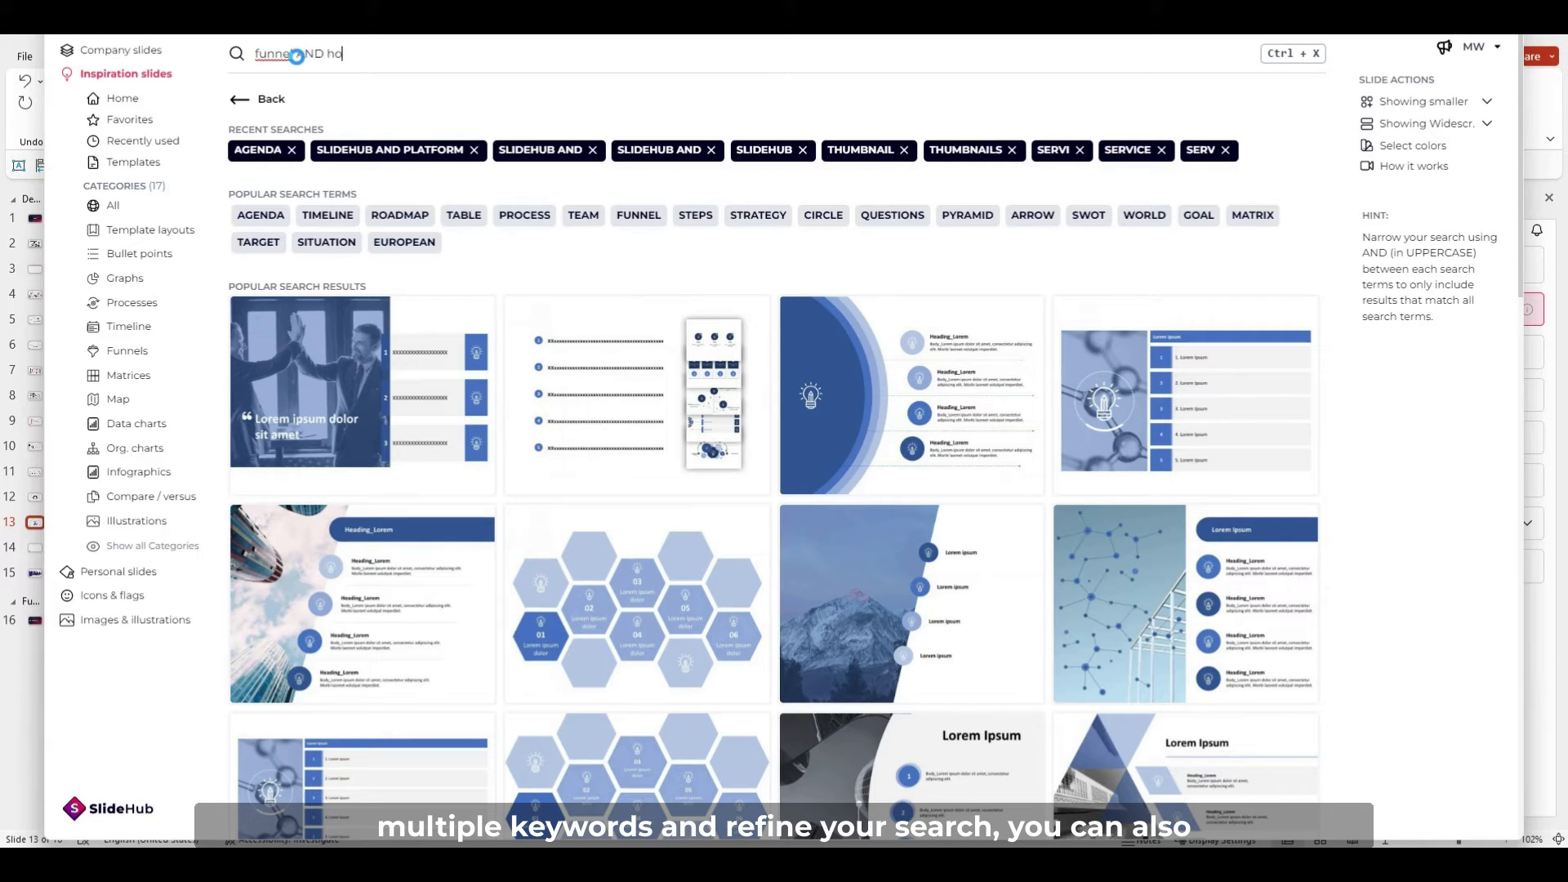
pyautogui.write('rizontal')
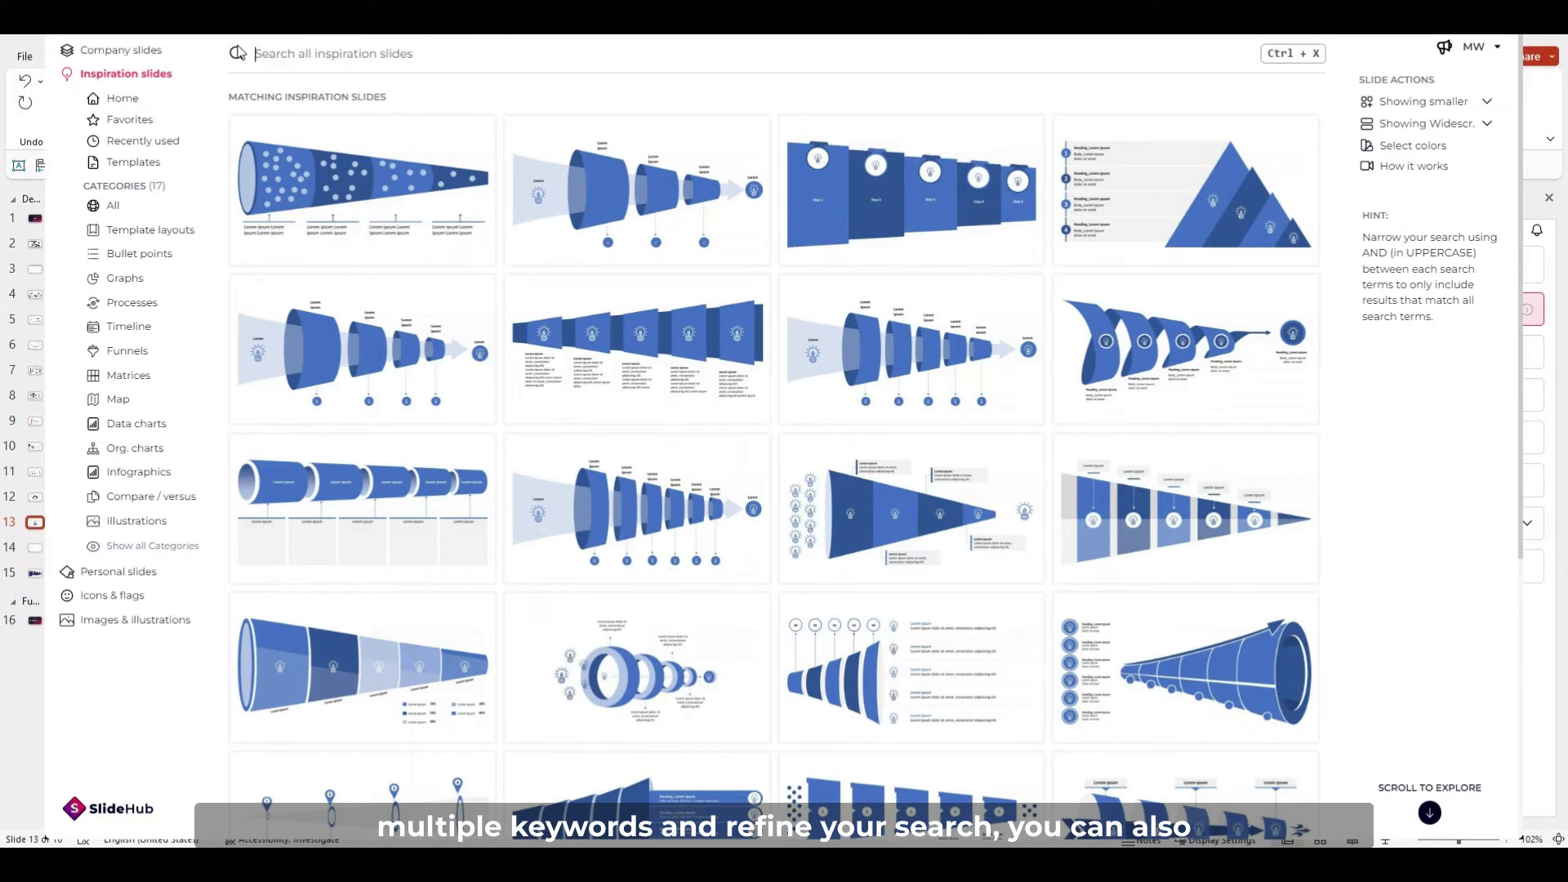
pyautogui.click(131, 303)
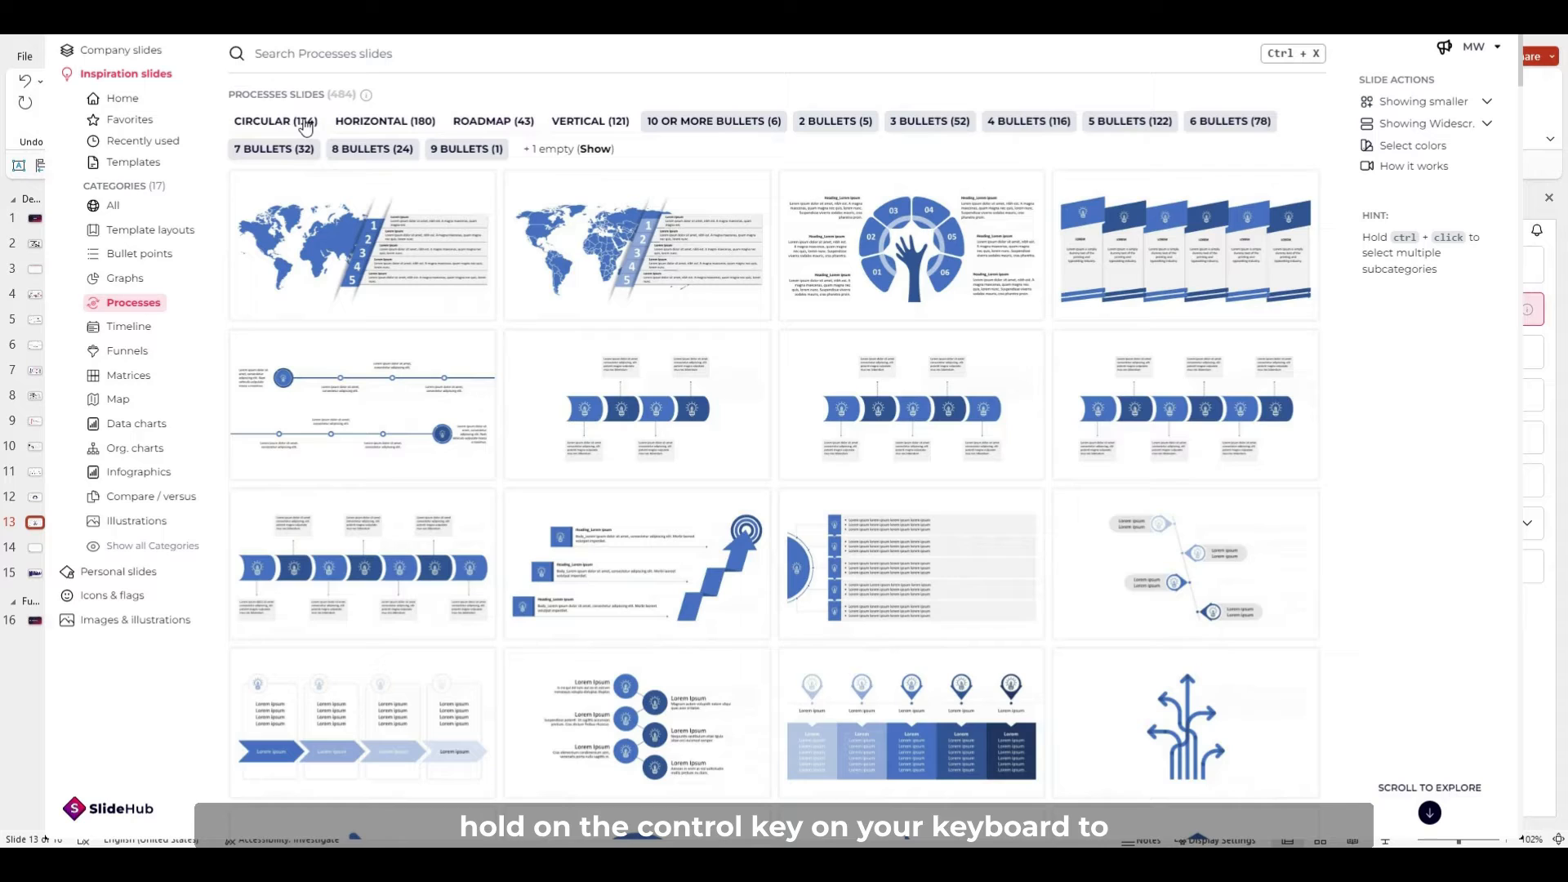
# - Filter Processes to Circular and 3 Bullets, then browse all categories' most popular slides
pyautogui.click(276, 121)
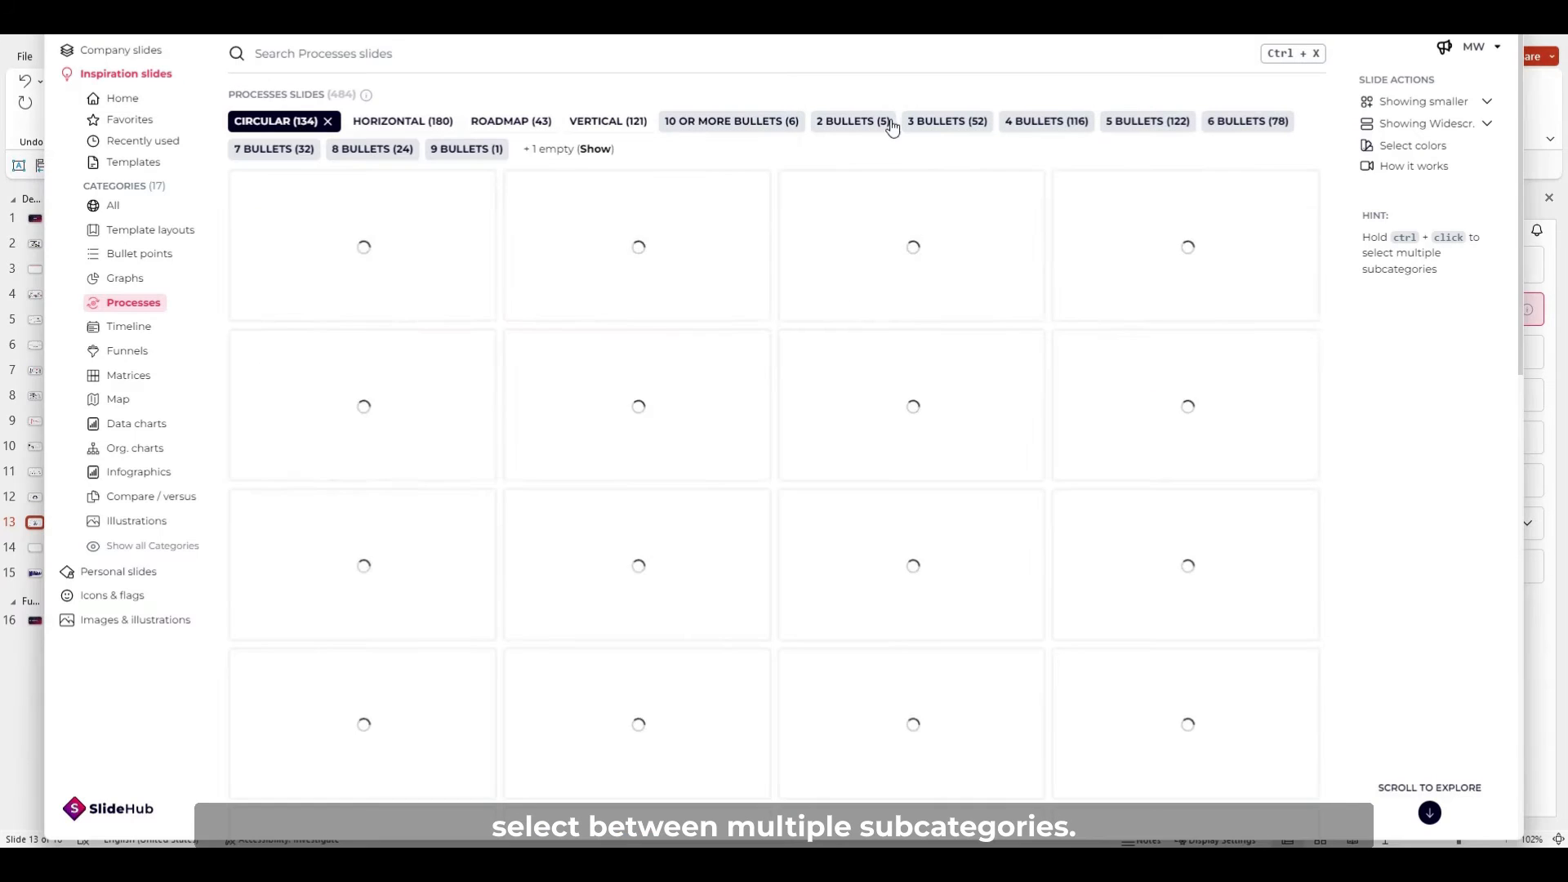
pyautogui.click(945, 121)
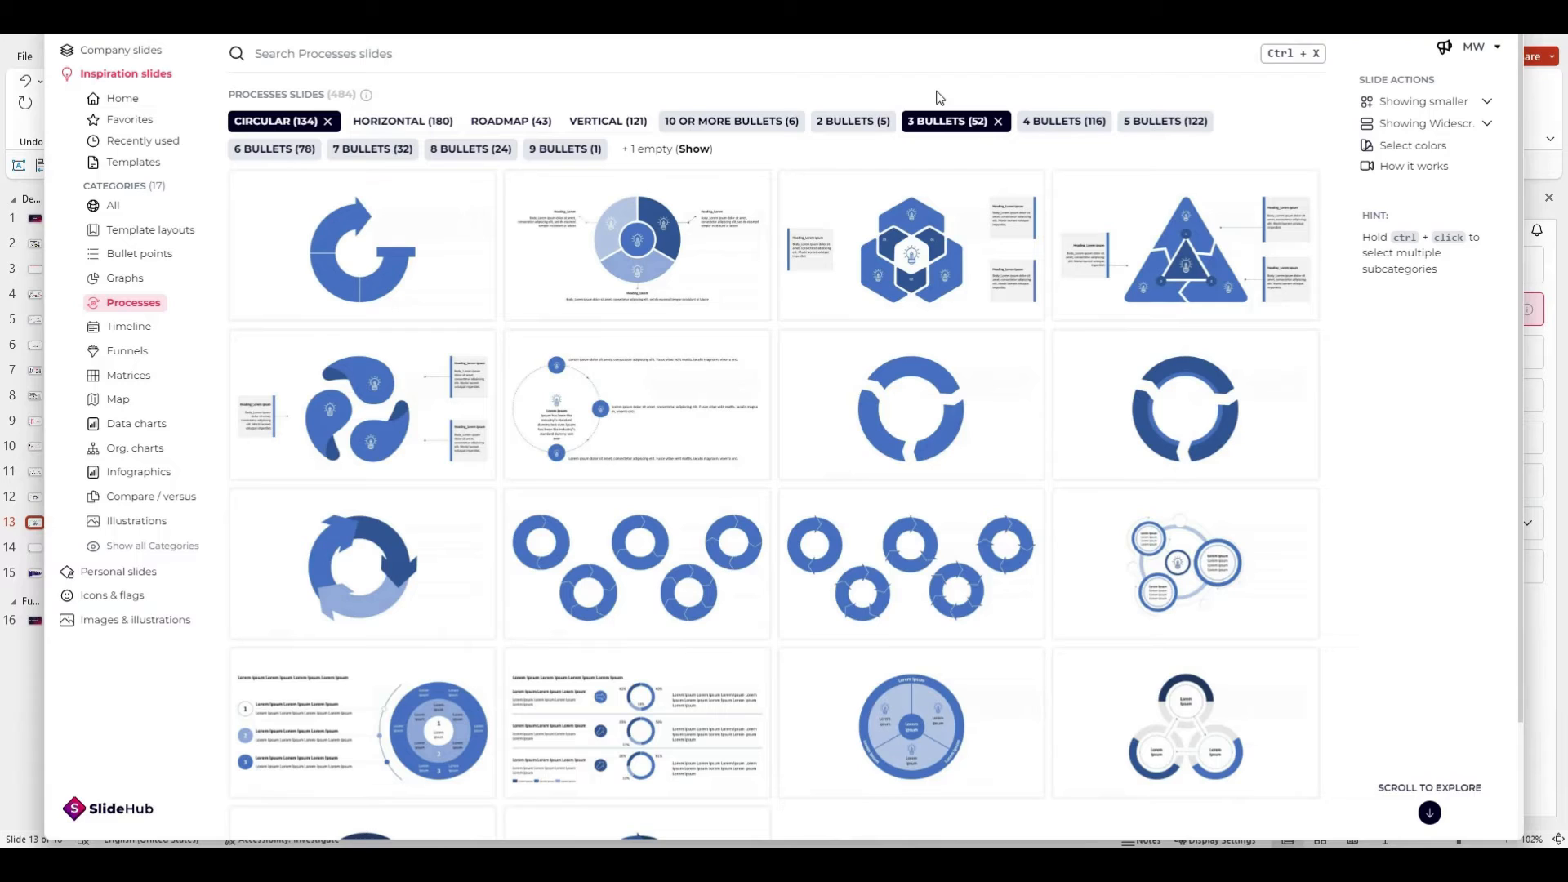
pyautogui.moveTo(750, 145)
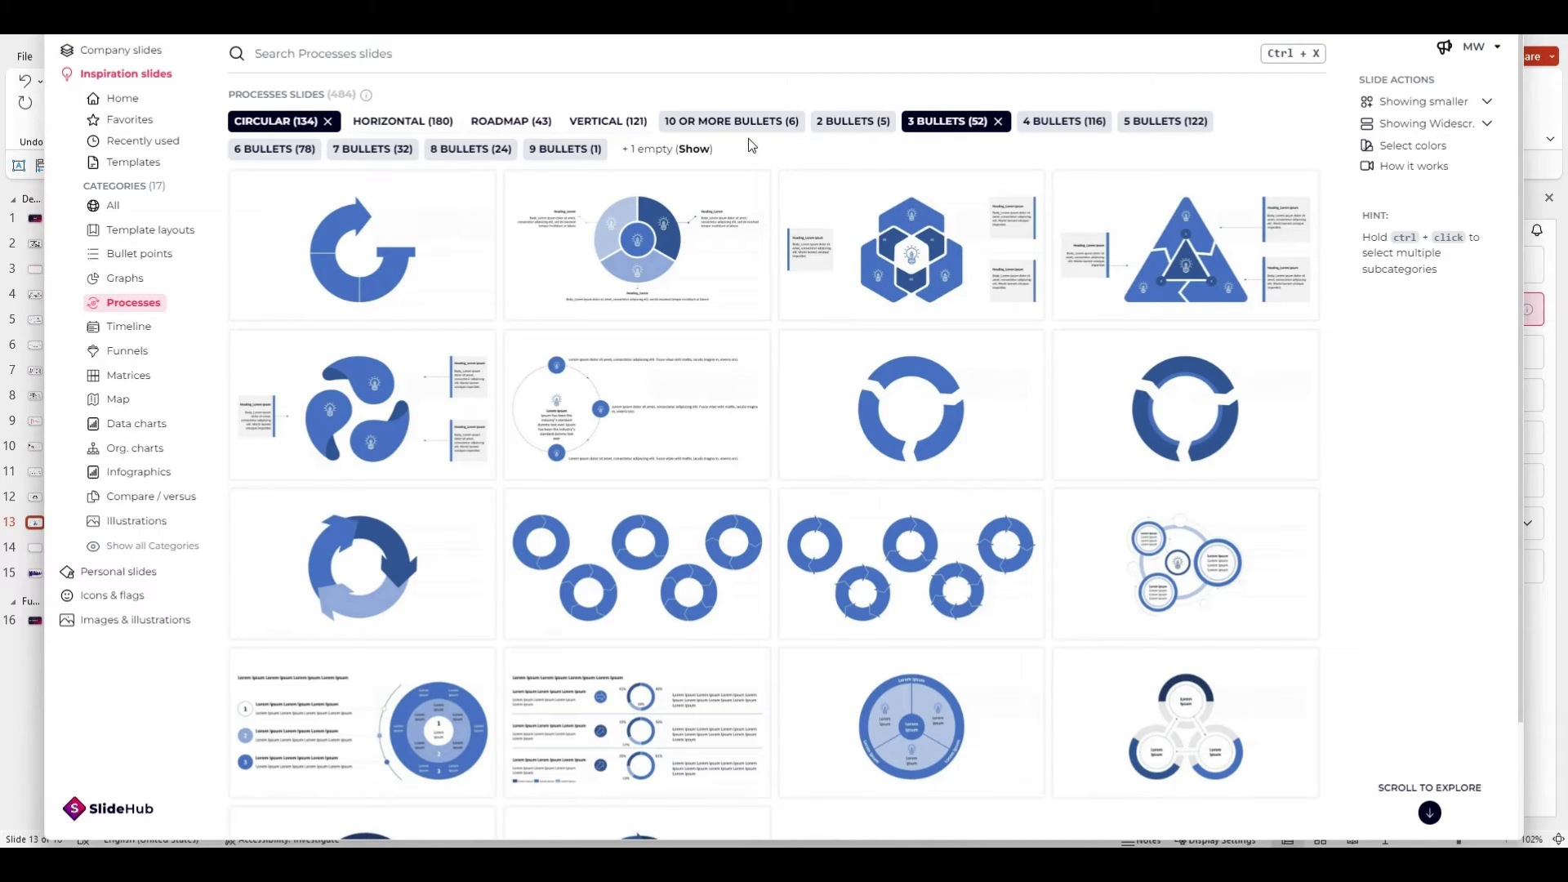
pyautogui.click(112, 205)
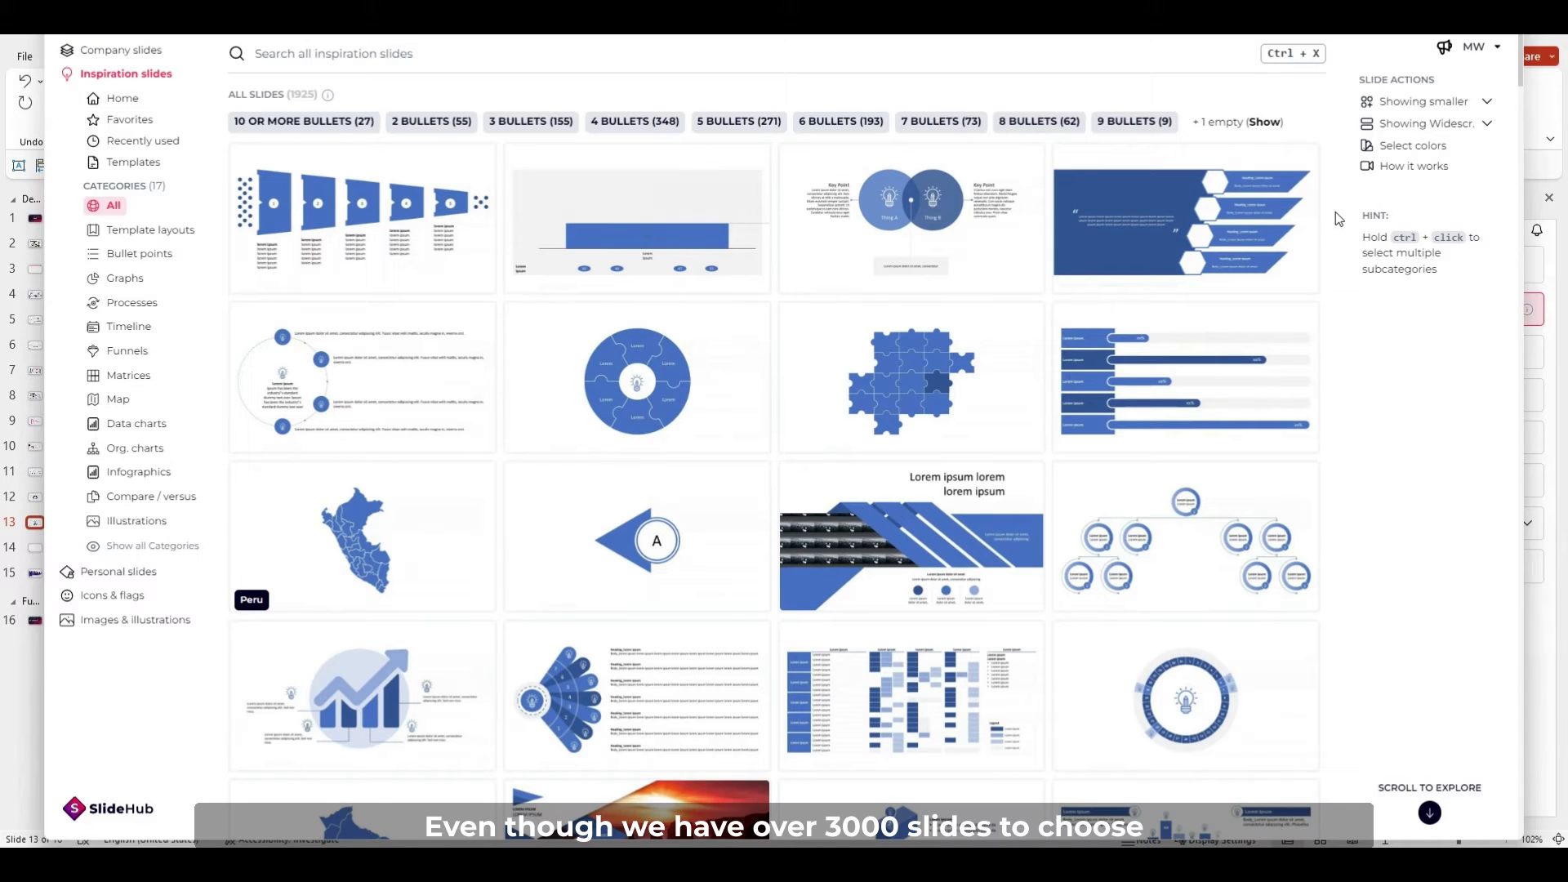
pyautogui.scroll(-3)
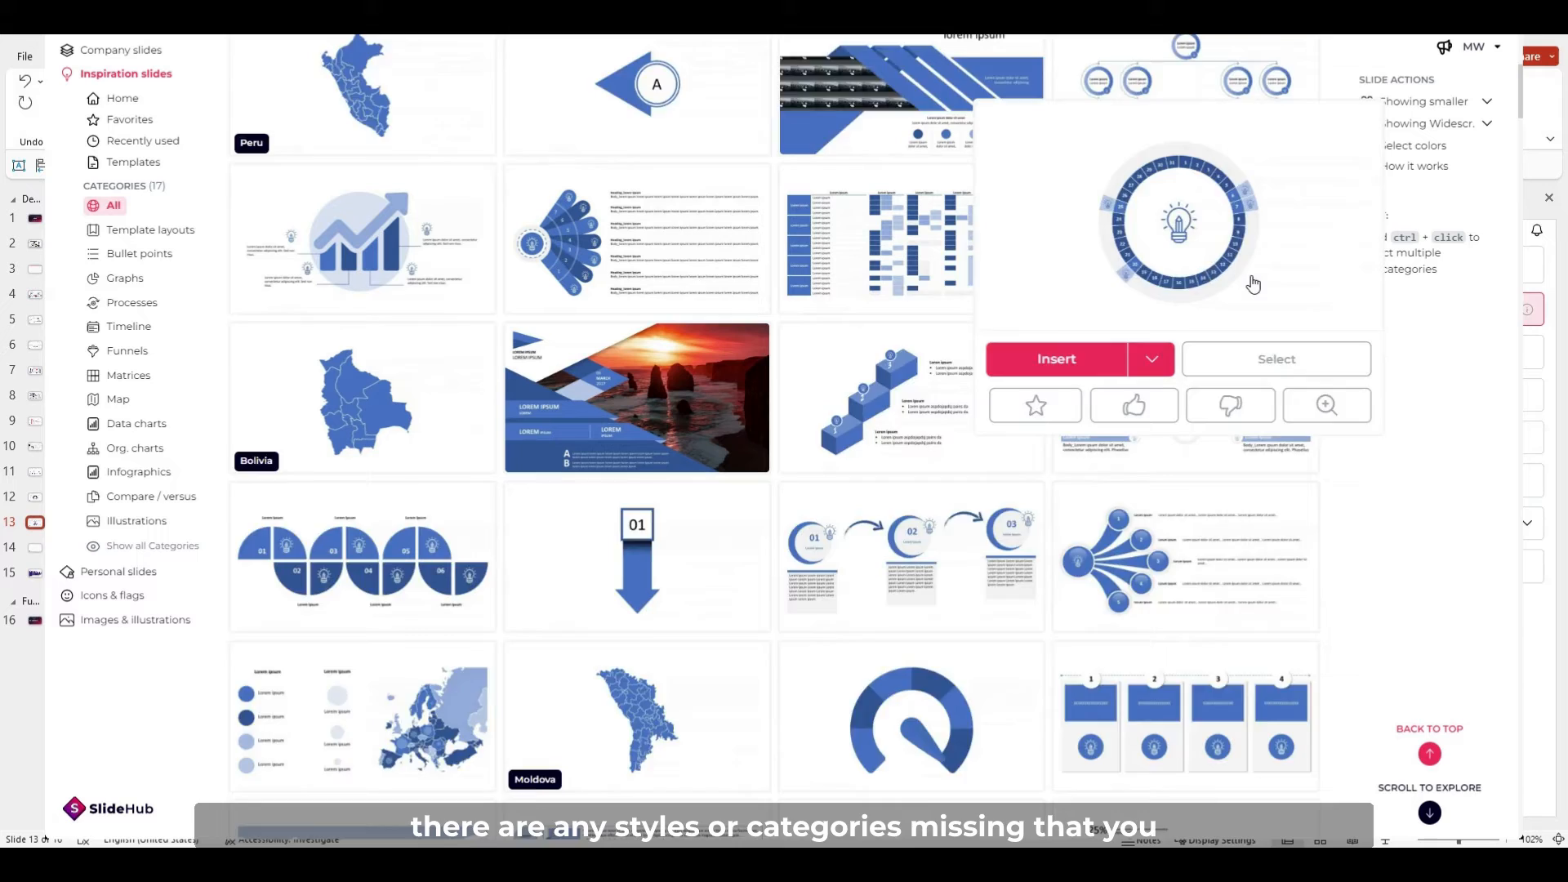
pyautogui.scroll(-3)
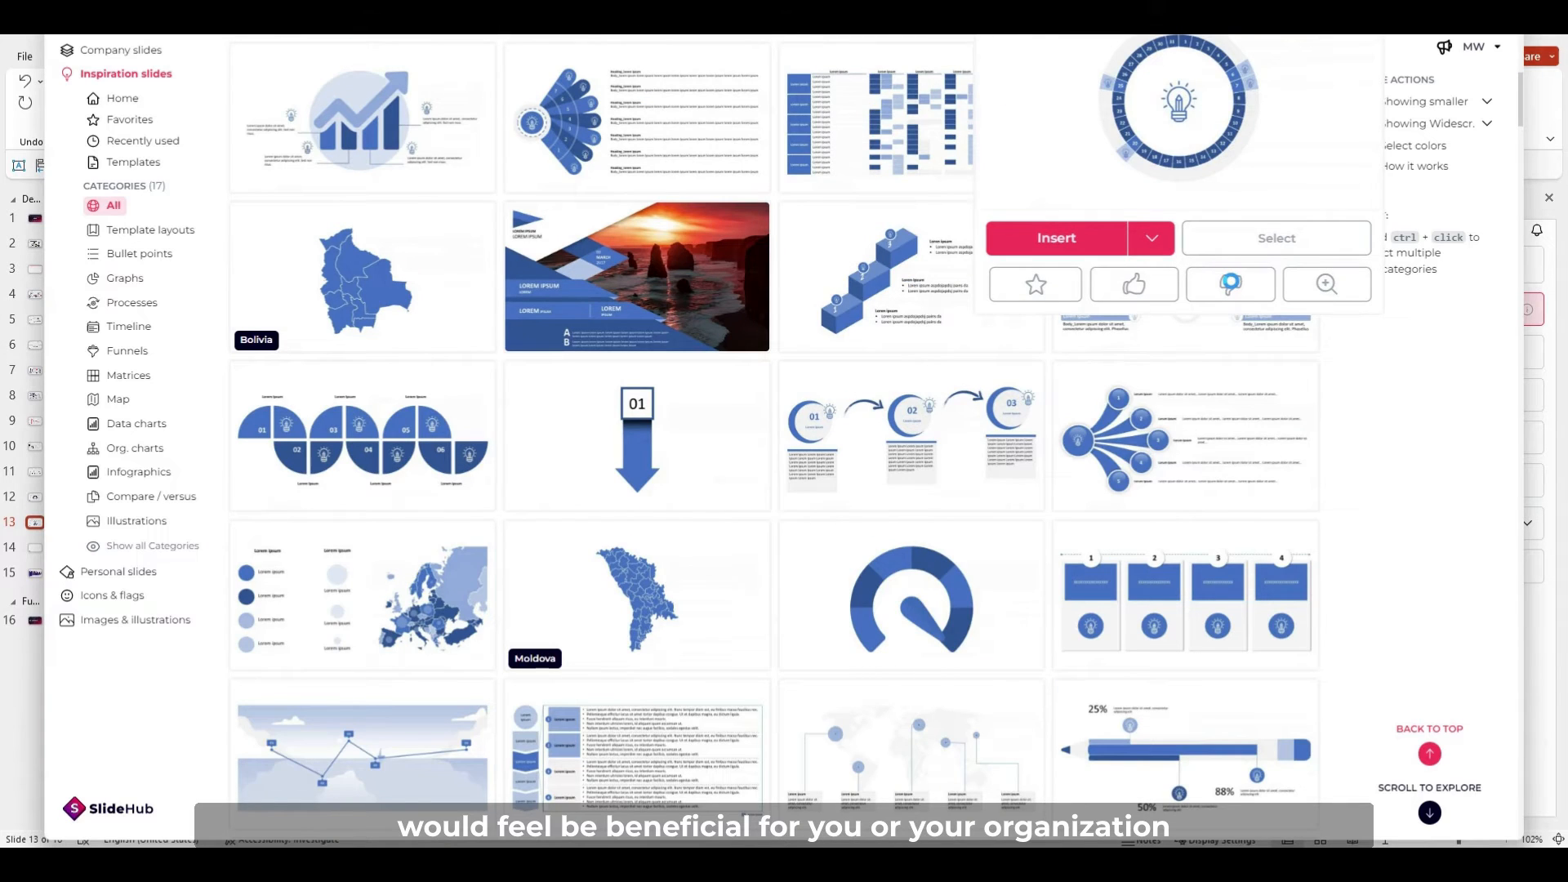
pyautogui.scroll(-3)
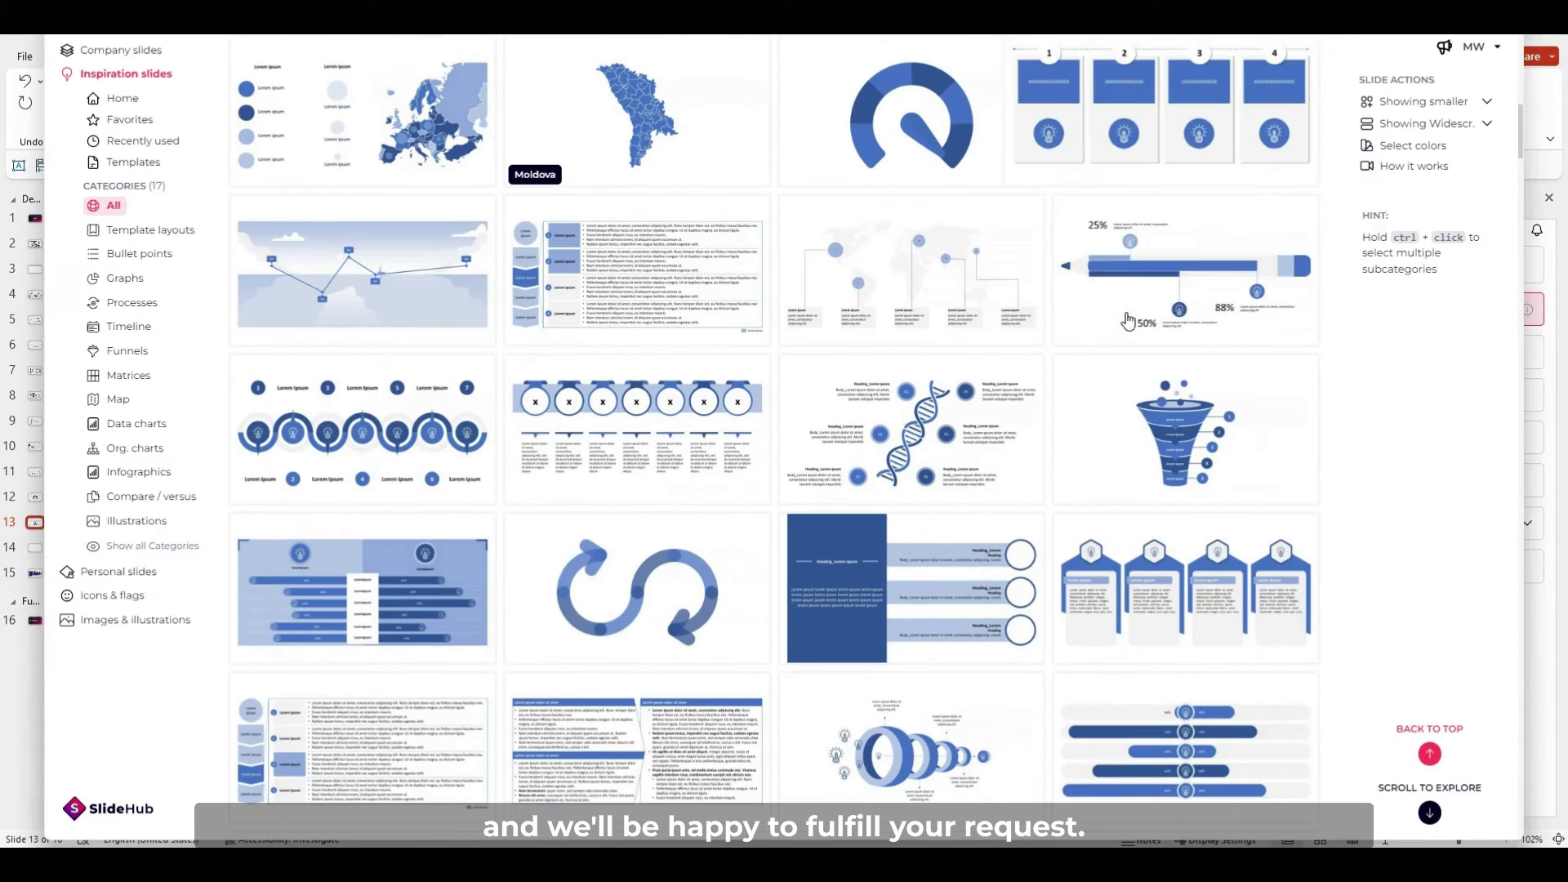
pyautogui.scroll(-3)
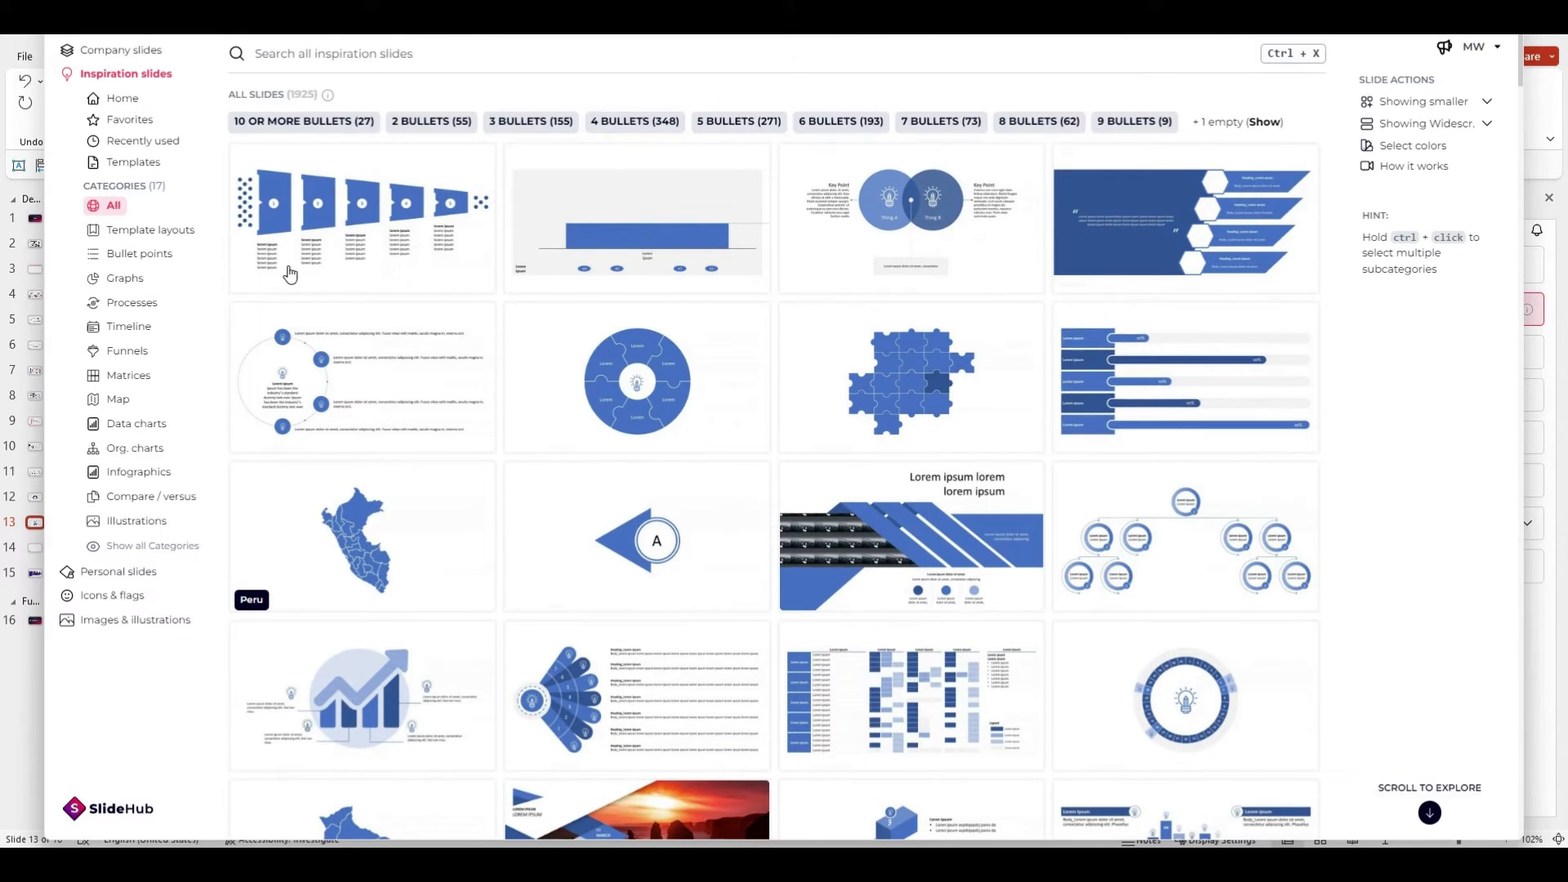
pyautogui.click(121, 98)
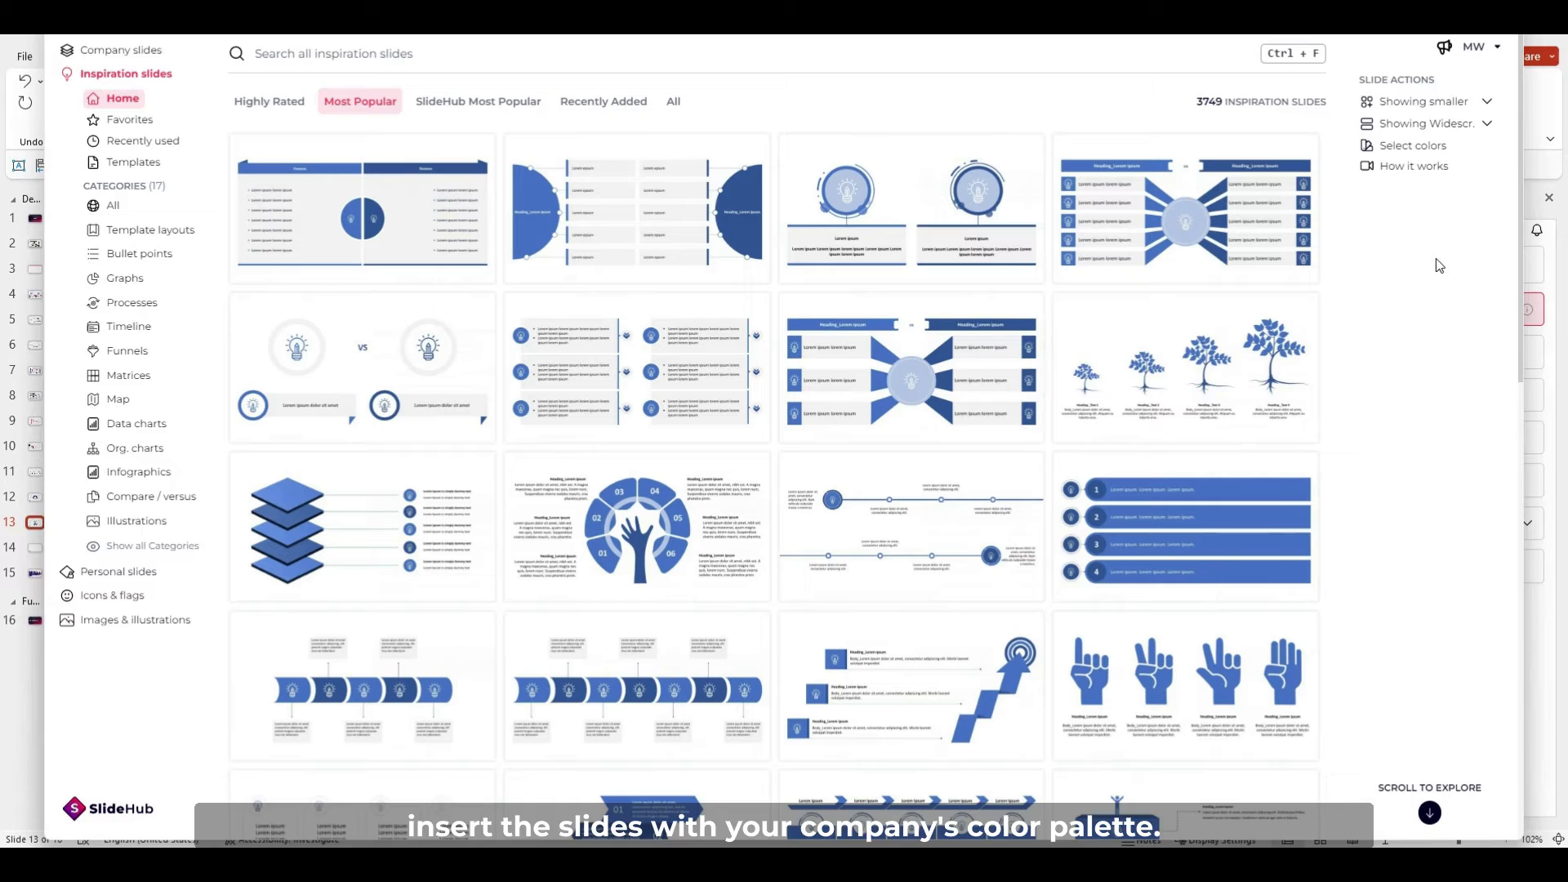
# - Check the inspiration colour settings, keep colour adjustments disabled, and close the library
pyautogui.click(1412, 146)
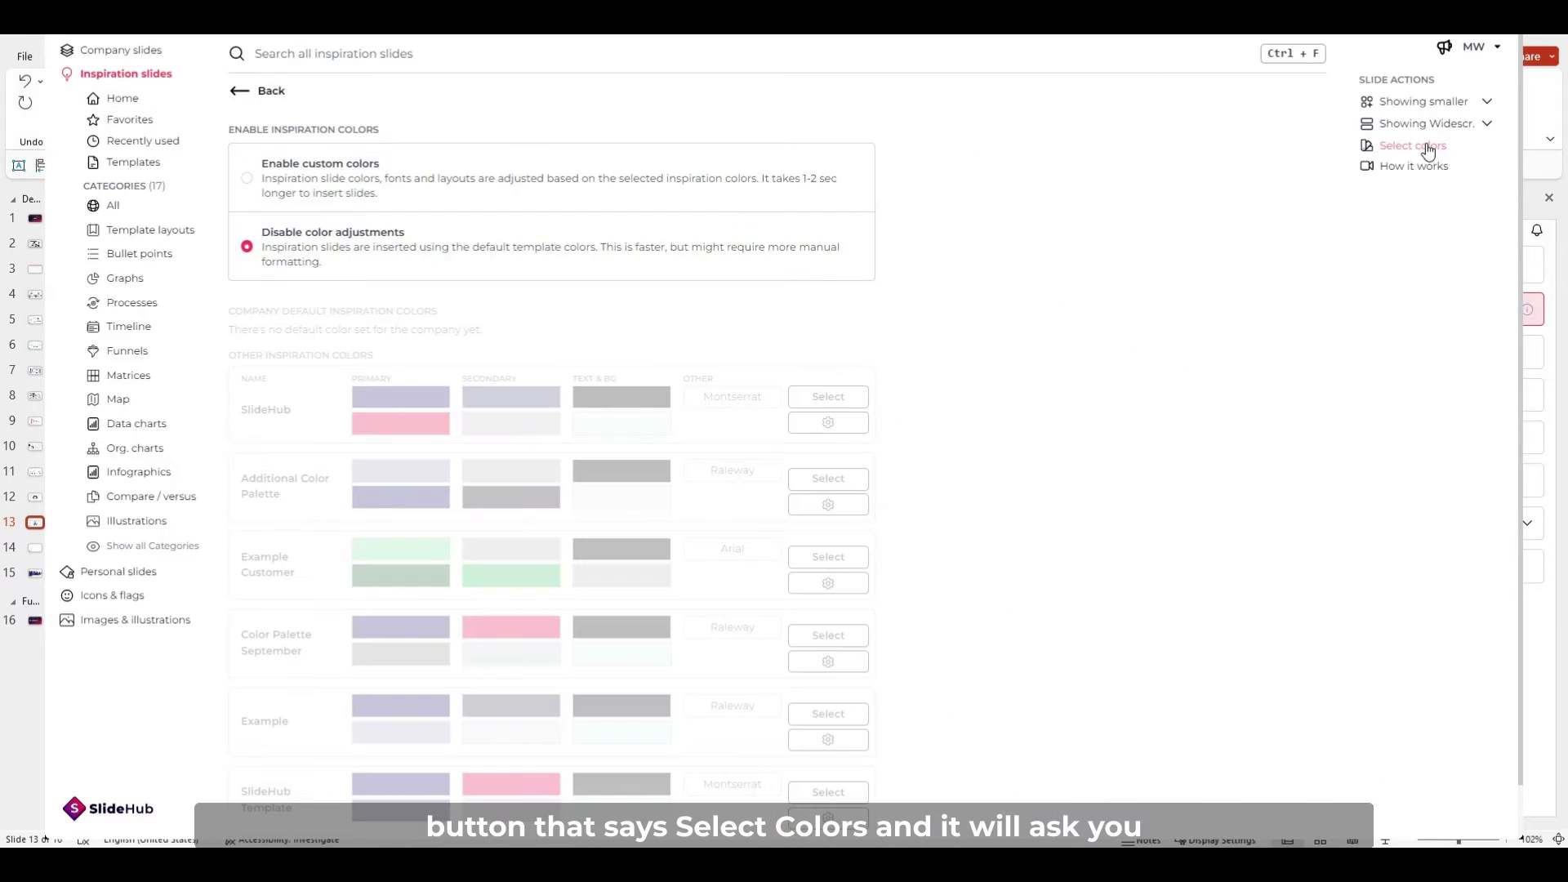
pyautogui.moveTo(422, 249)
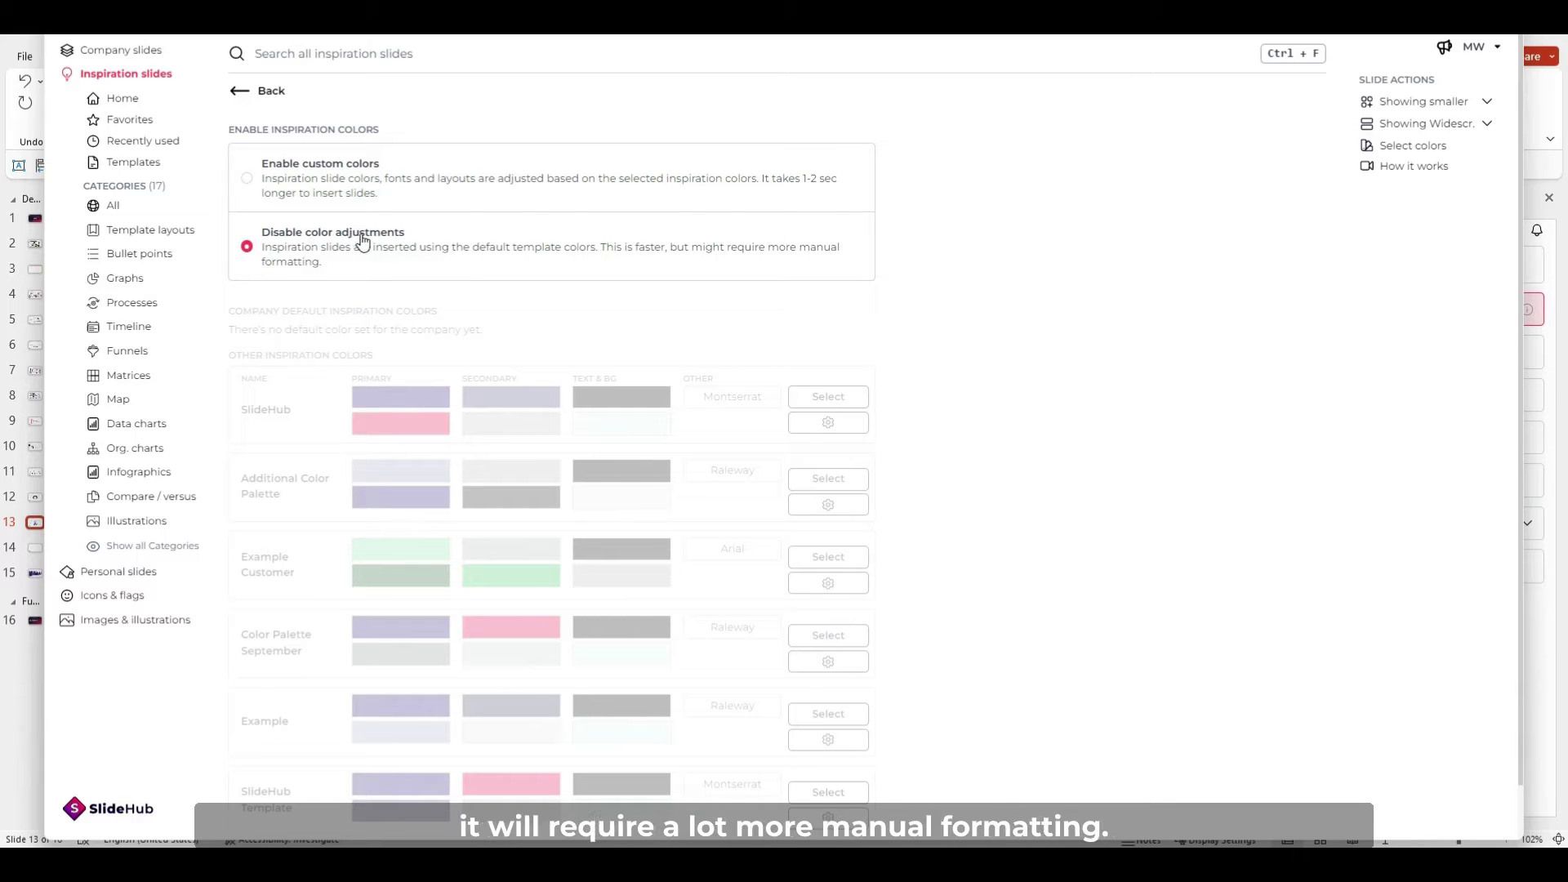
pyautogui.click(122, 98)
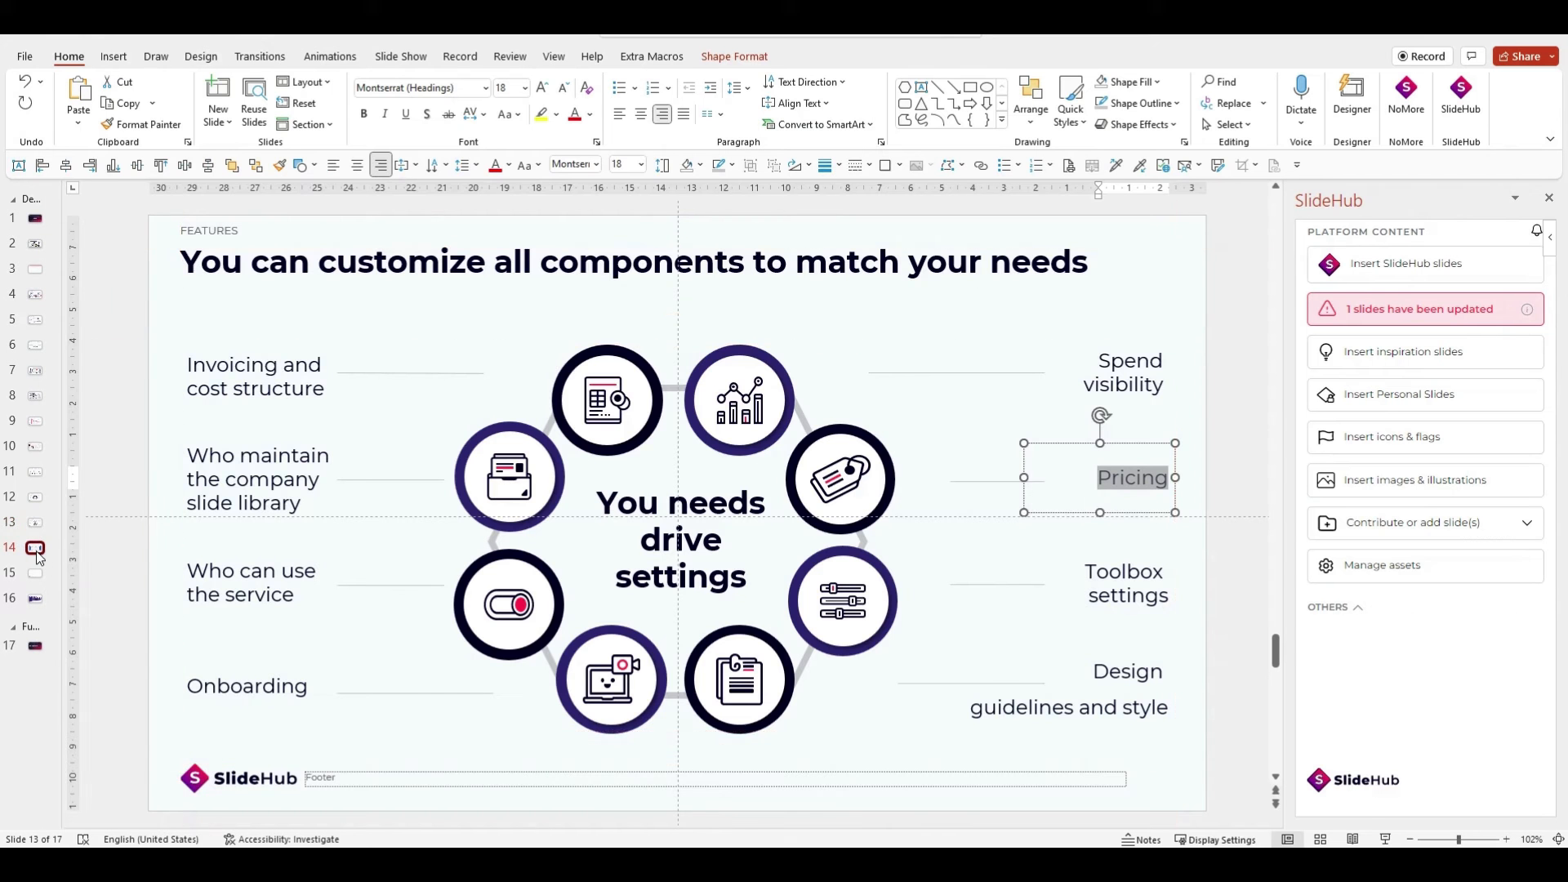
# - On slide 14, insert a half-circle inspiration slide in Color Palette September colours
pyautogui.click(36, 547)
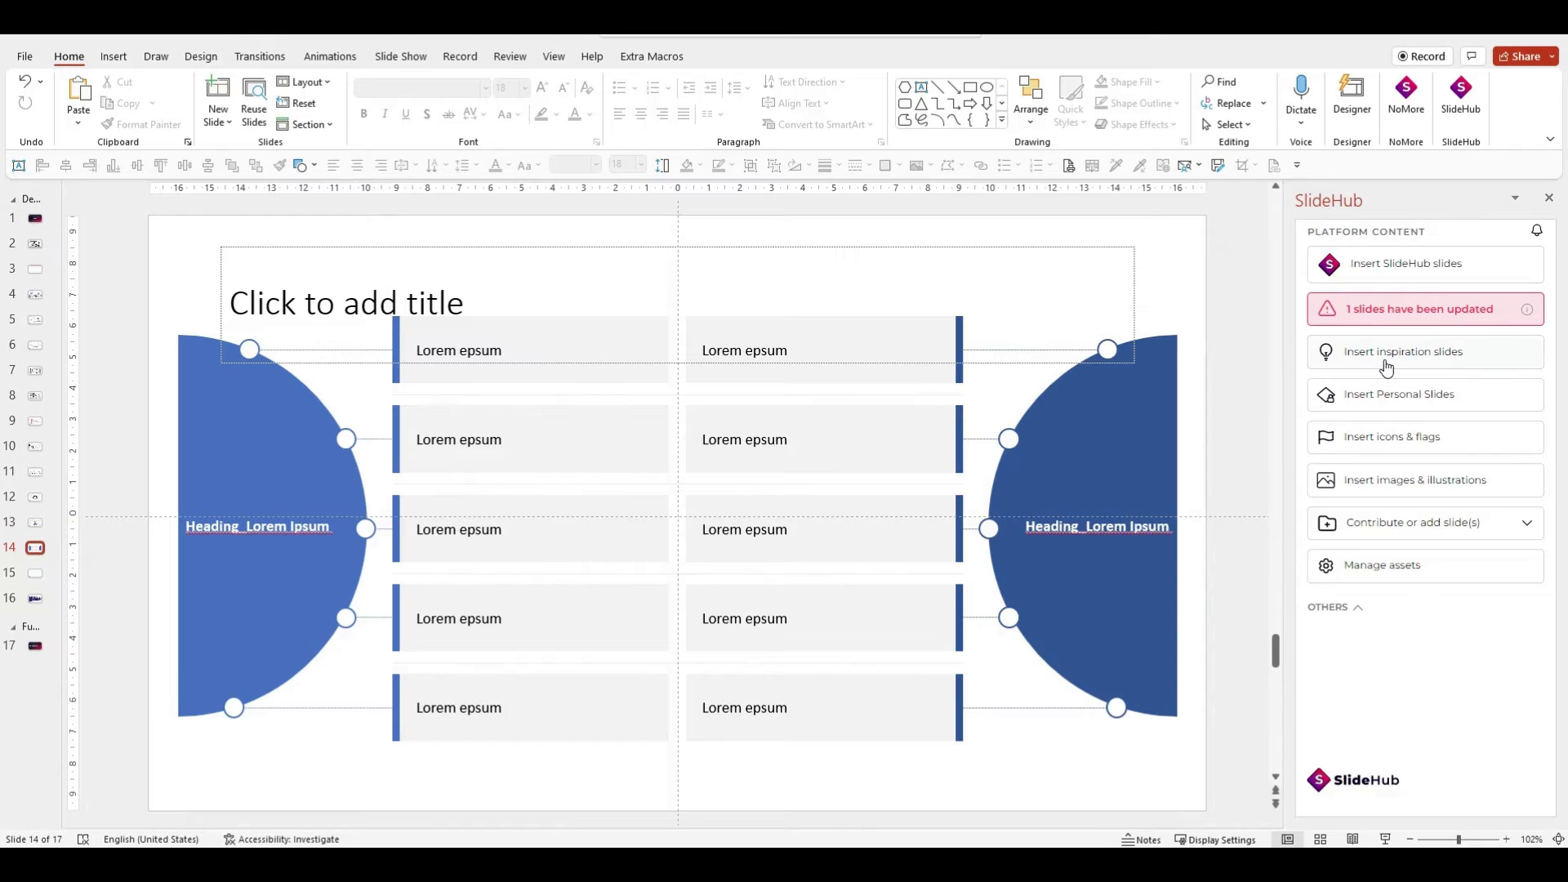
pyautogui.click(1403, 351)
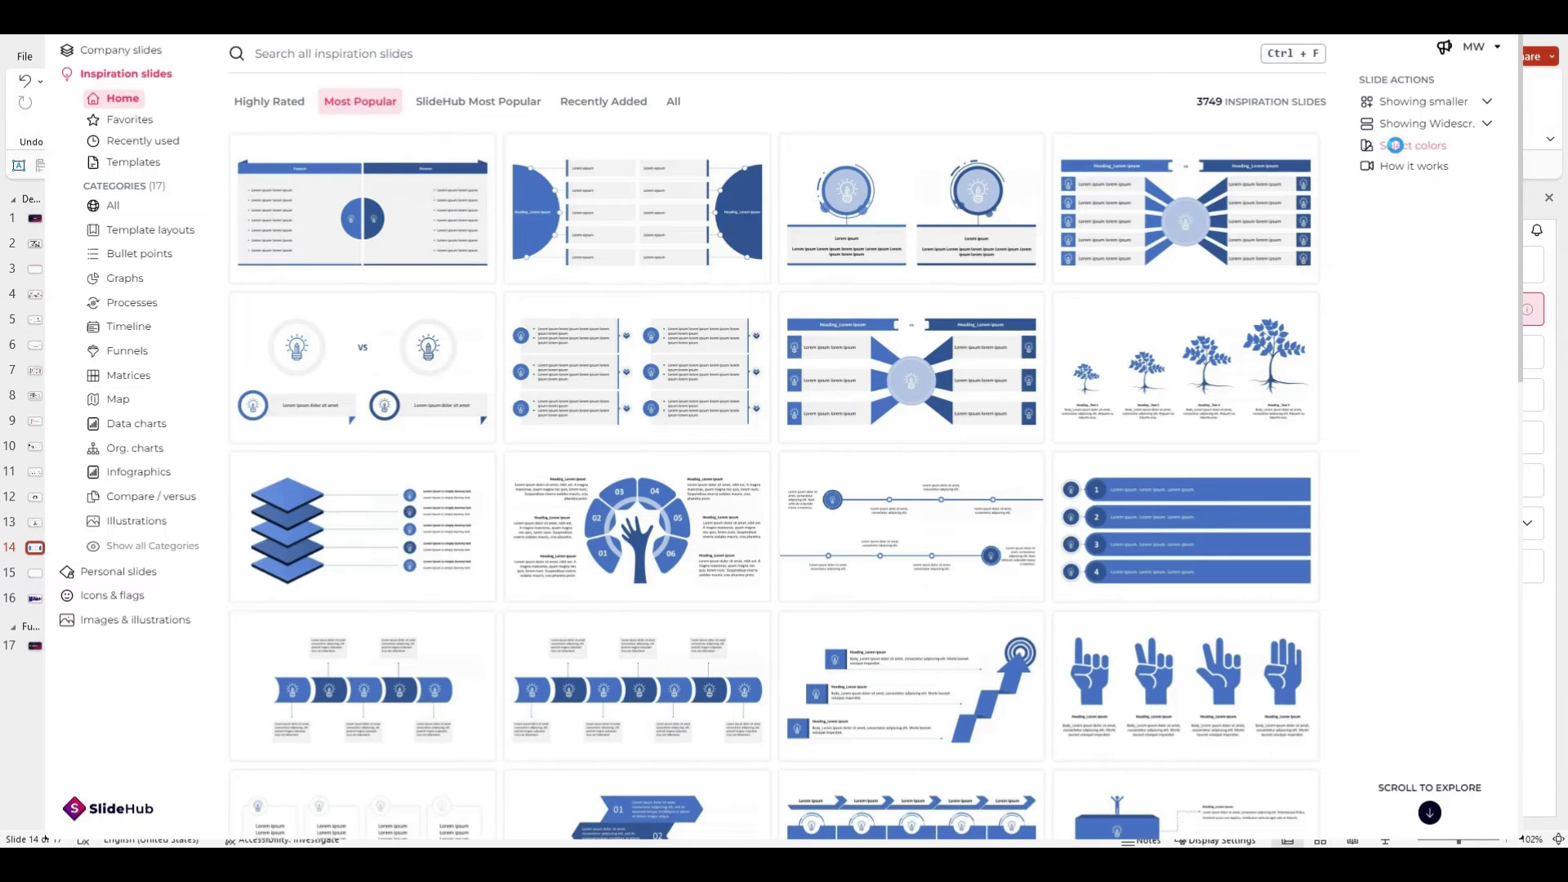
pyautogui.click(1414, 146)
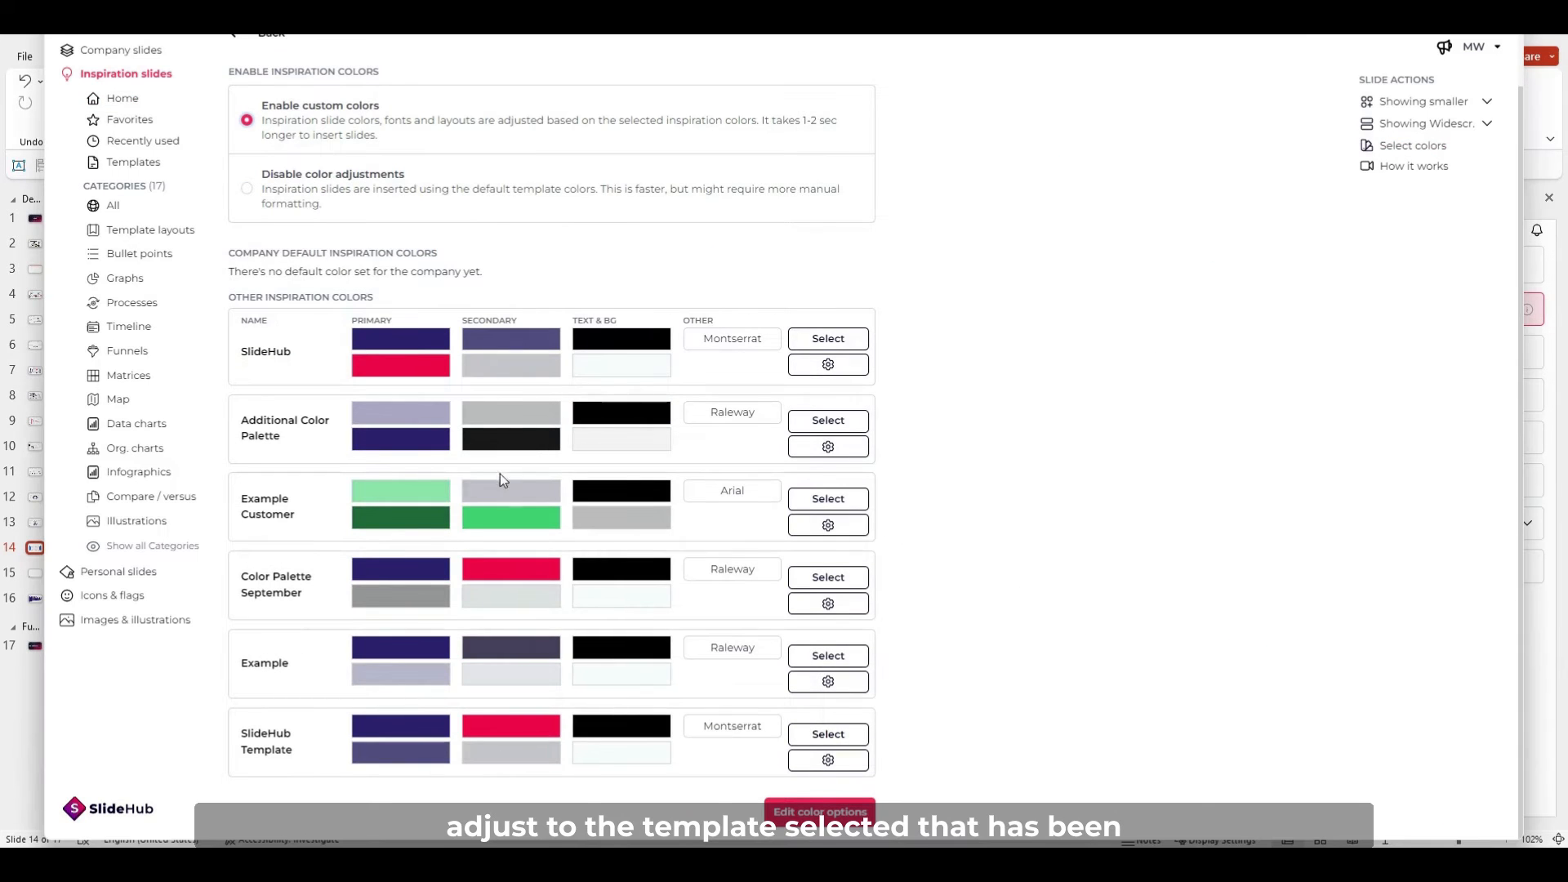
pyautogui.moveTo(497, 517)
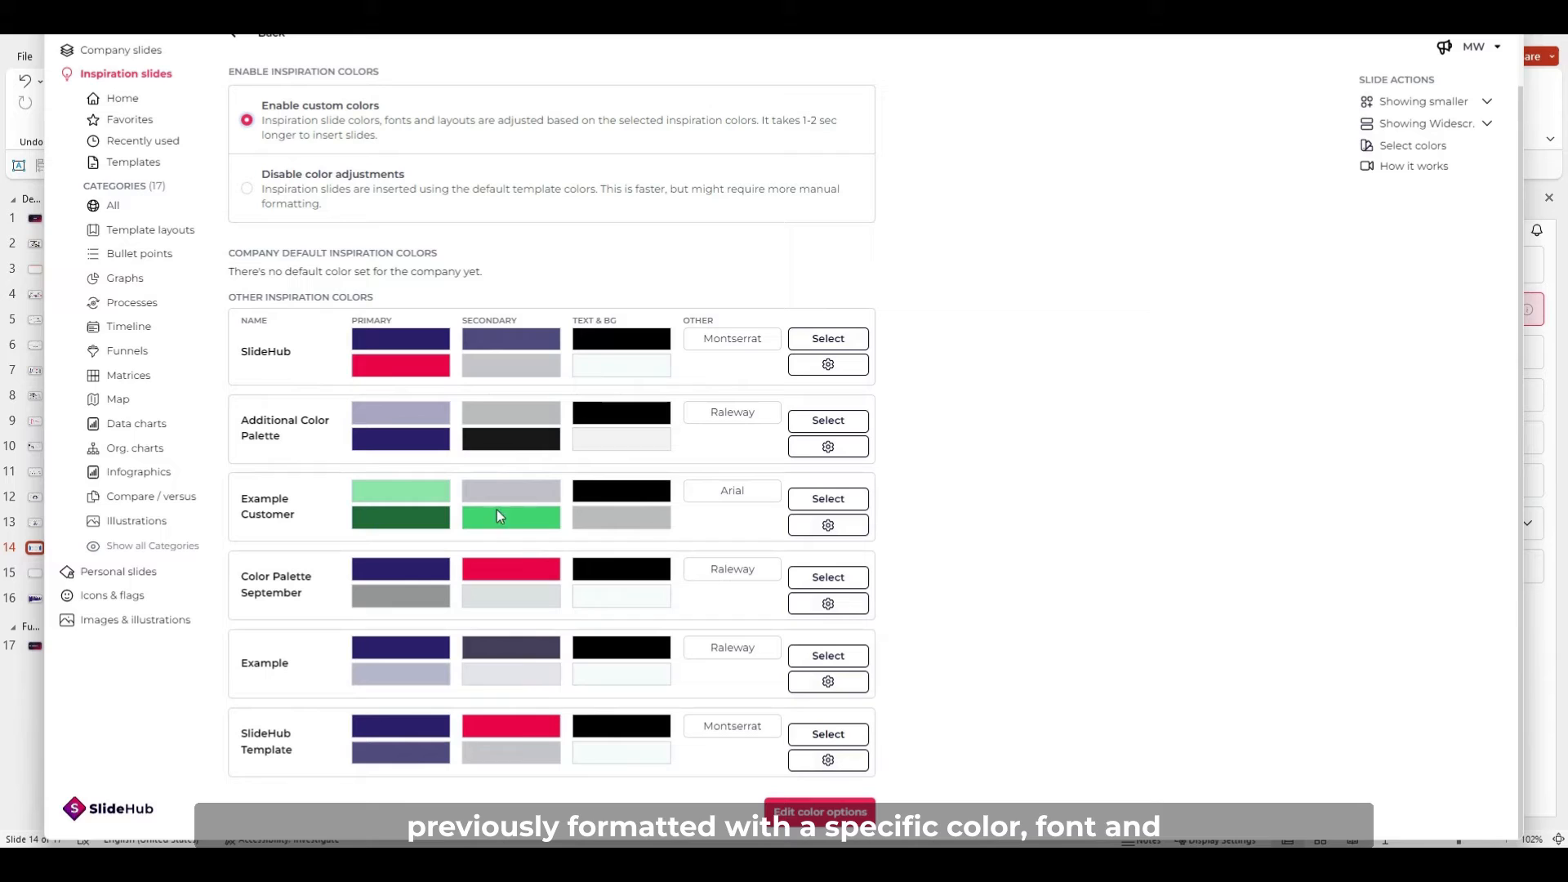
pyautogui.click(828, 578)
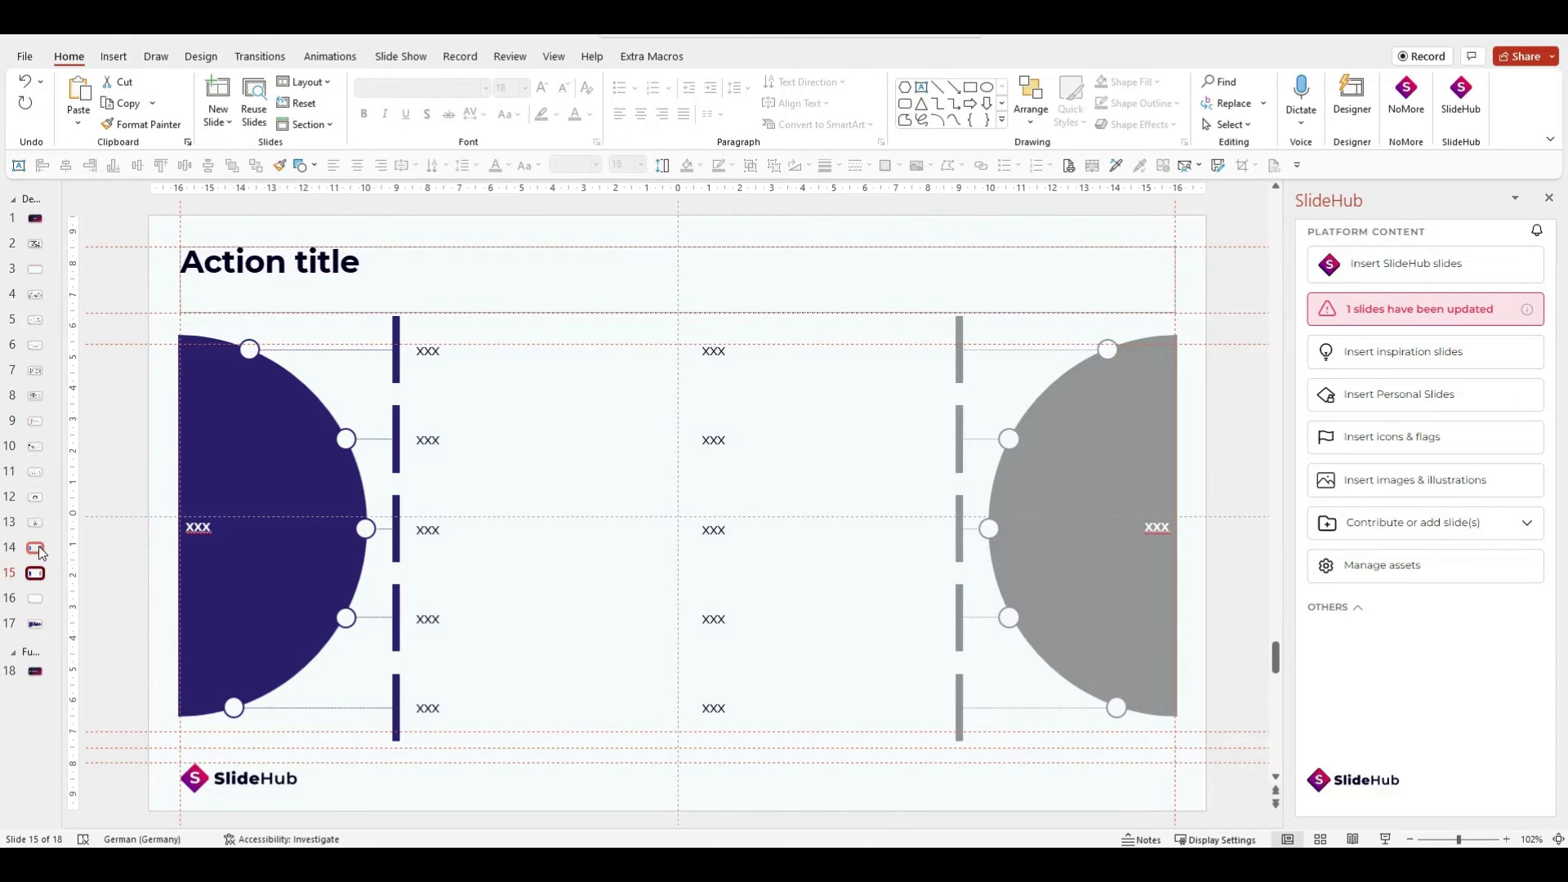
pyautogui.moveTo(55, 578)
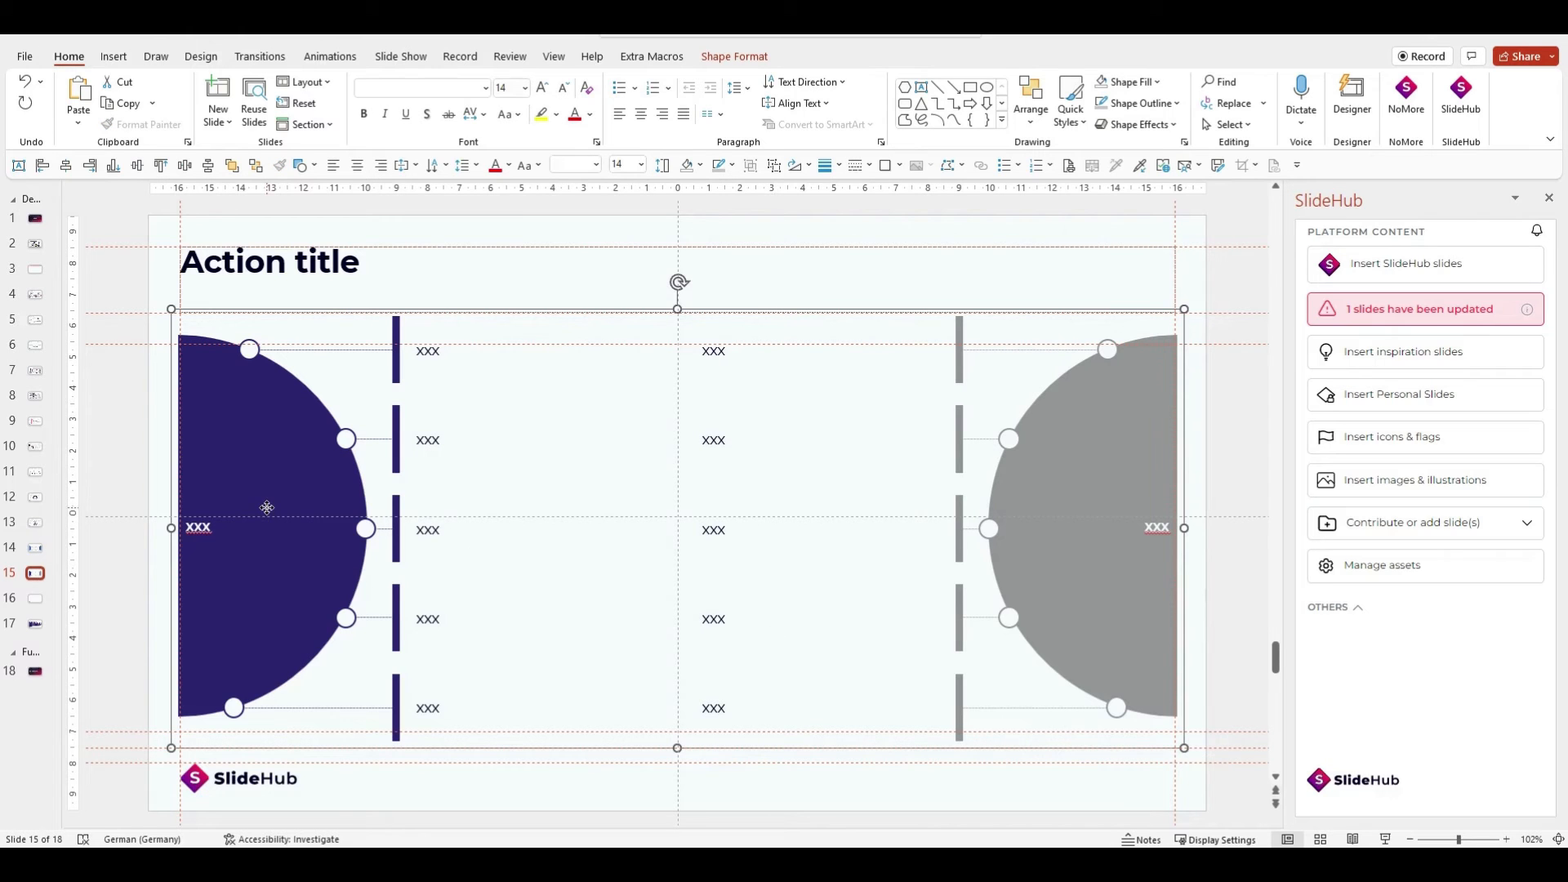
pyautogui.moveTo(502, 444)
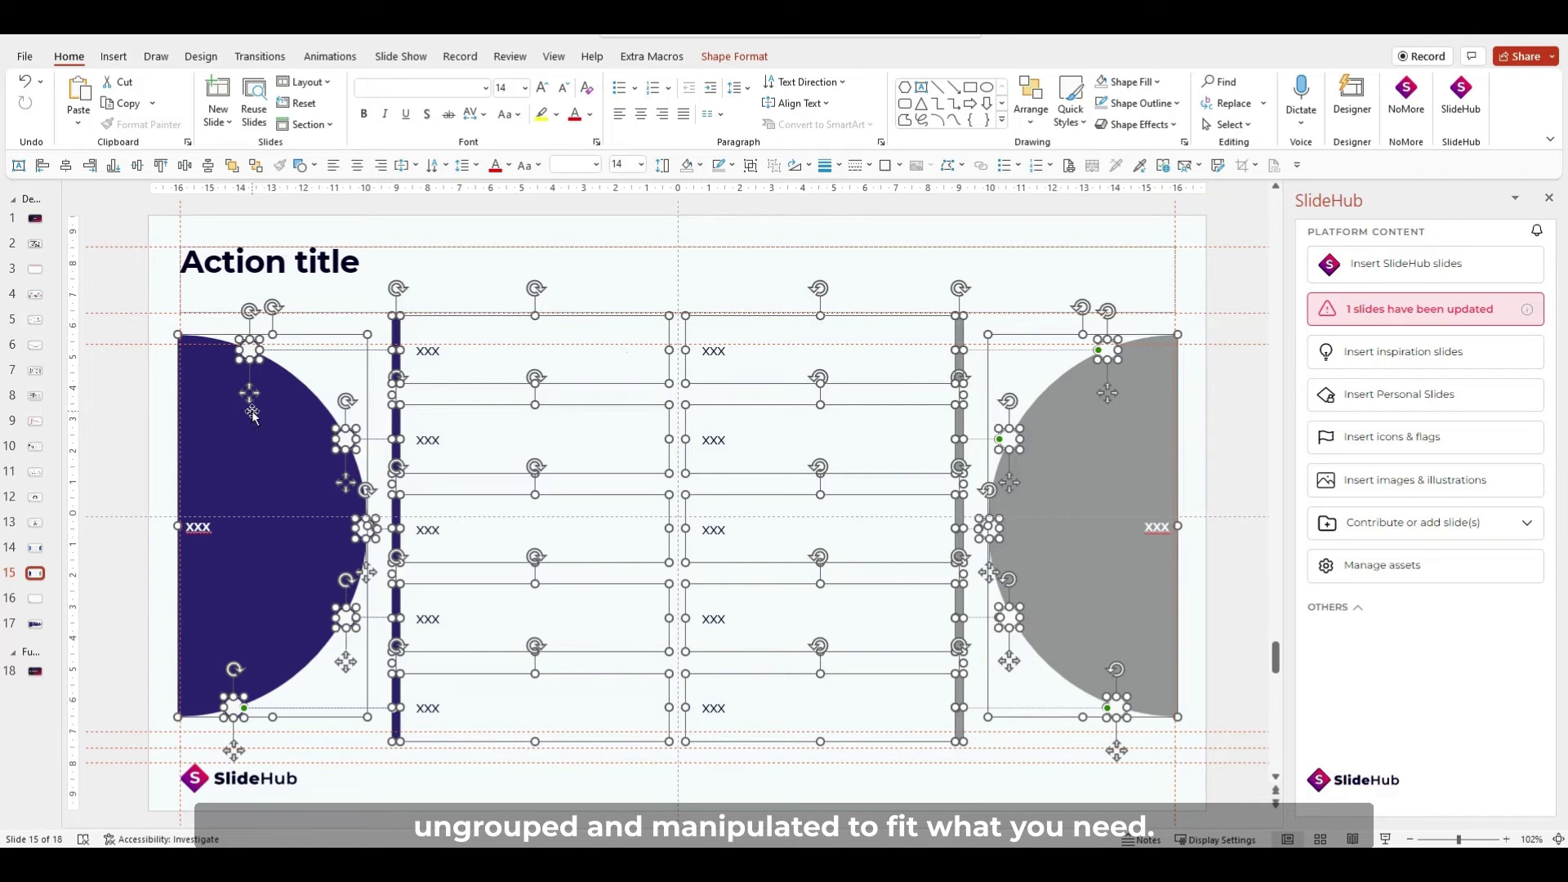
pyautogui.moveTo(1061, 432)
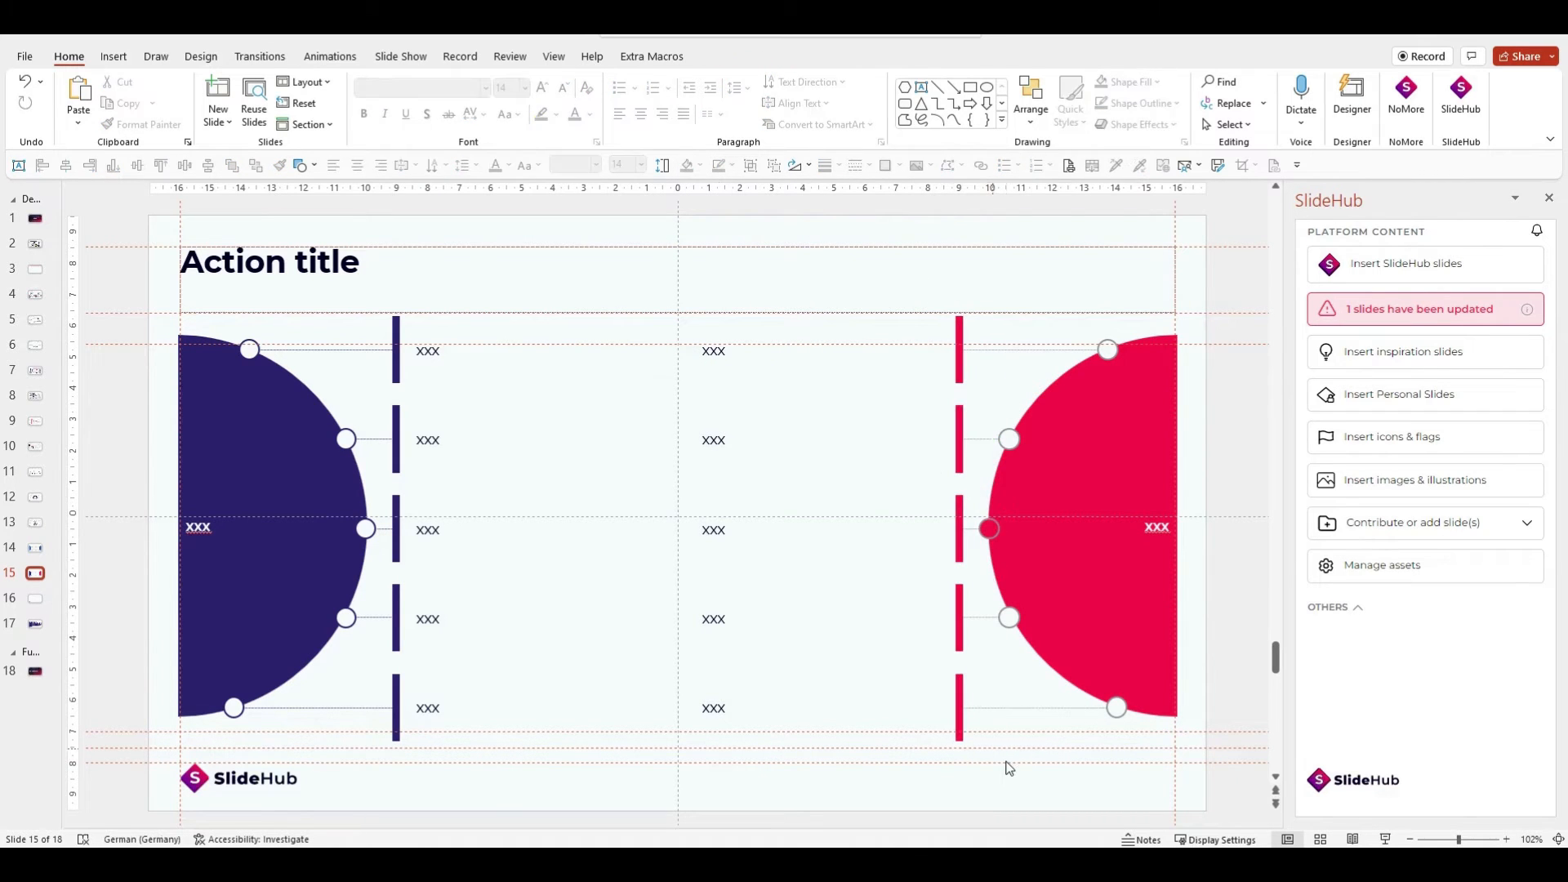
# - Recolour the ungrouped right half-circle and its bars red, then clear the selection
pyautogui.click(35, 598)
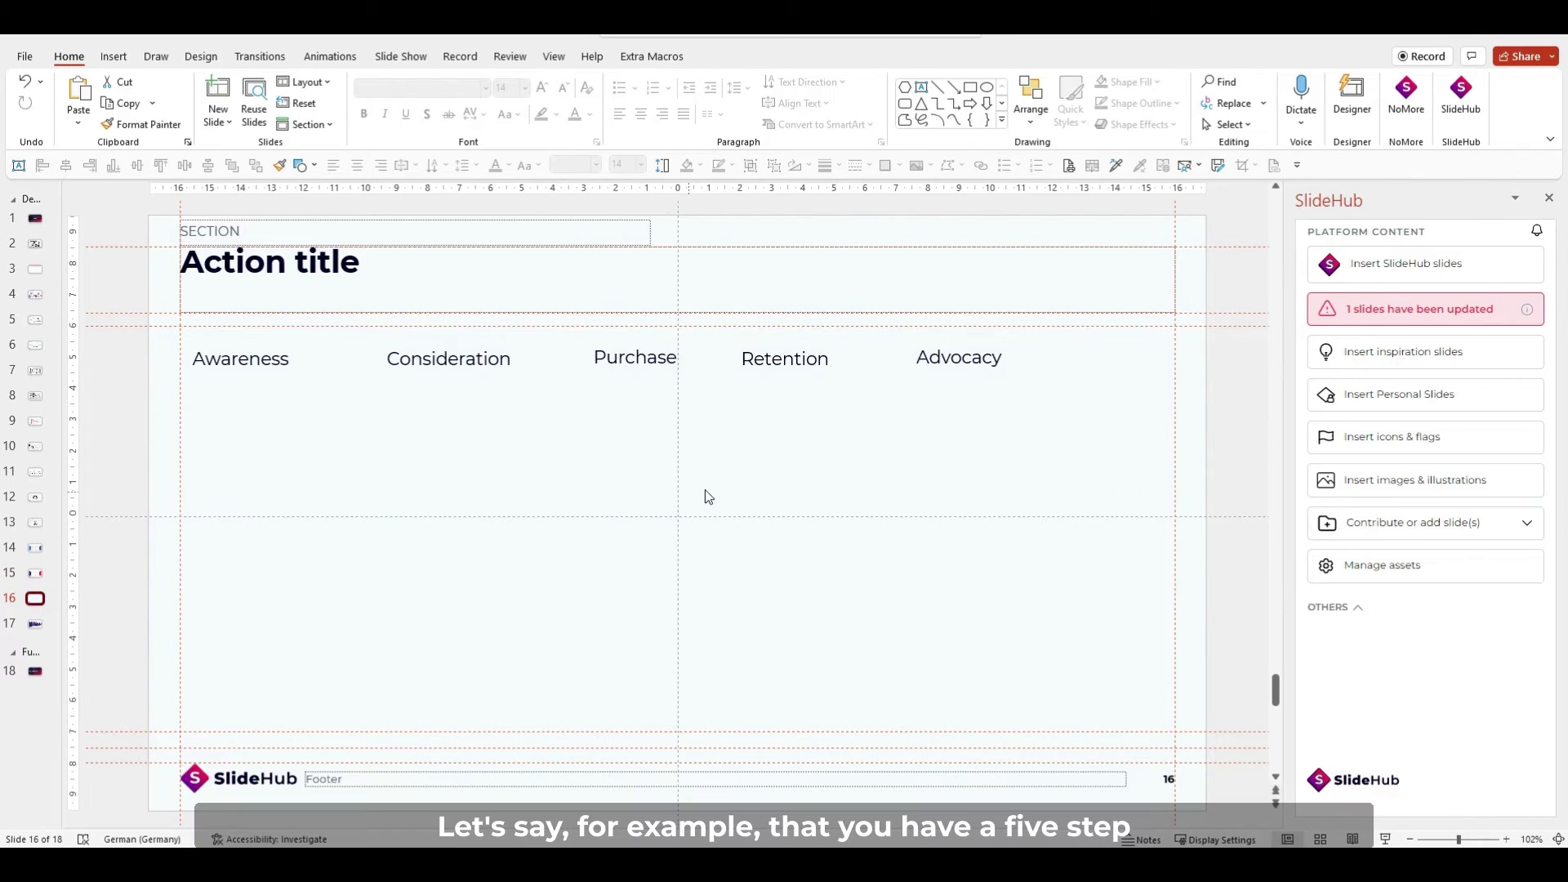
pyautogui.moveTo(810, 432)
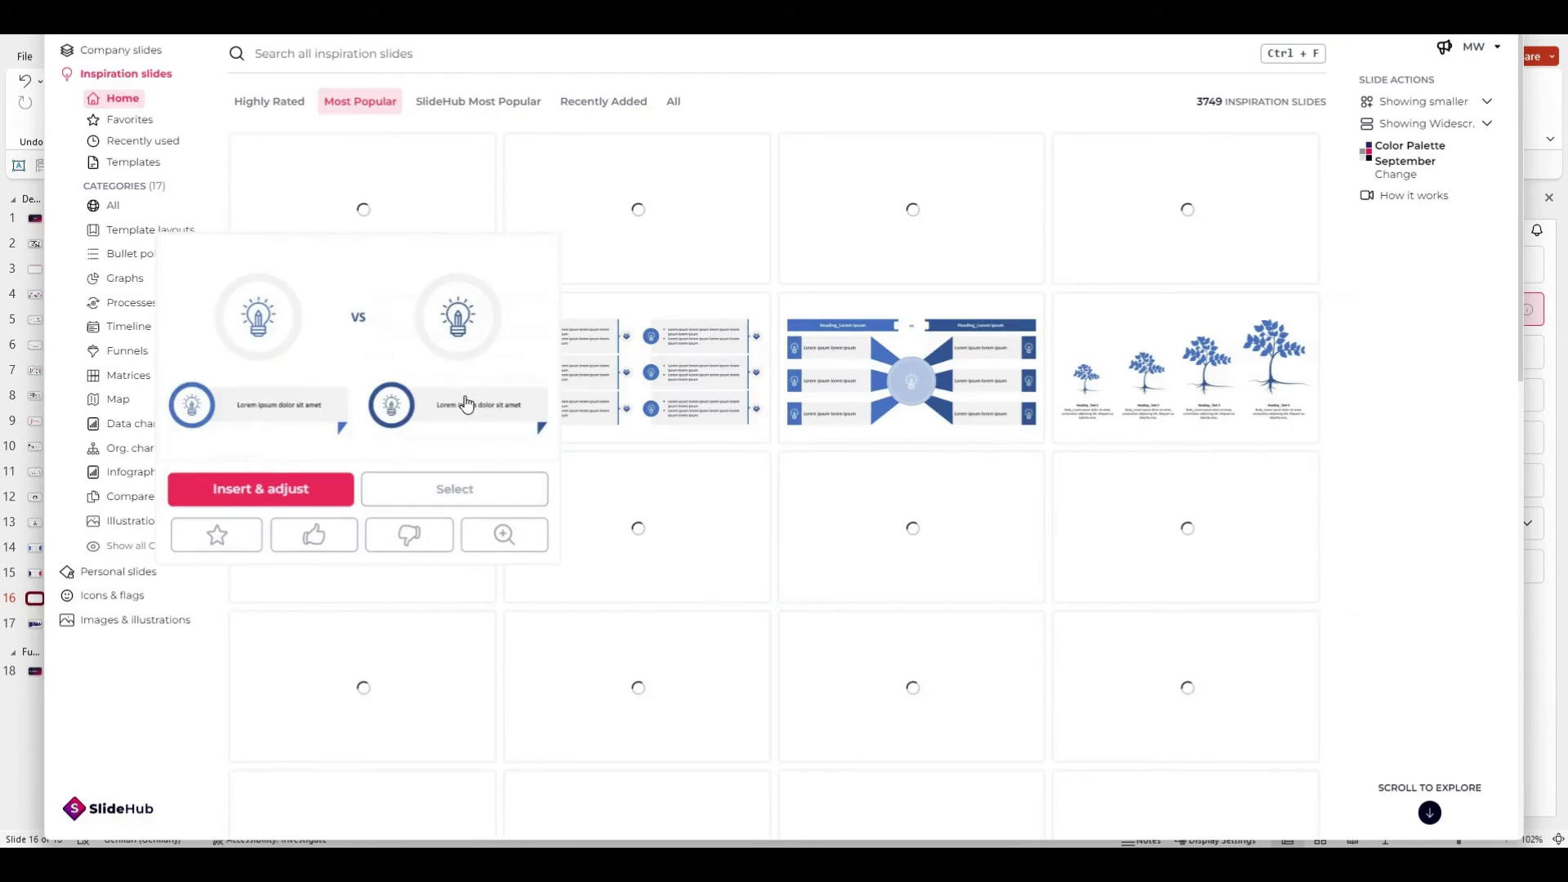
# - Insert the five-step horizontal funnel from the Funnels category in company colours
pyautogui.click(127, 351)
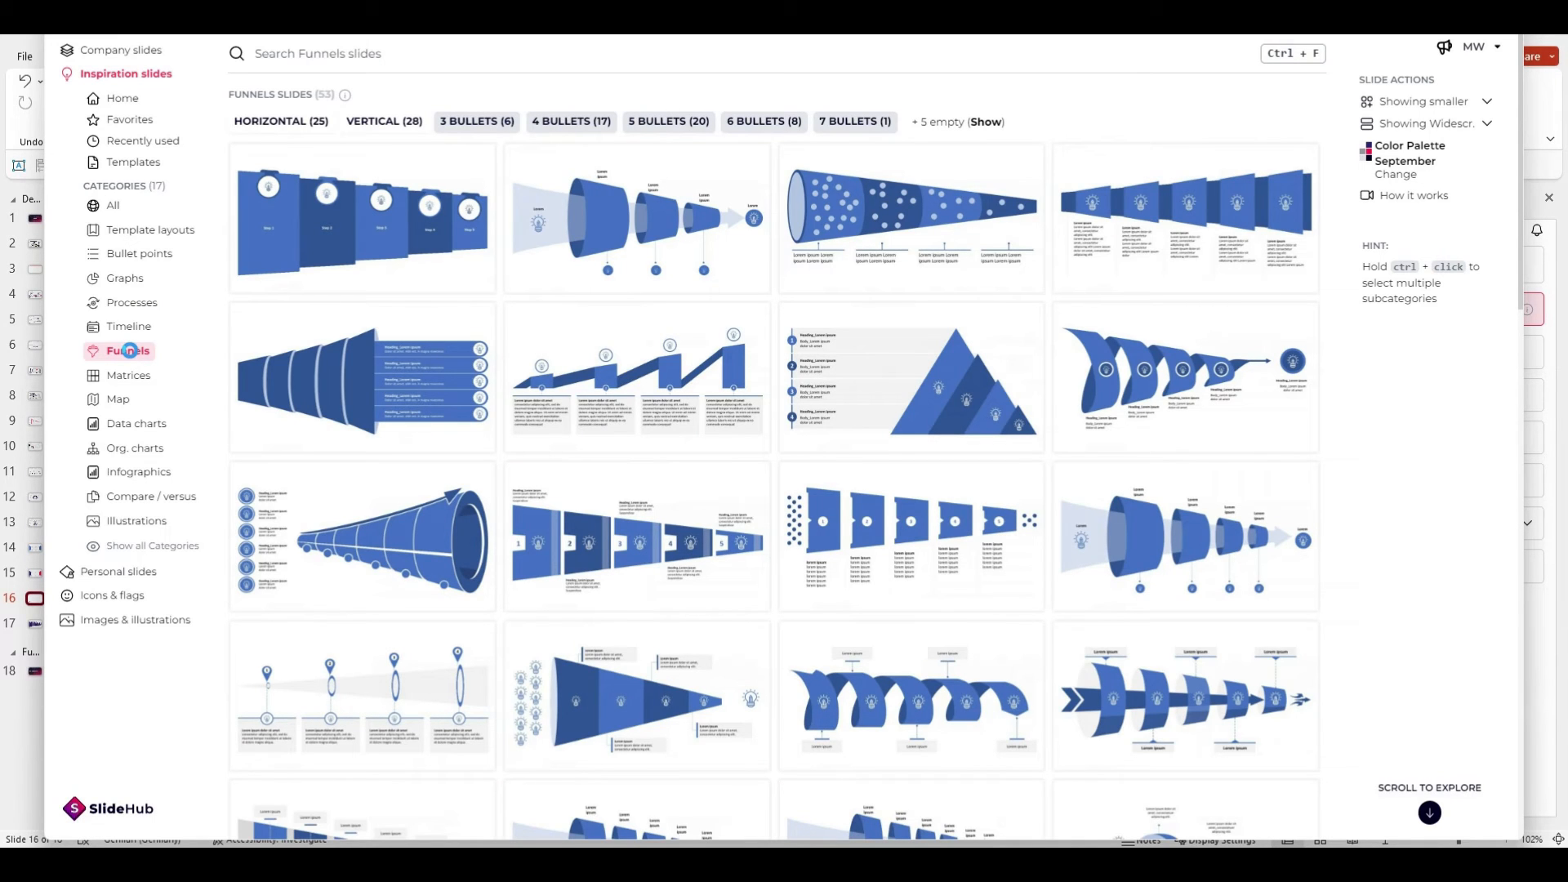
pyautogui.scroll(-3)
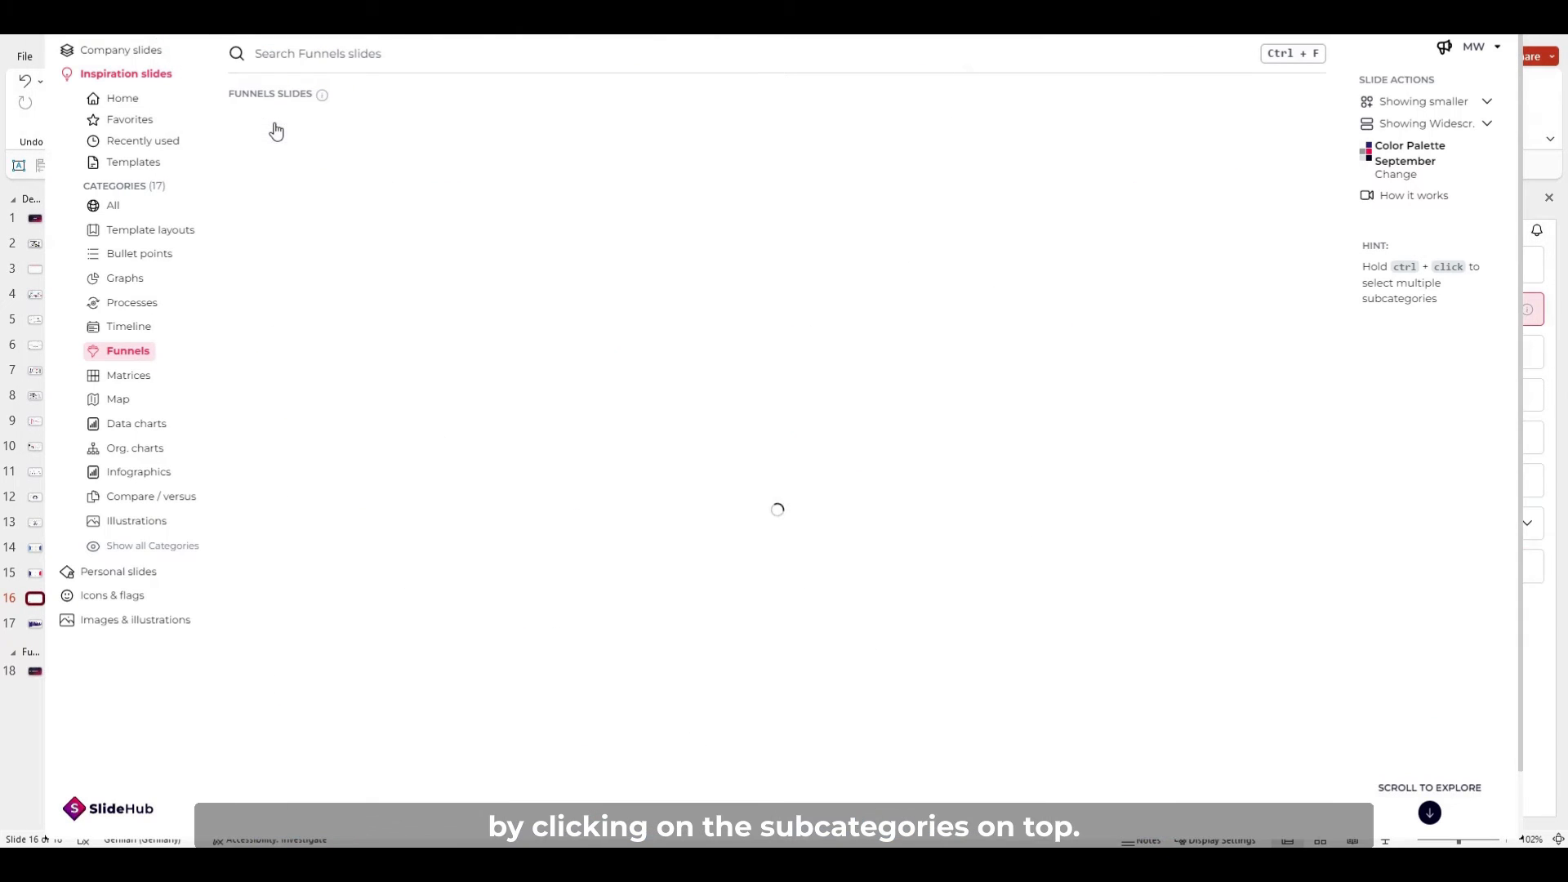
pyautogui.moveTo(669, 129)
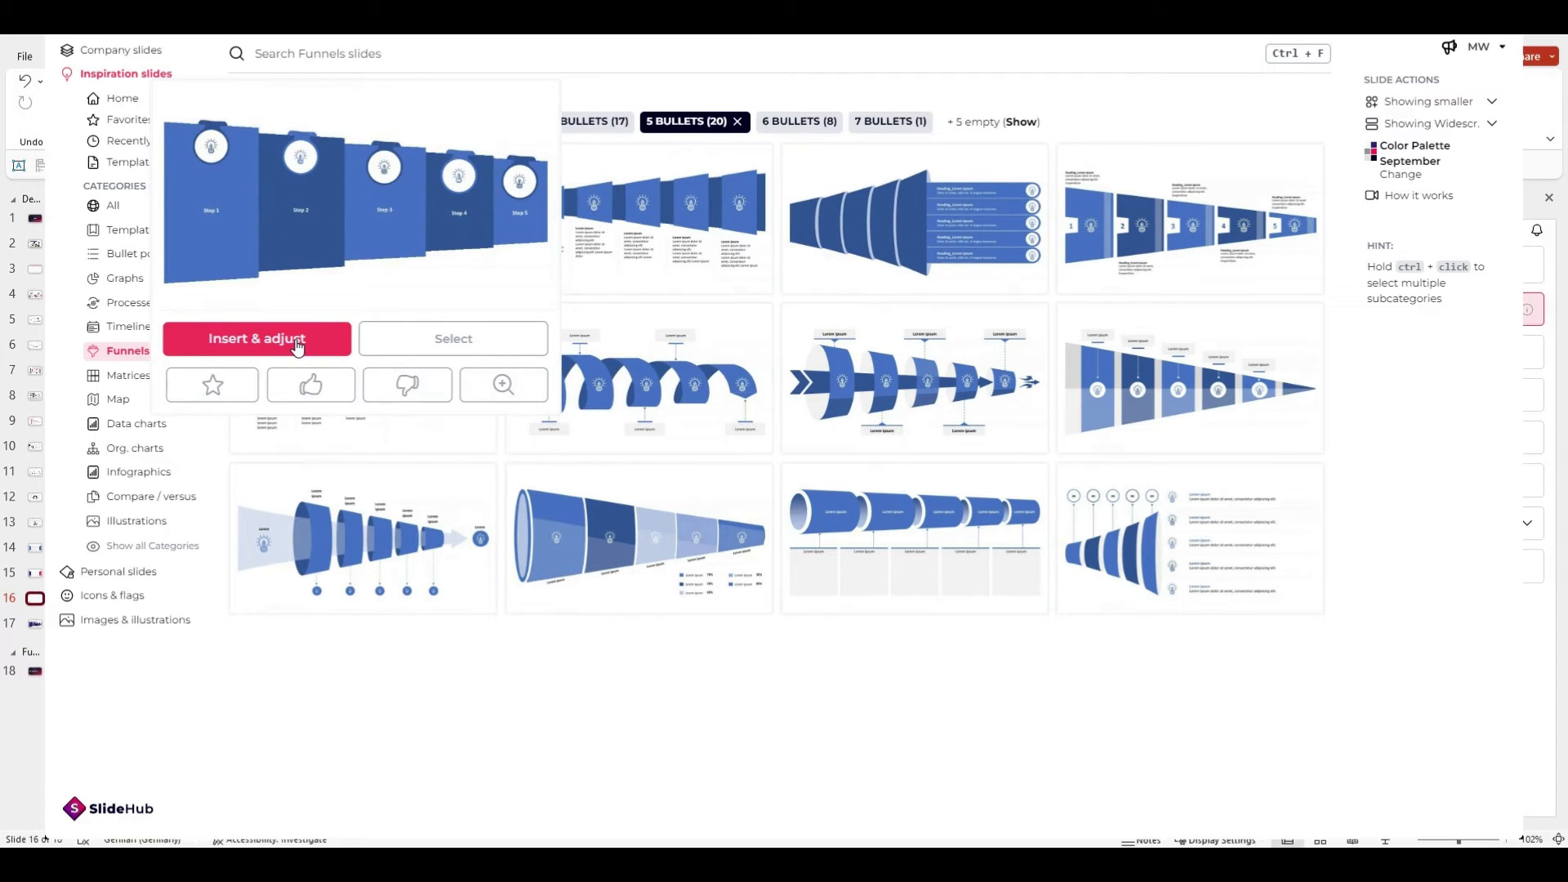
pyautogui.click(256, 338)
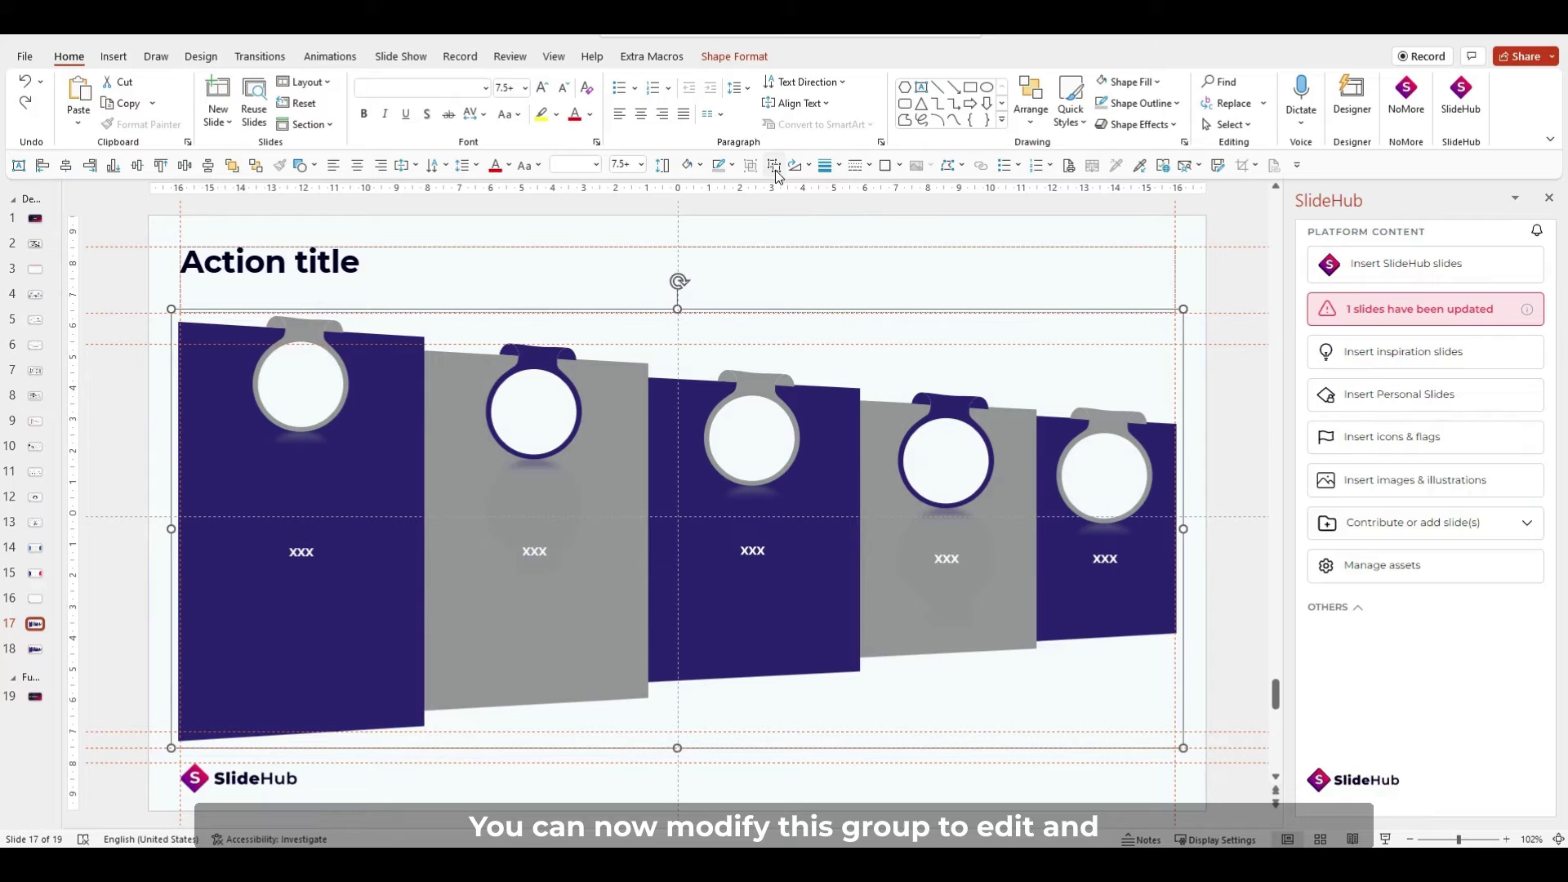
pyautogui.moveTo(775, 165)
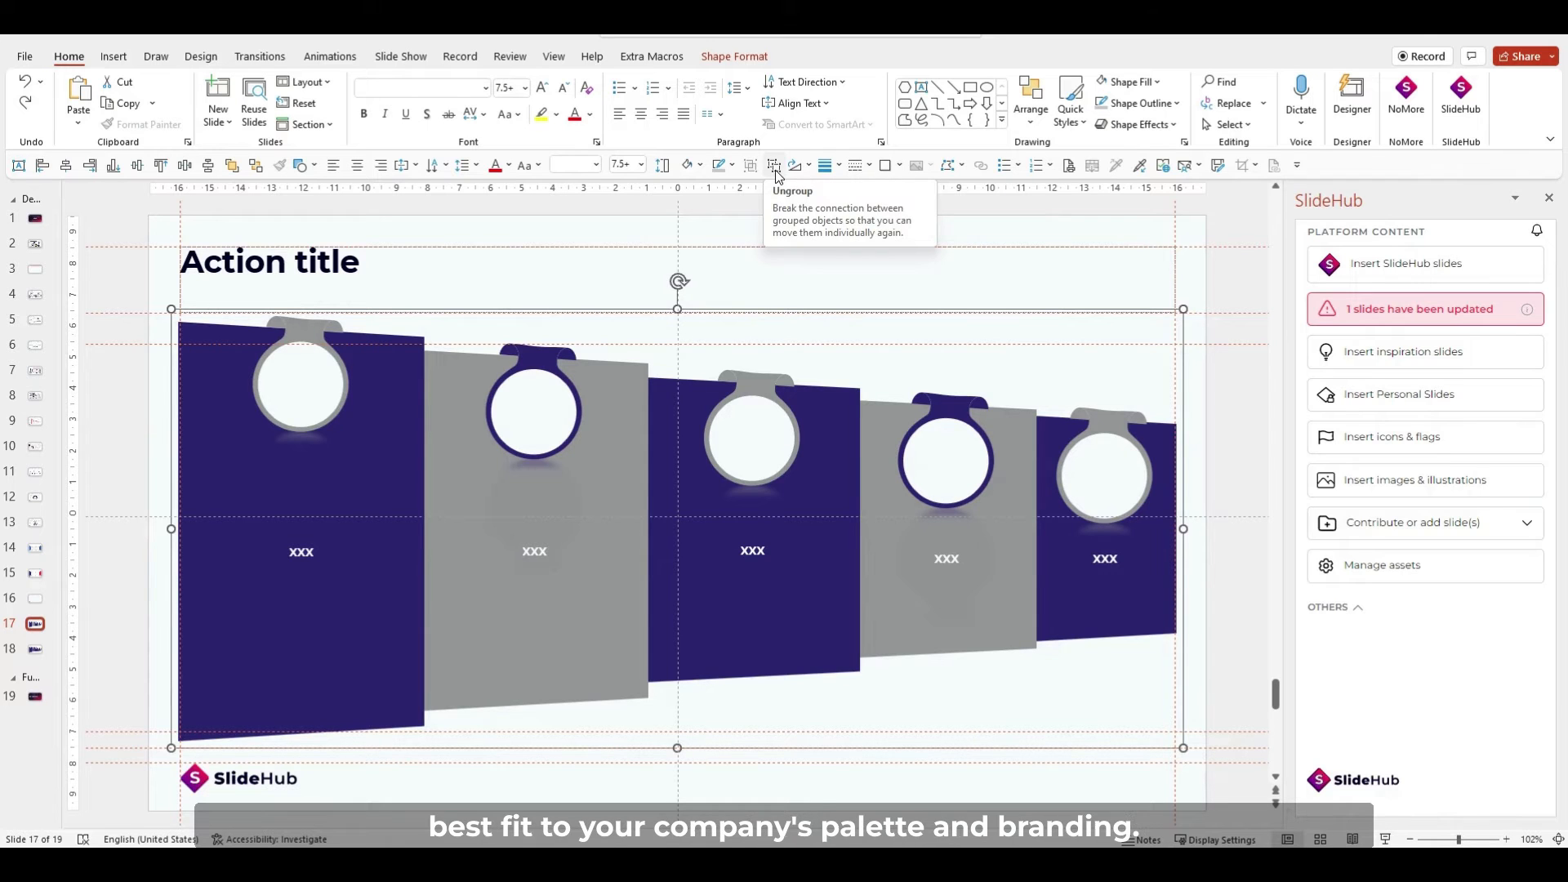
# - Ungroup the funnel, label the last stage 'Advocacy', and shade Consideration and Retention light purple
pyautogui.click(156, 472)
pyautogui.write('Advocac')
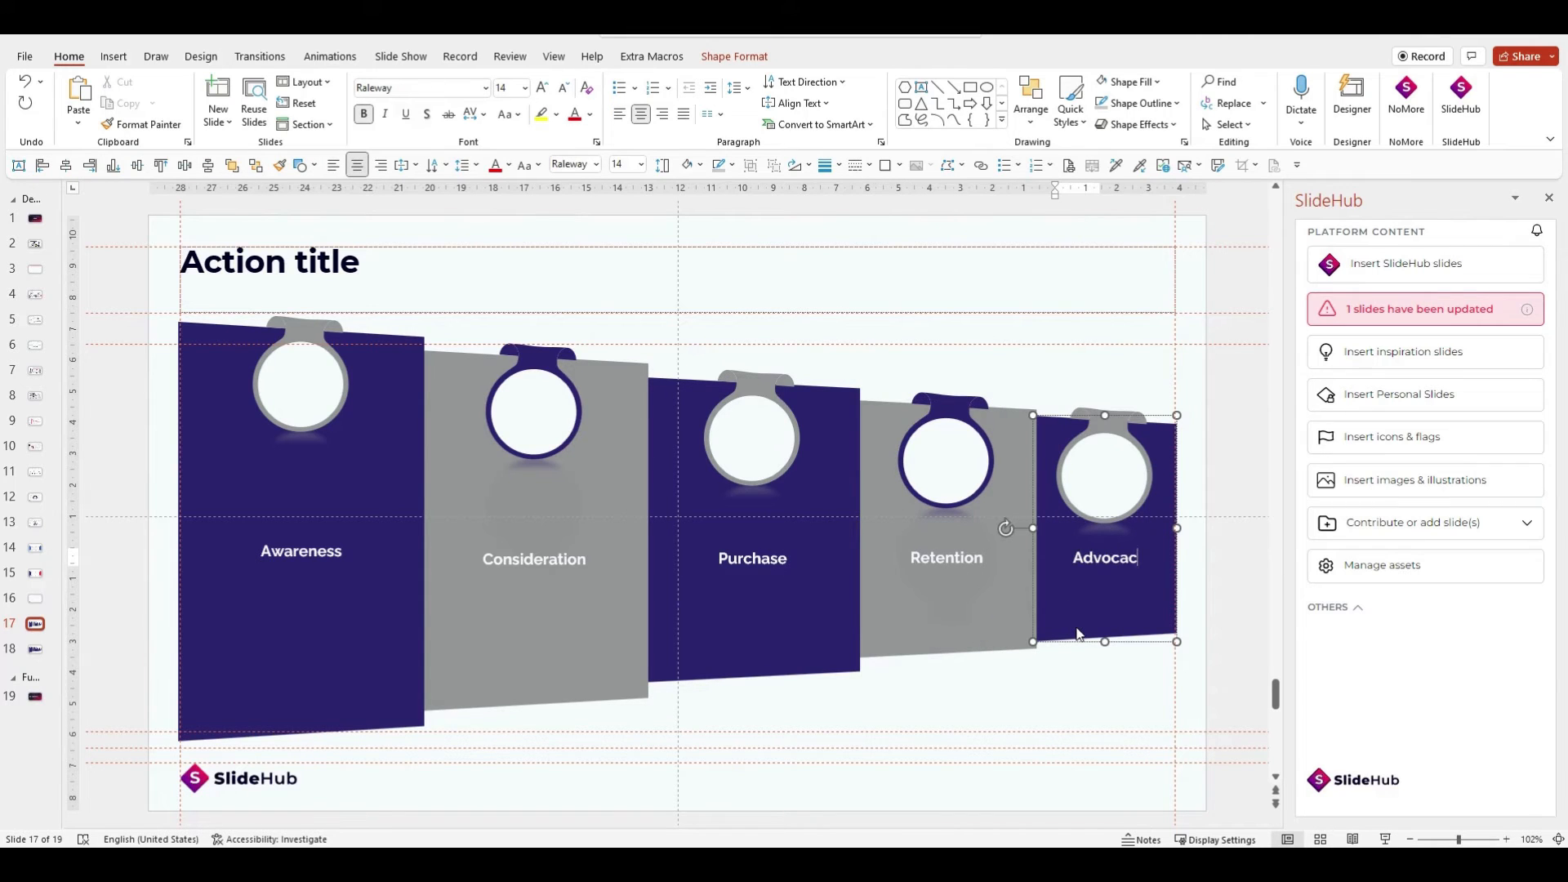
pyautogui.click(682, 165)
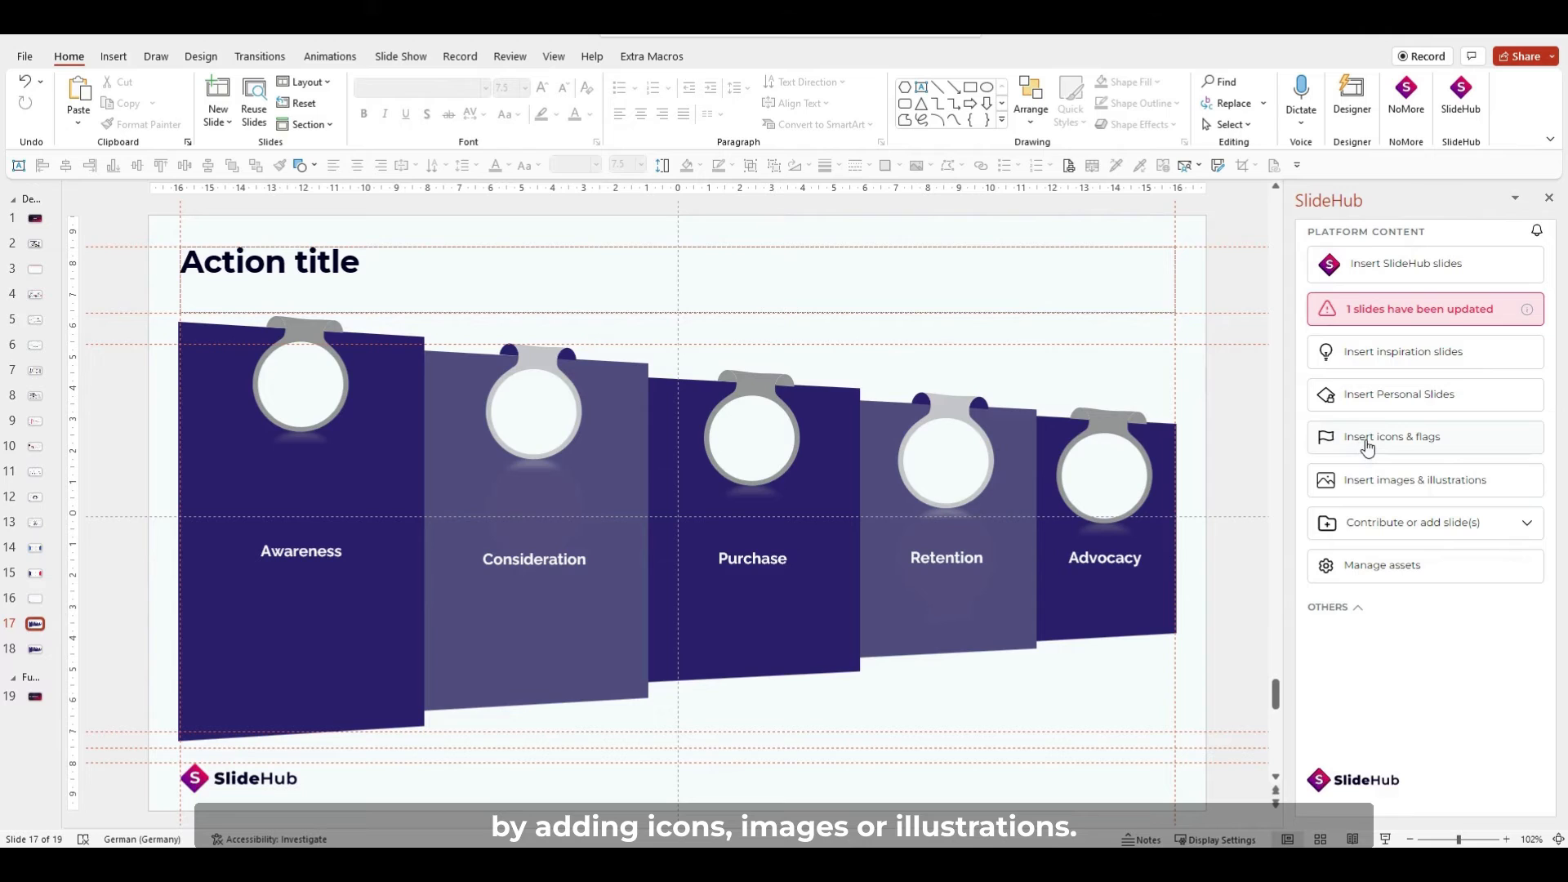
# - Search the company icons for 'awareness' and add the stage icons to the slide
pyautogui.click(1391, 437)
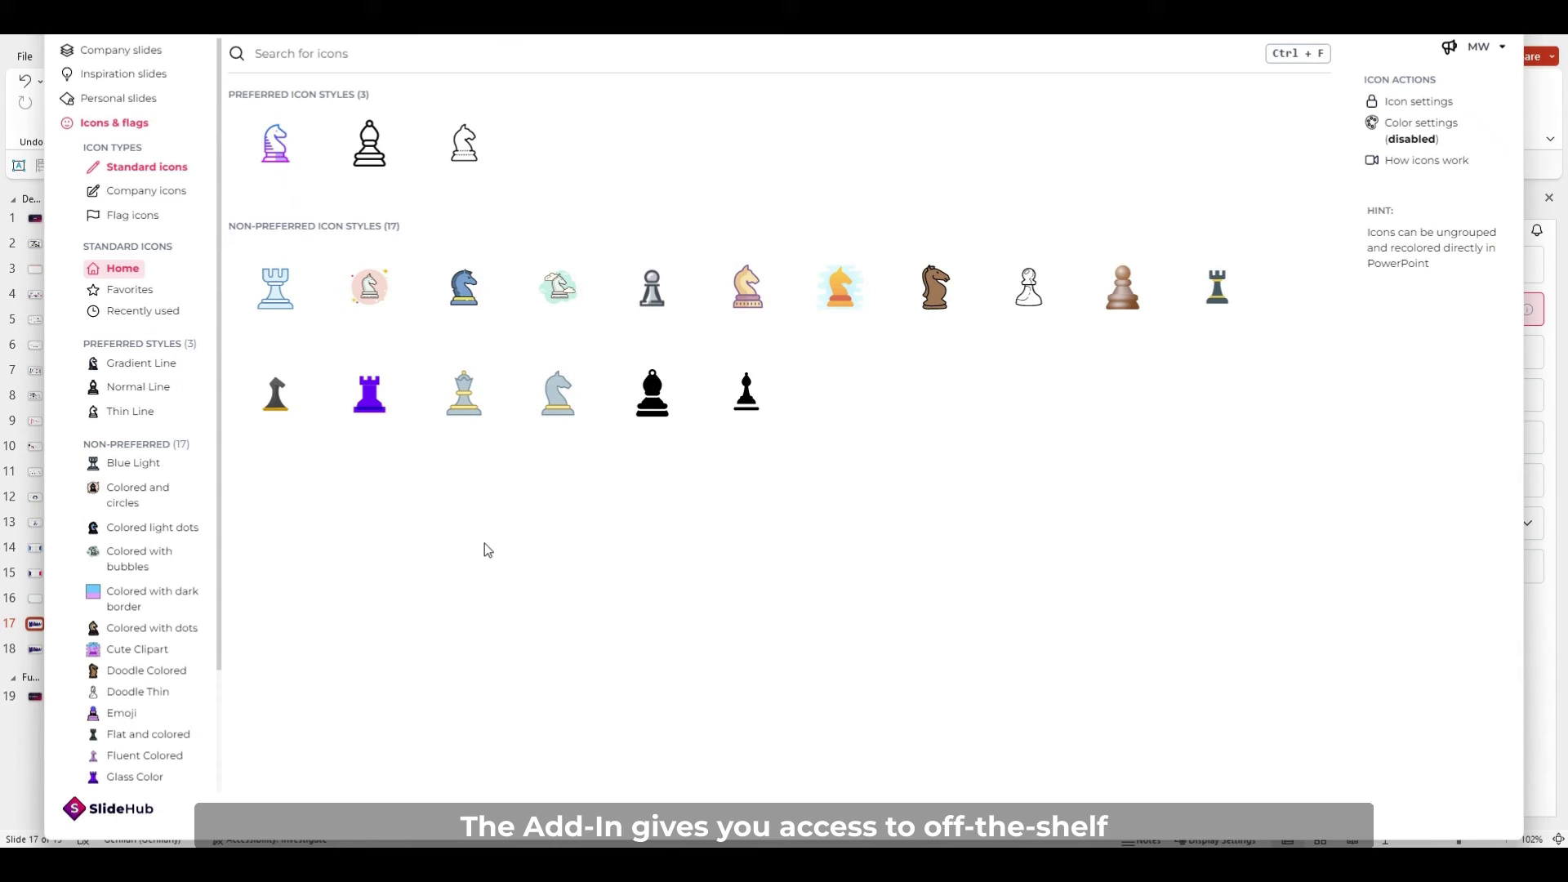
pyautogui.moveTo(383, 492)
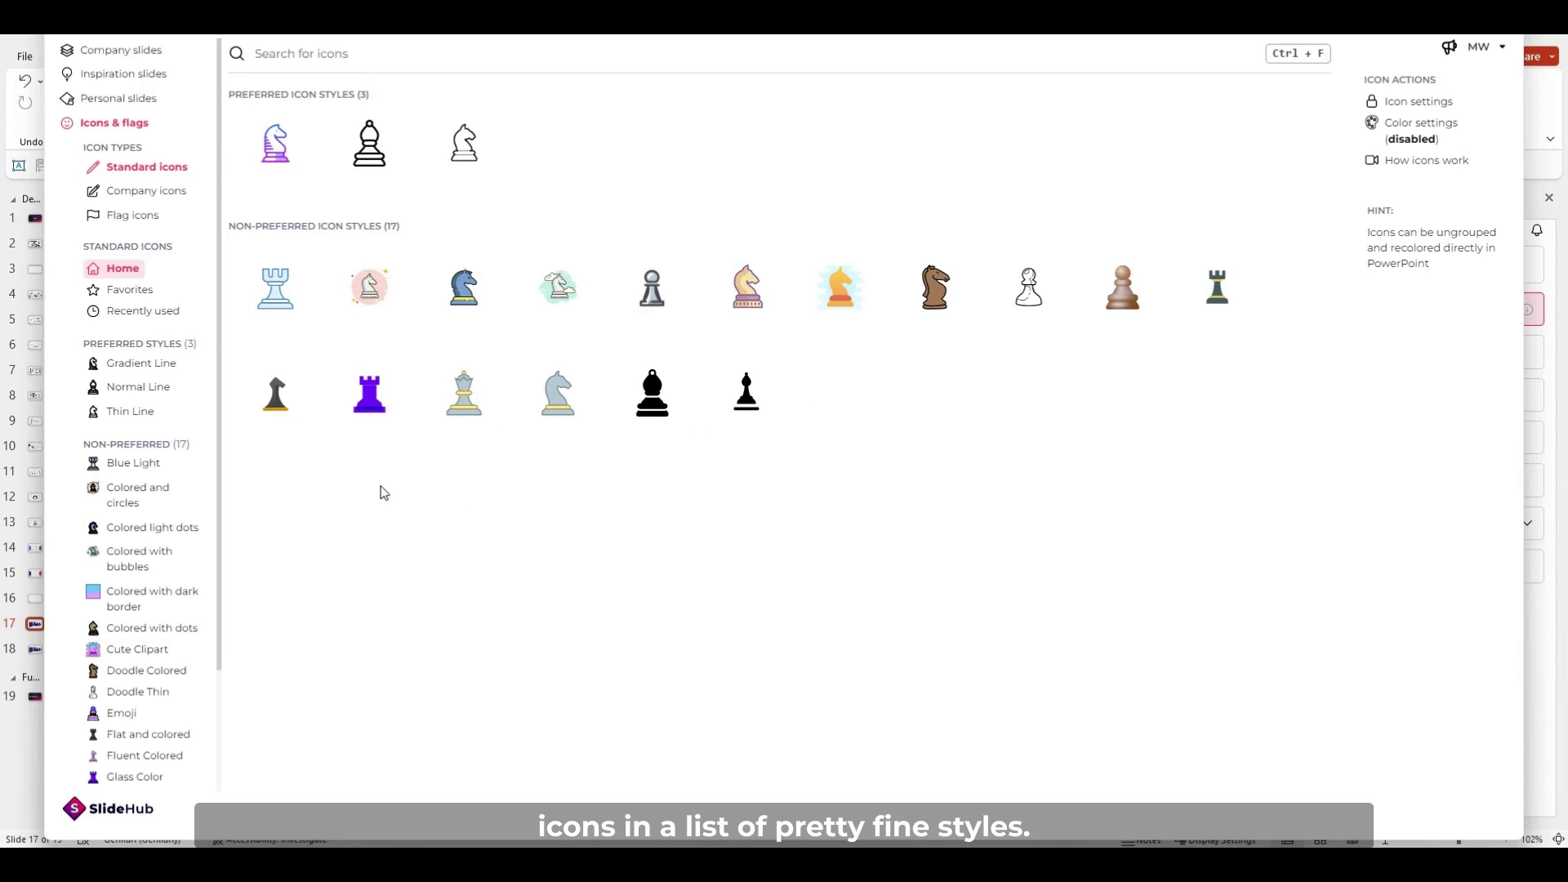
pyautogui.moveTo(228, 607)
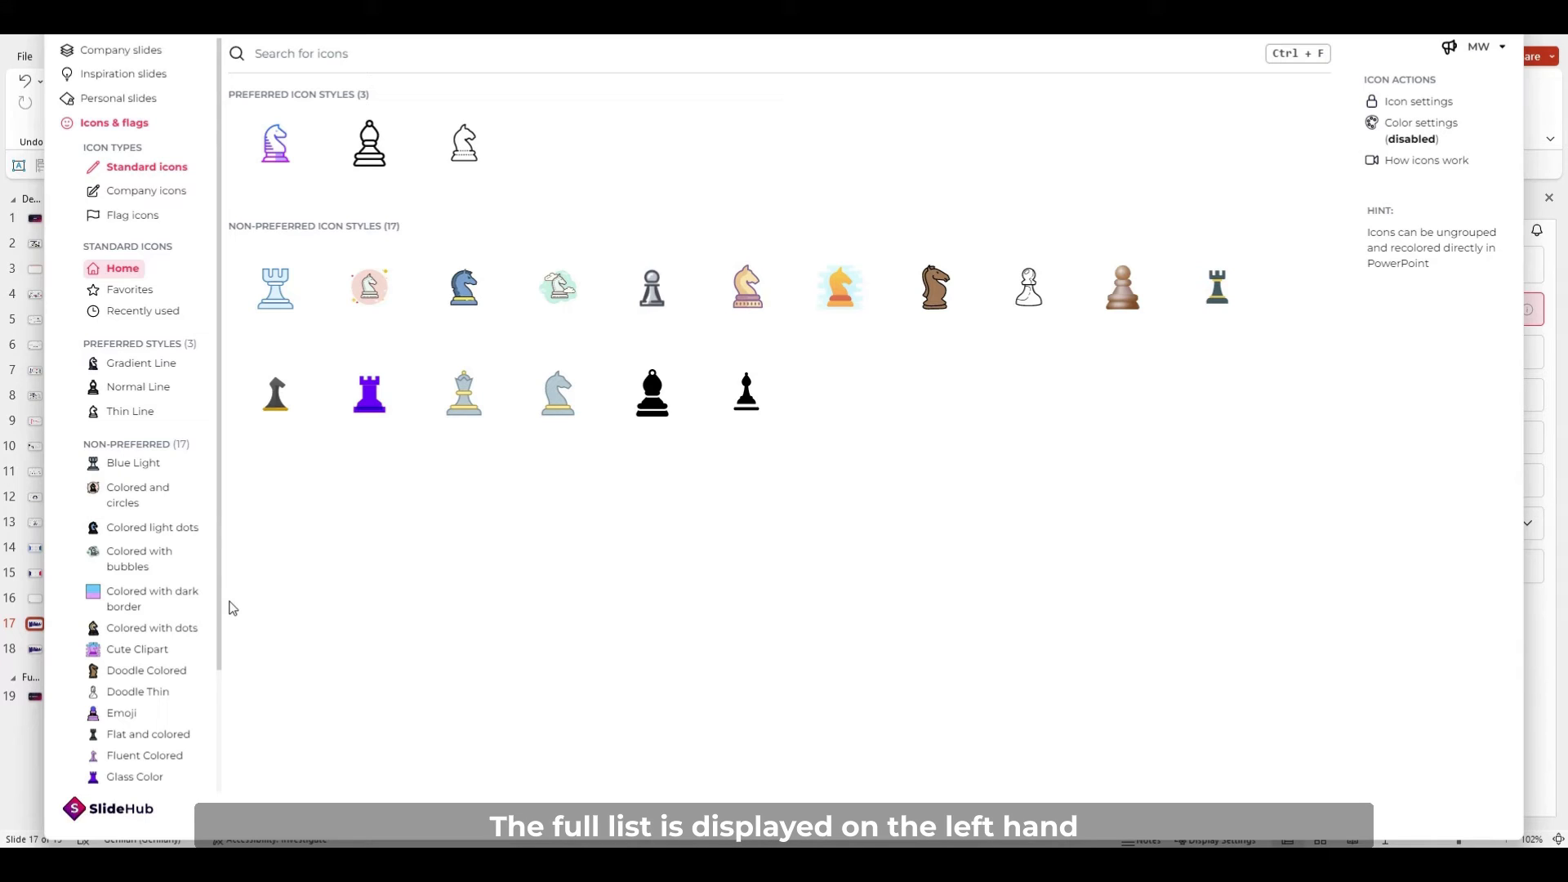
pyautogui.moveTo(415, 582)
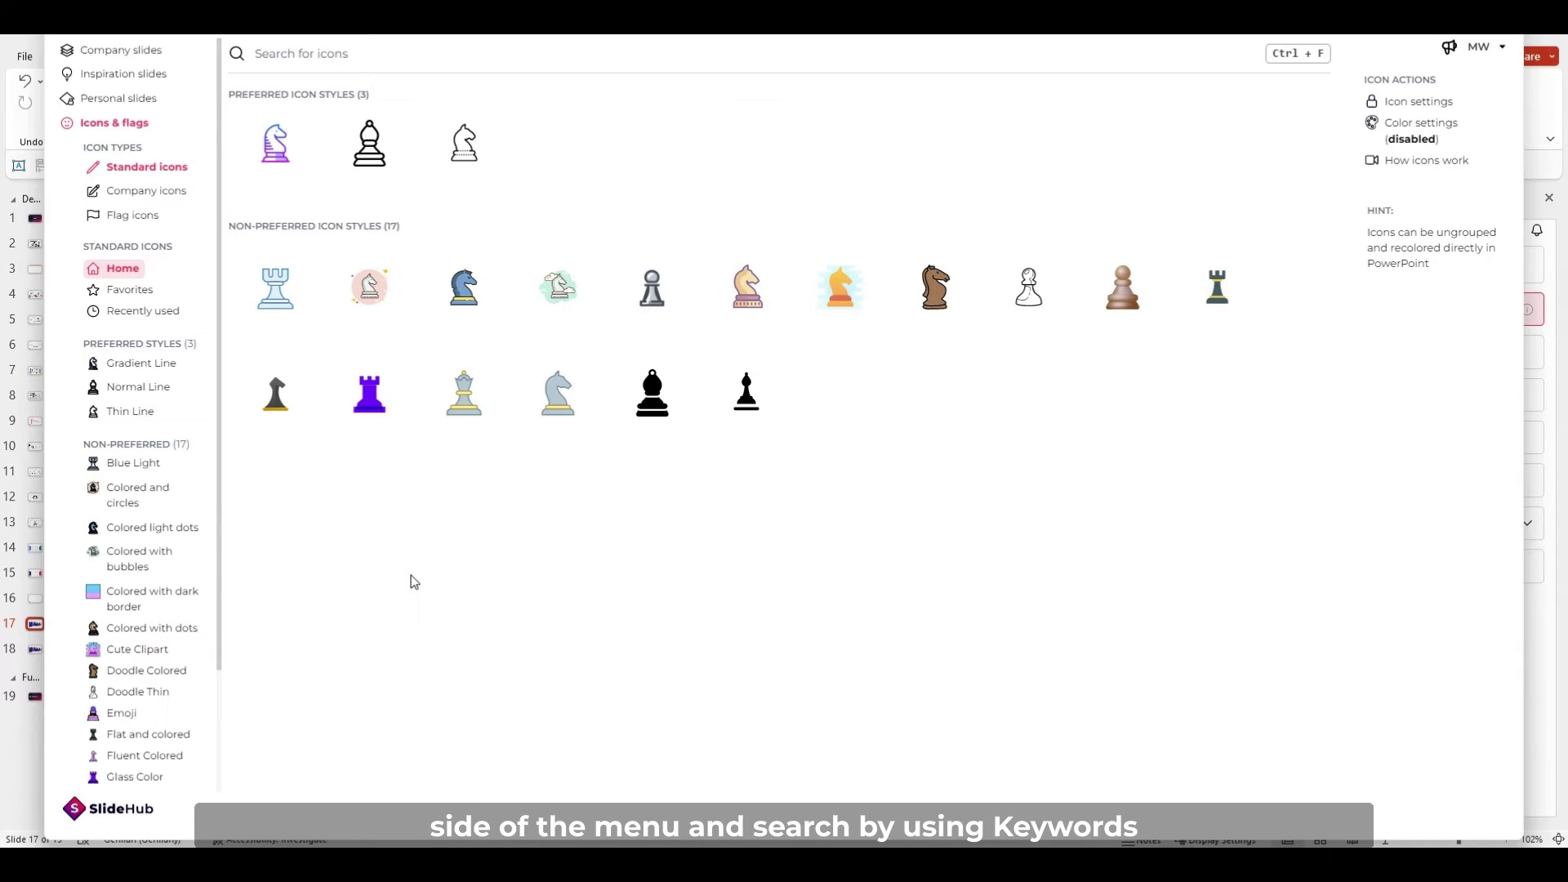
pyautogui.moveTo(463, 524)
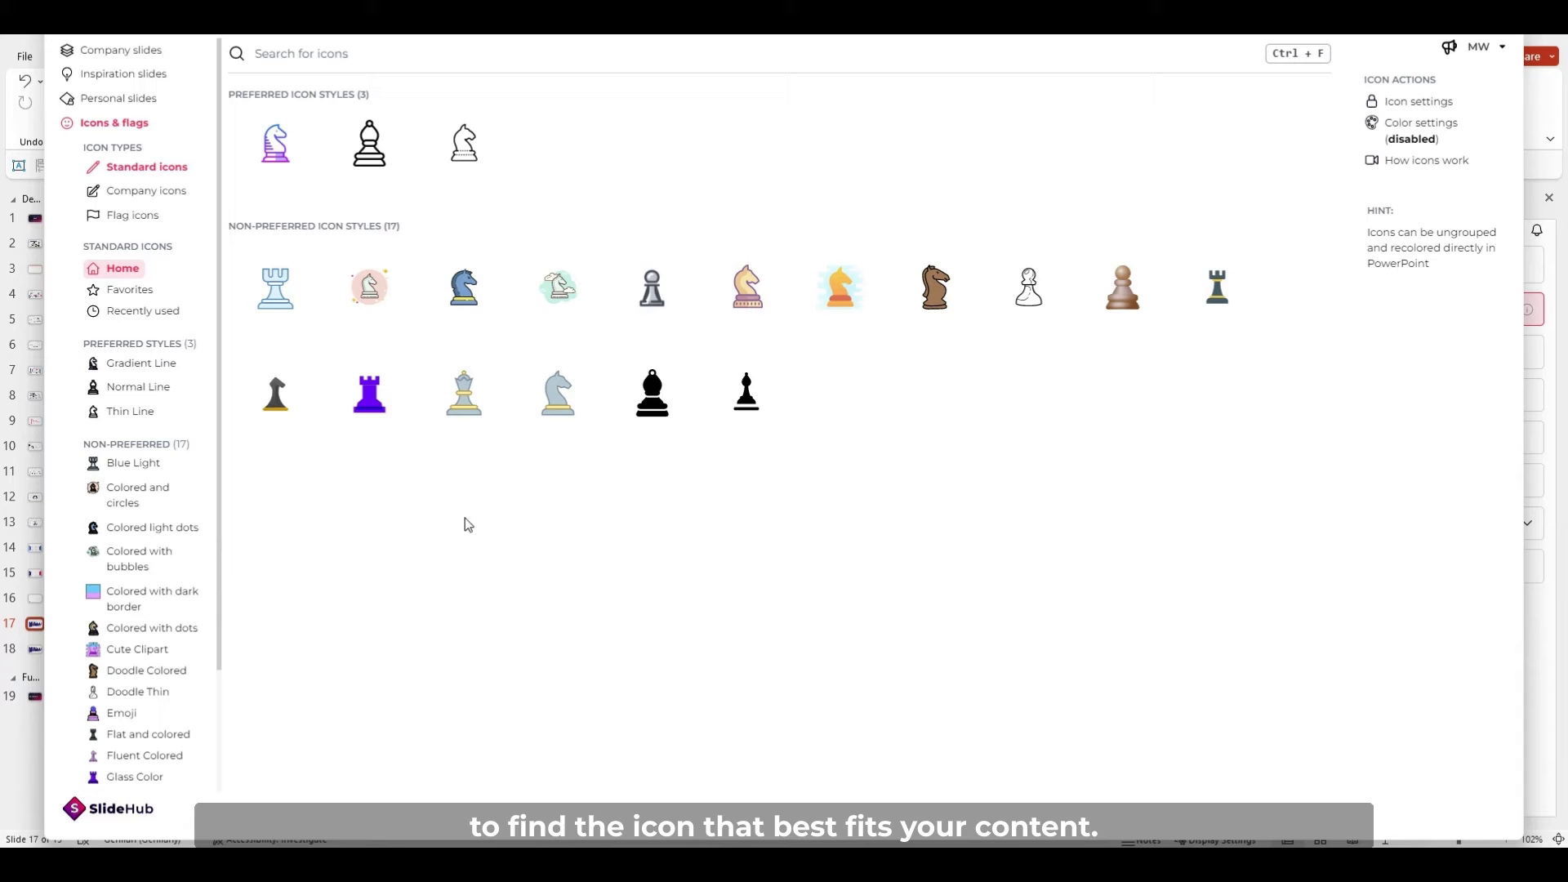
pyautogui.moveTo(147, 190)
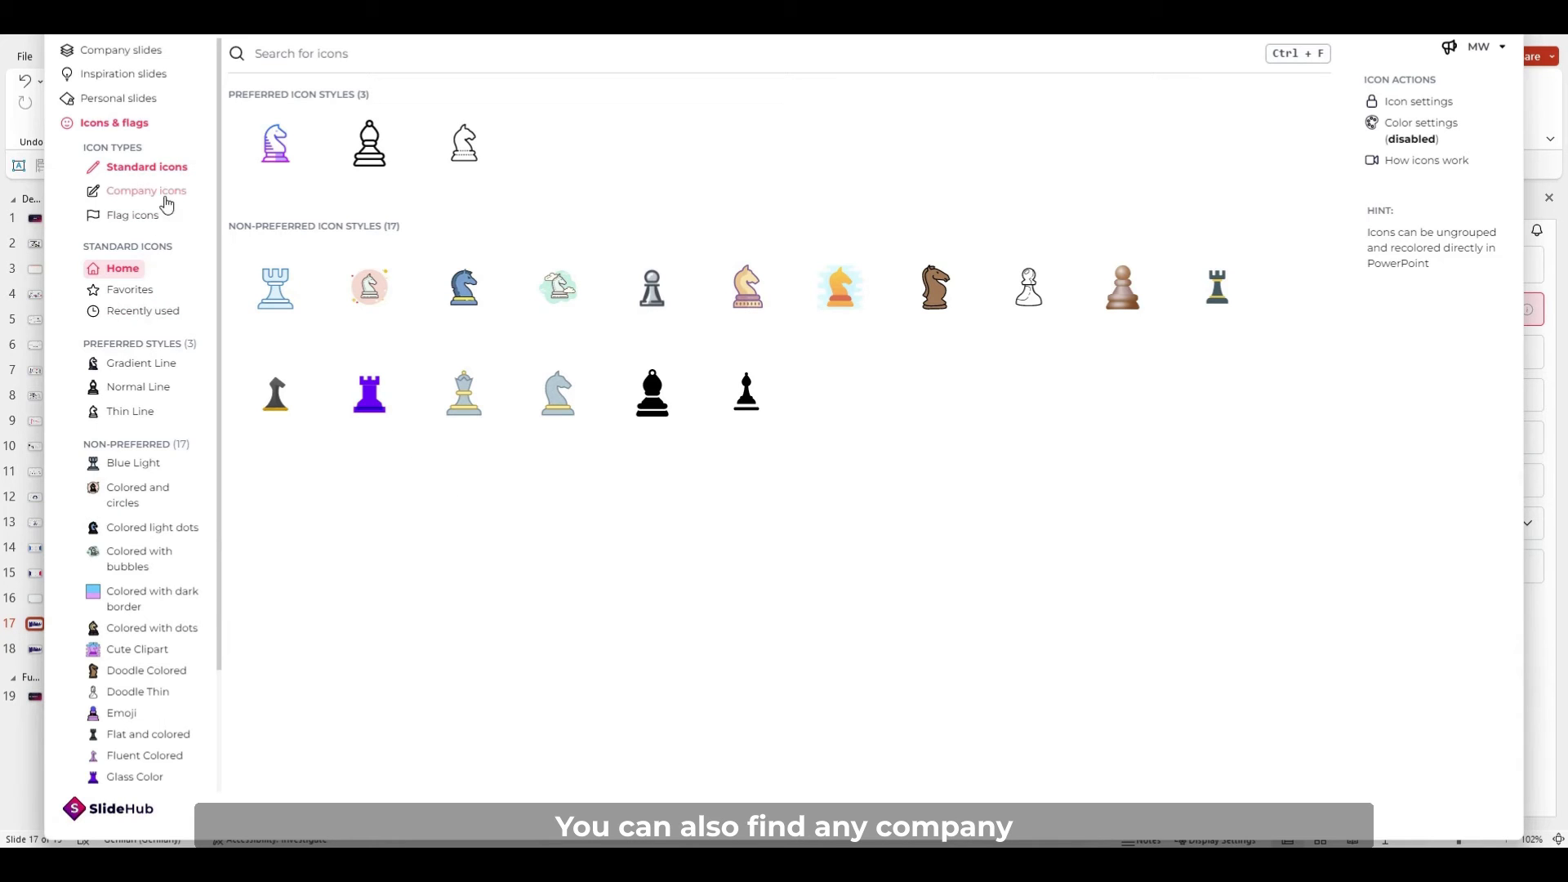
pyautogui.click(147, 191)
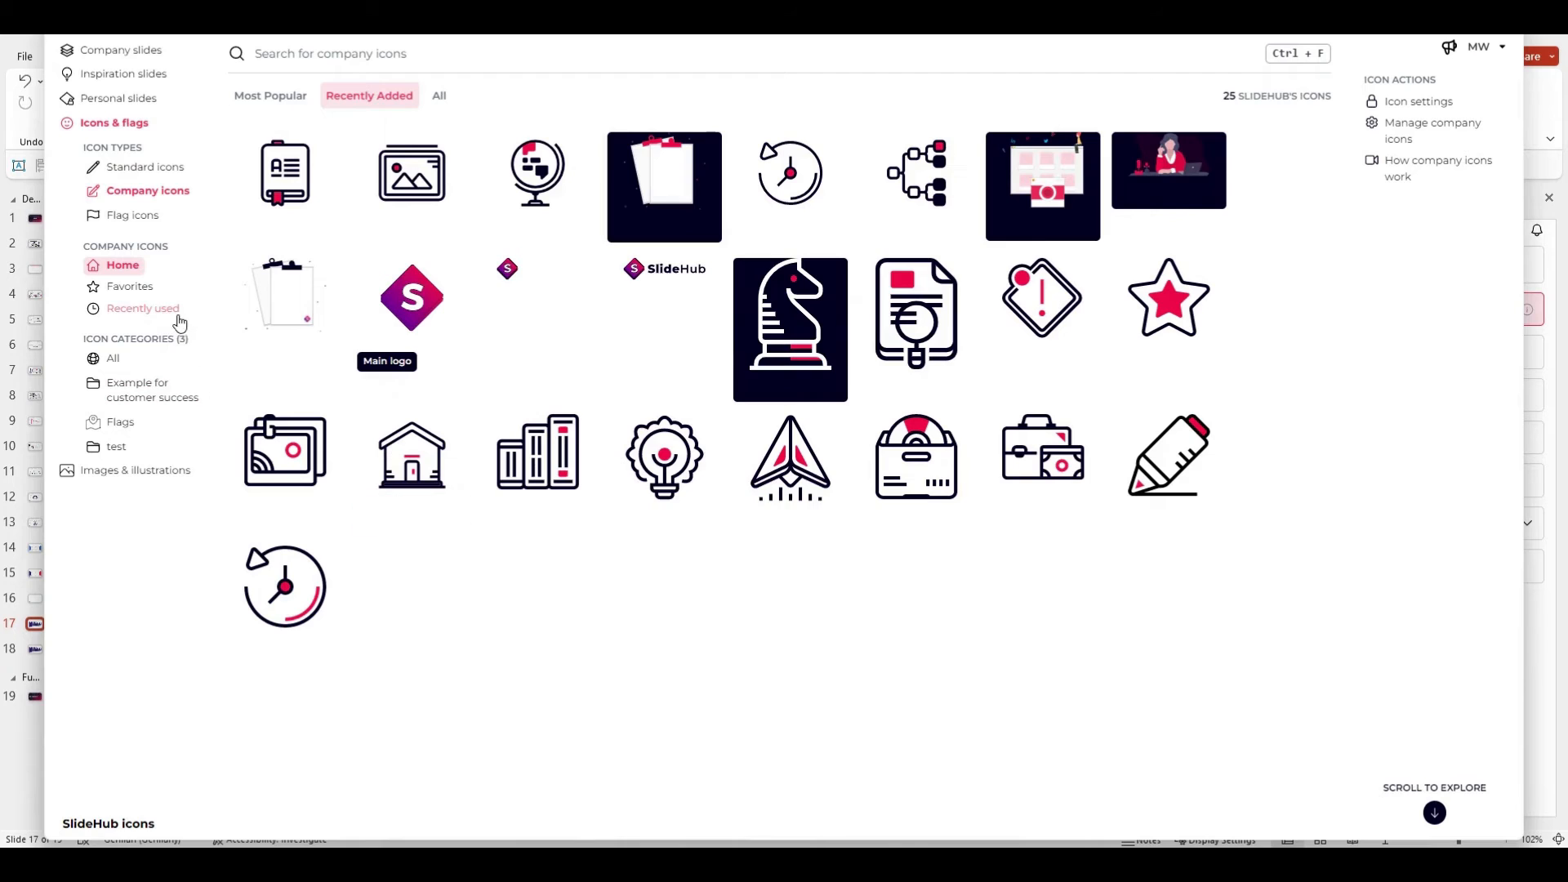
pyautogui.write('awareness')
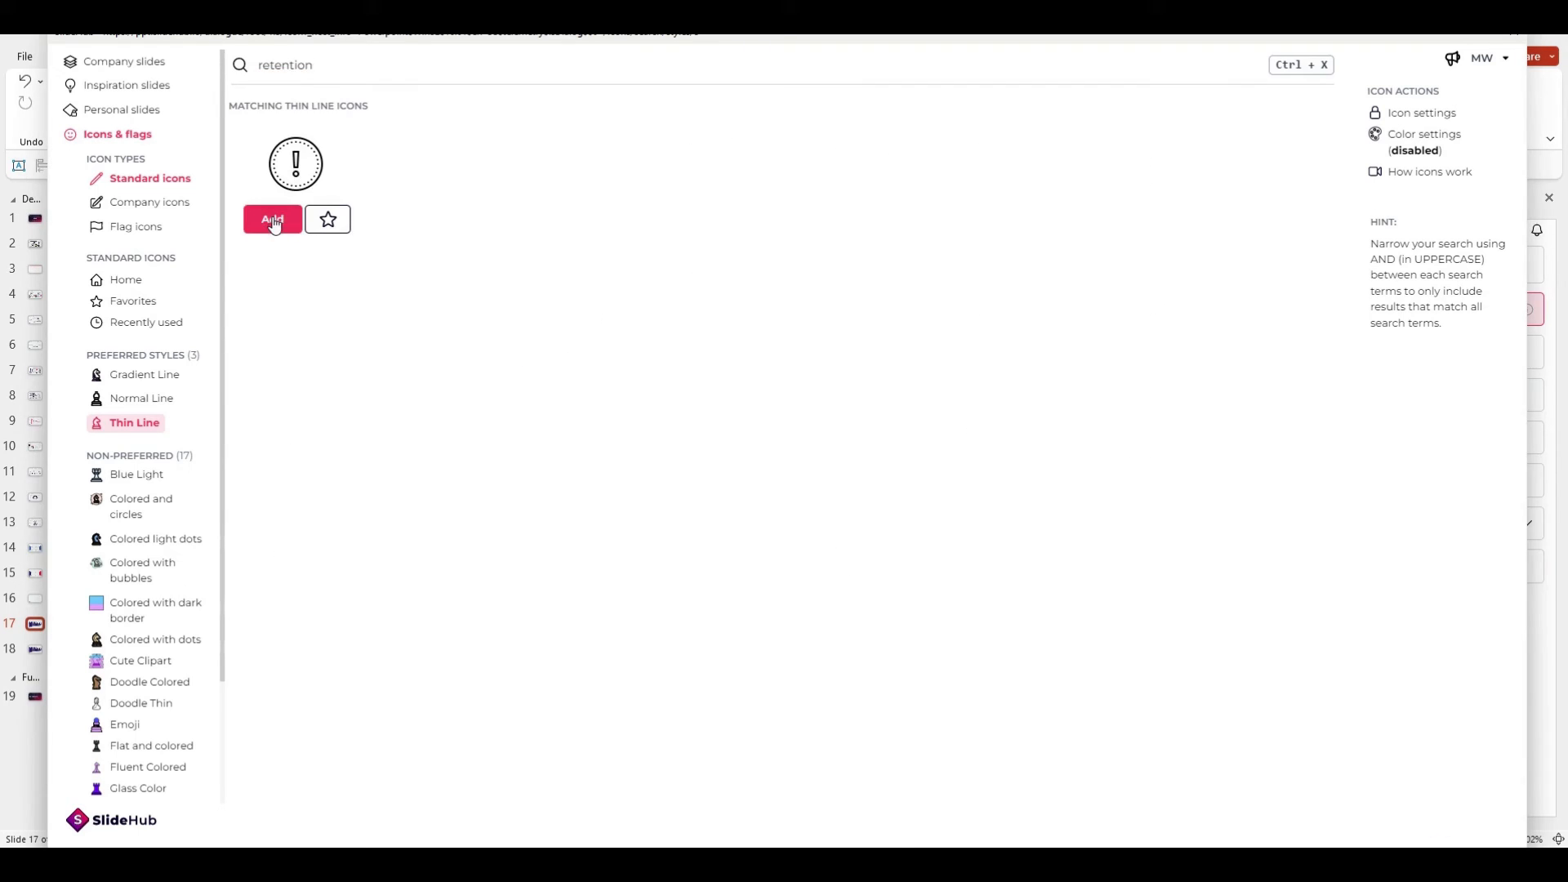
pyautogui.click(272, 219)
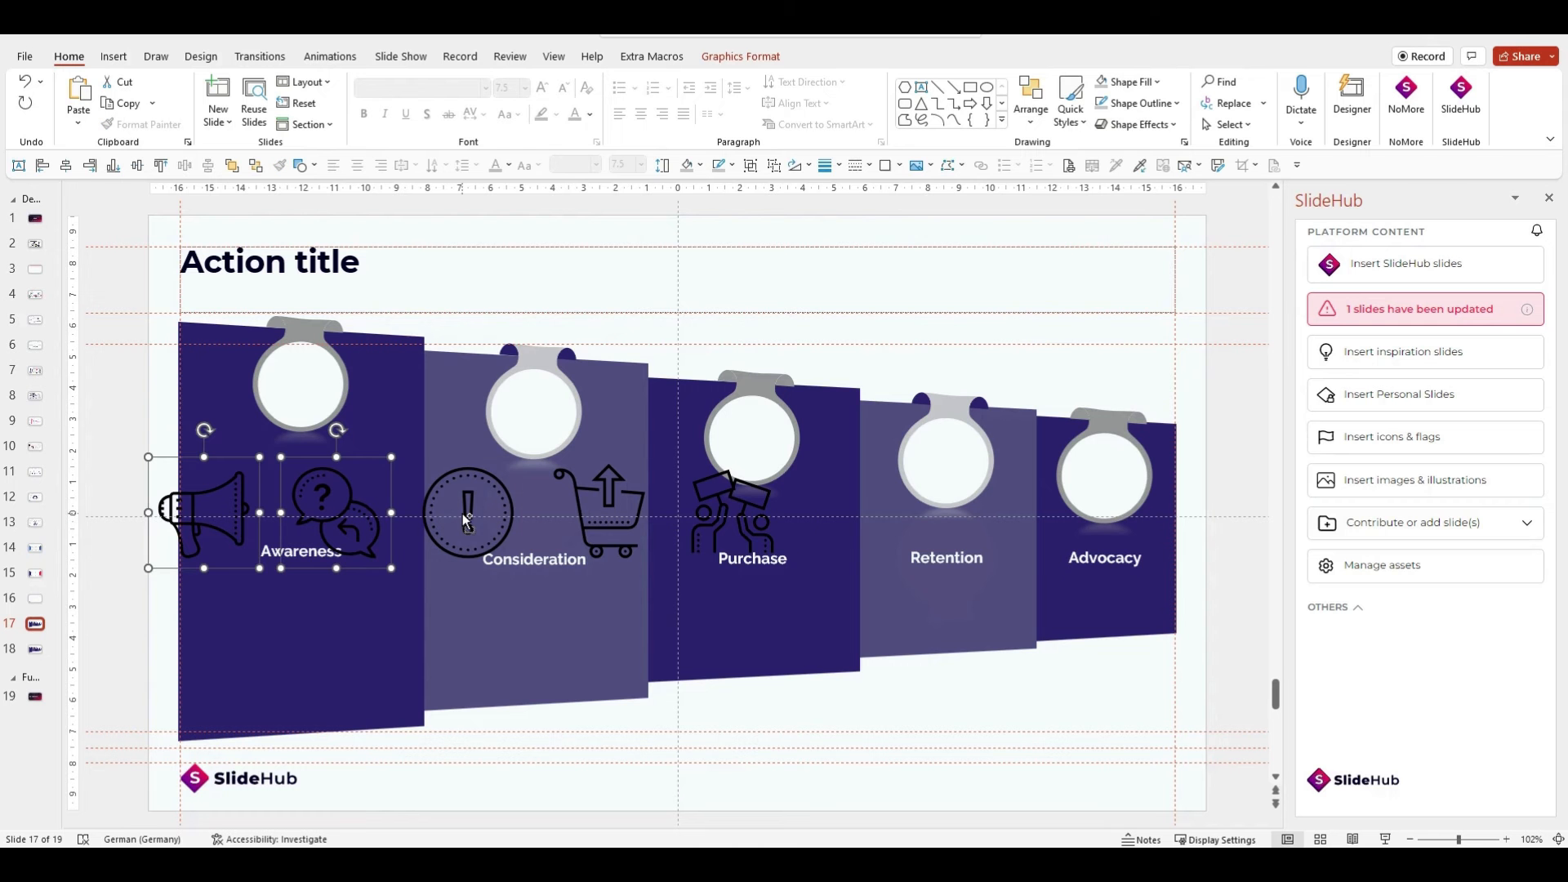
# - Place the megaphone, speech bubbles, cart, clock and signs icons in the stage circles
pyautogui.click(687, 165)
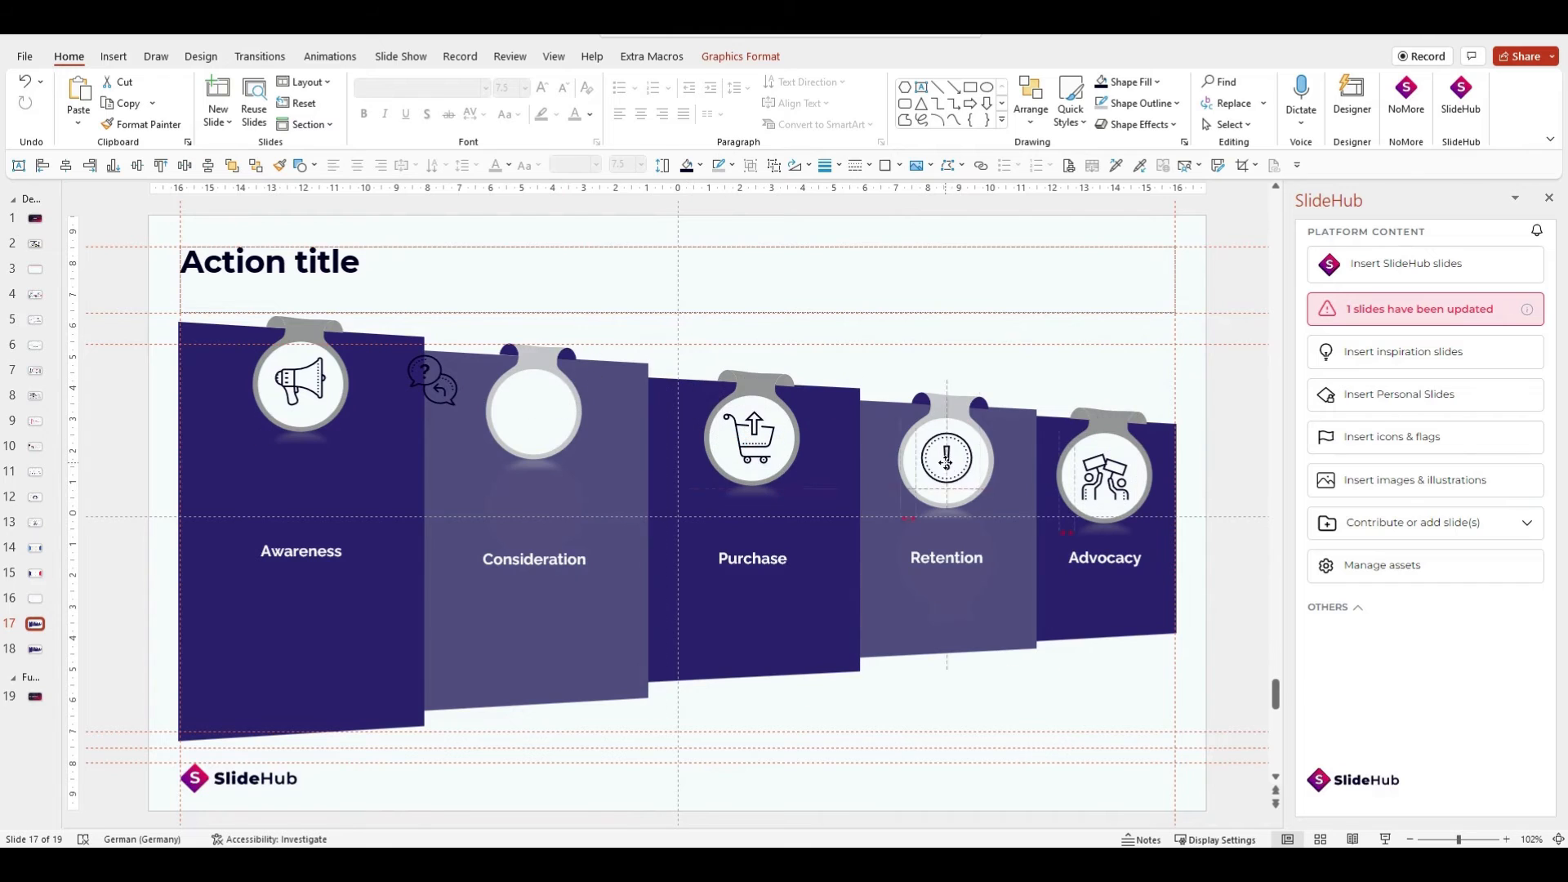
pyautogui.click(752, 437)
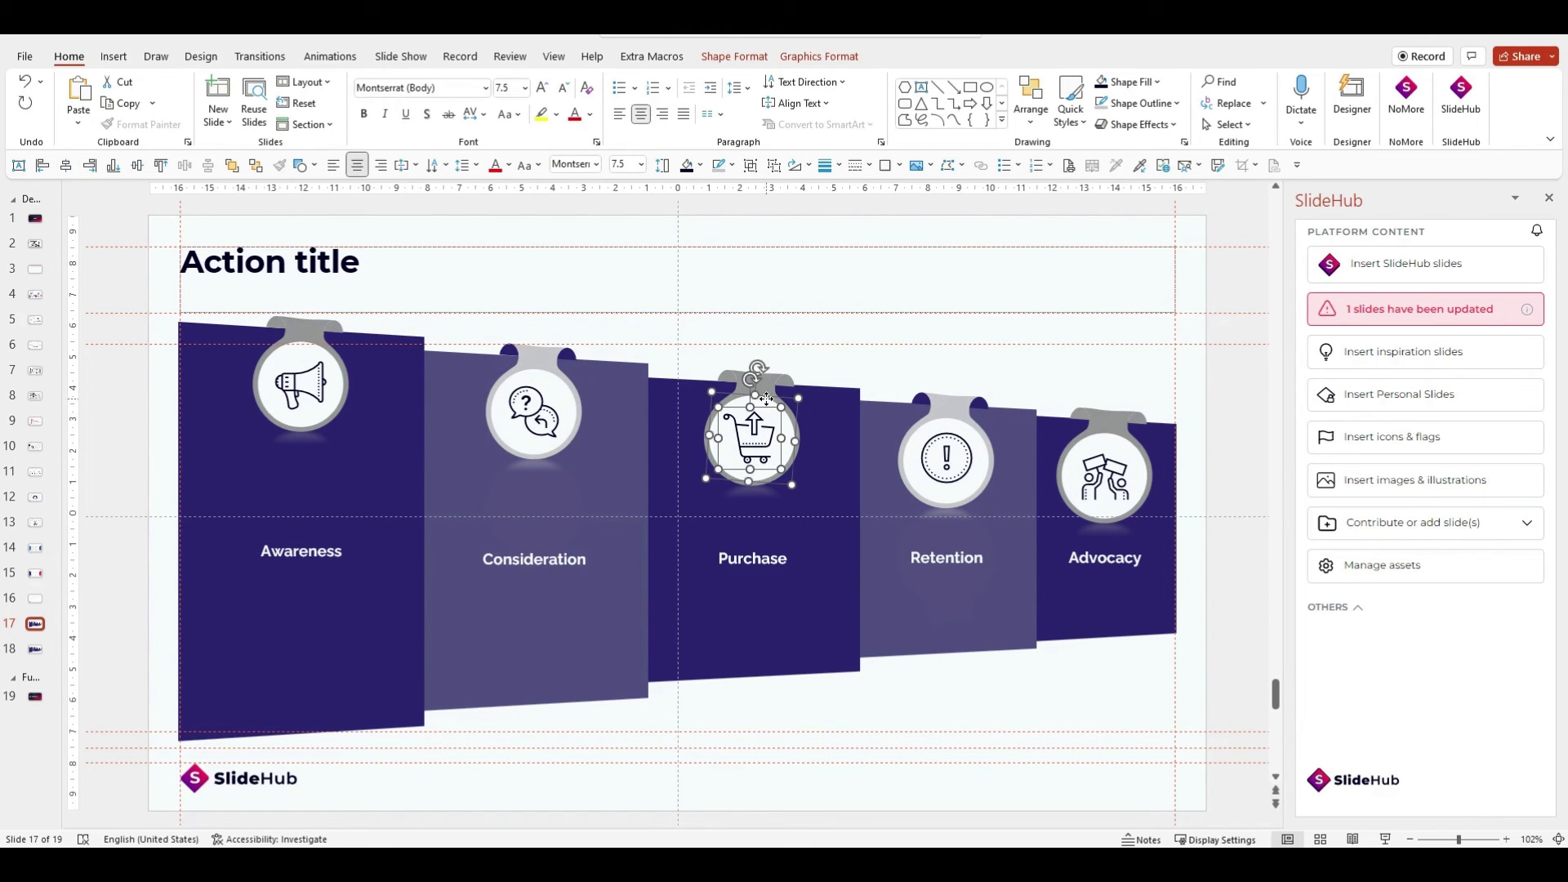
pyautogui.click(1104, 475)
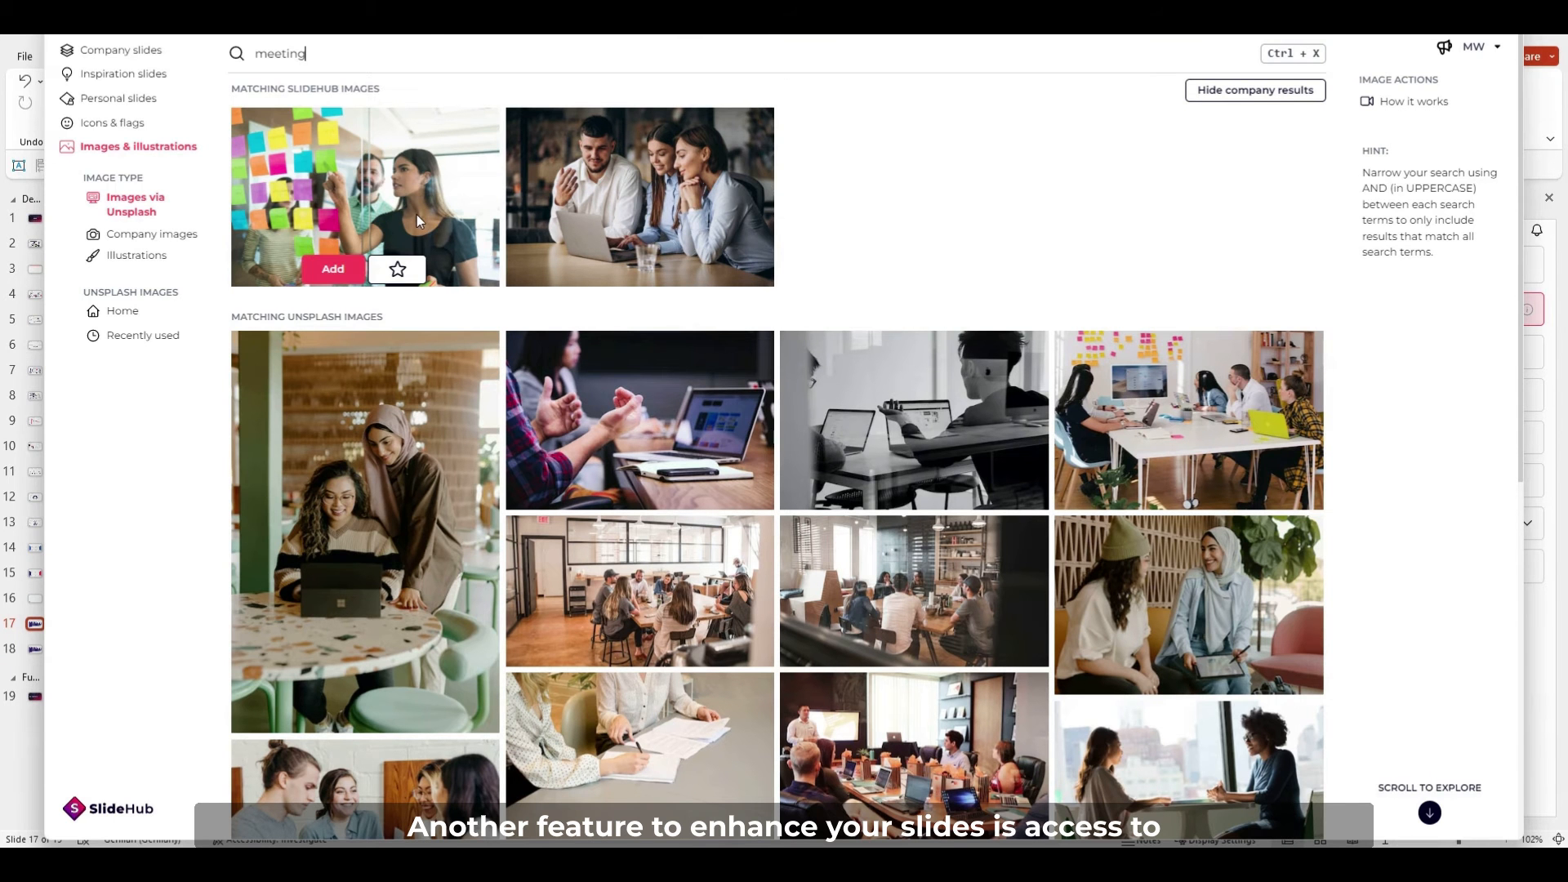
# - Filter 'meeting' photos by orientation, then switch to the company's own meeting images
pyautogui.scroll(-3)
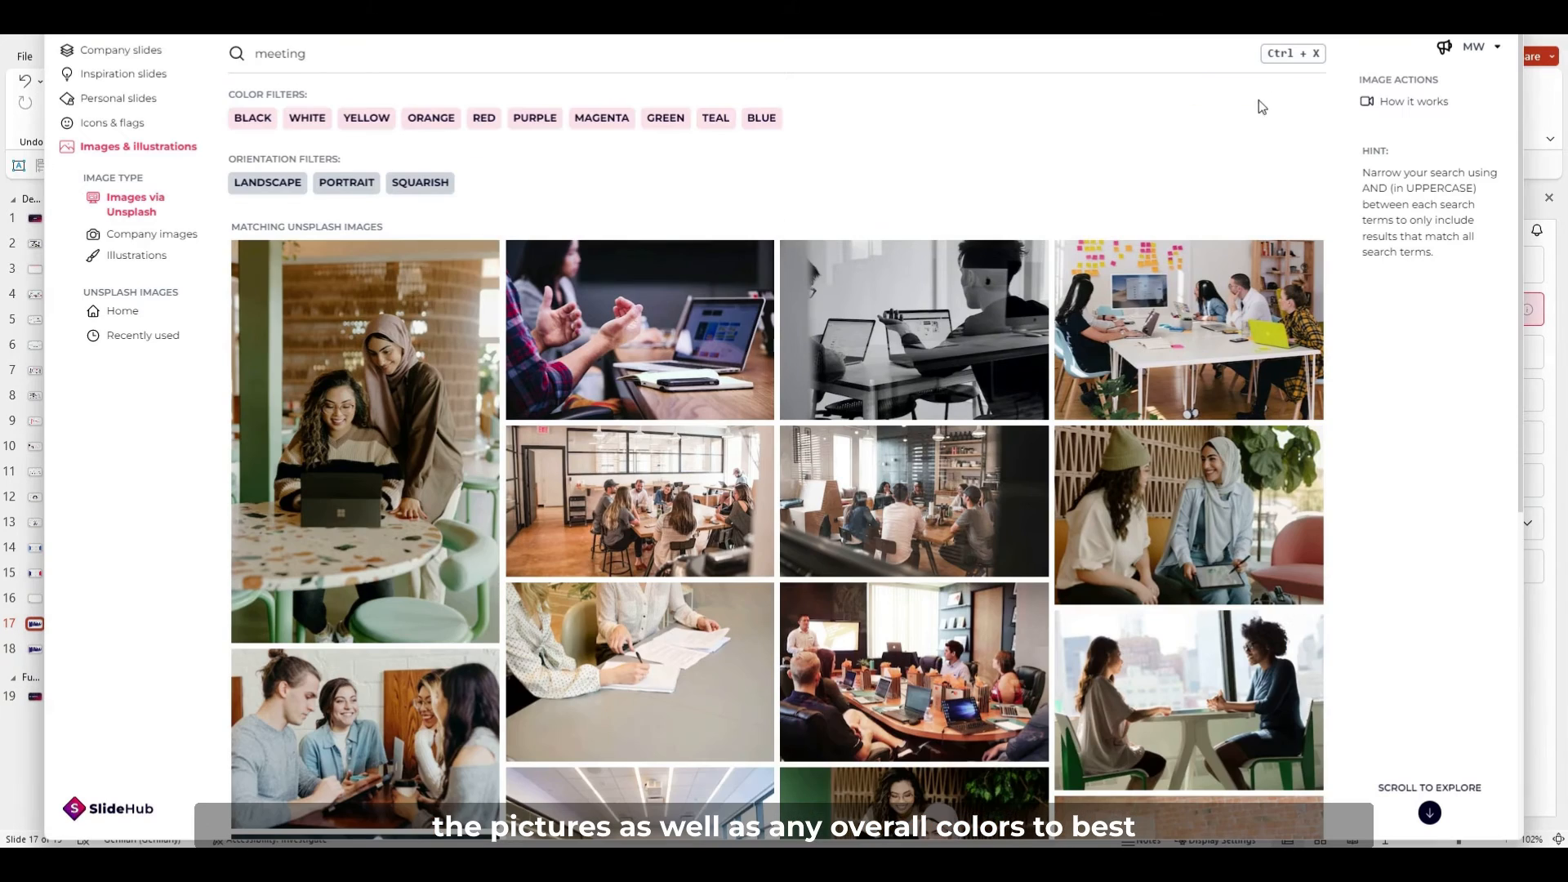
pyautogui.click(267, 183)
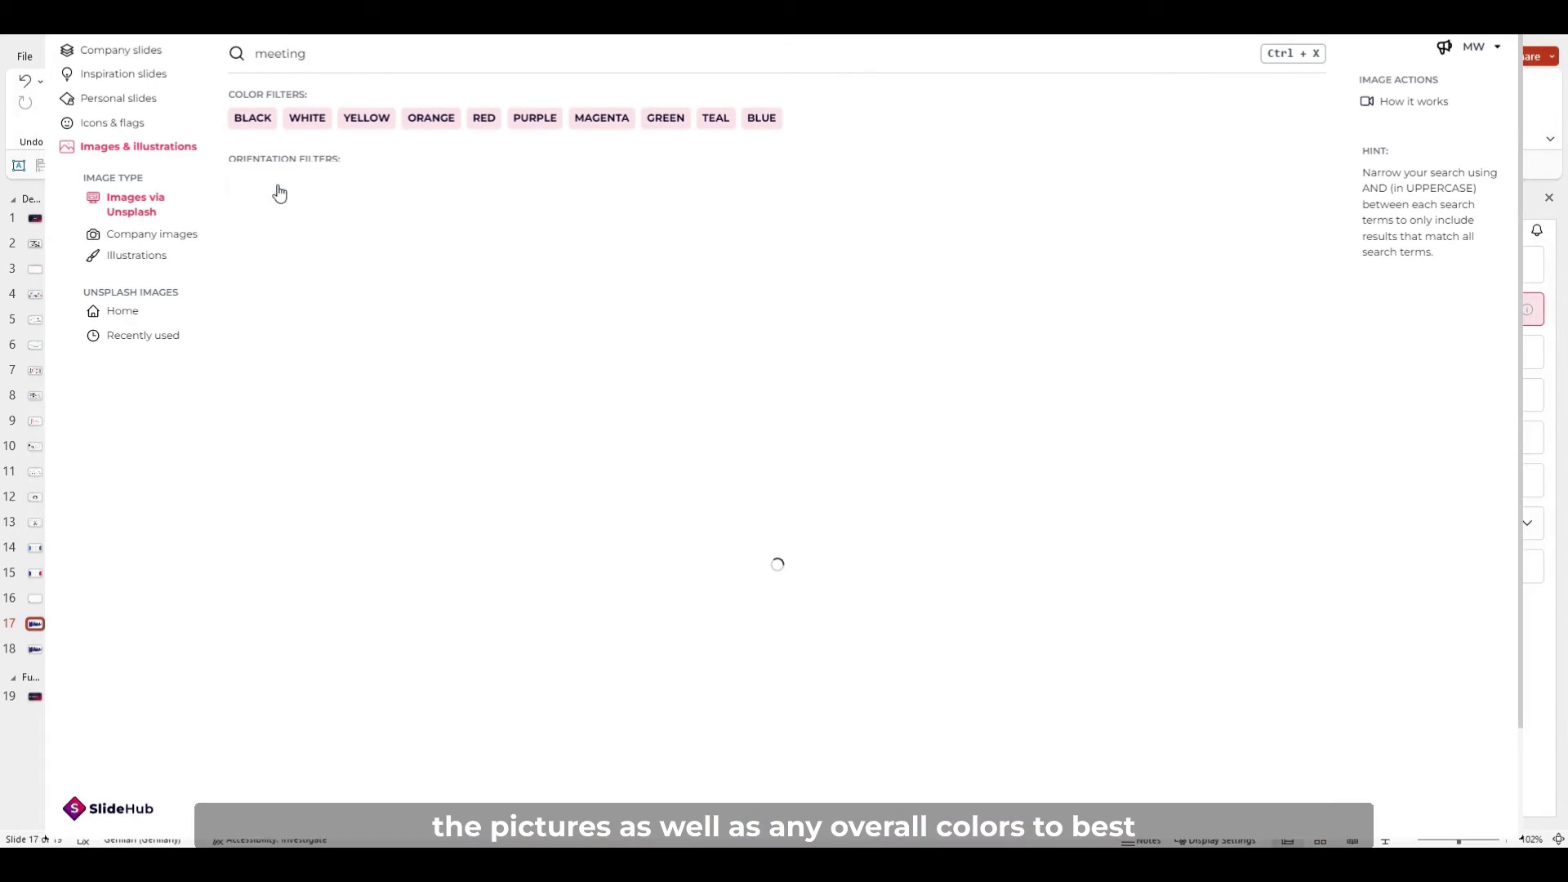
pyautogui.click(268, 182)
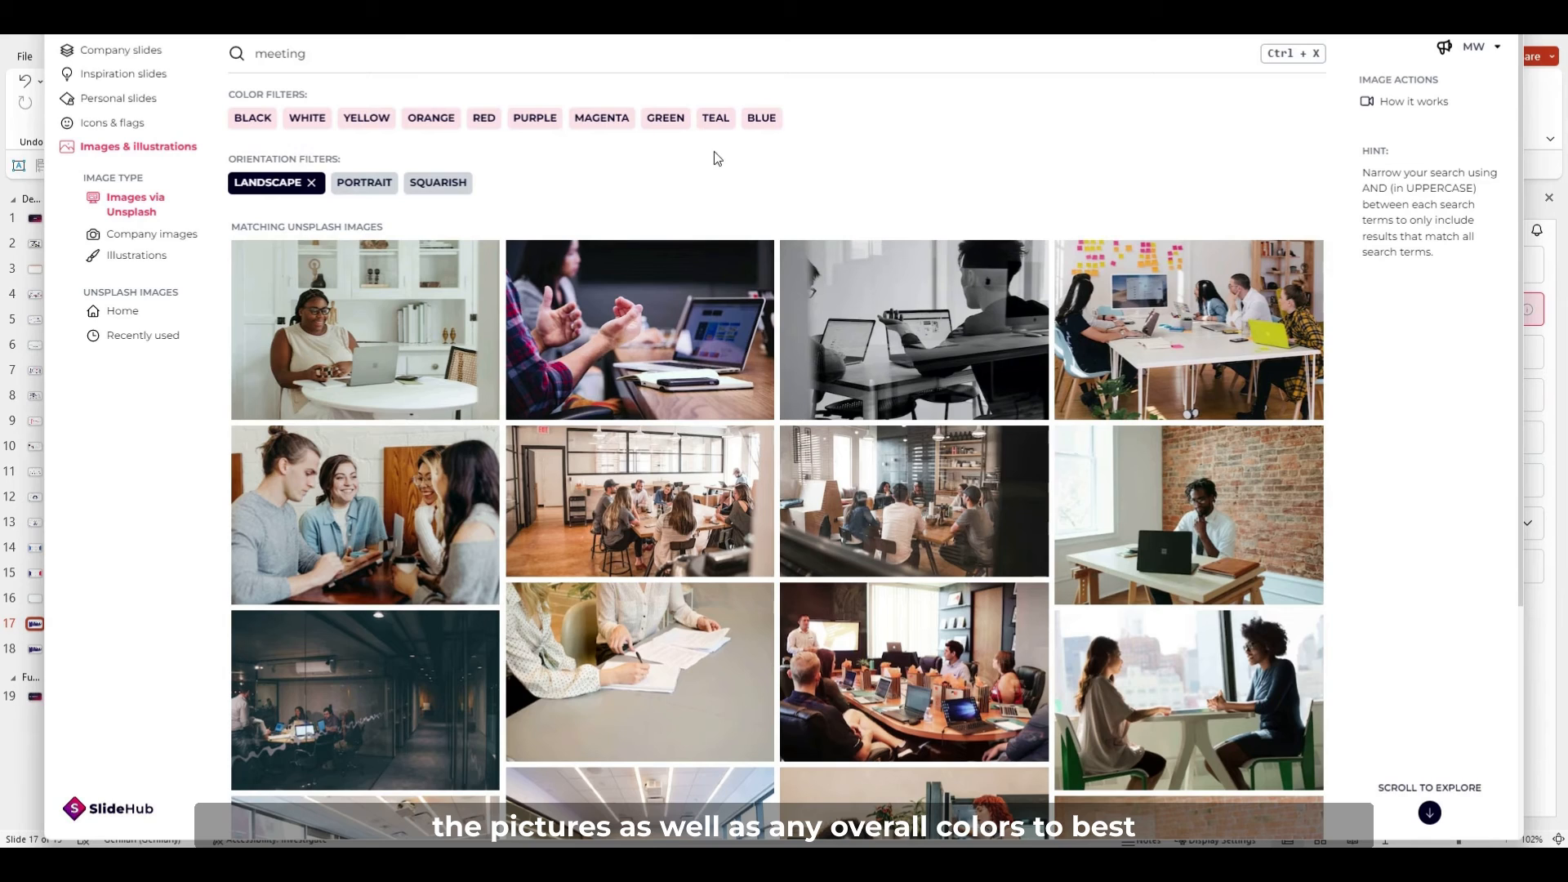
pyautogui.moveTo(482, 153)
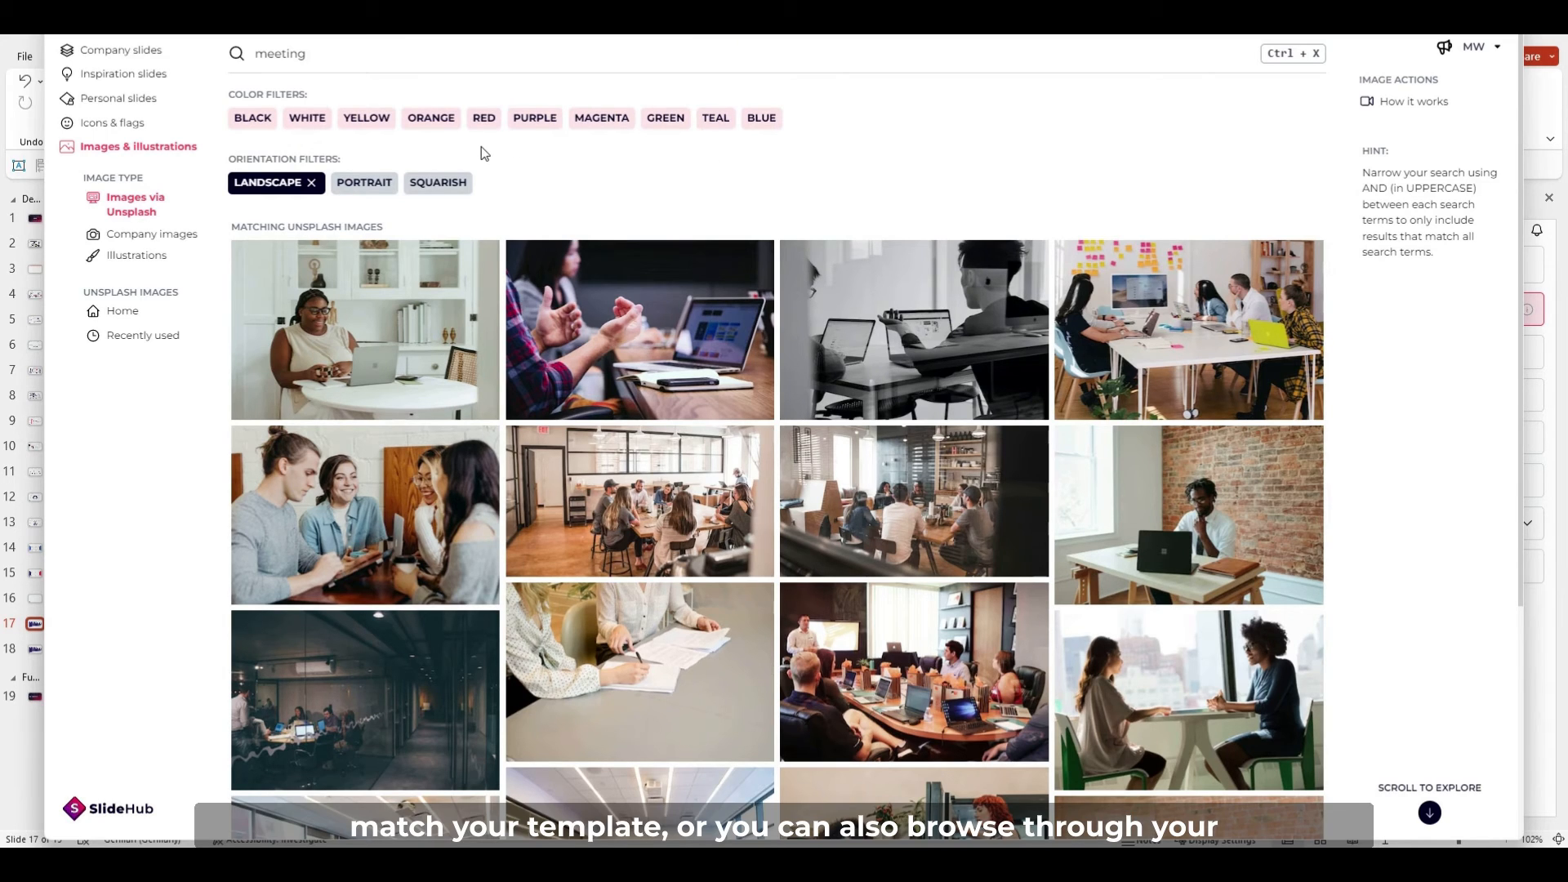
pyautogui.moveTo(284, 117)
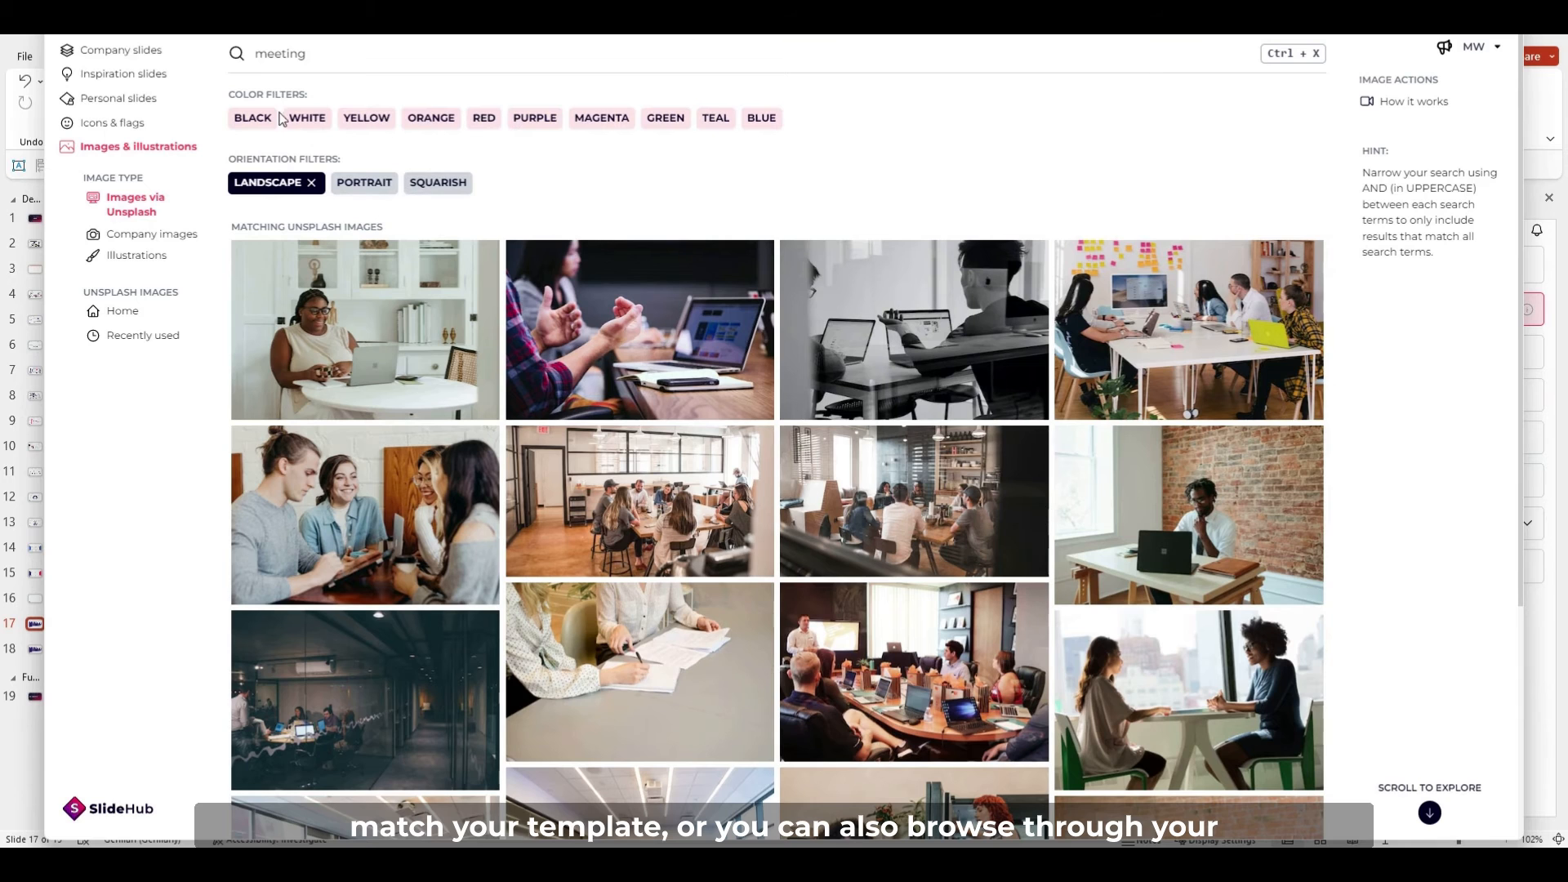
pyautogui.scroll(-3)
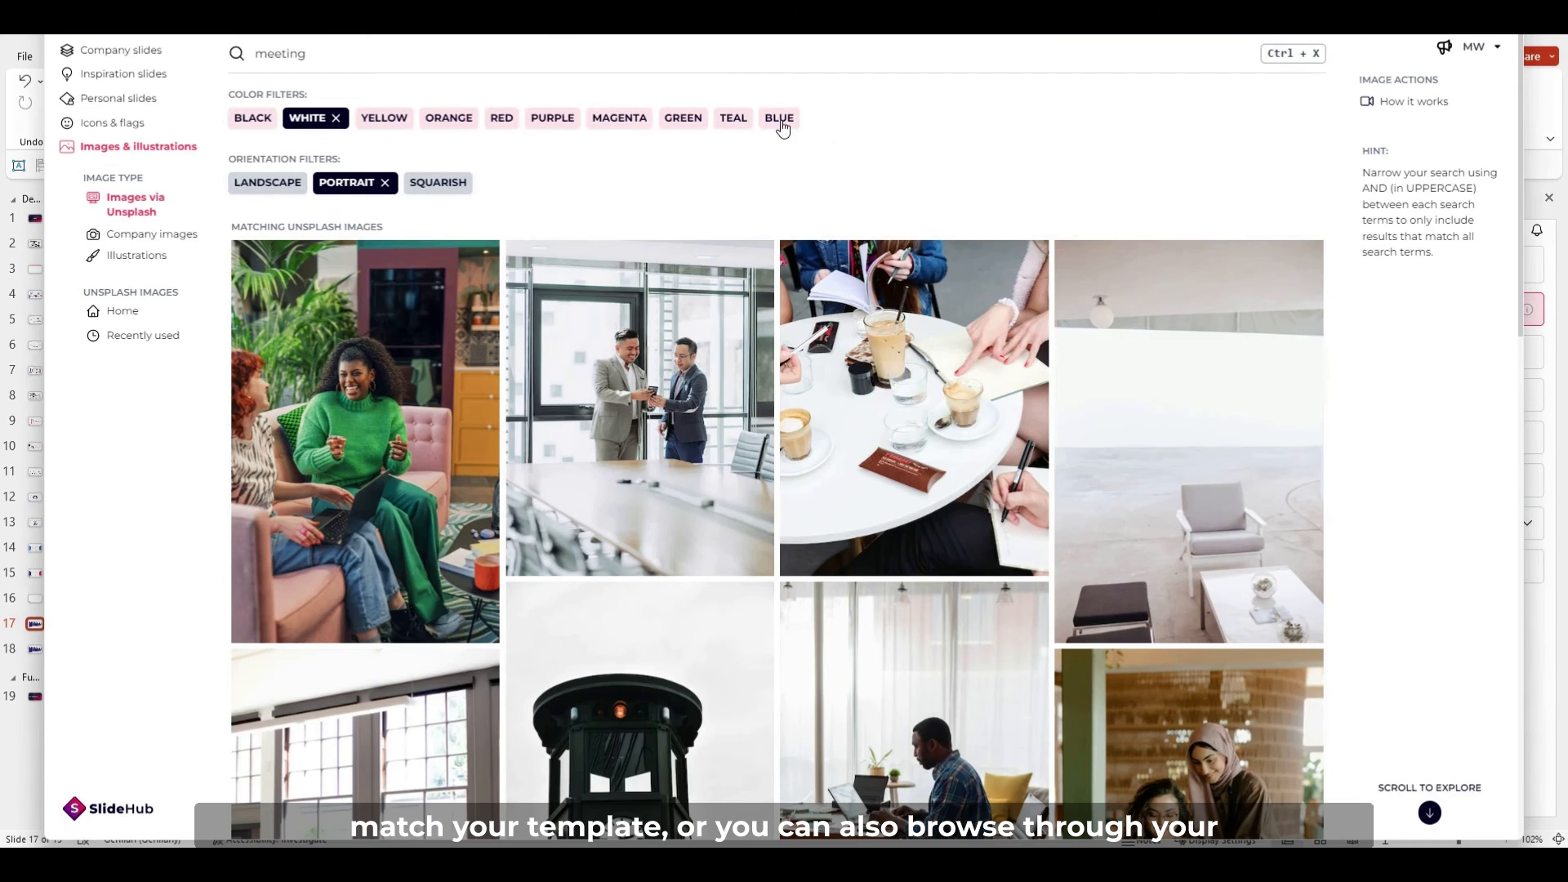
pyautogui.scroll(-3)
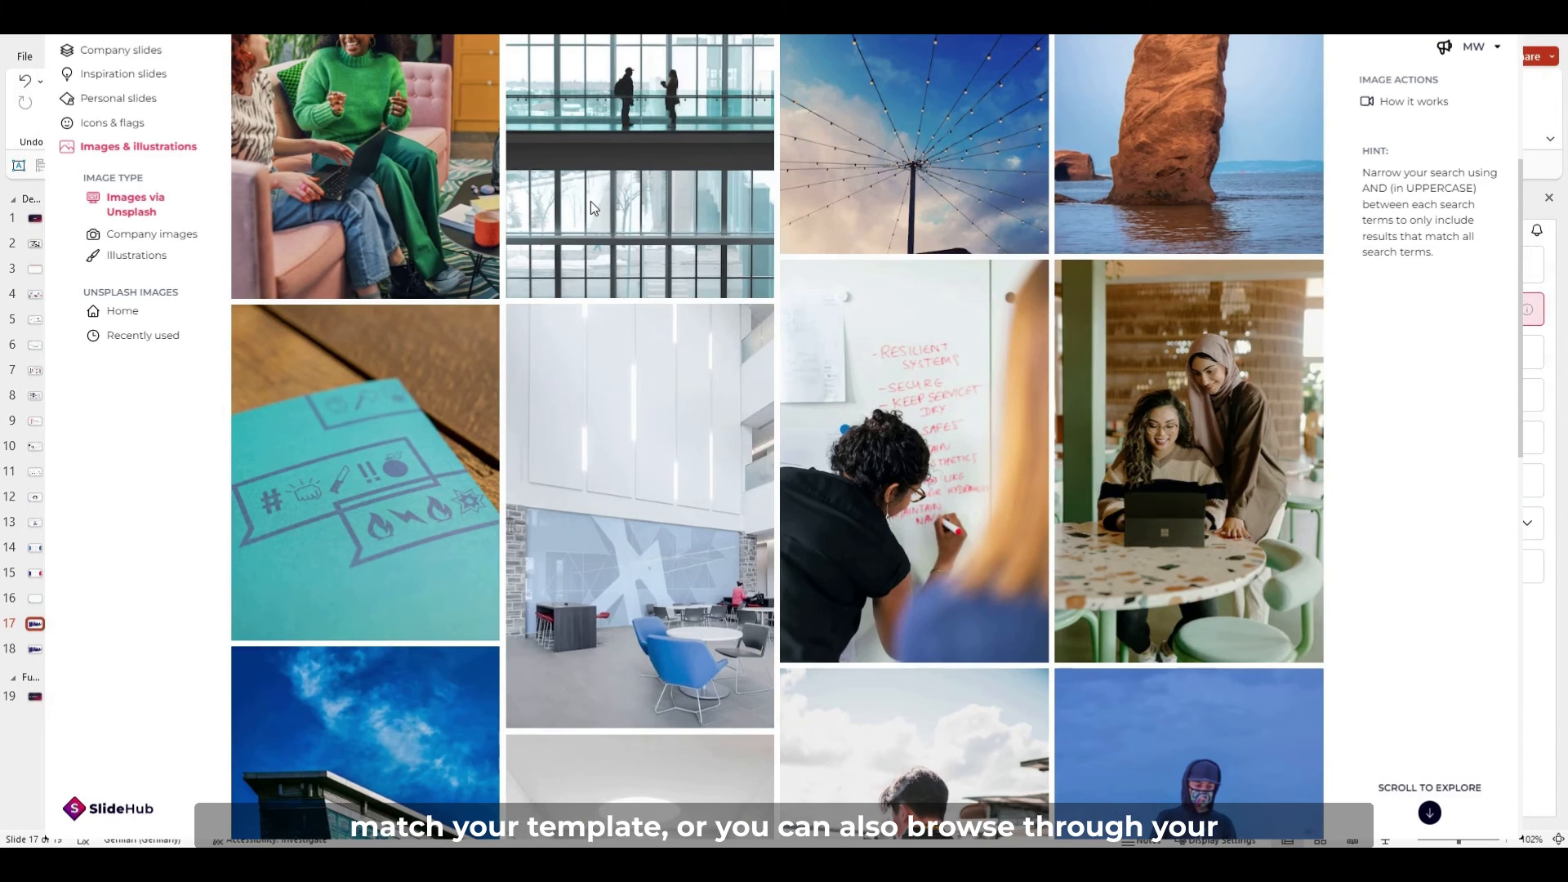
pyautogui.click(152, 233)
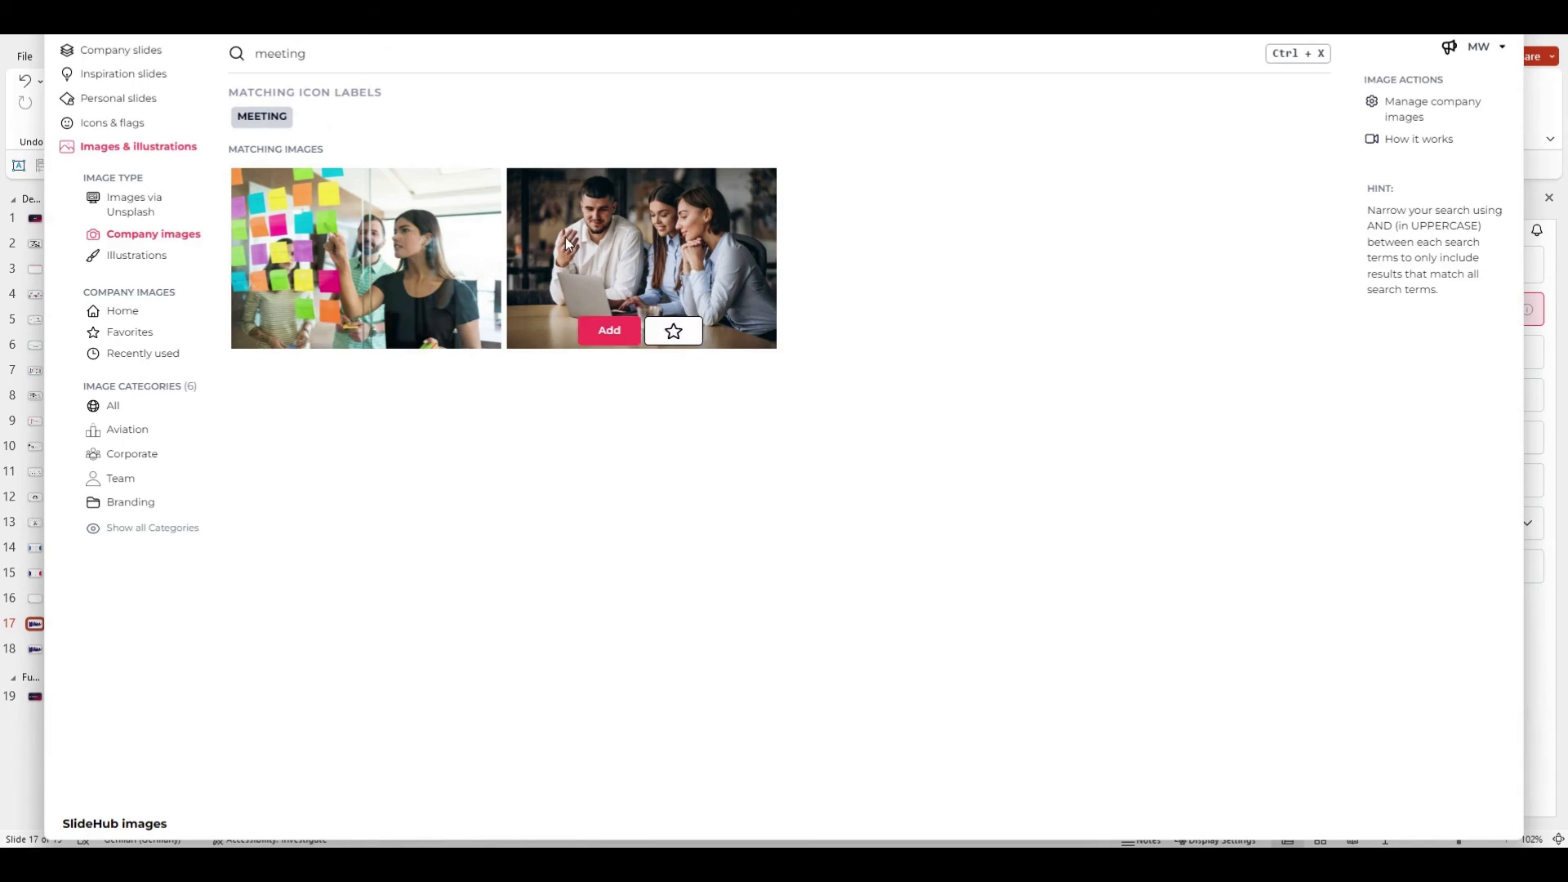
# - Search 'team' in SlideHub's Clip illustrations and add the puzzle-piece illustration beside the funnel
pyautogui.click(137, 254)
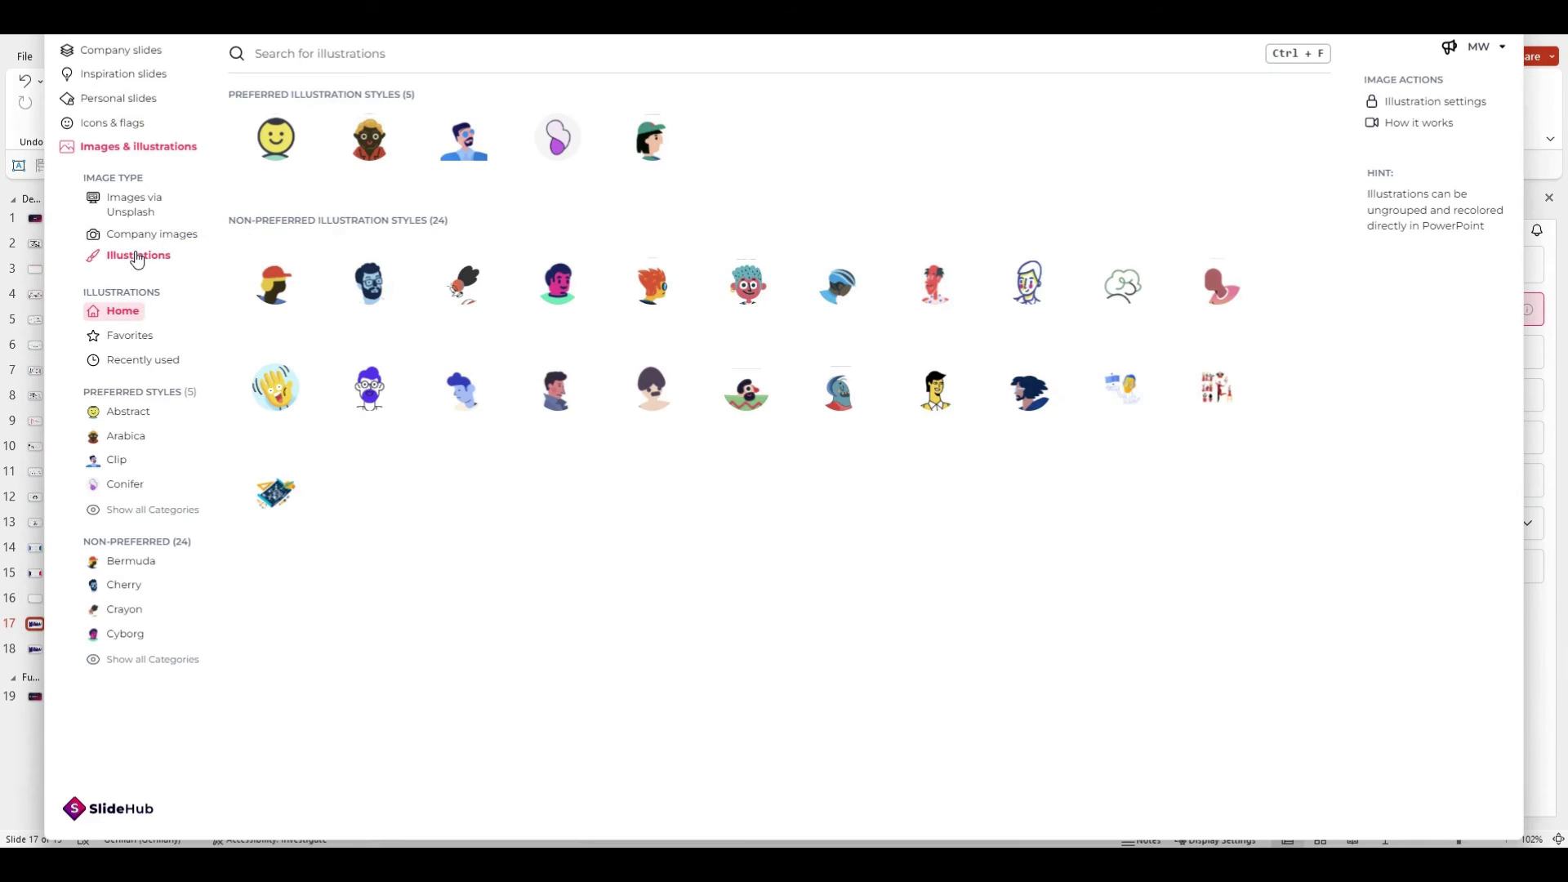
pyautogui.moveTo(463, 284)
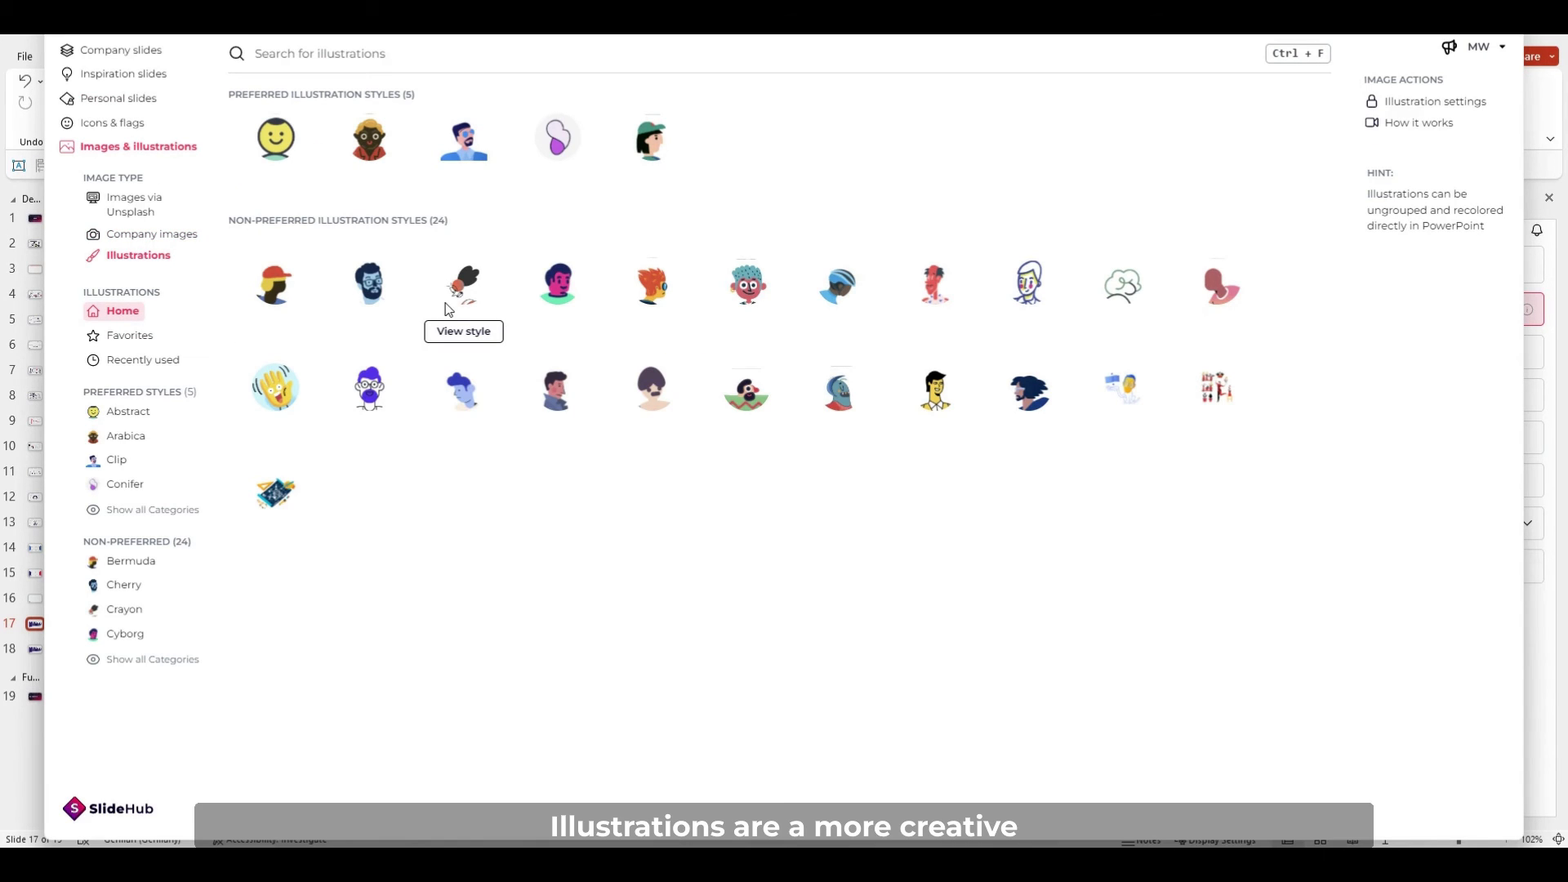
pyautogui.moveTo(686, 308)
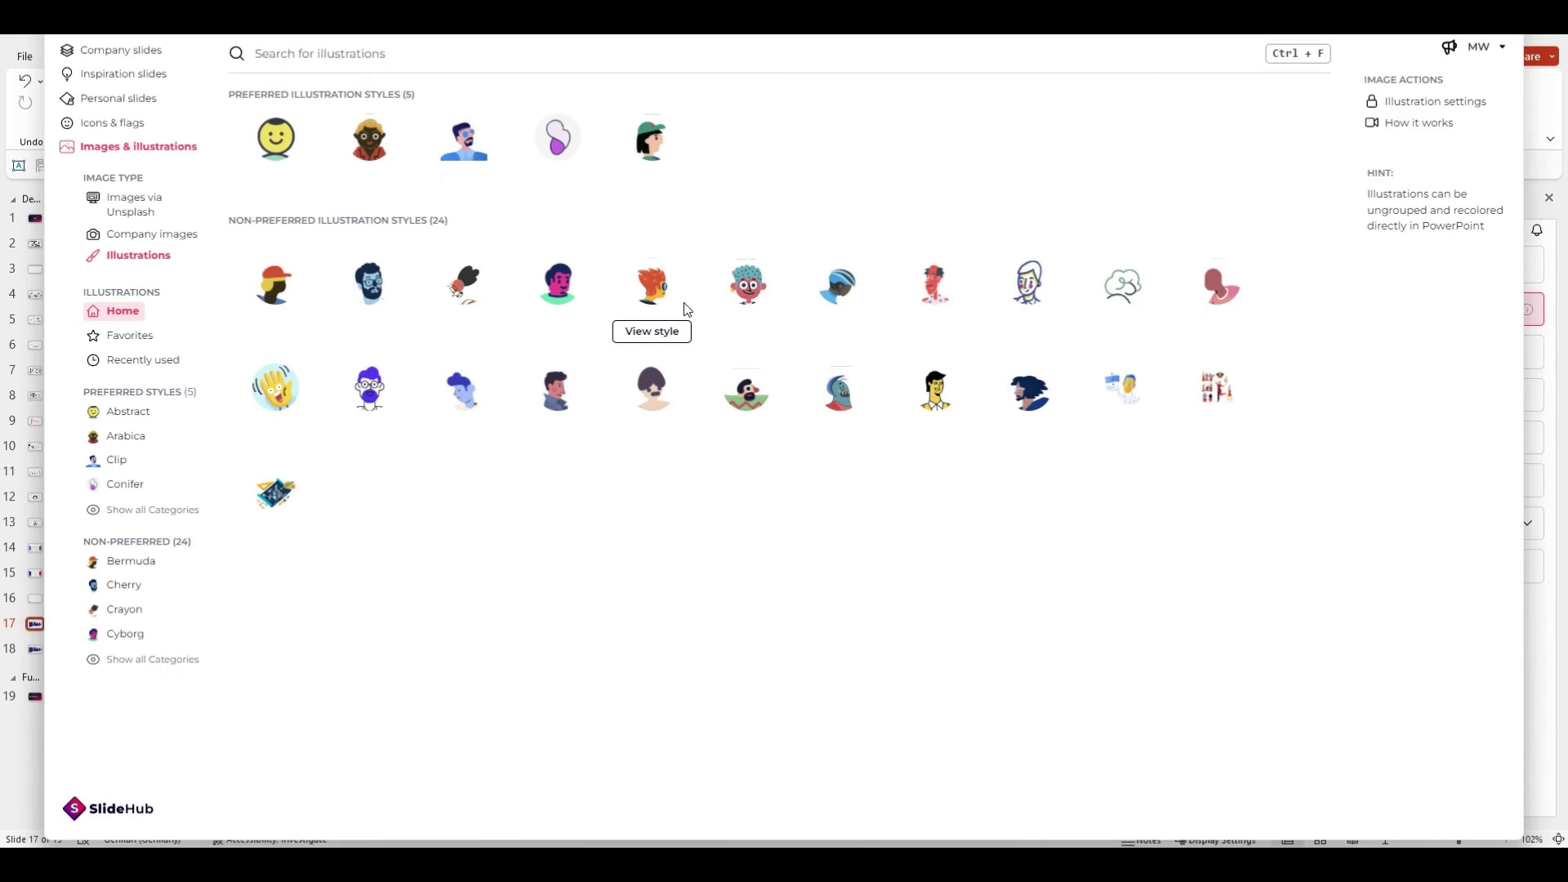
pyautogui.moveTo(1029, 390)
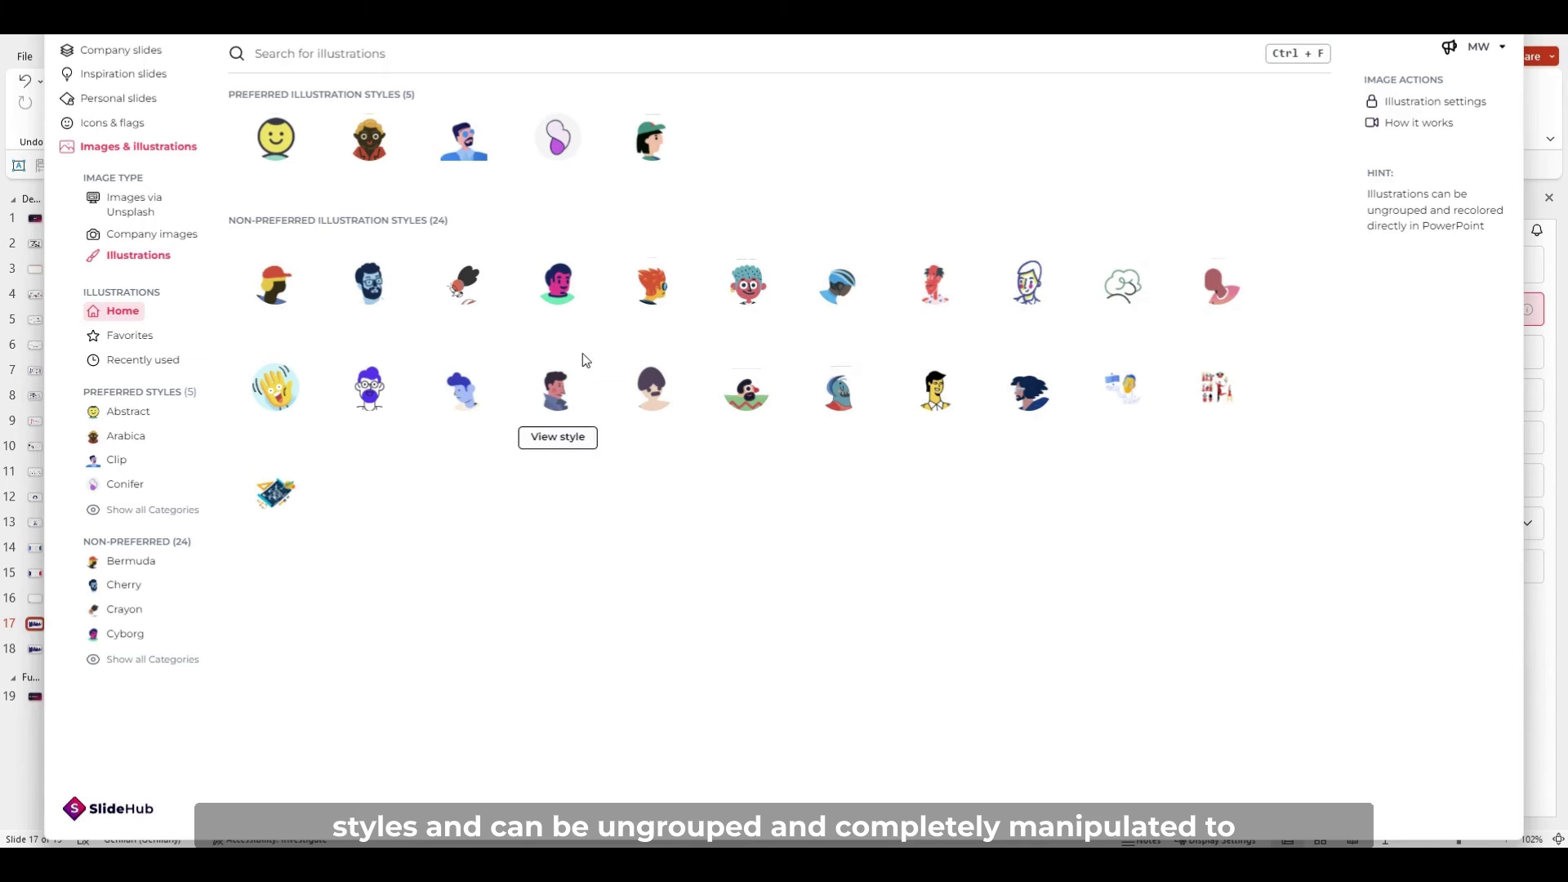
pyautogui.moveTo(463, 138)
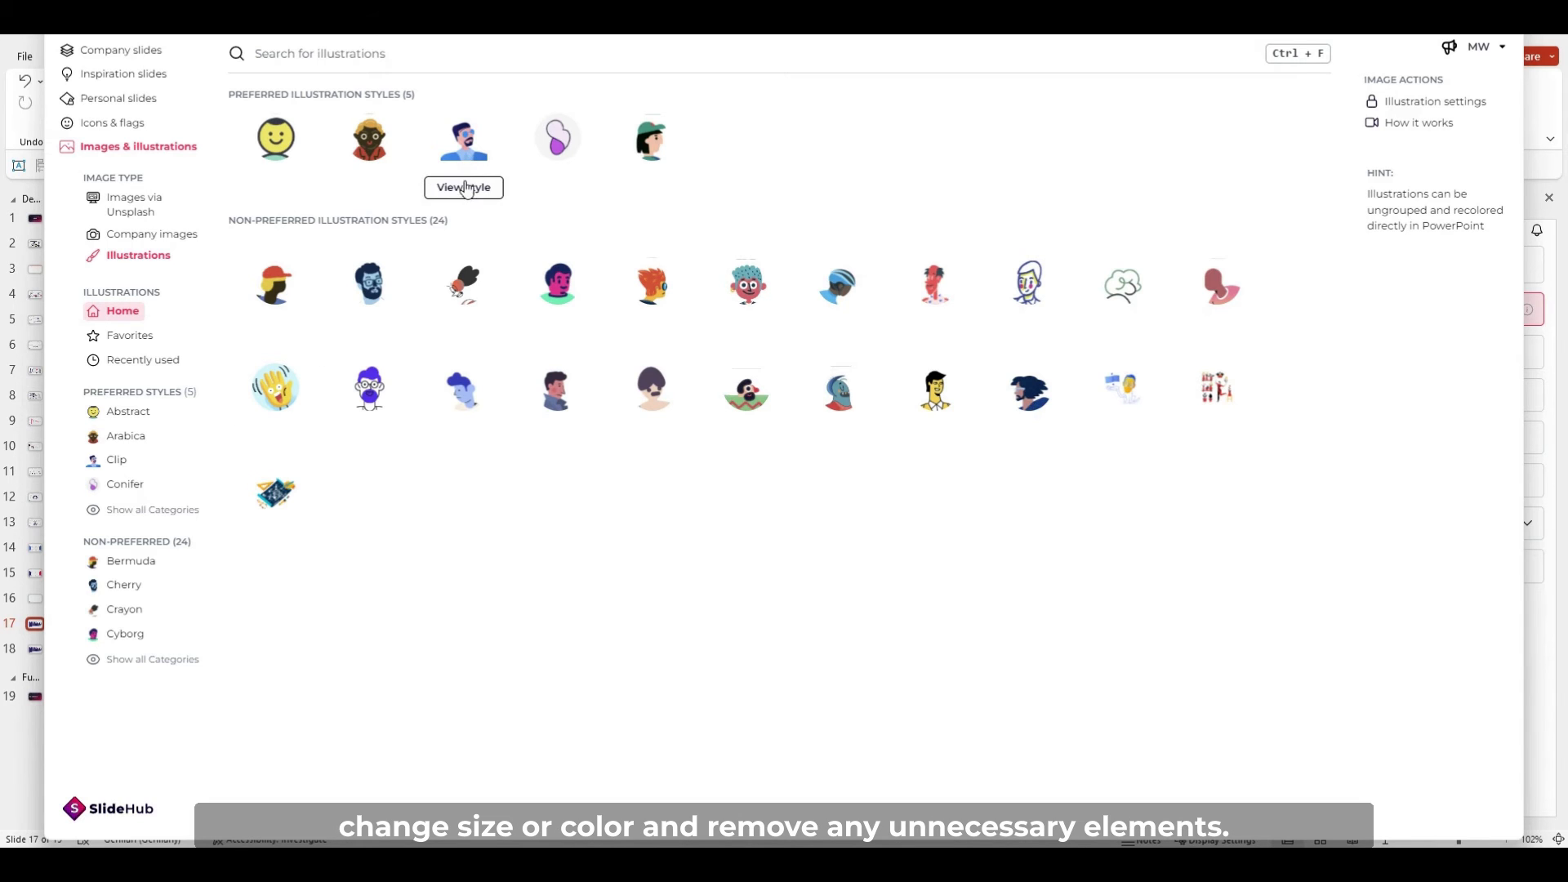
pyautogui.click(117, 459)
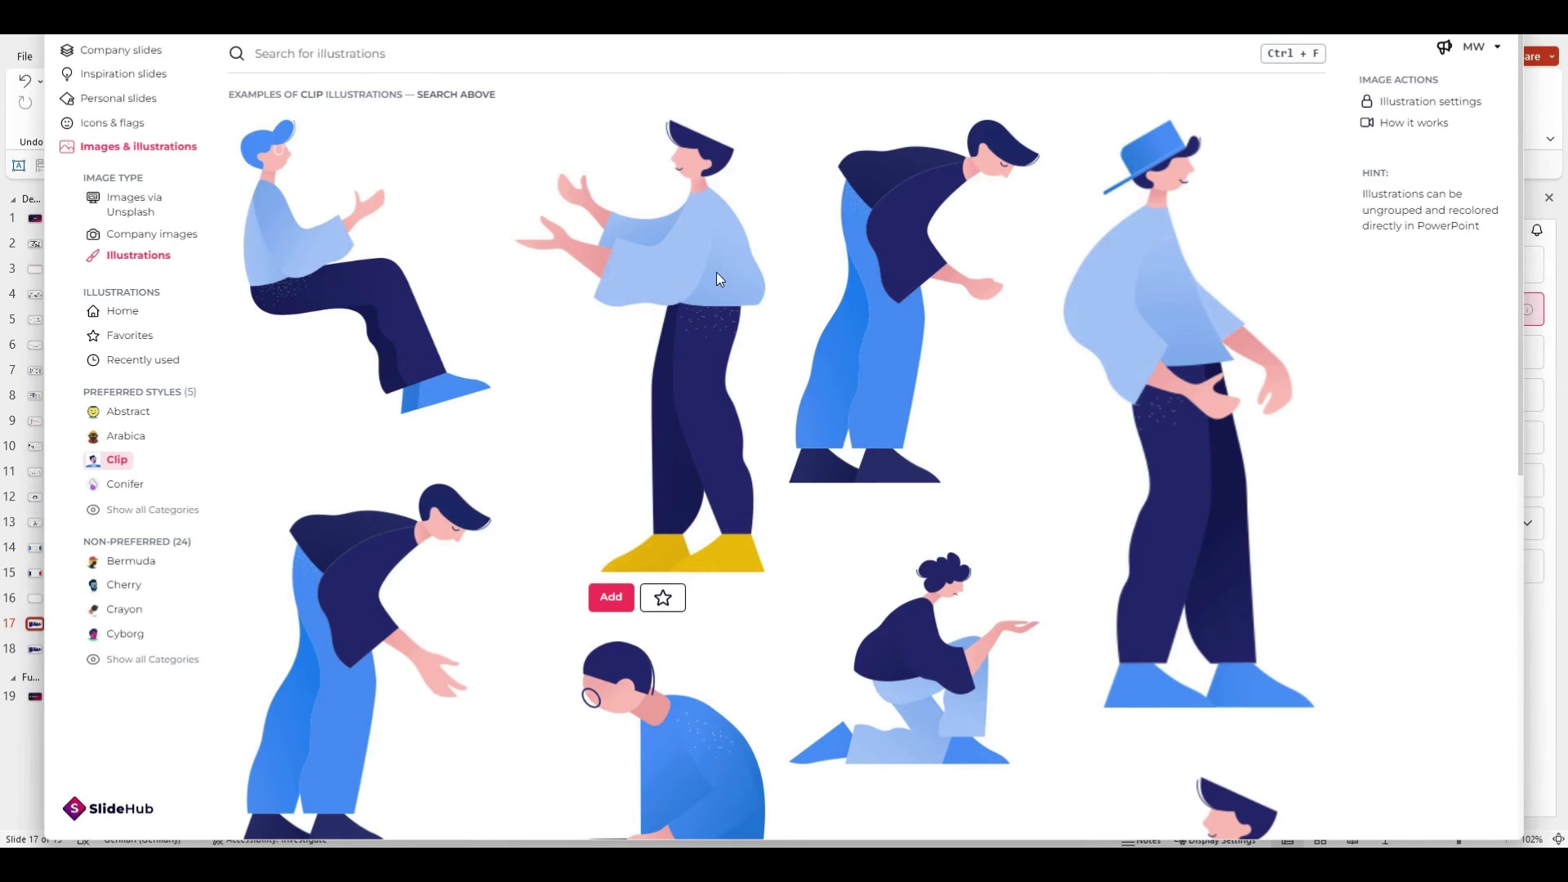
pyautogui.write('team')
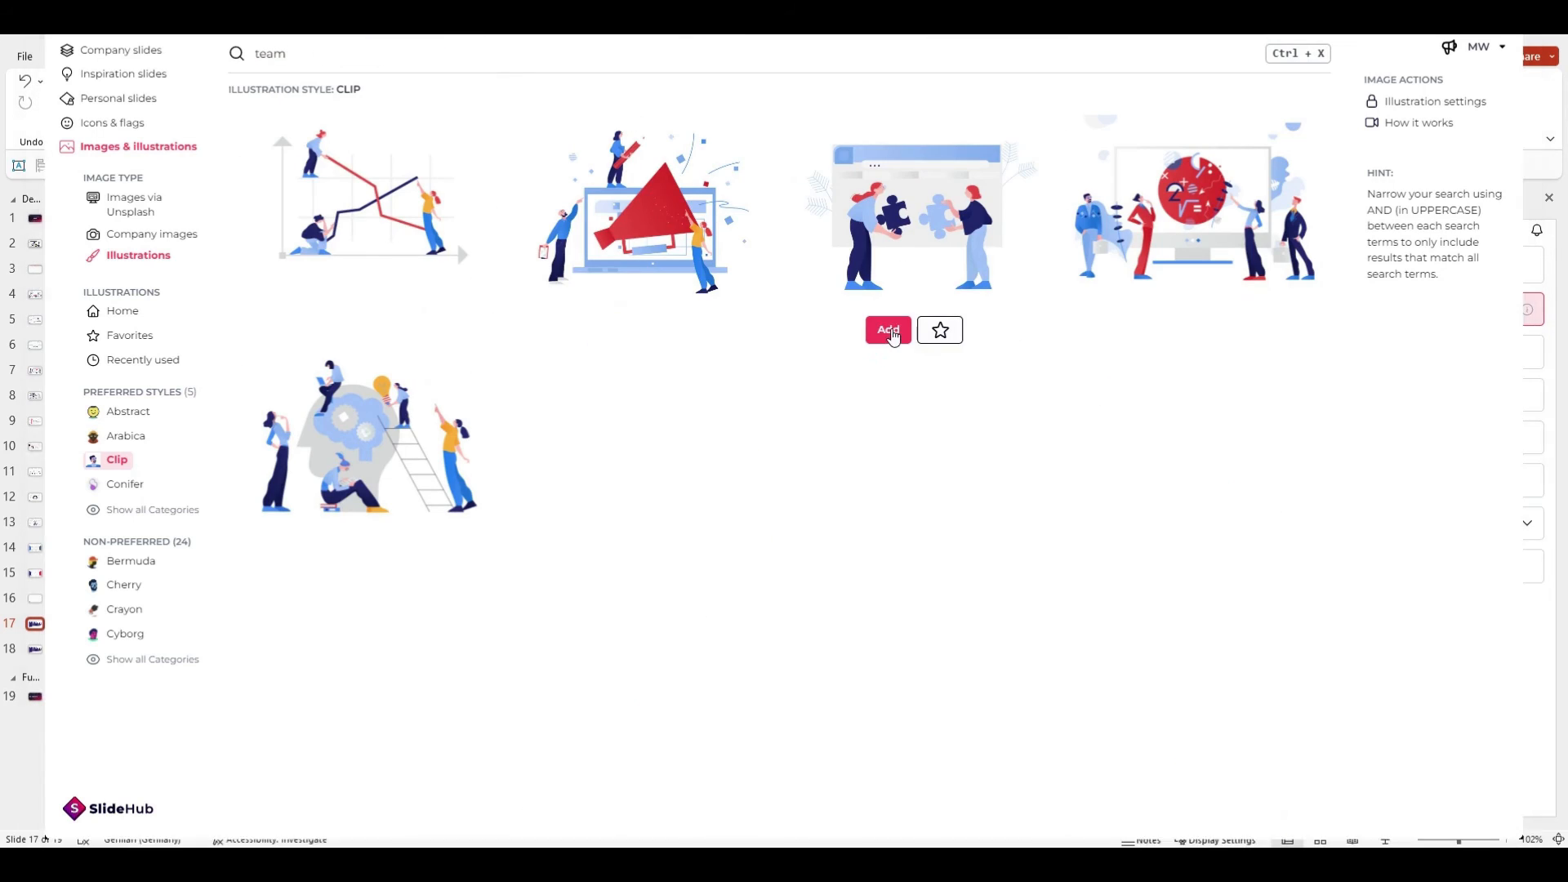
pyautogui.click(888, 331)
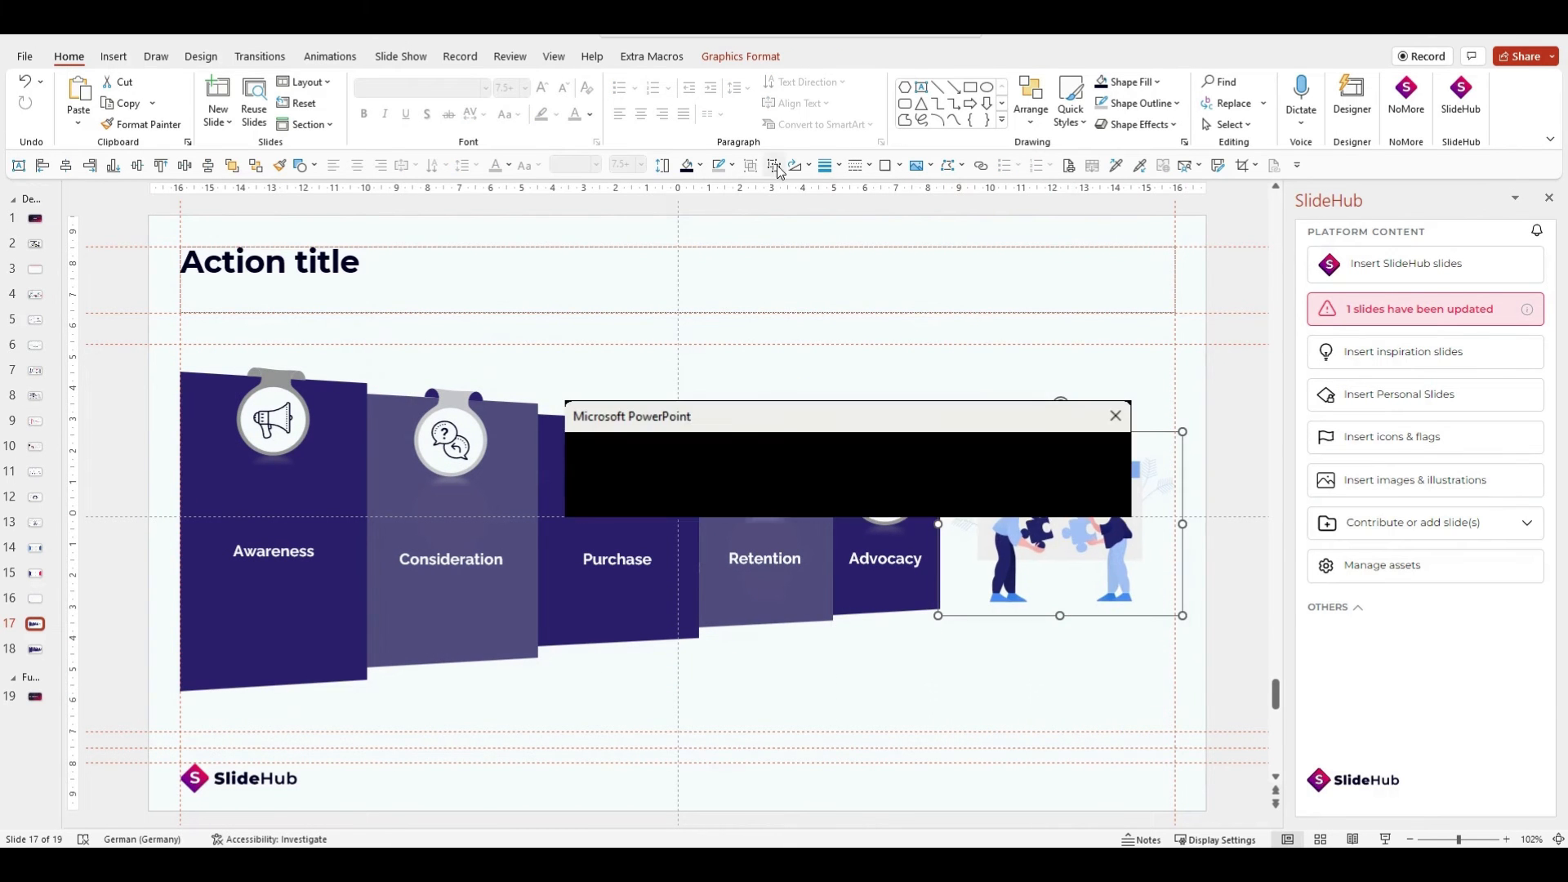
pyautogui.click(1115, 415)
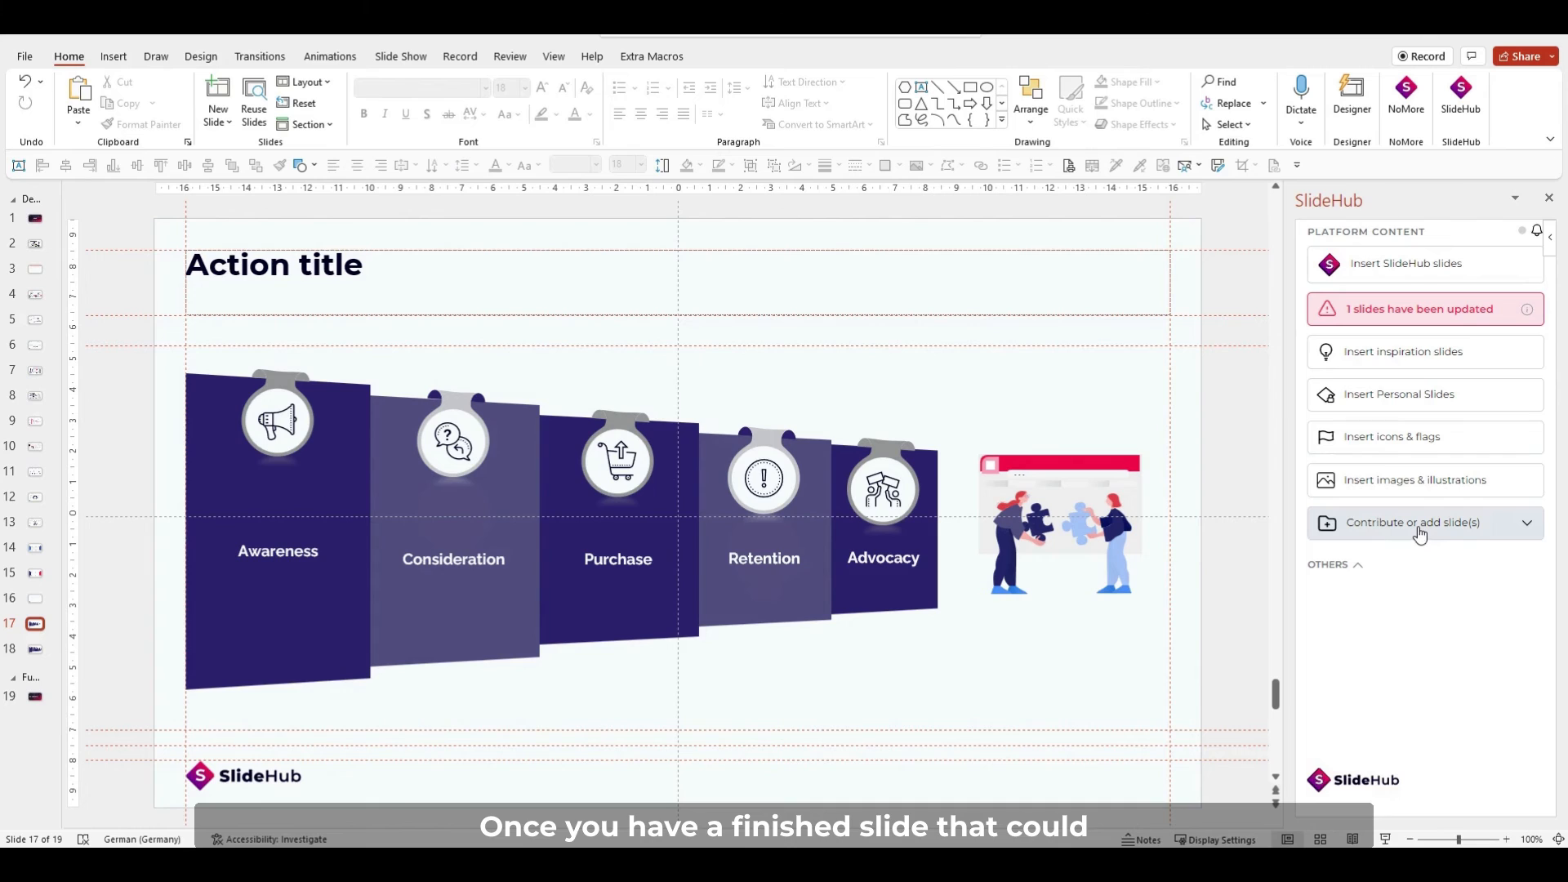
# - Submit slide 17 to the company library via Contribute, then open Comment & add labels
pyautogui.click(1413, 522)
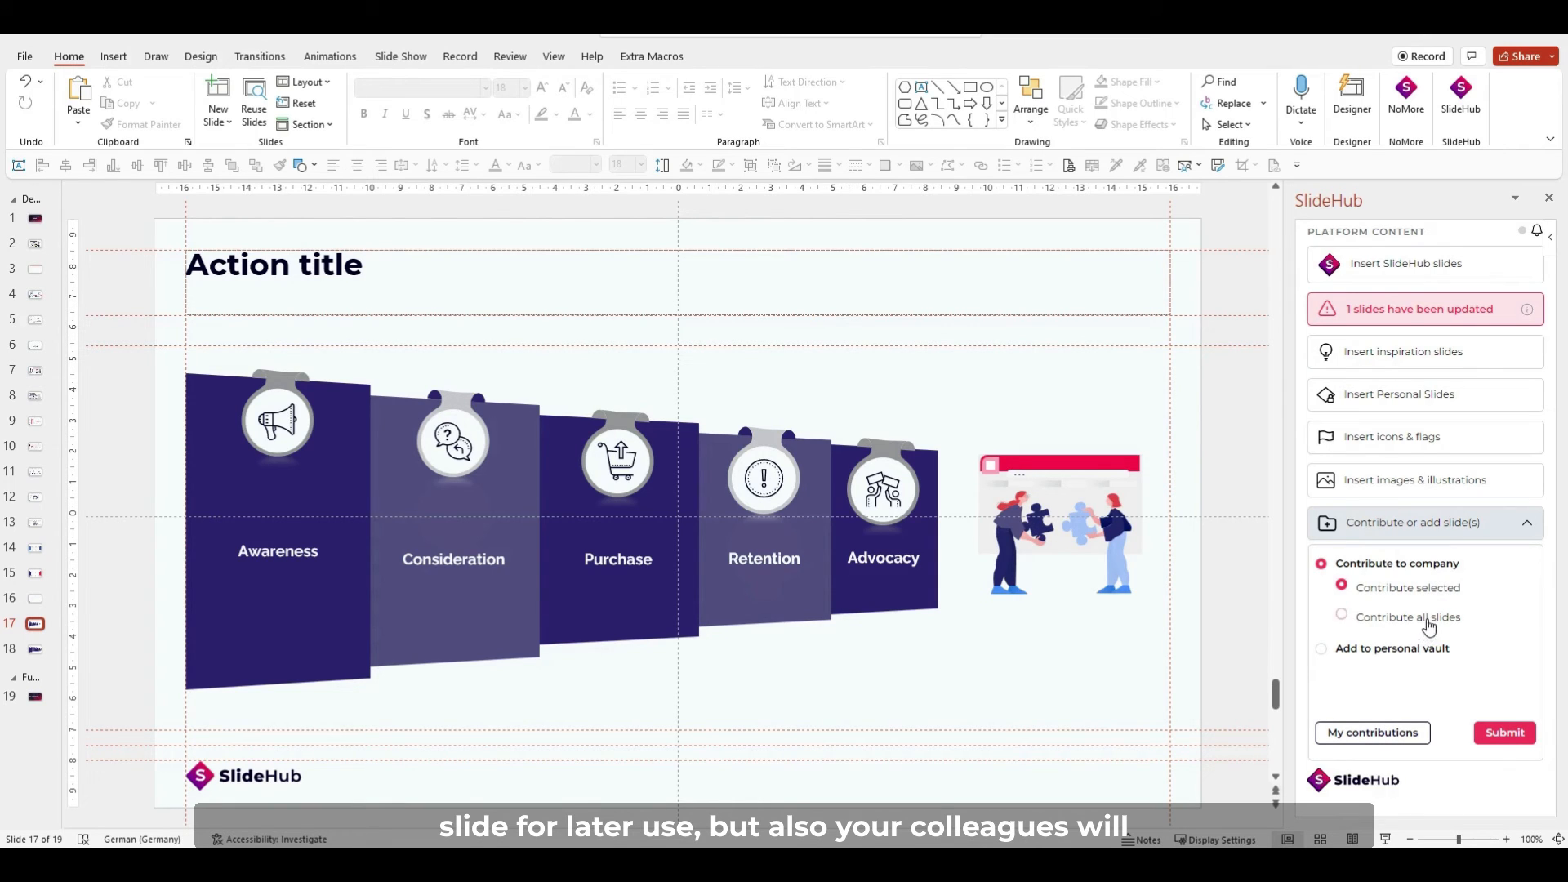
pyautogui.moveTo(1405, 650)
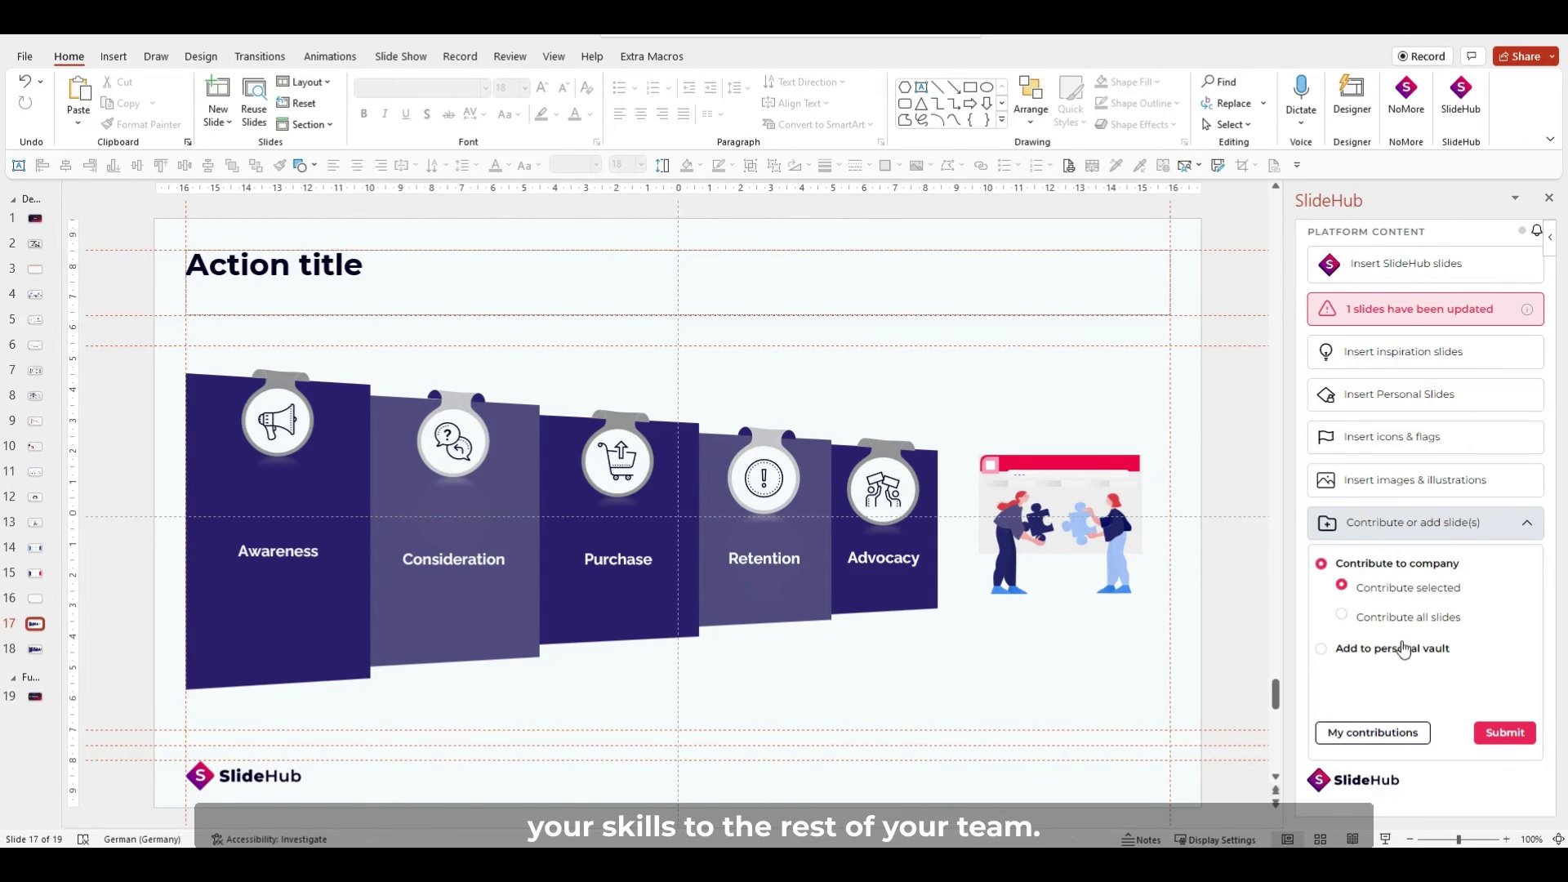
pyautogui.click(1504, 732)
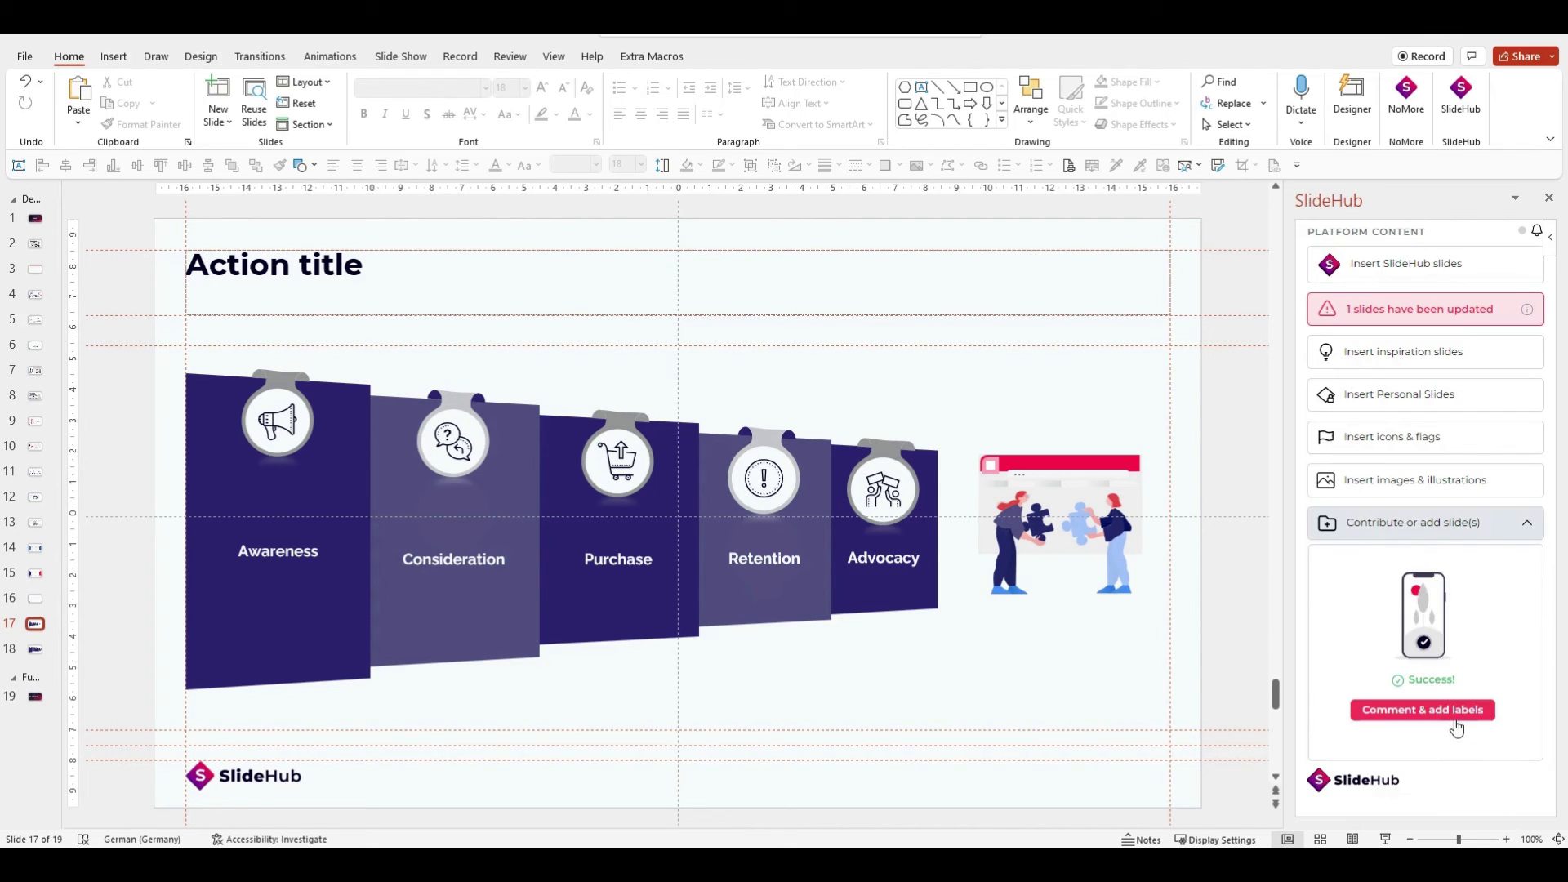
pyautogui.click(1421, 709)
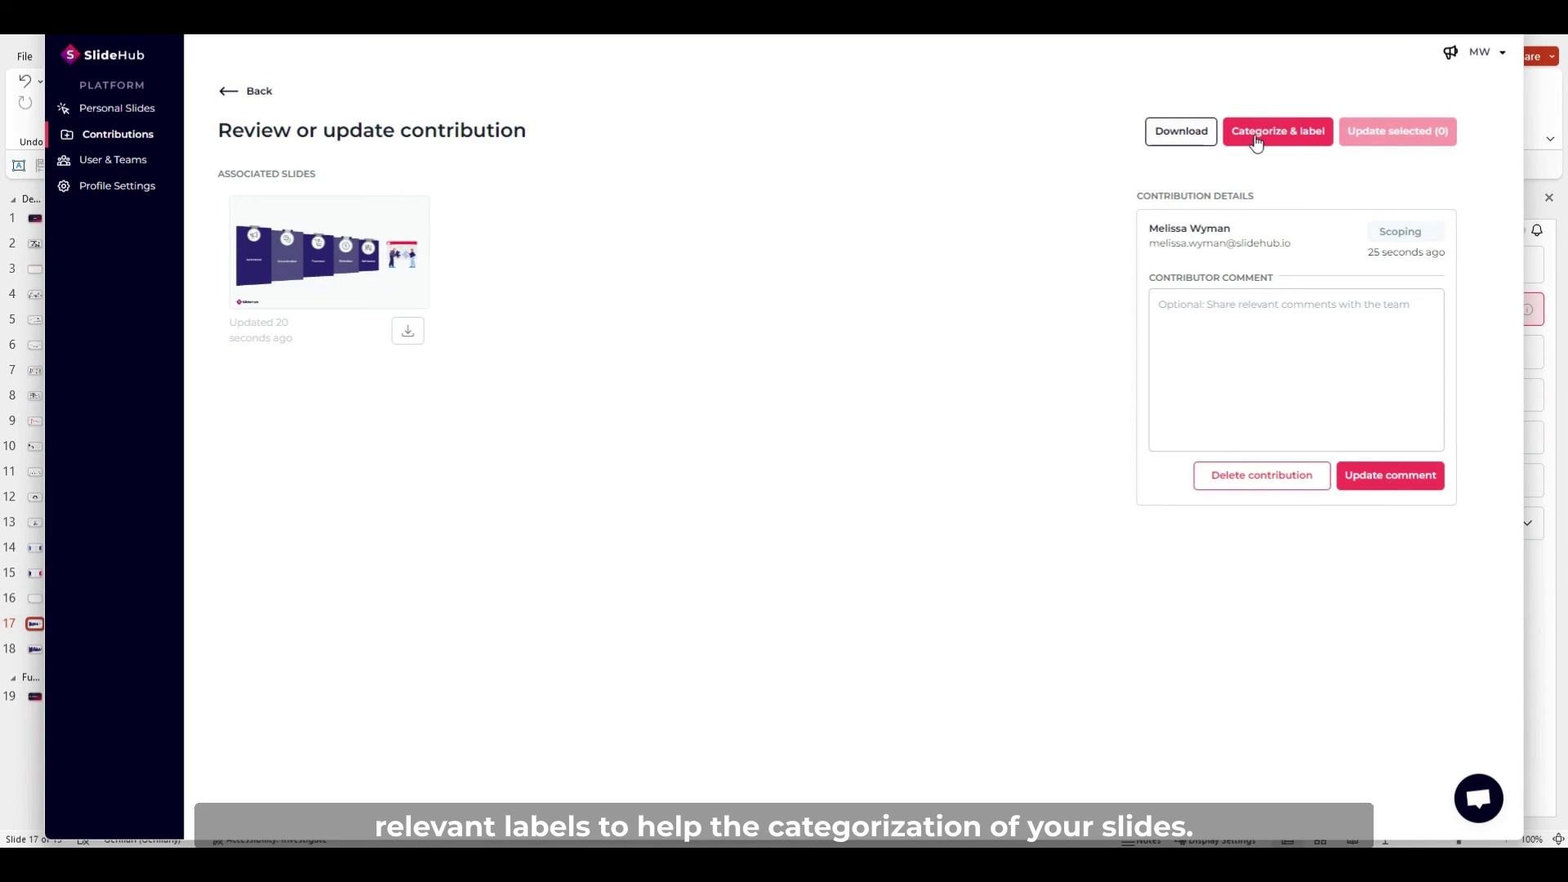
# - Label the contribution Marketing with Webinar subcategory, save it, and return to the contribution
pyautogui.click(1277, 131)
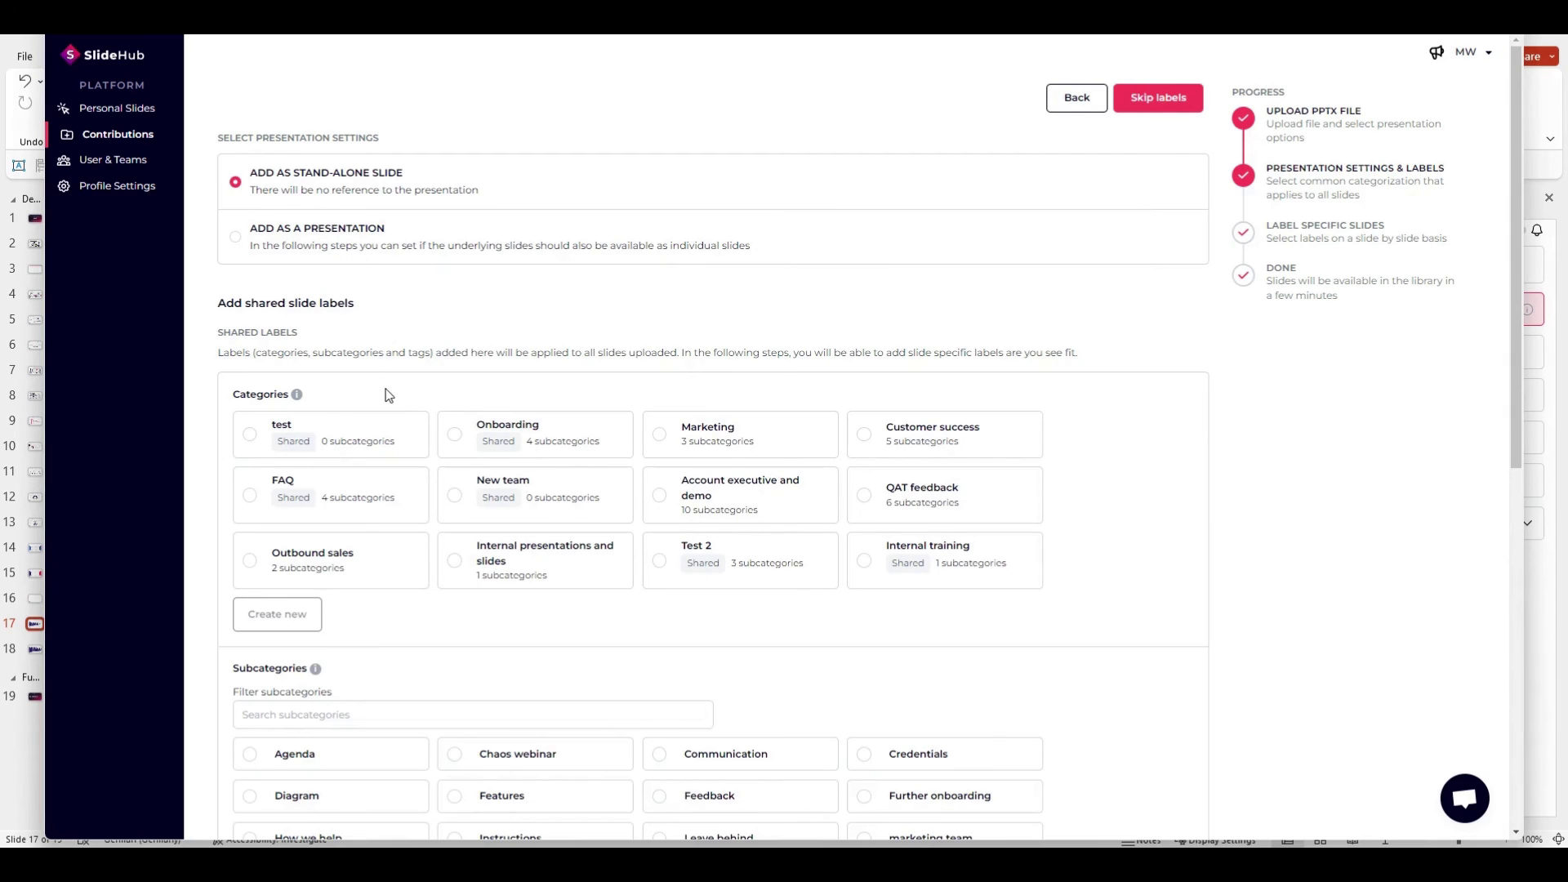
pyautogui.click(660, 433)
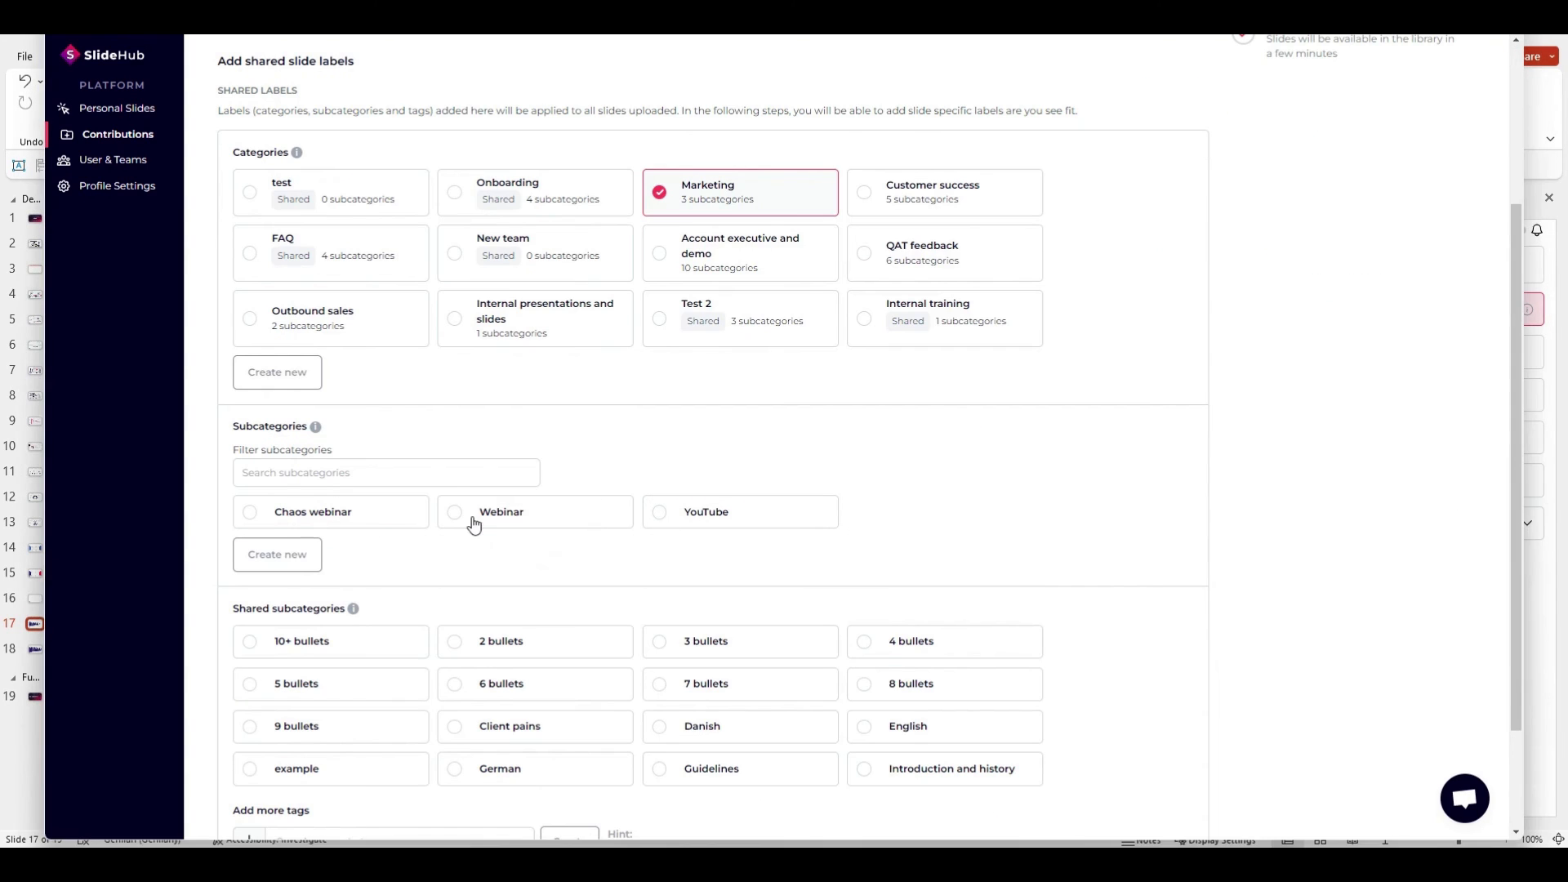
pyautogui.click(455, 511)
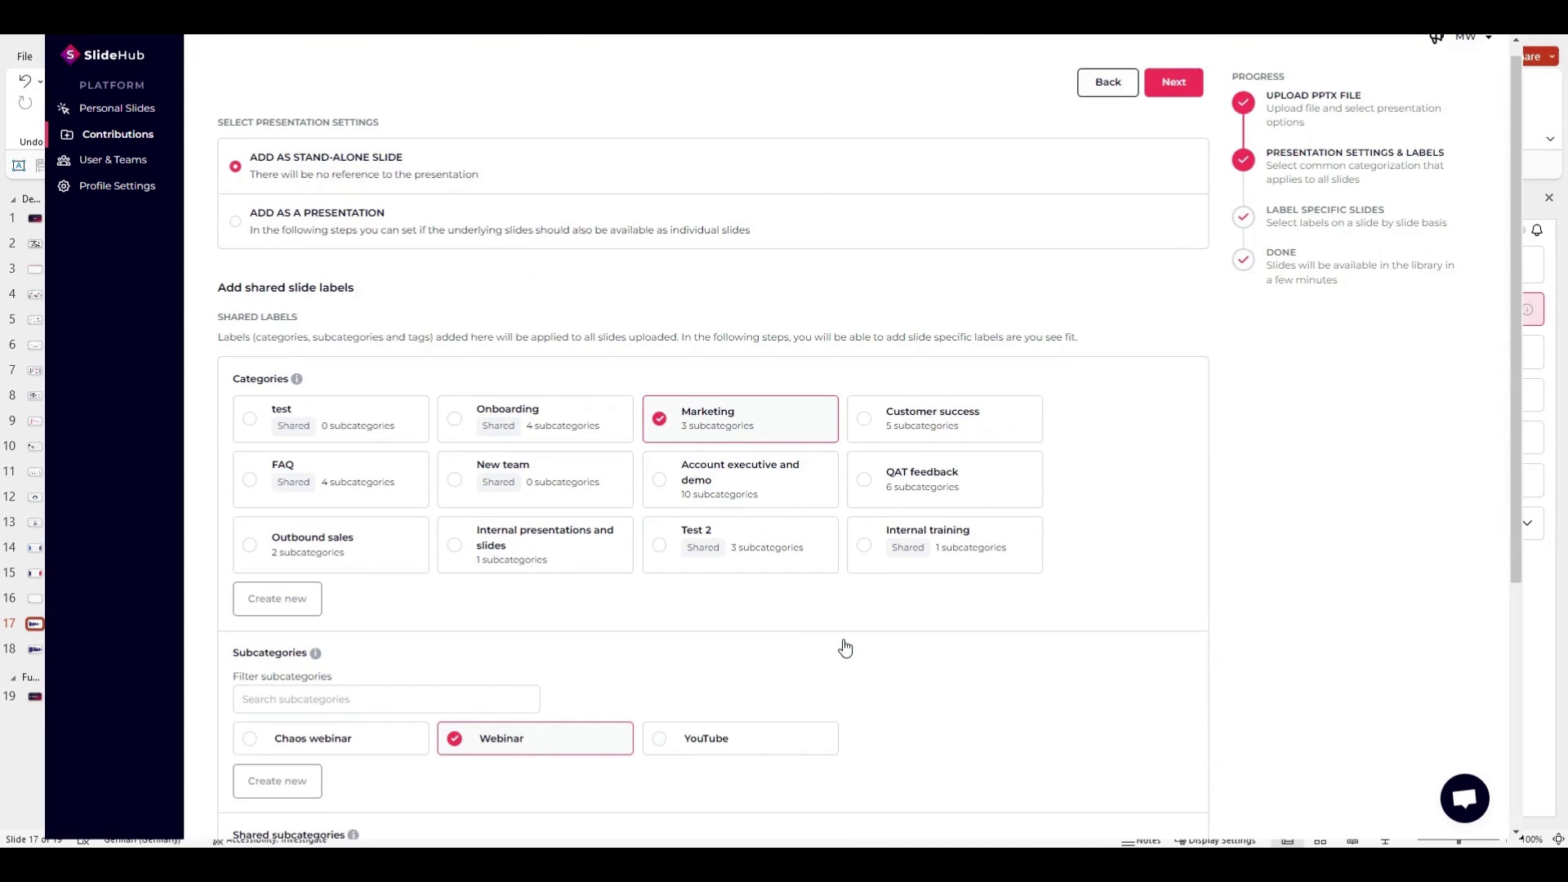
pyautogui.click(1172, 81)
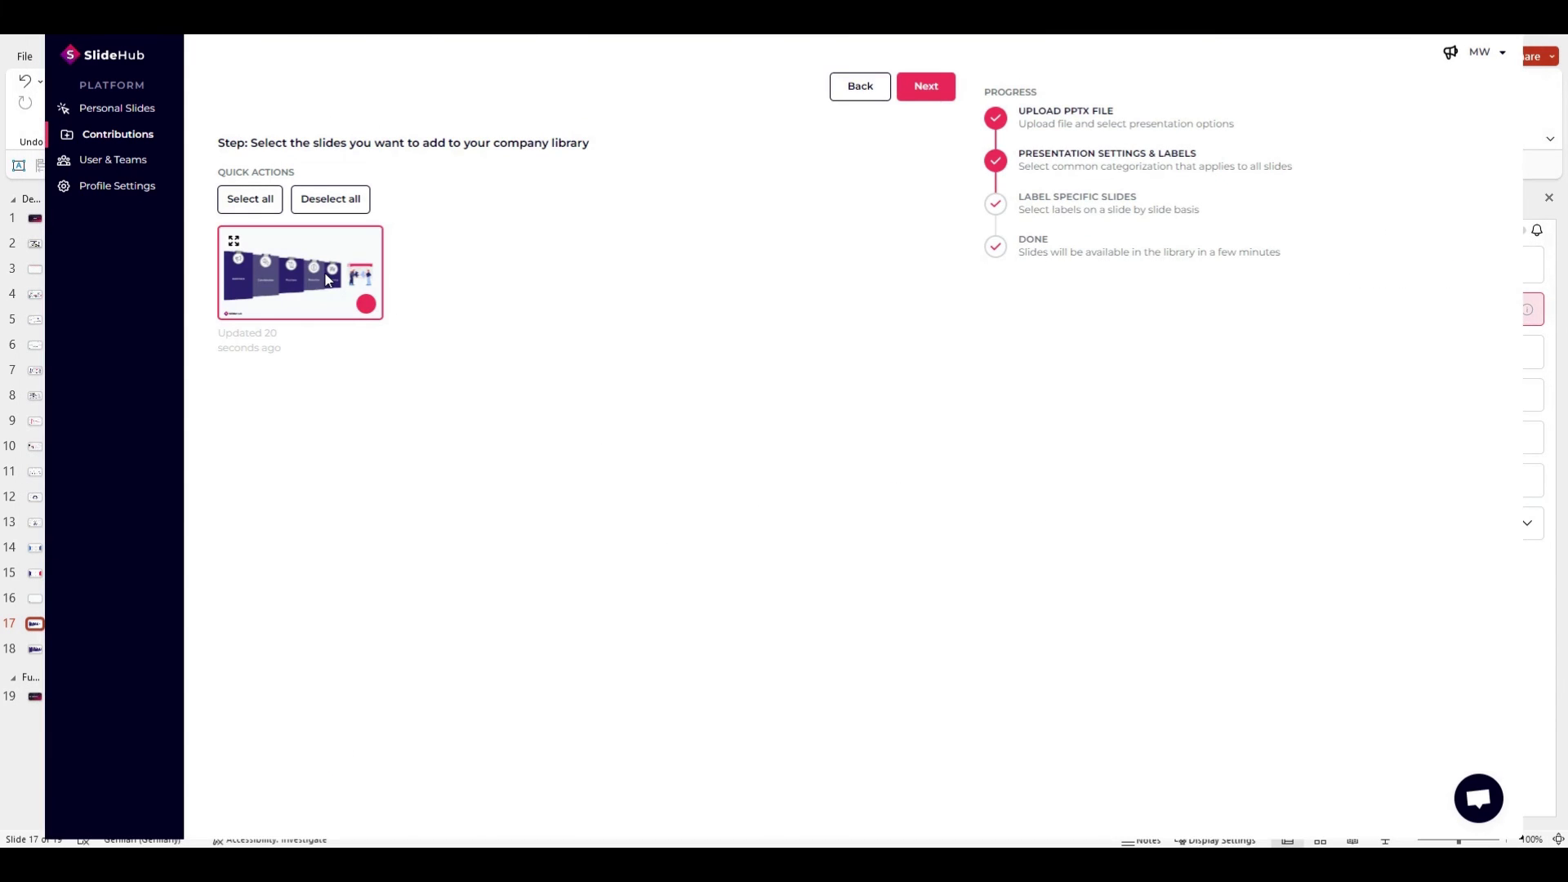
pyautogui.click(924, 85)
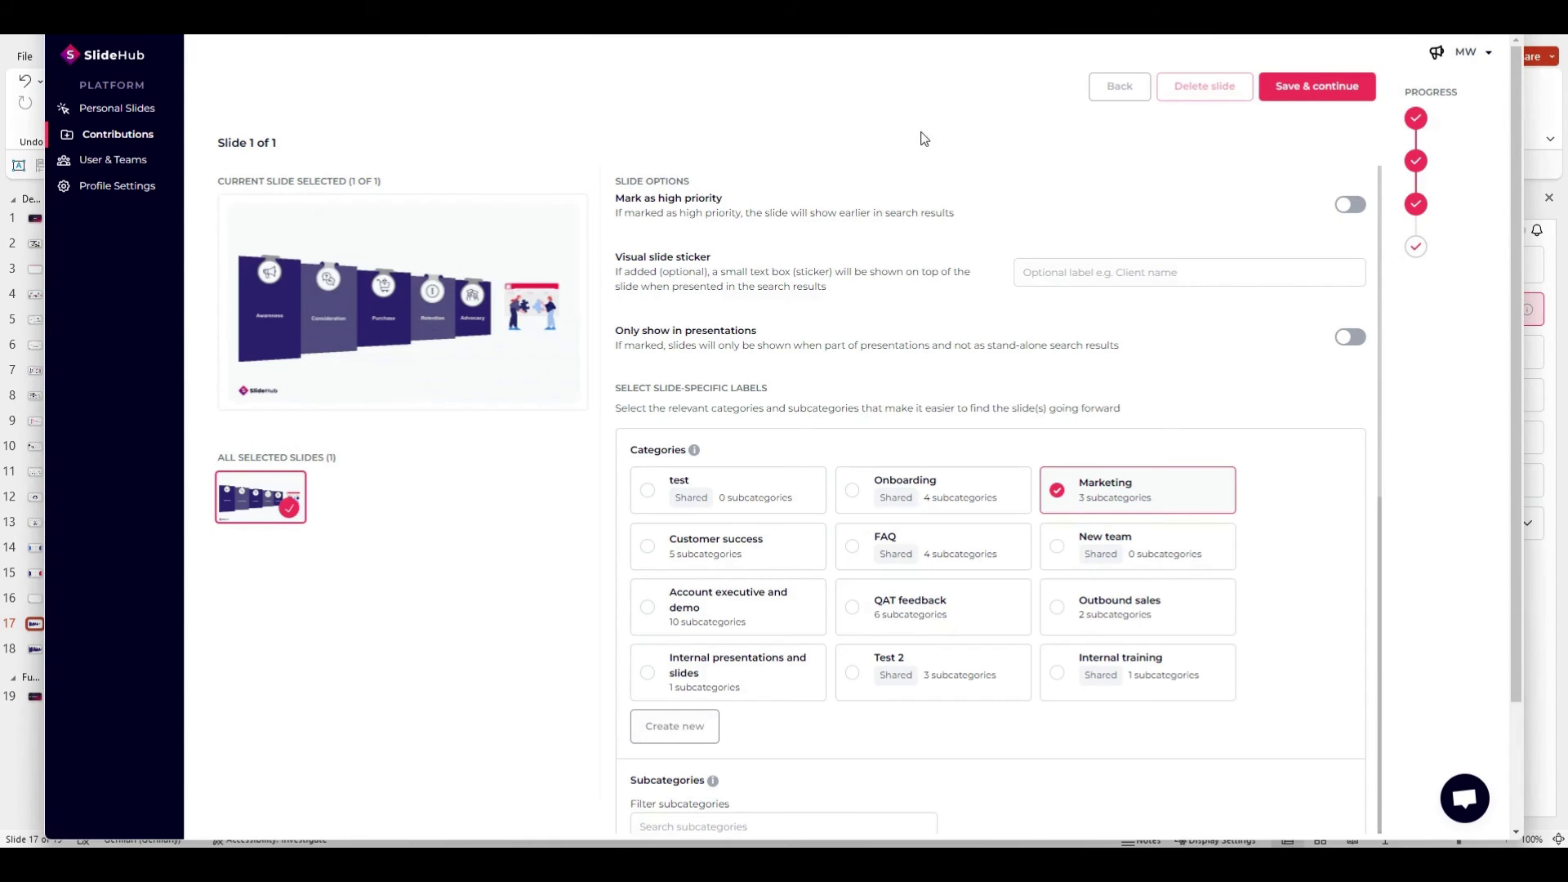
pyautogui.click(1316, 86)
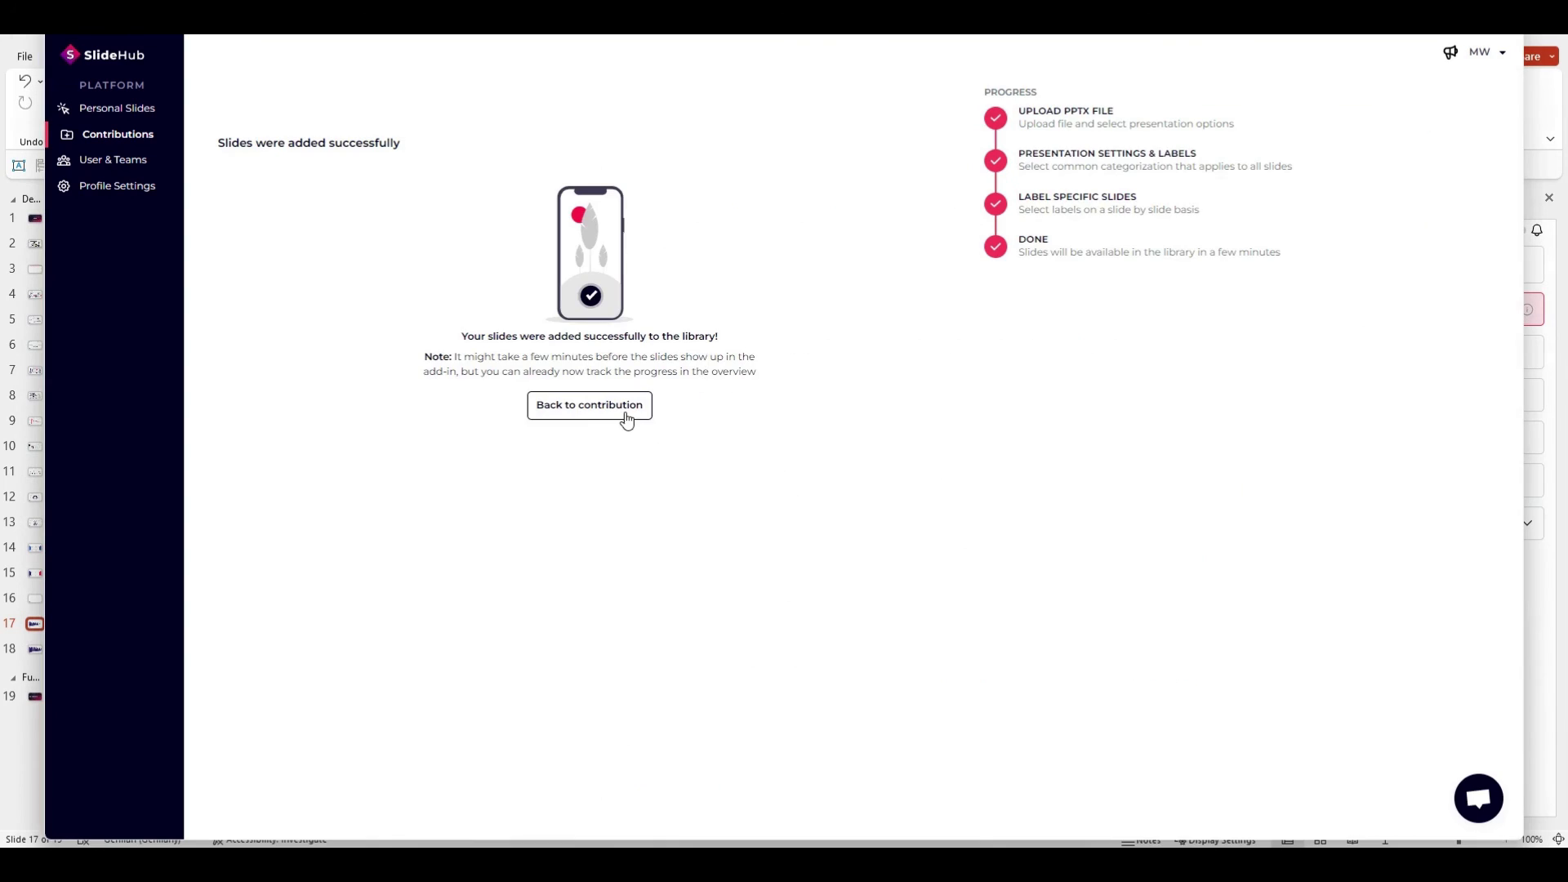
pyautogui.click(589, 405)
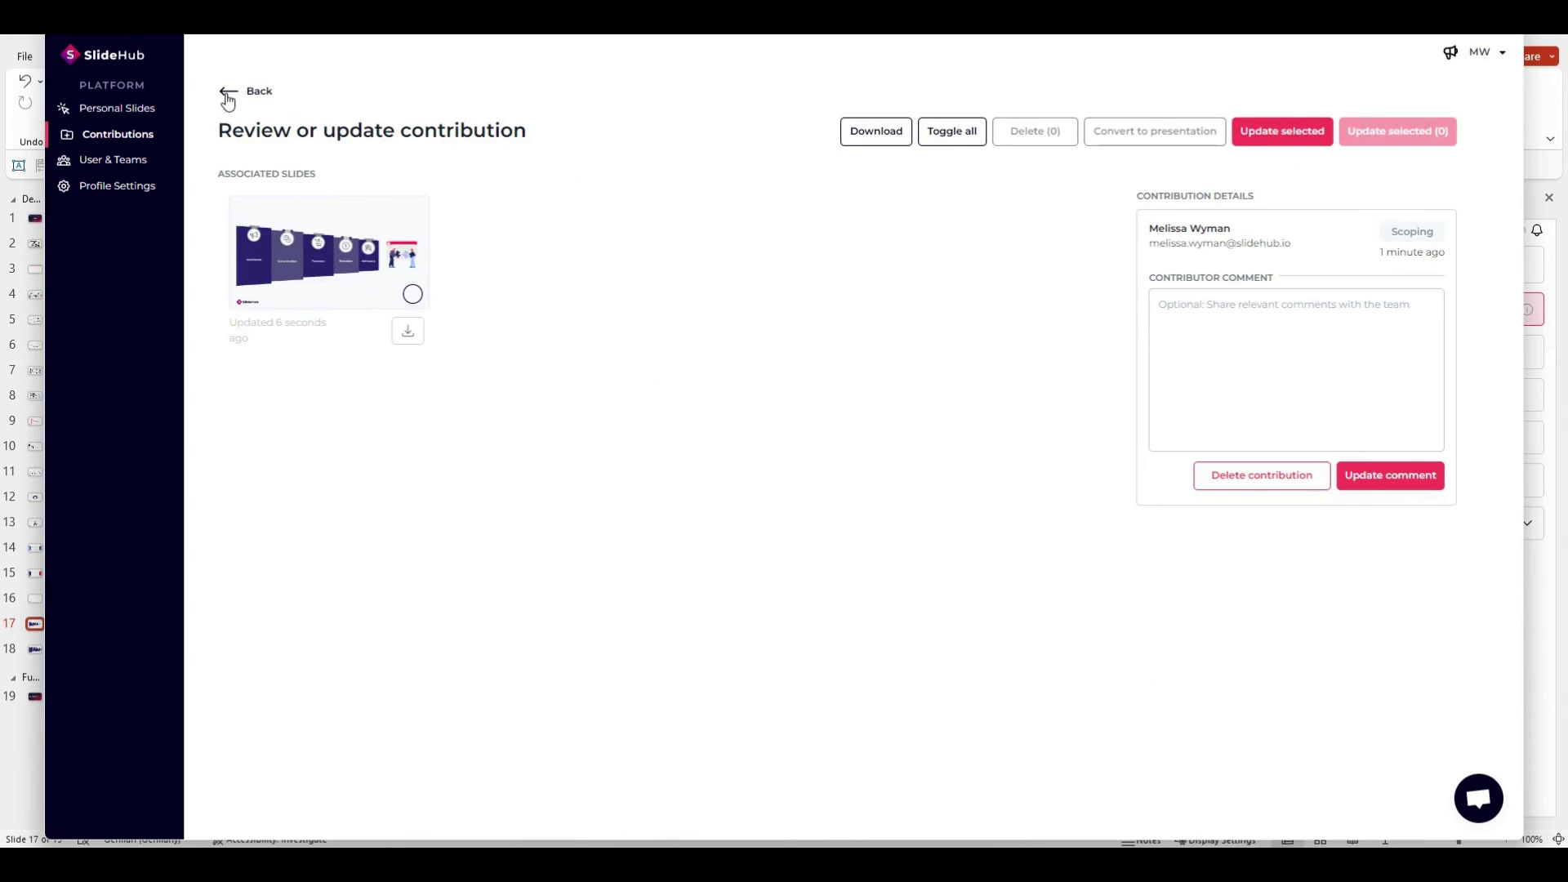
# - Go back to My Contributions and view the Top Contributors leaderboard
pyautogui.click(259, 90)
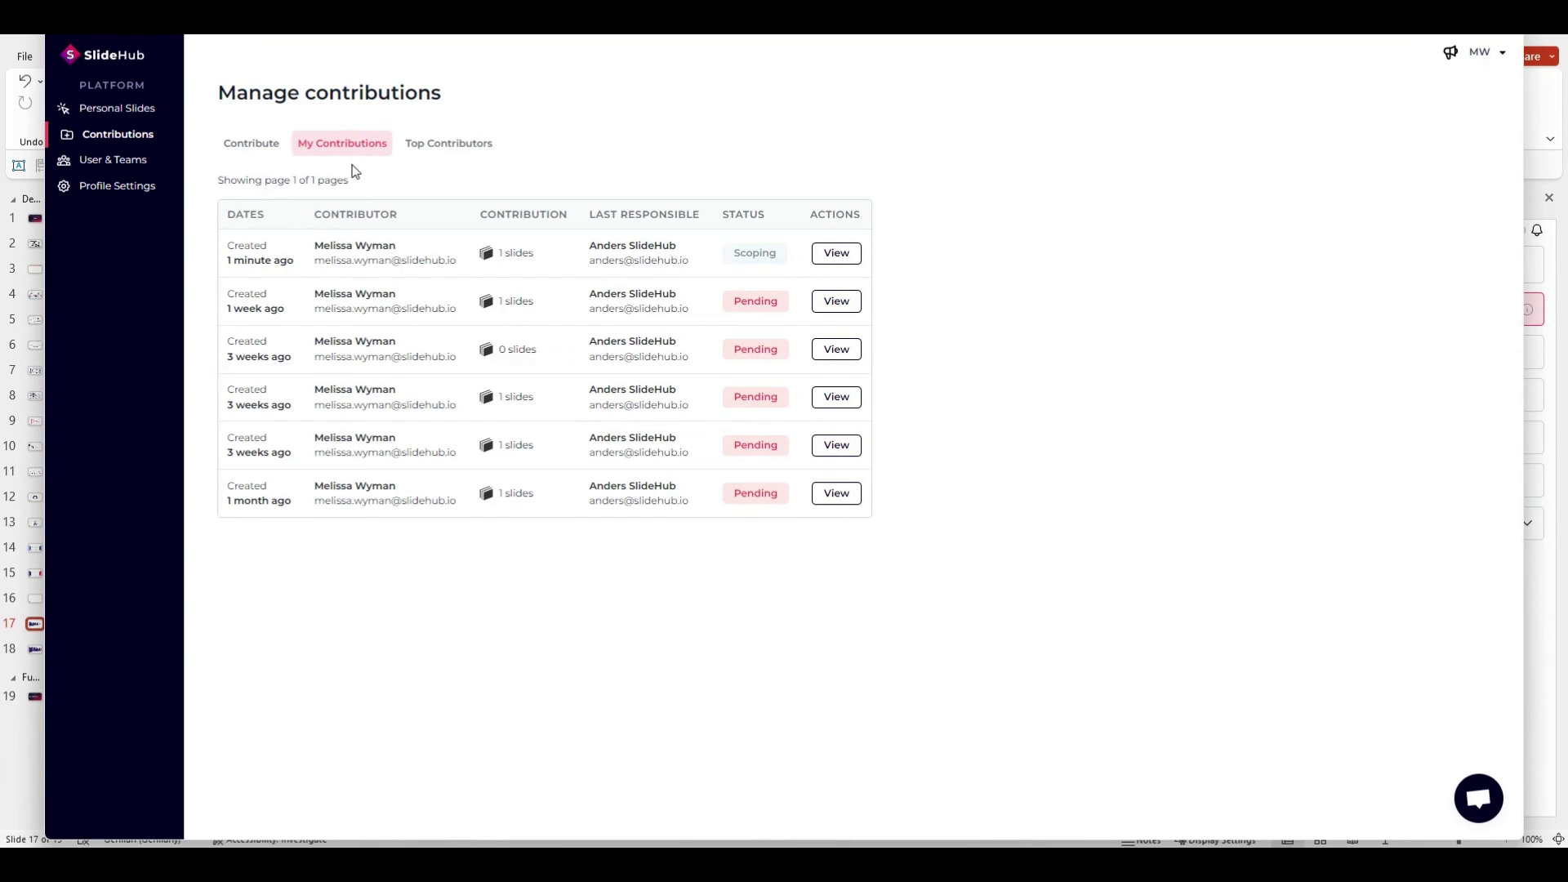
pyautogui.moveTo(405, 304)
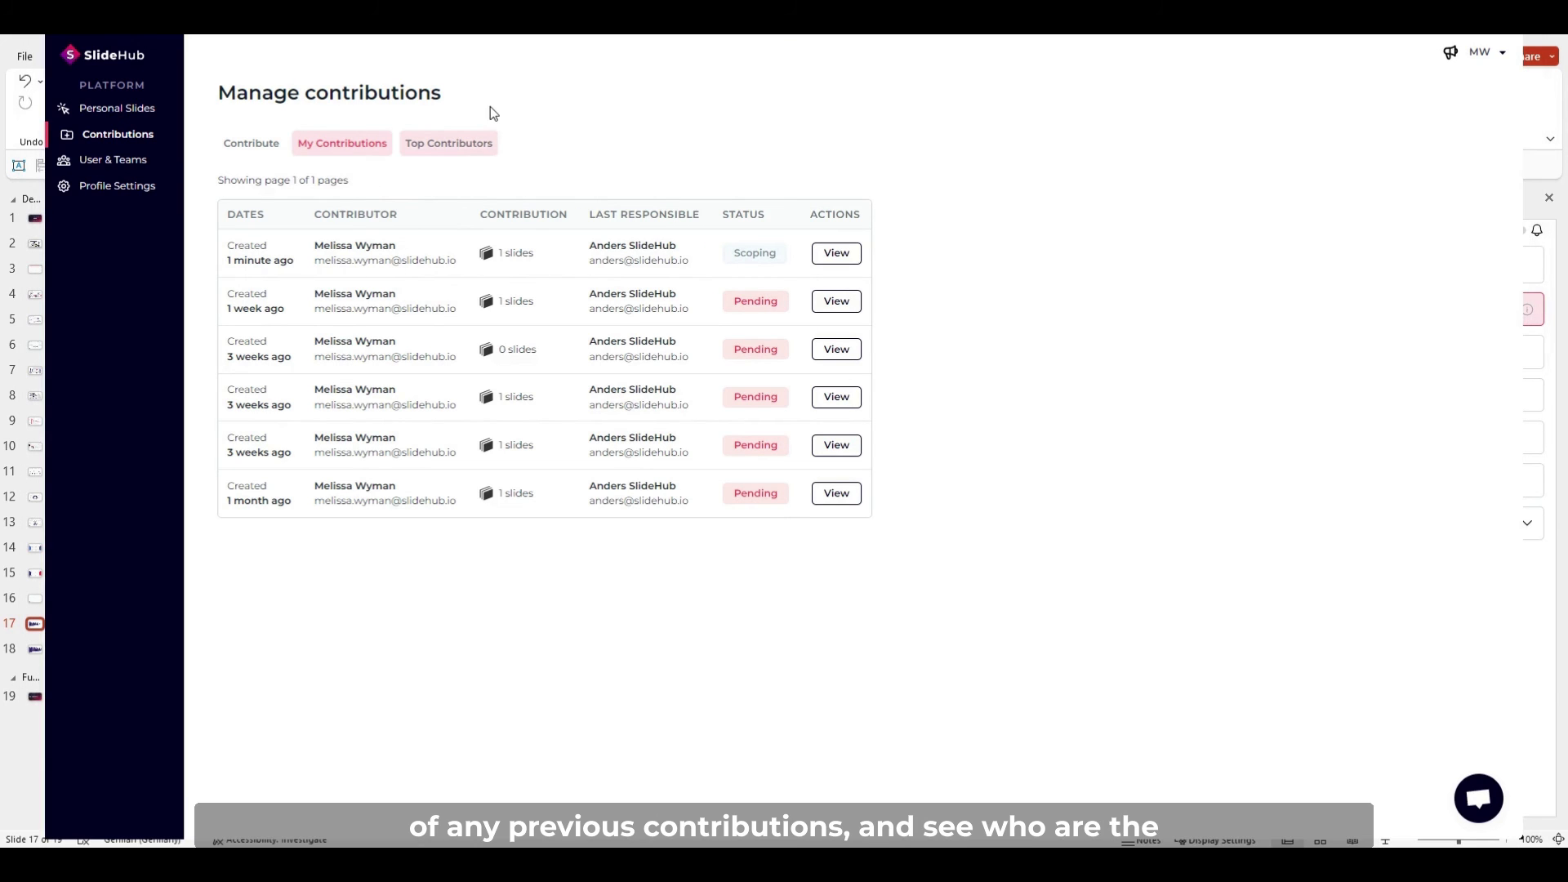
pyautogui.click(449, 143)
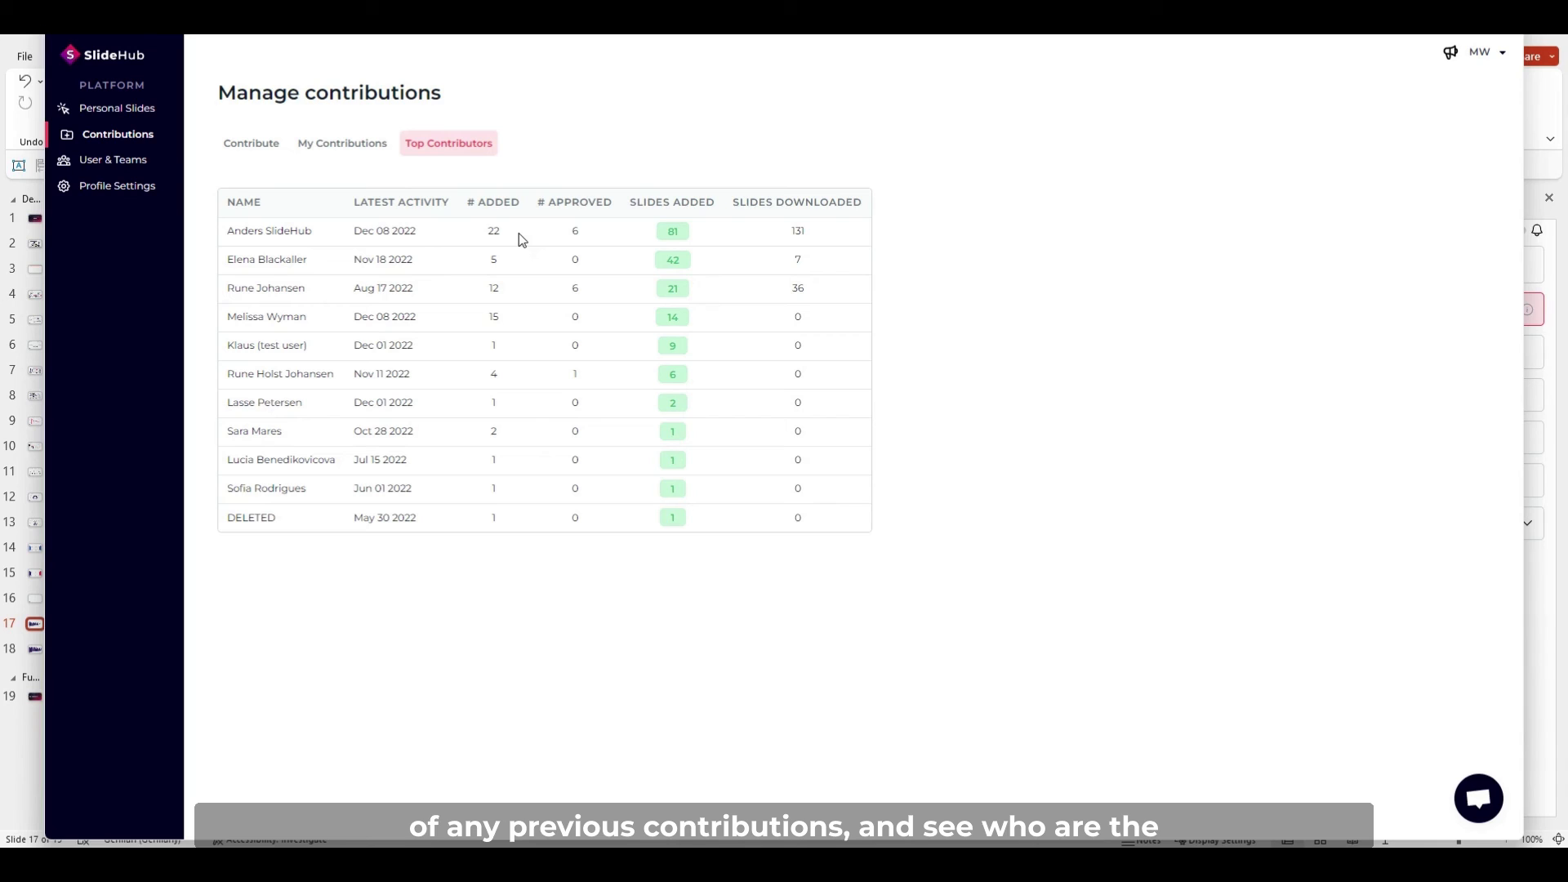
pyautogui.moveTo(498, 313)
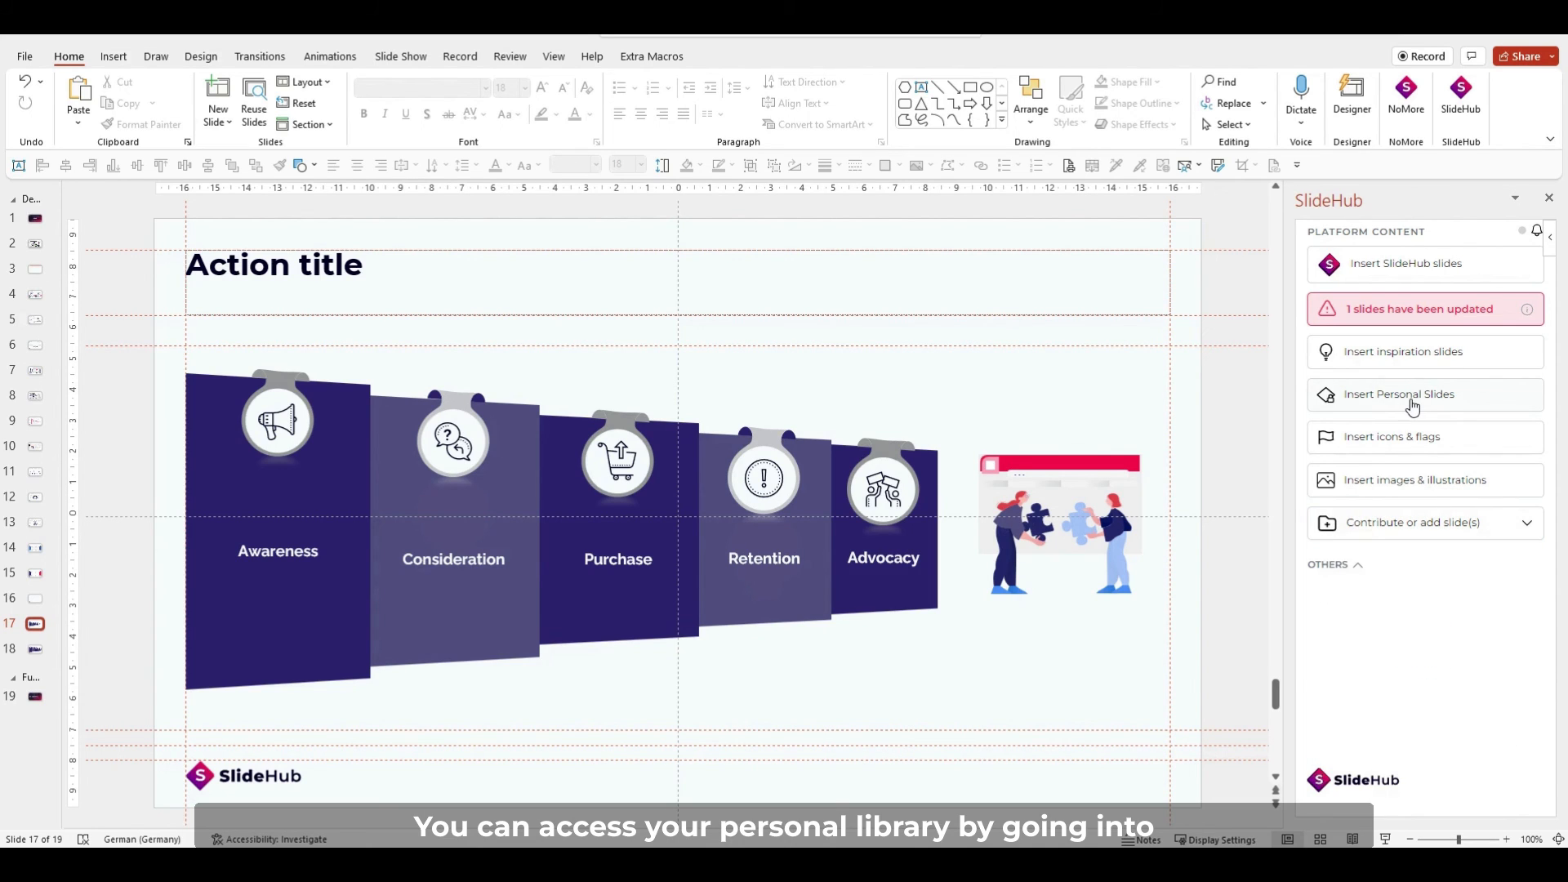
pyautogui.click(1399, 392)
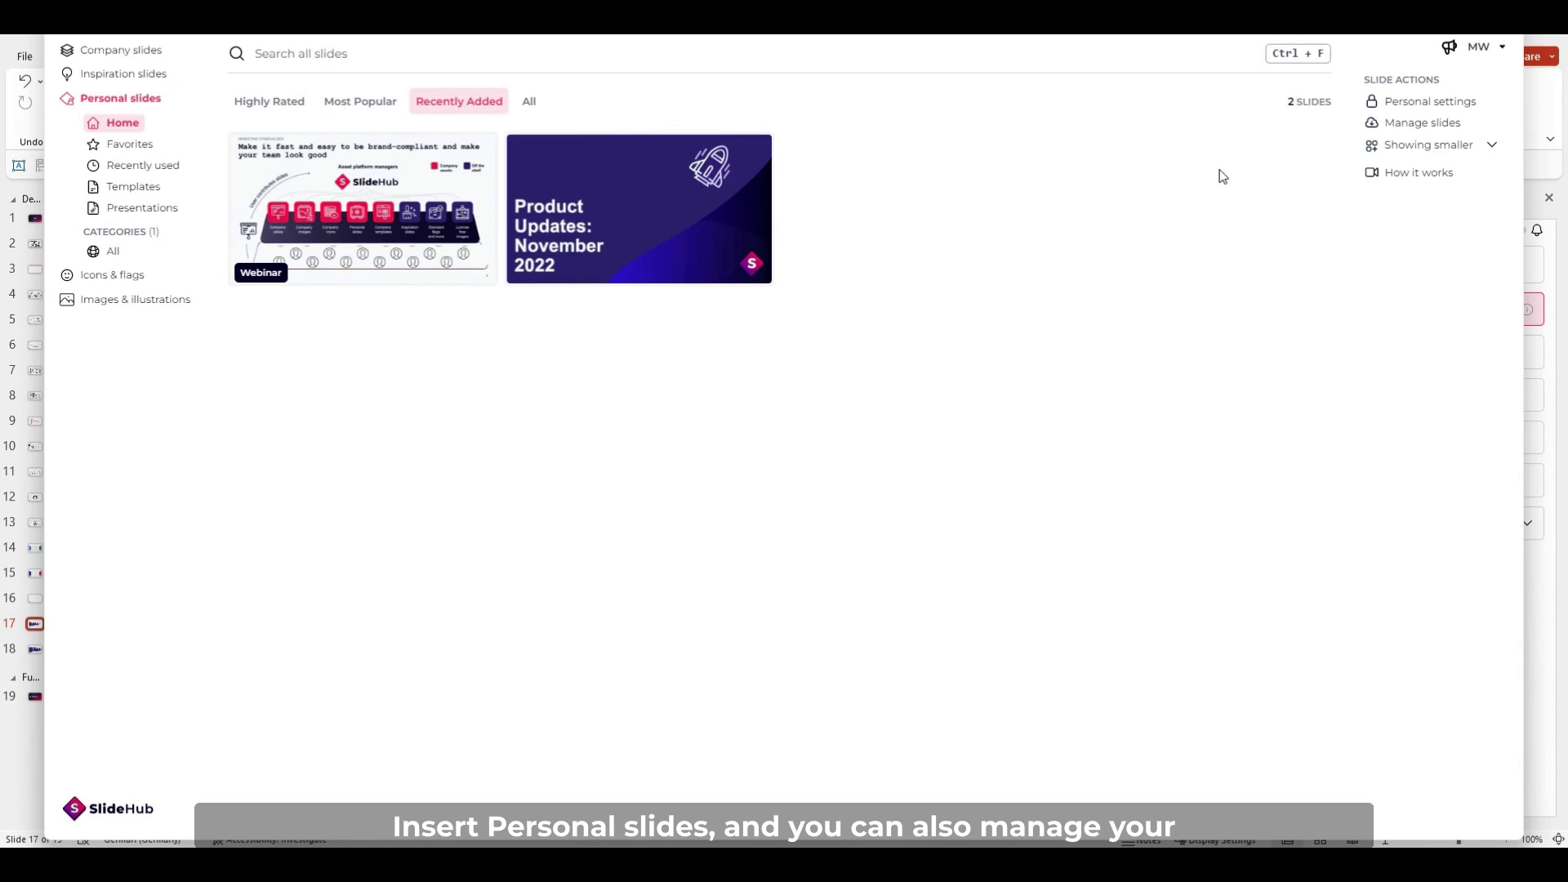
pyautogui.moveTo(1430, 101)
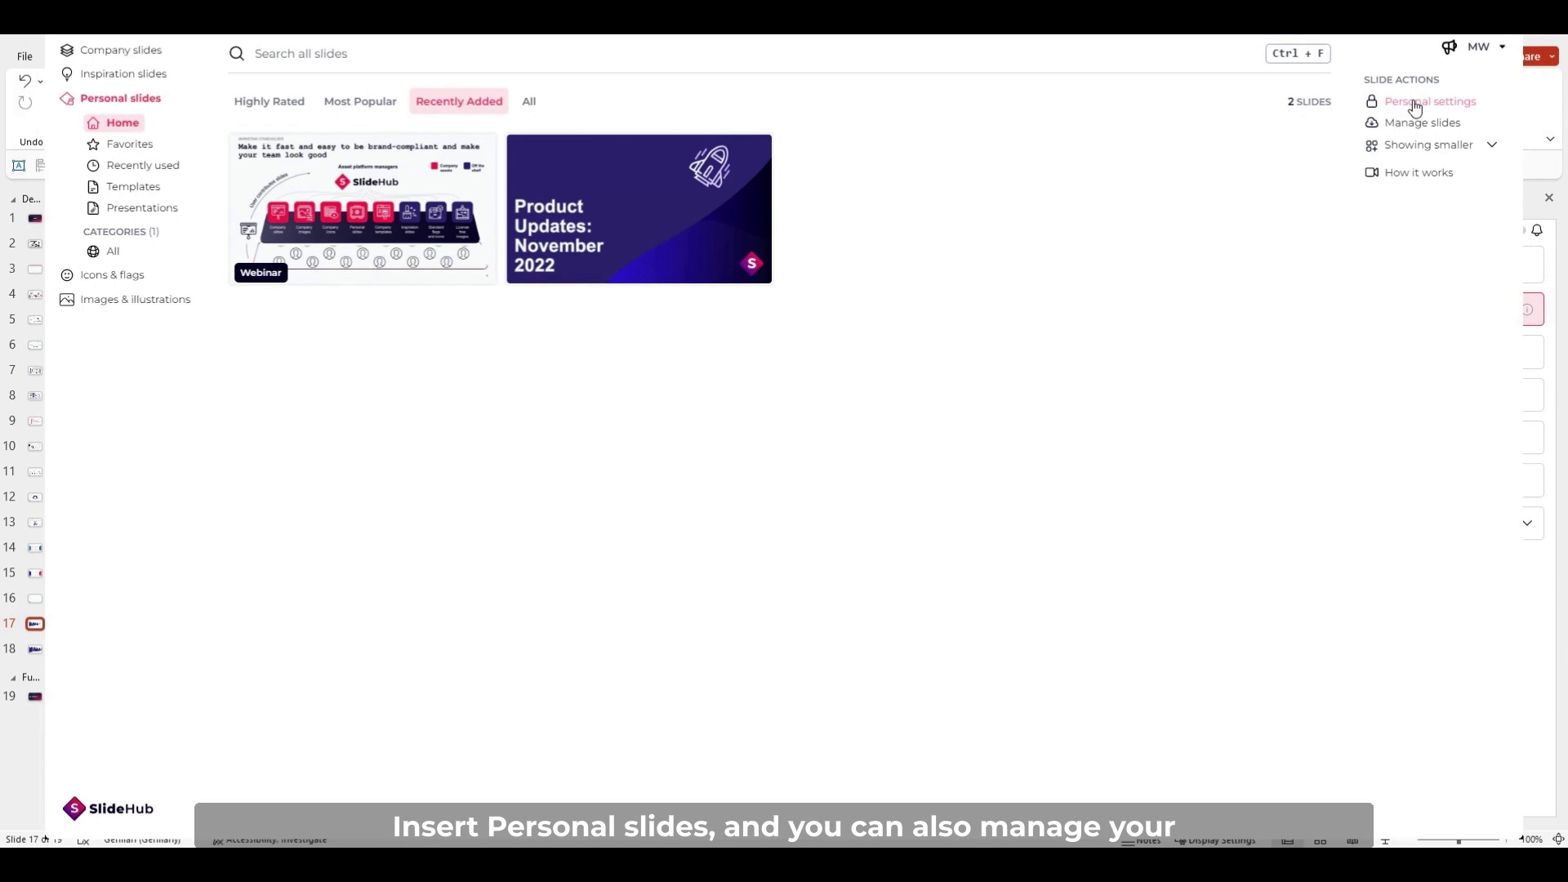
pyautogui.click(1431, 101)
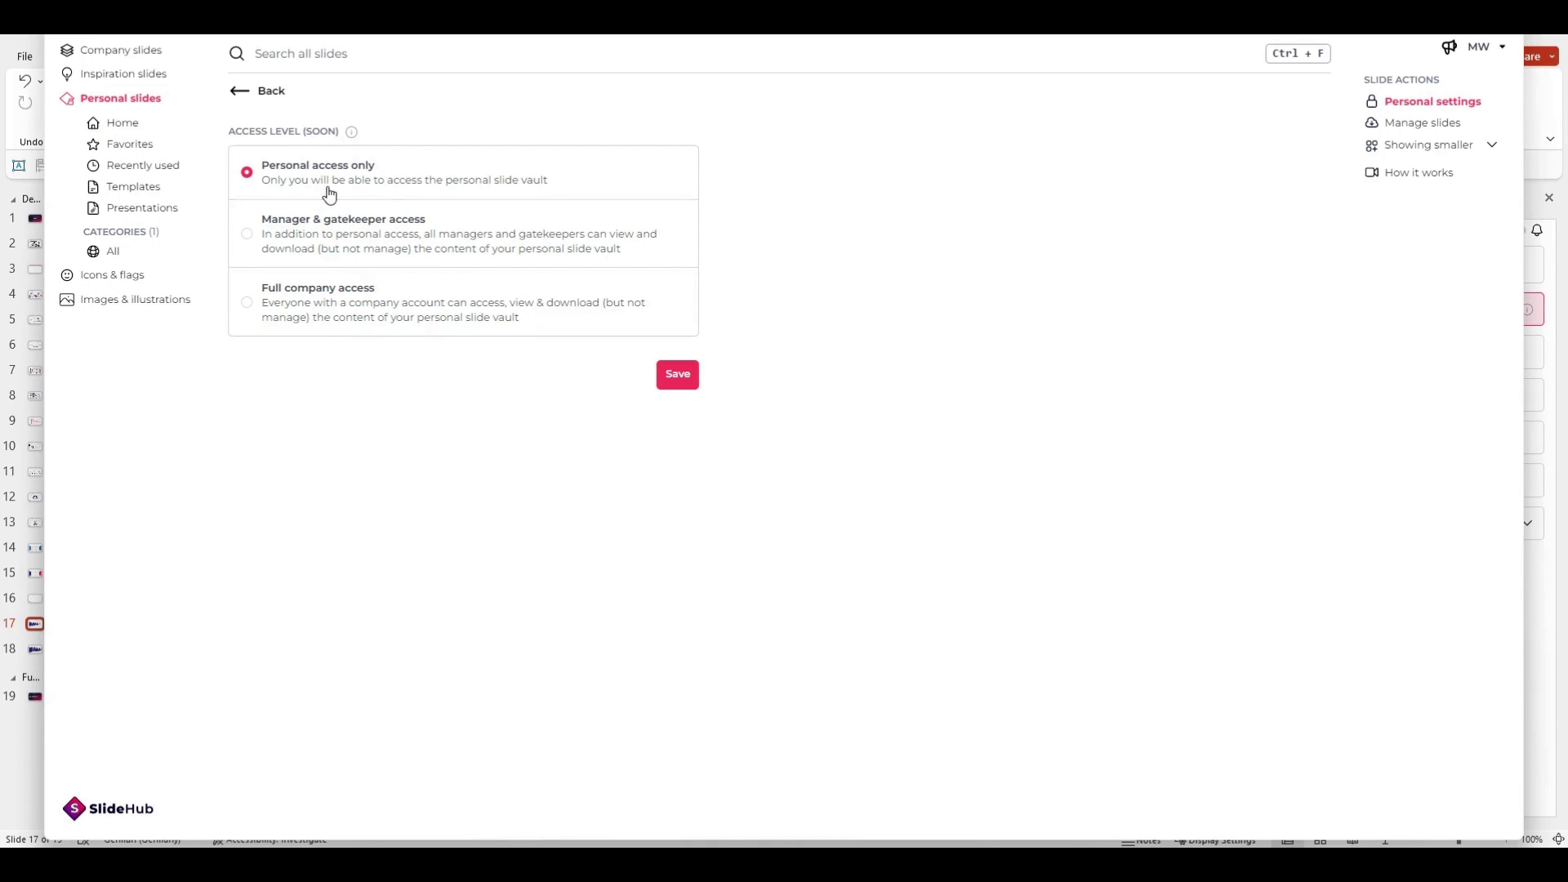
pyautogui.moveTo(1456, 85)
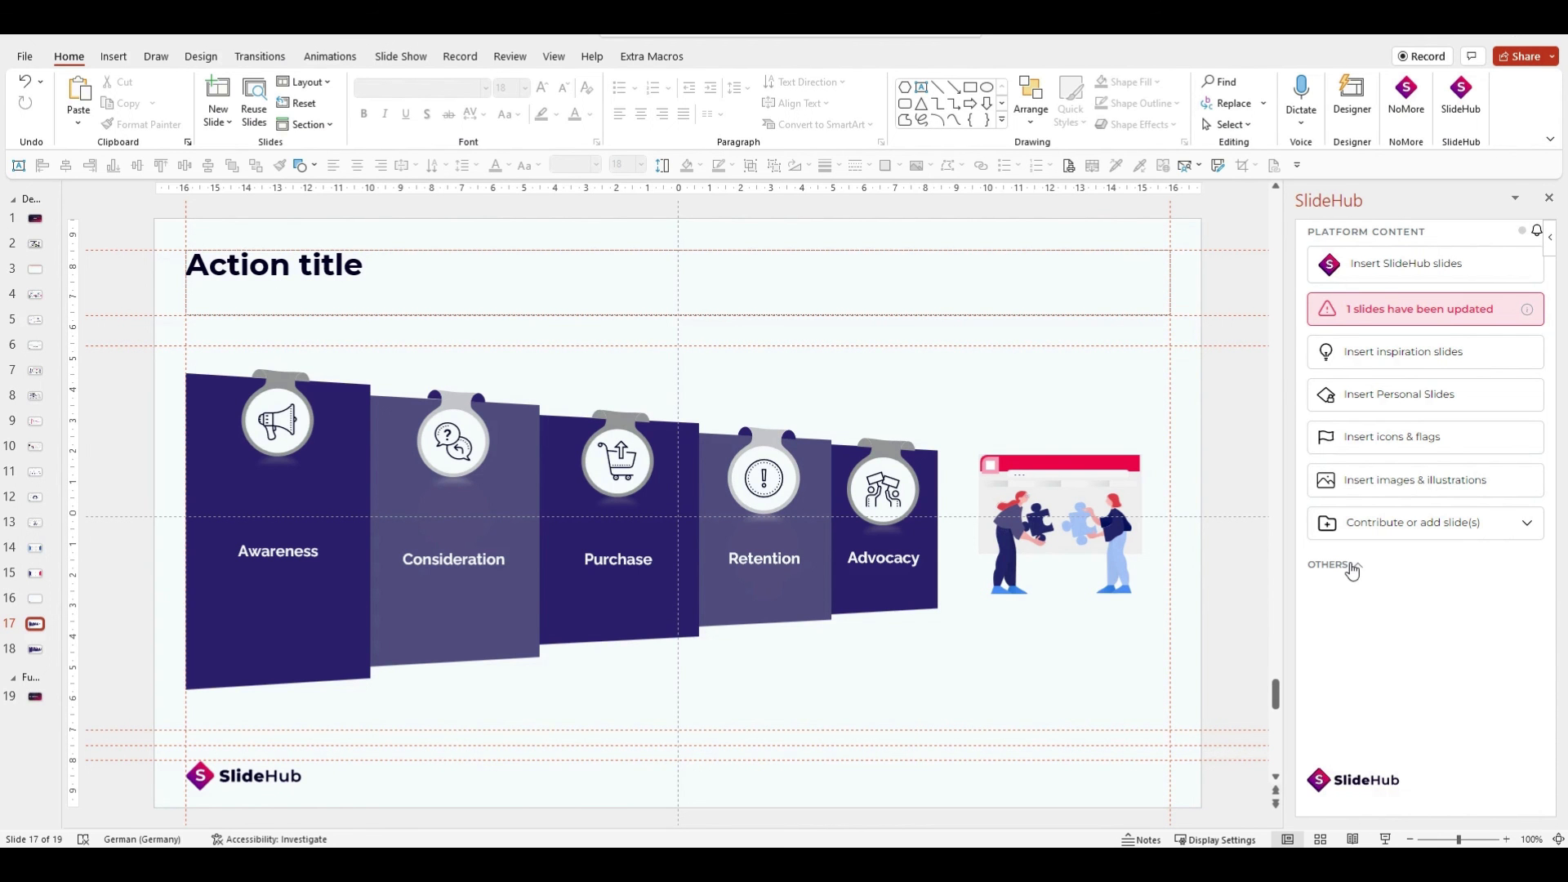
# - Open SlideHub's Others menu and scroll through the My profile settings page
pyautogui.click(1331, 565)
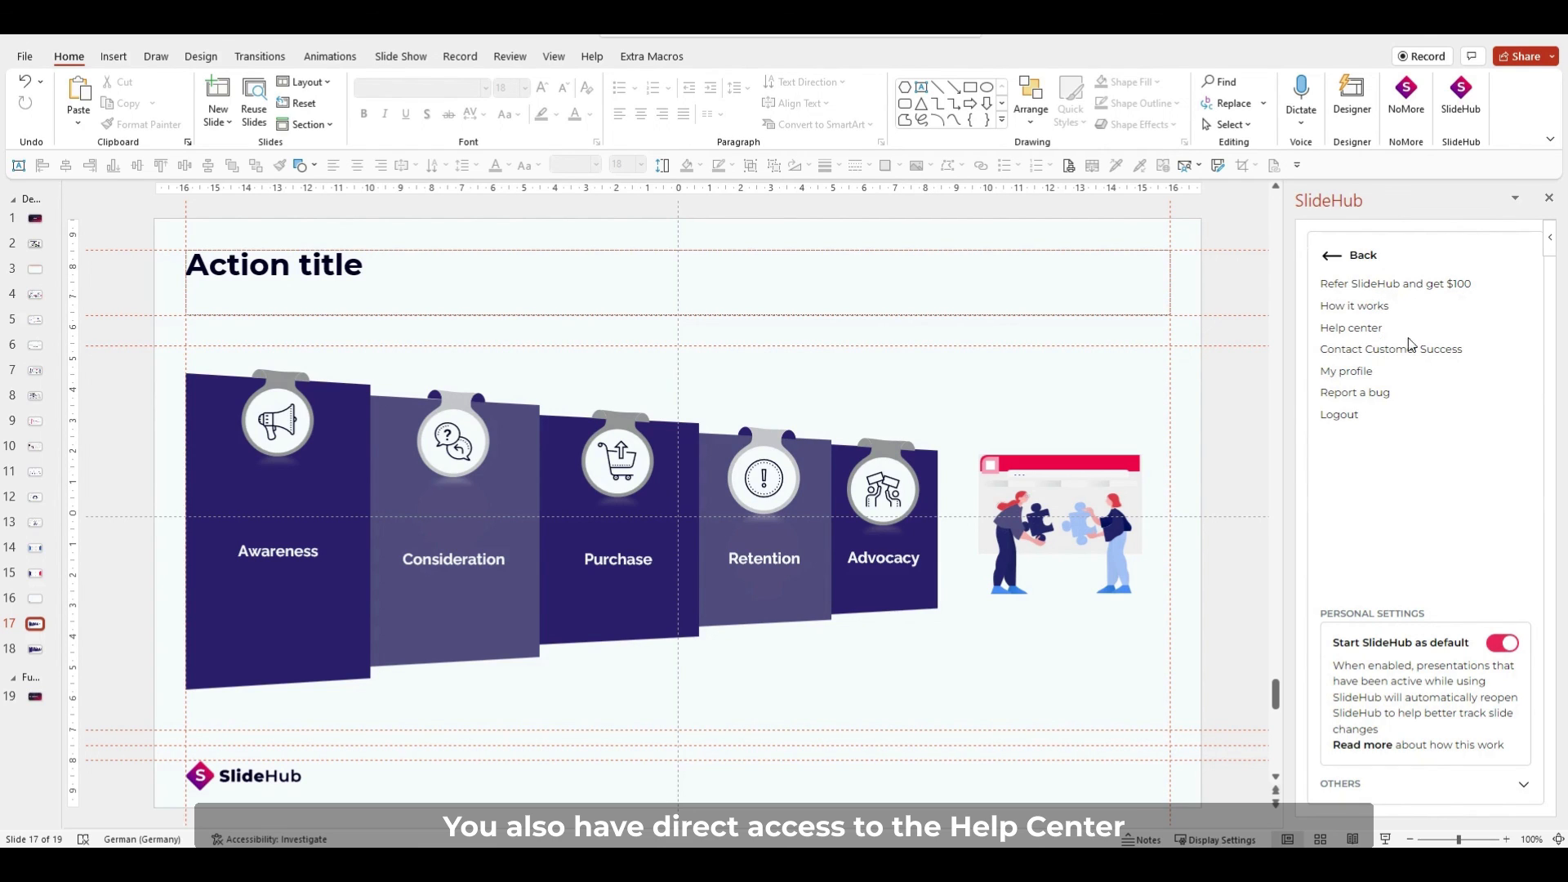
pyautogui.moveTo(1390, 349)
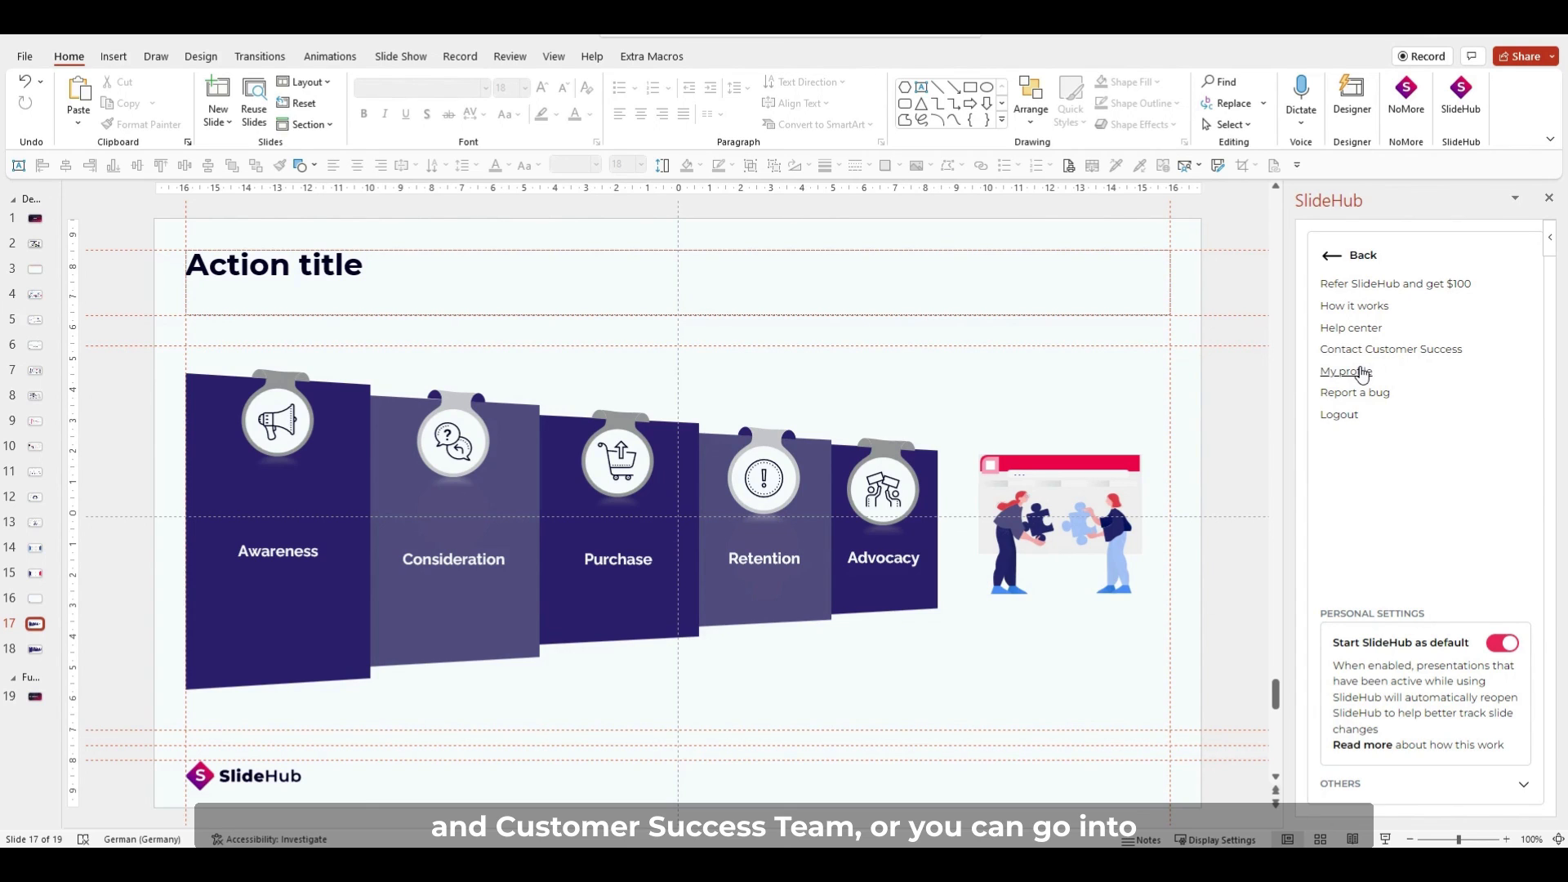
pyautogui.click(1345, 371)
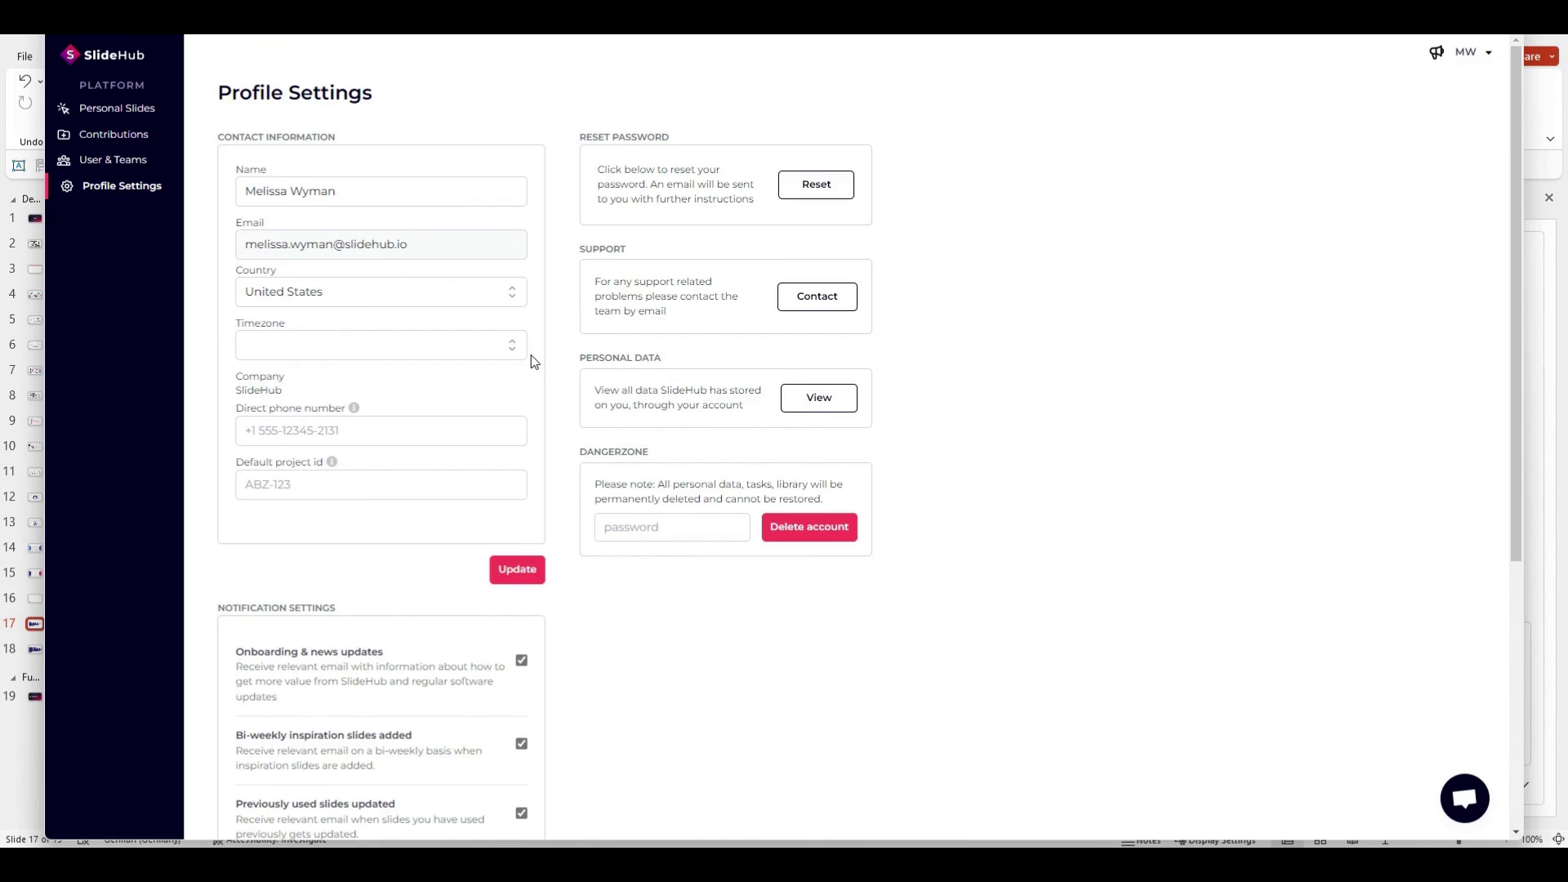
pyautogui.scroll(-3)
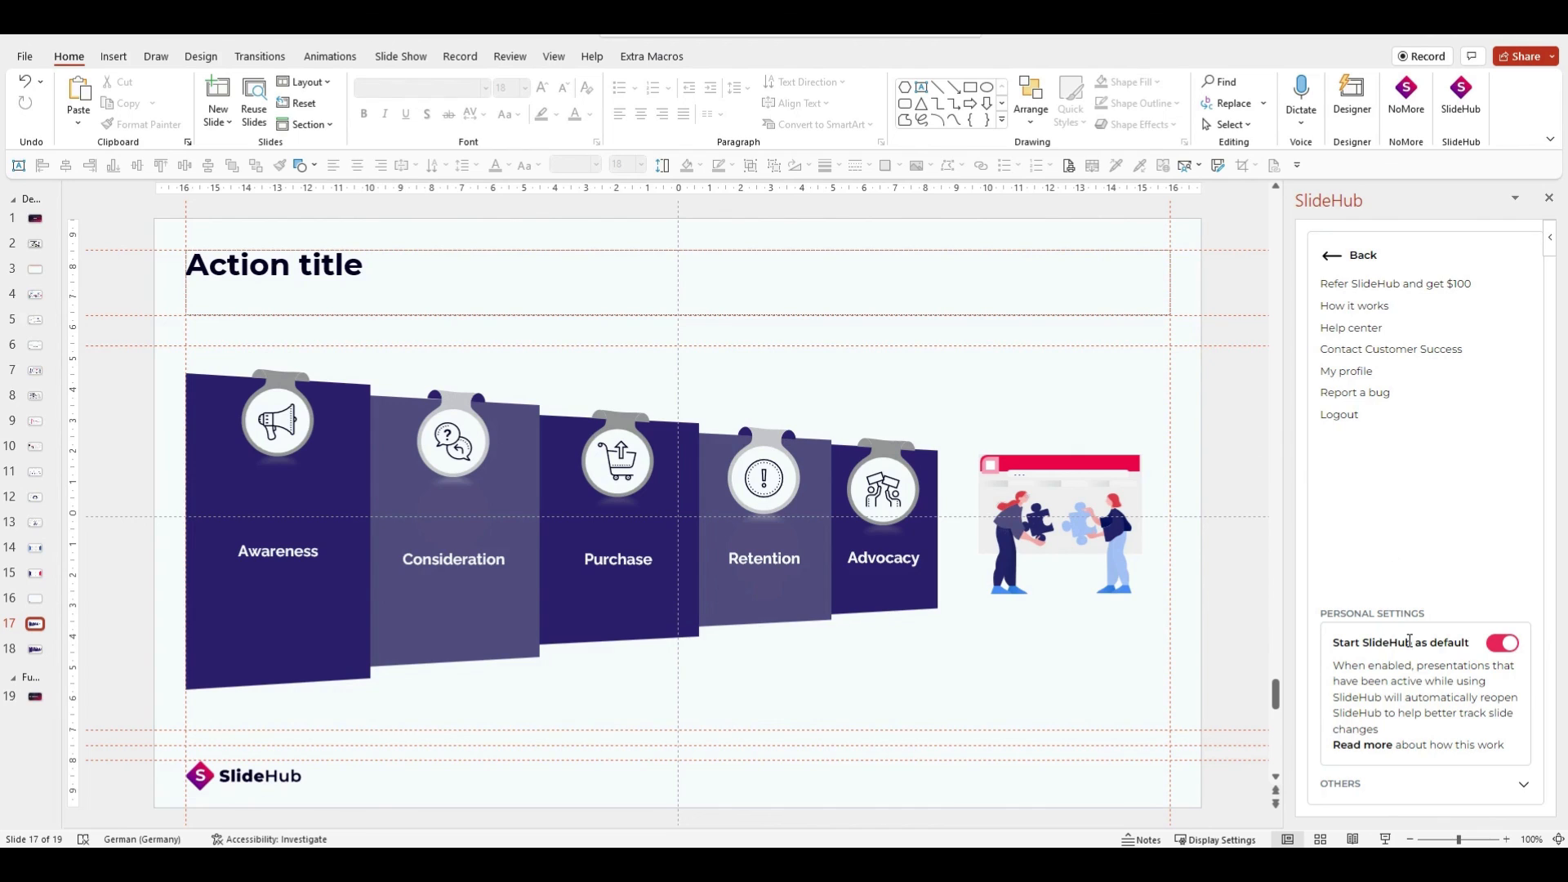
pyautogui.moveTo(1449, 708)
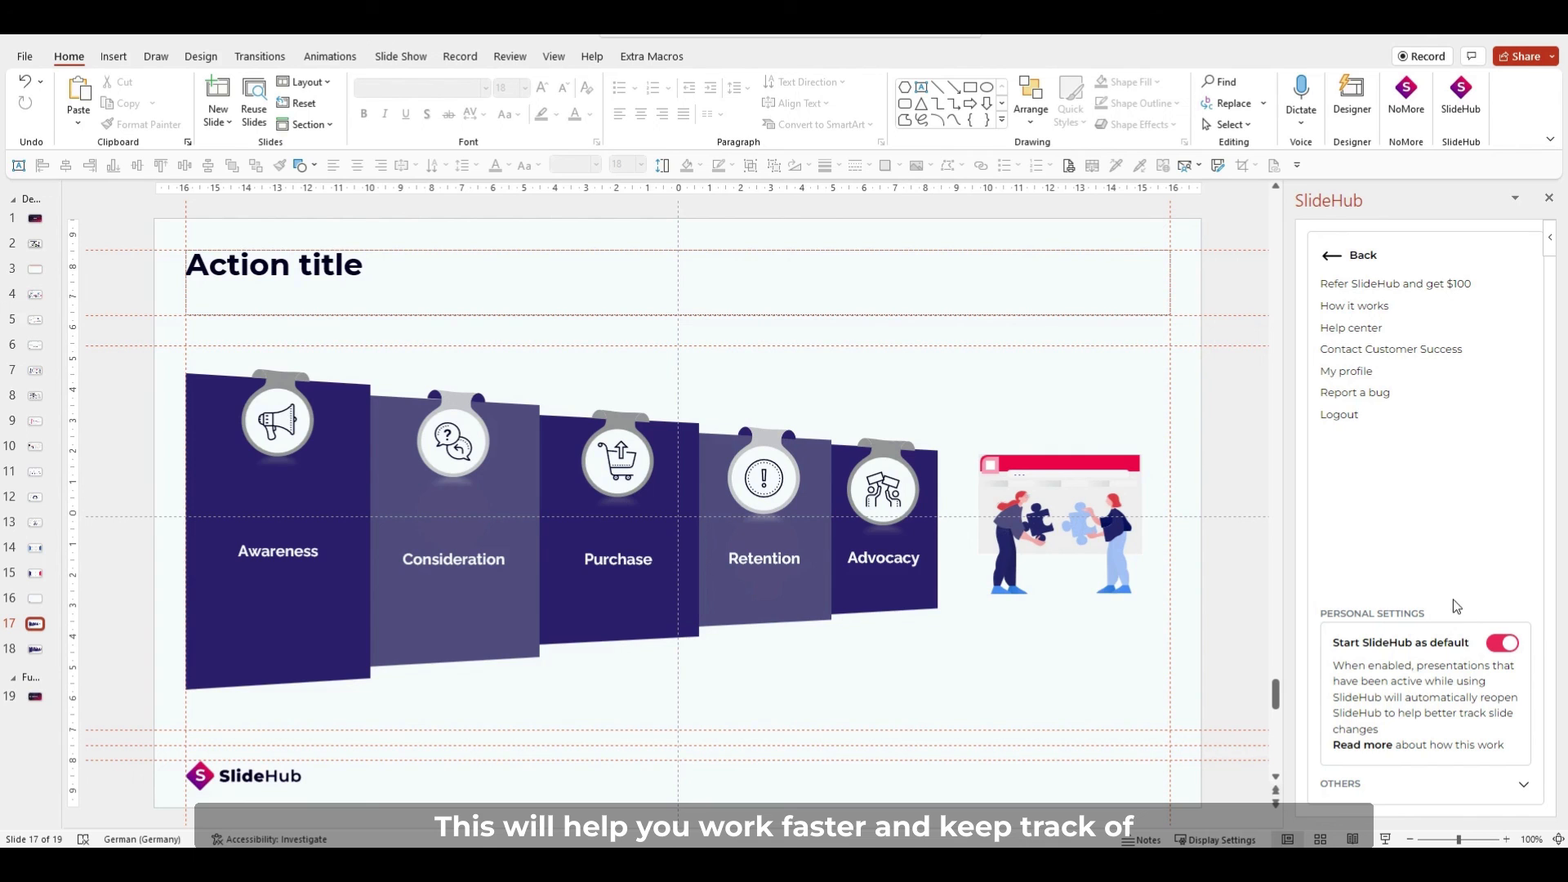
pyautogui.moveTo(97, 695)
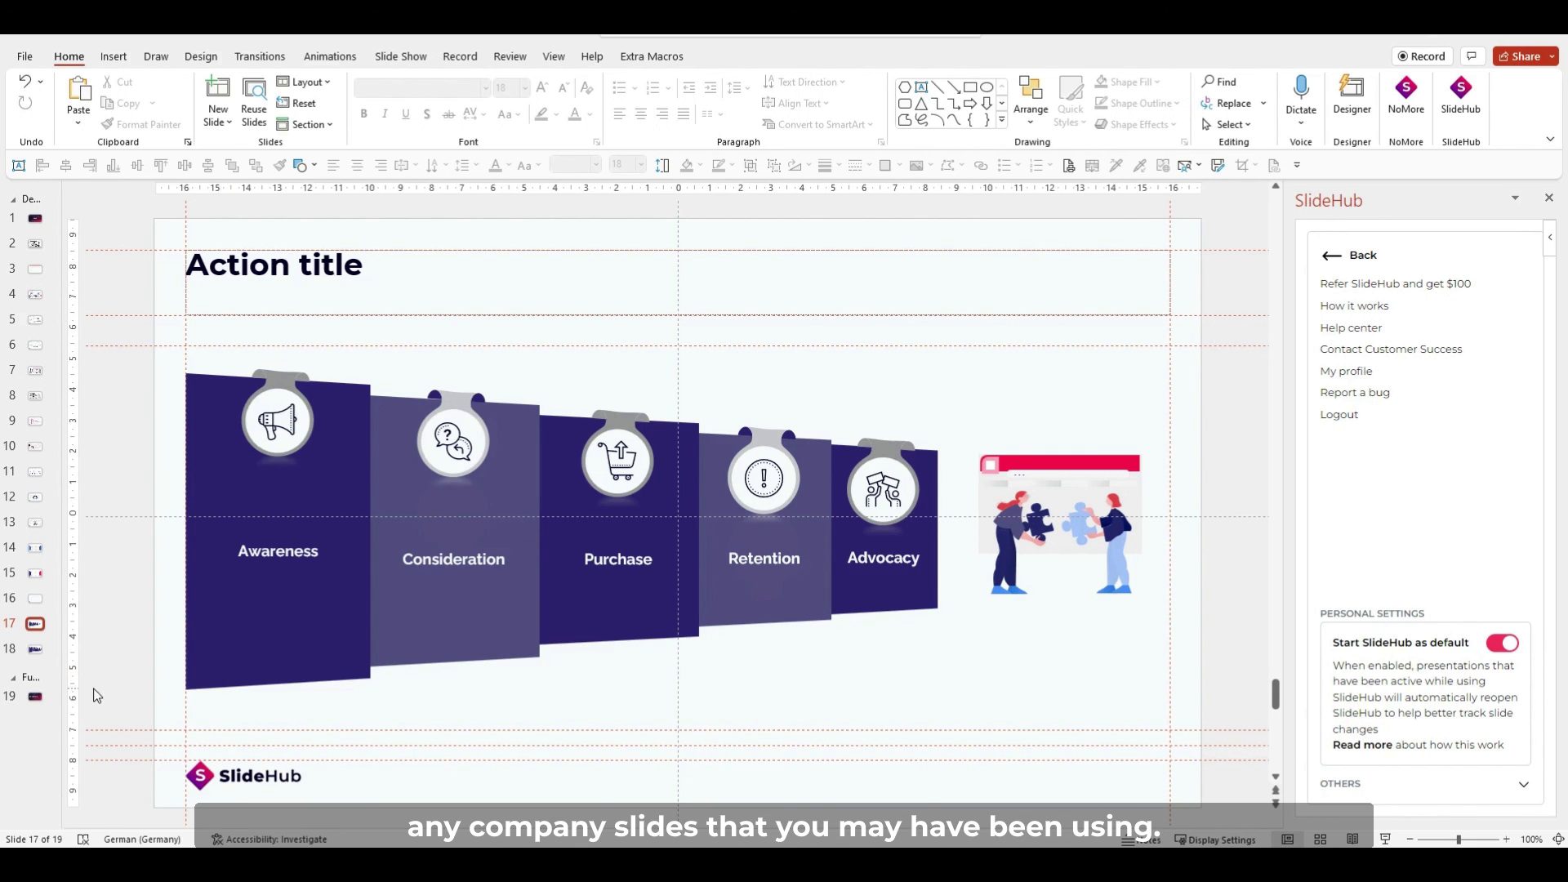